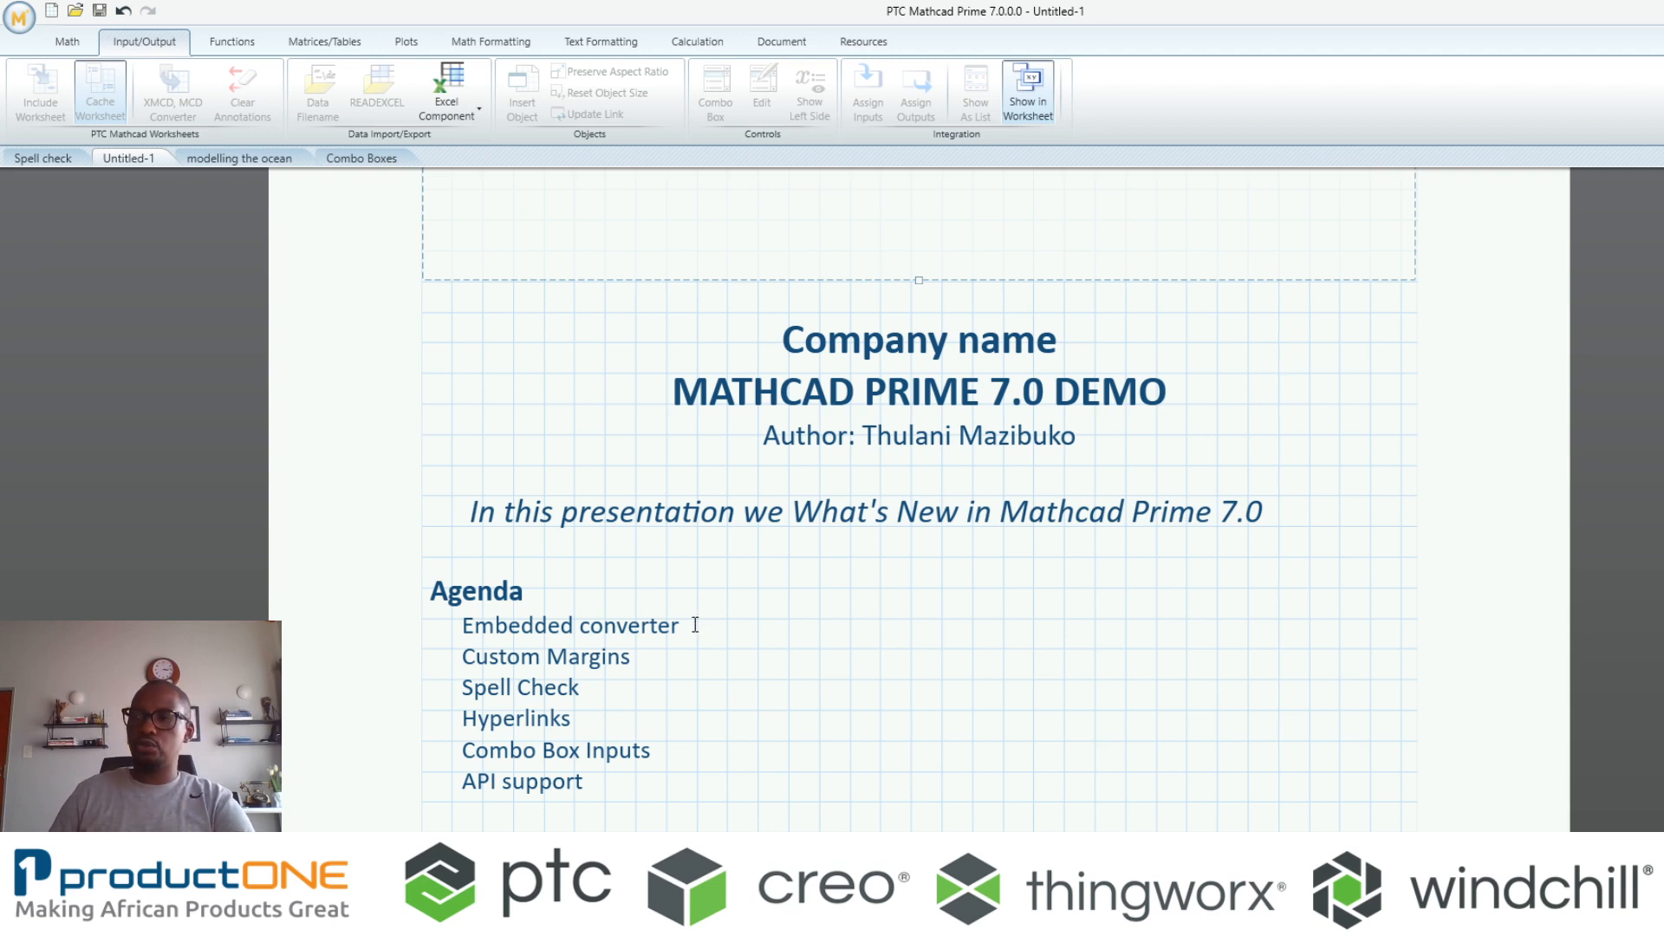
Convert Mathcad_controls.xmcd with the MCD Converter and enlarge the dialog to read the conversion log
double_click(570, 625)
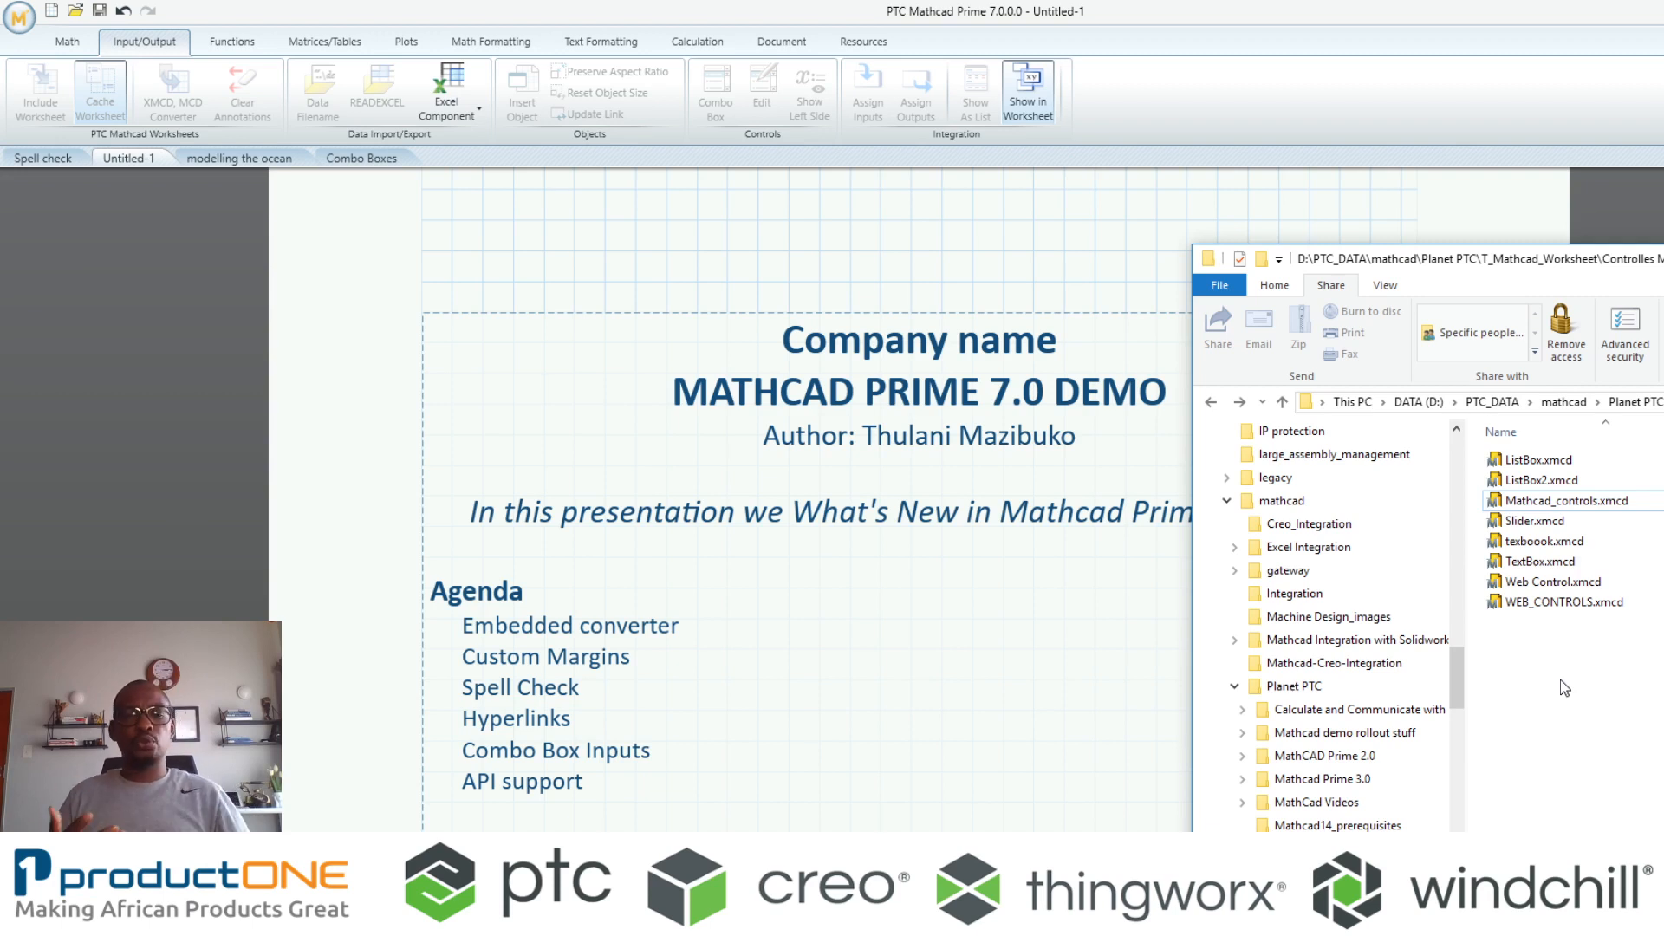
mouse_move(775, 184)
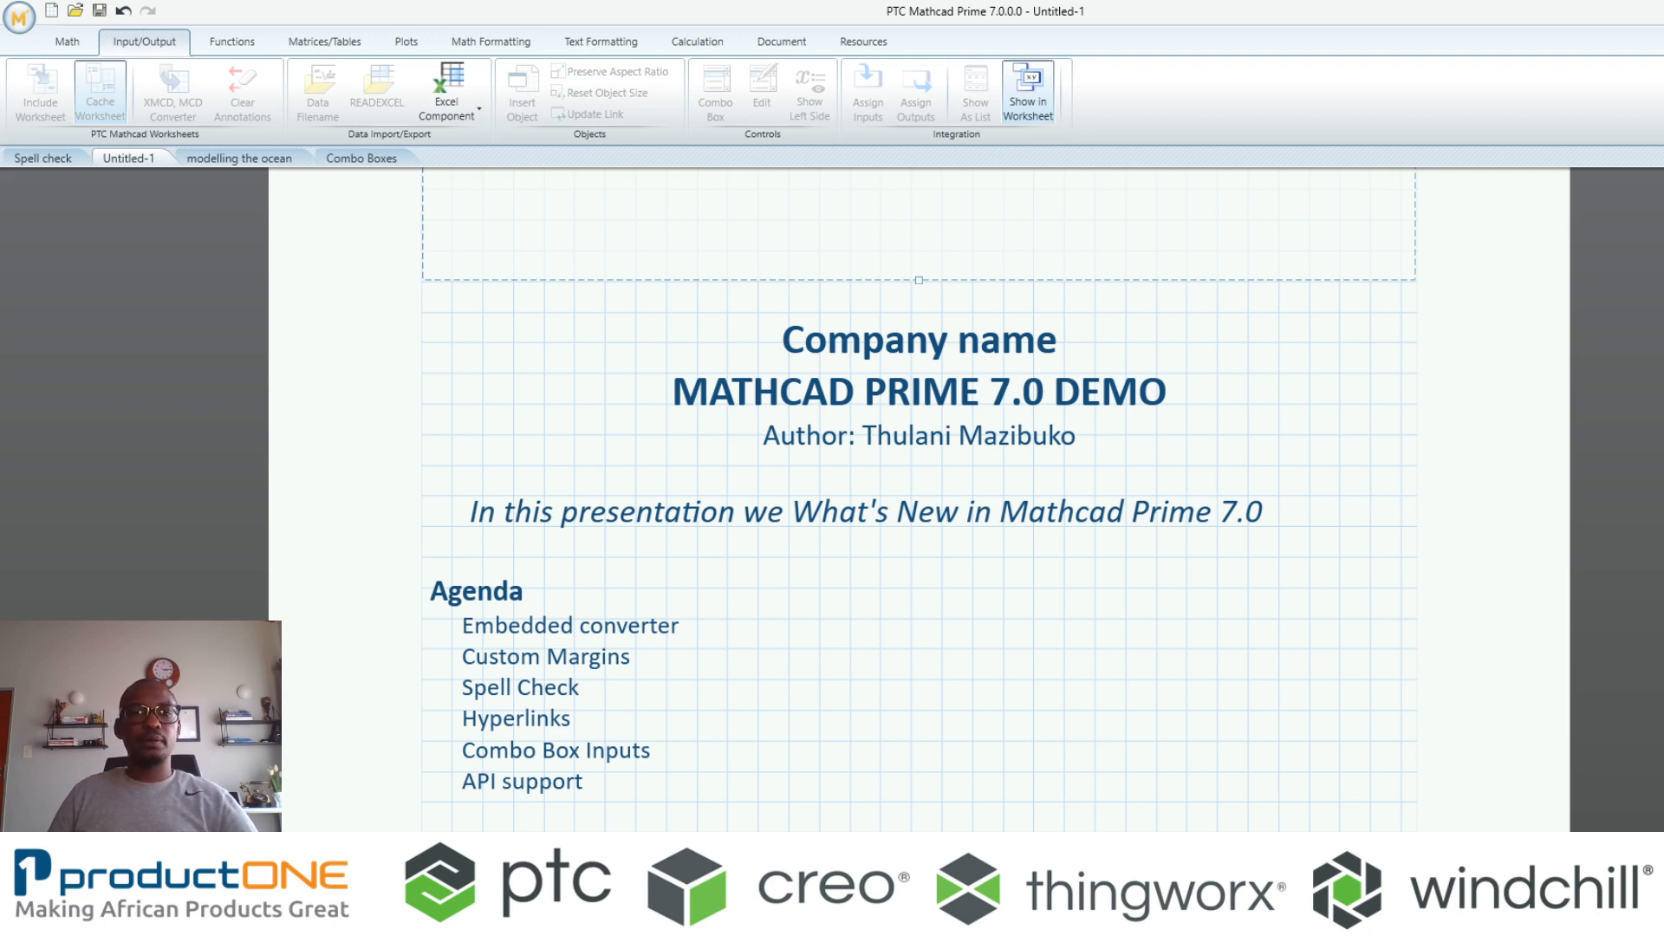
click(171, 85)
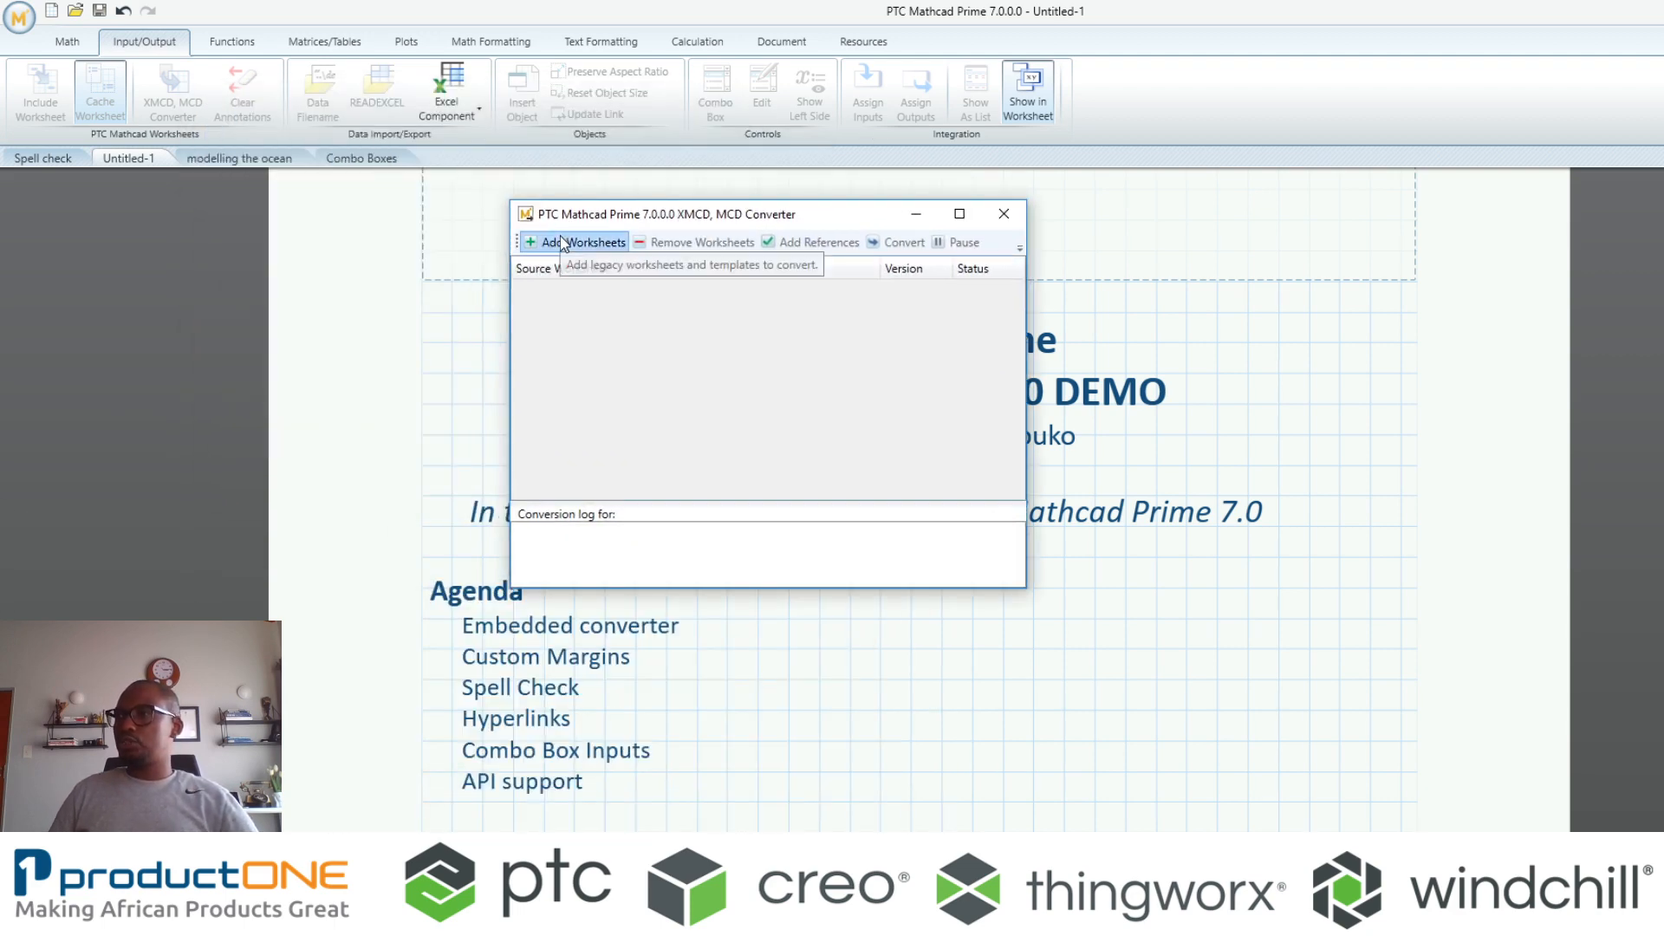
click(574, 242)
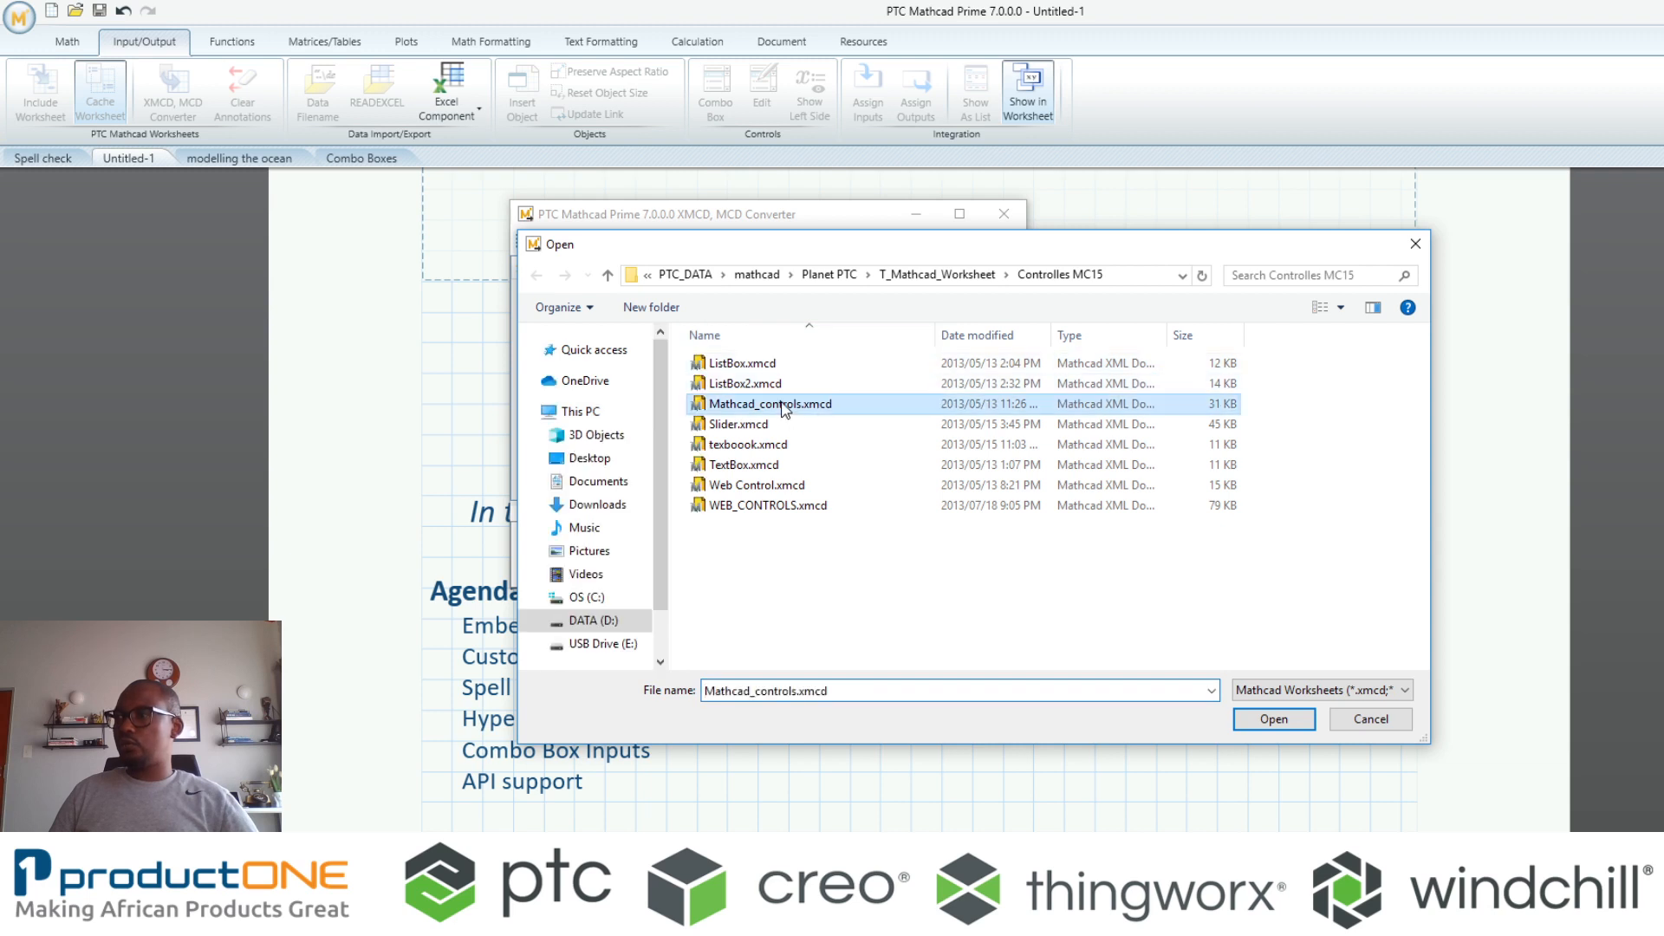
click(1272, 718)
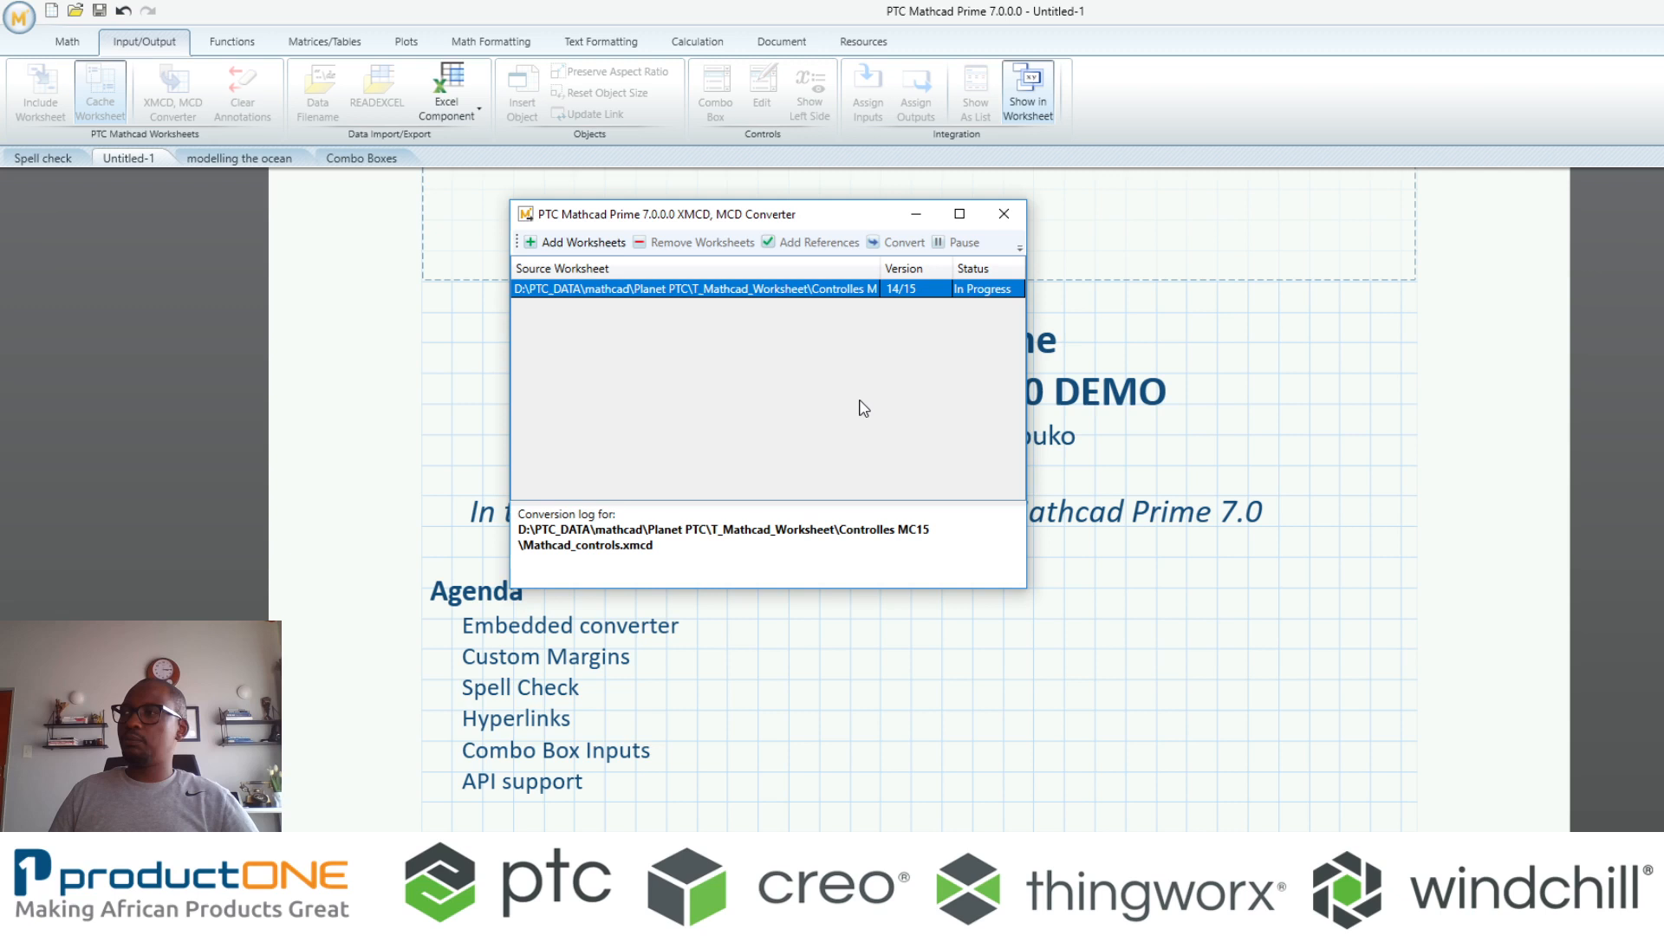
mouse_move(849, 566)
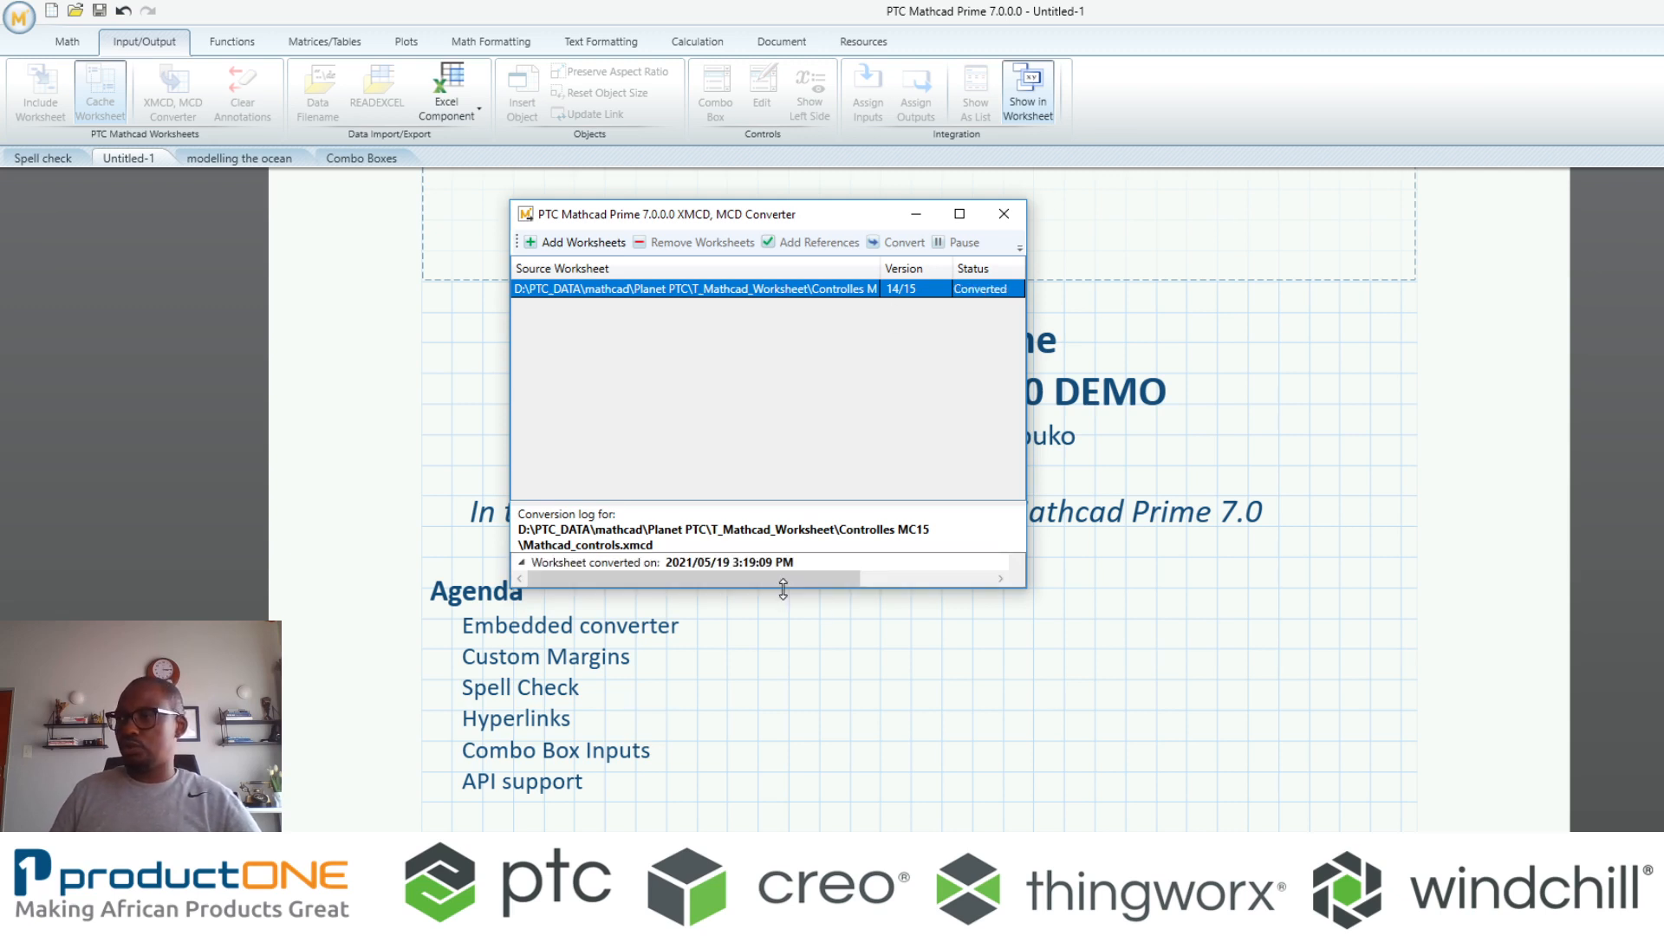
drag(782, 590, 934, 745)
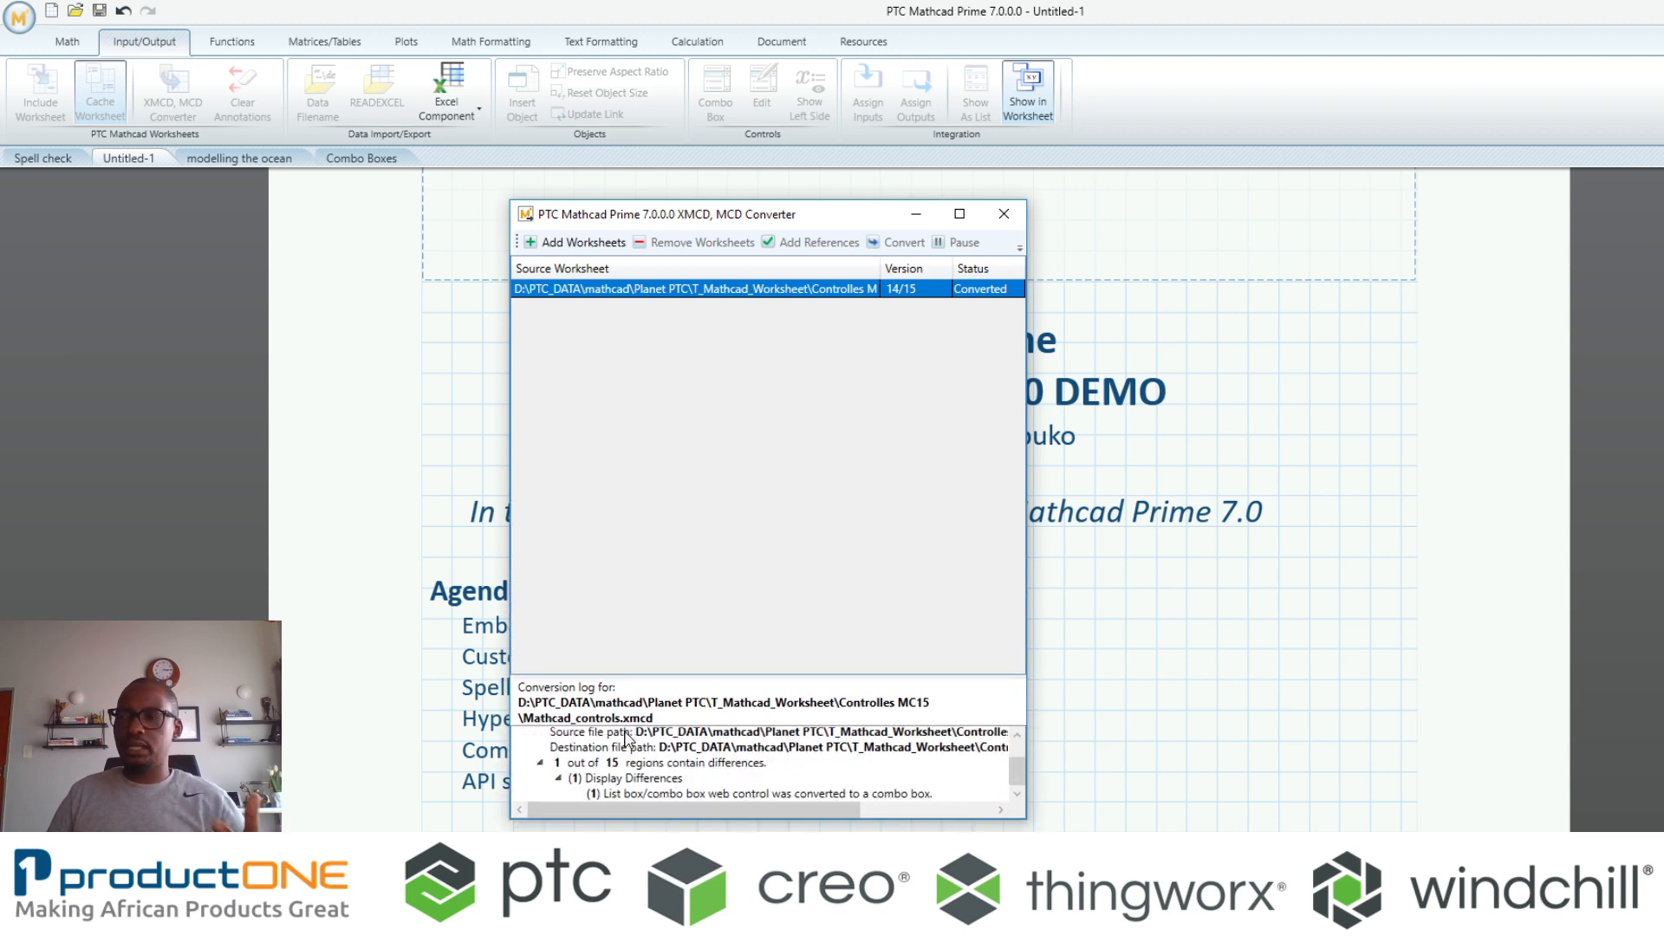
click(1002, 213)
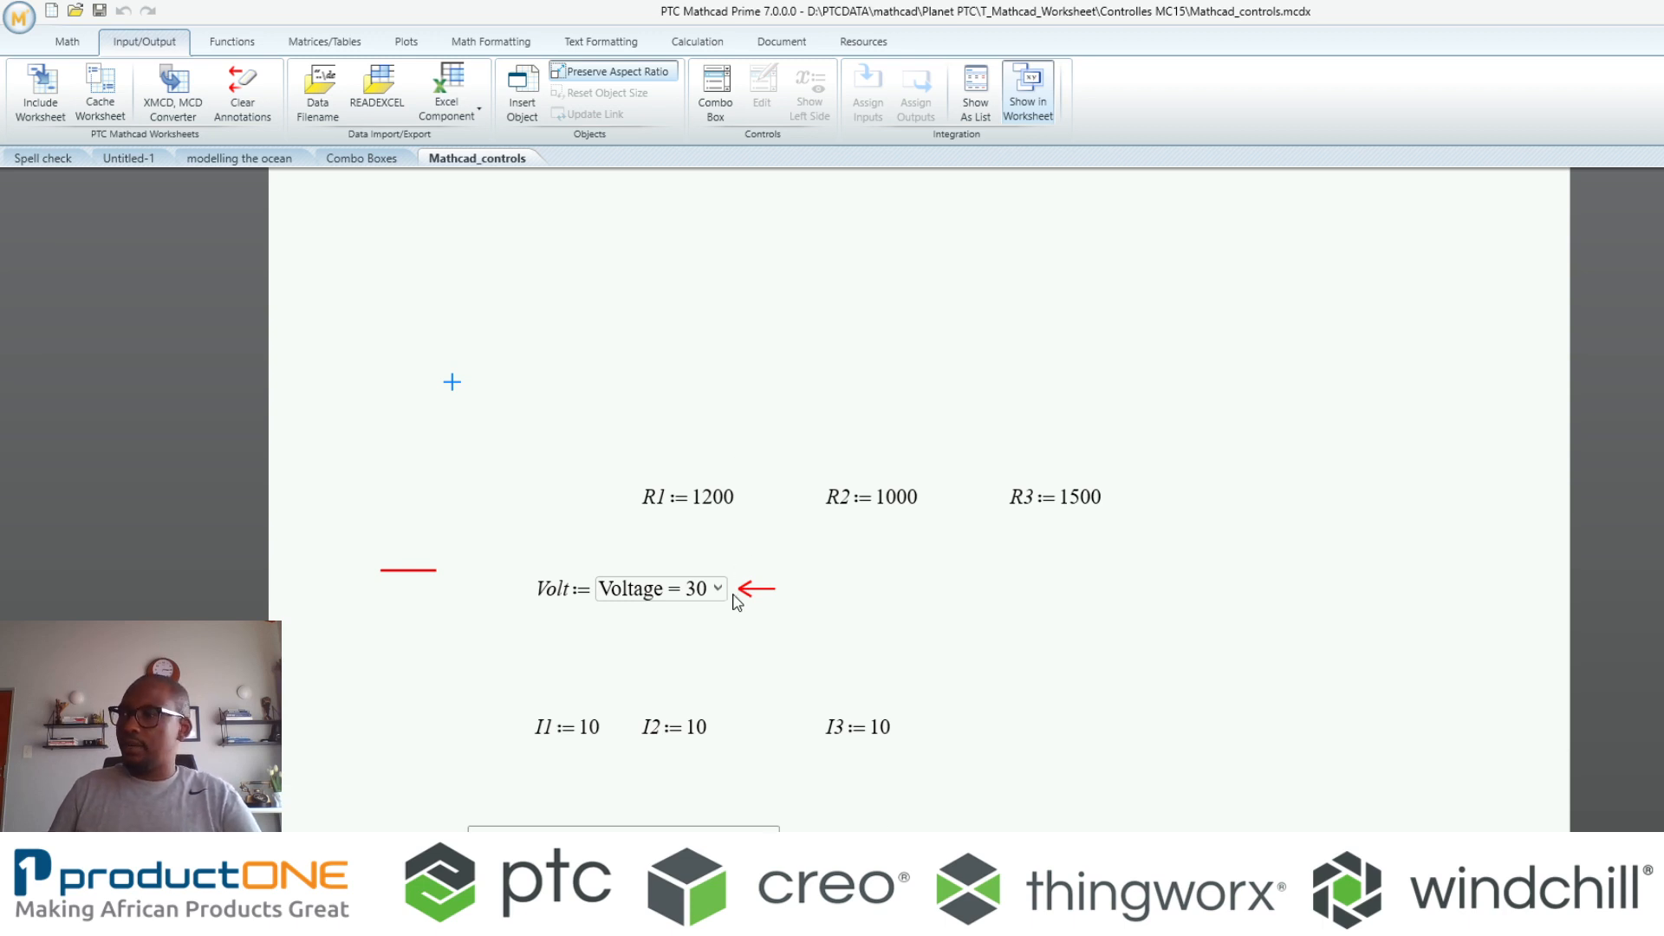
mouse_move(242, 85)
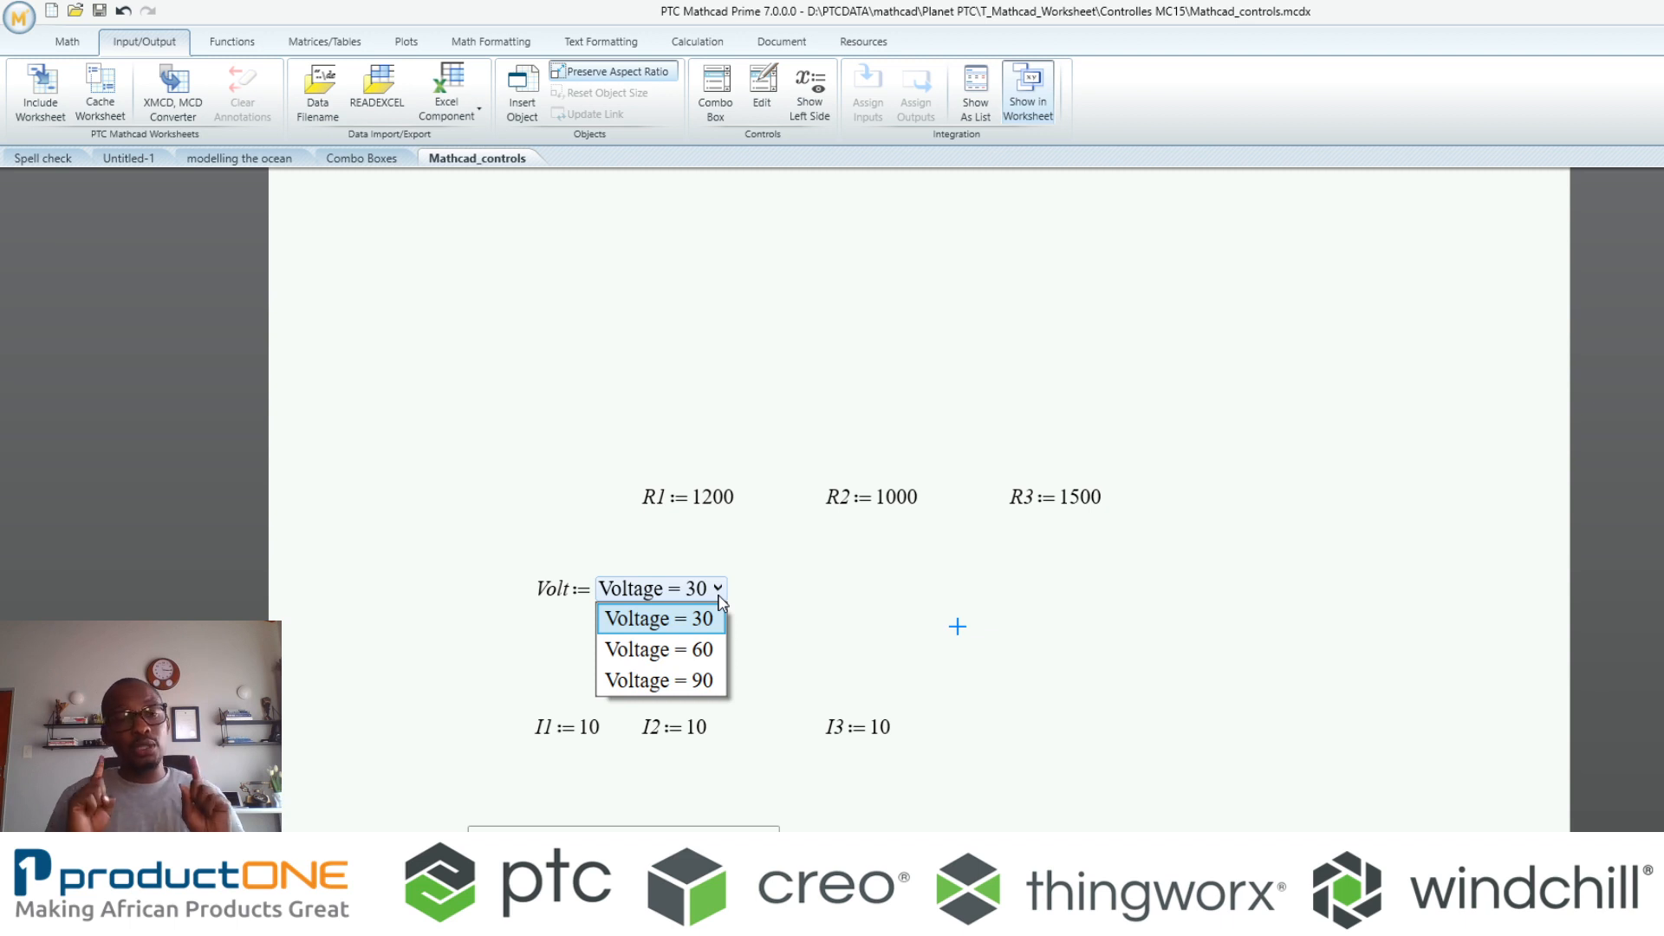
mouse_move(658, 681)
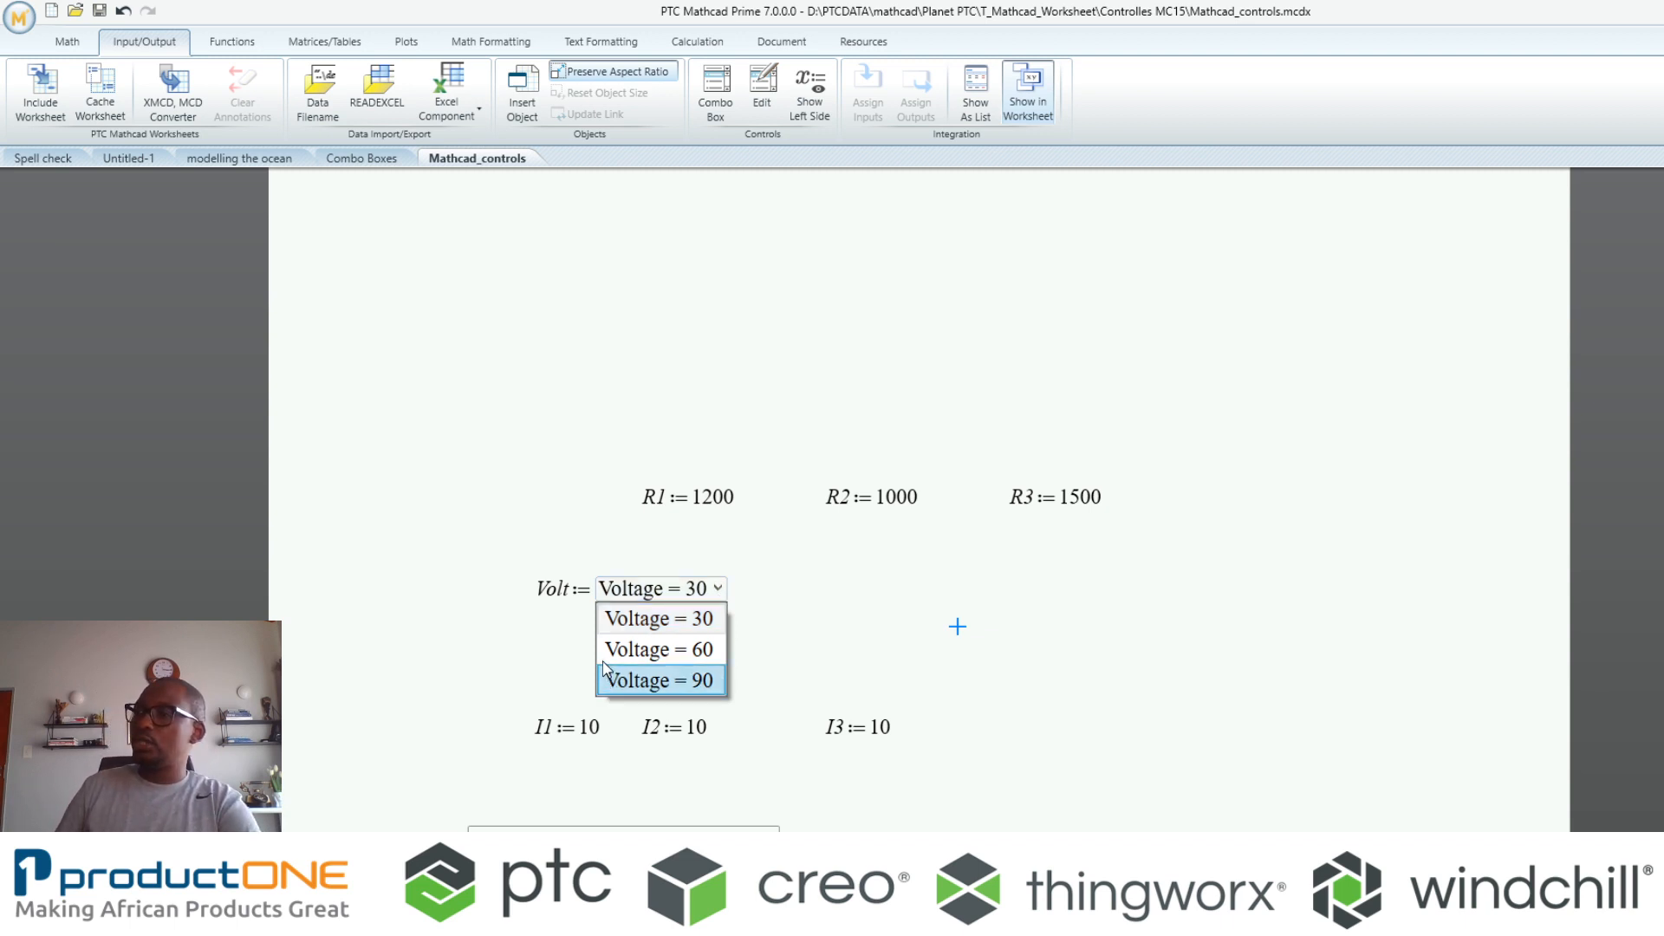
Pick Voltage = 90 in the Volt combo box, scroll the worksheet, and return to Untitled-1
click(659, 648)
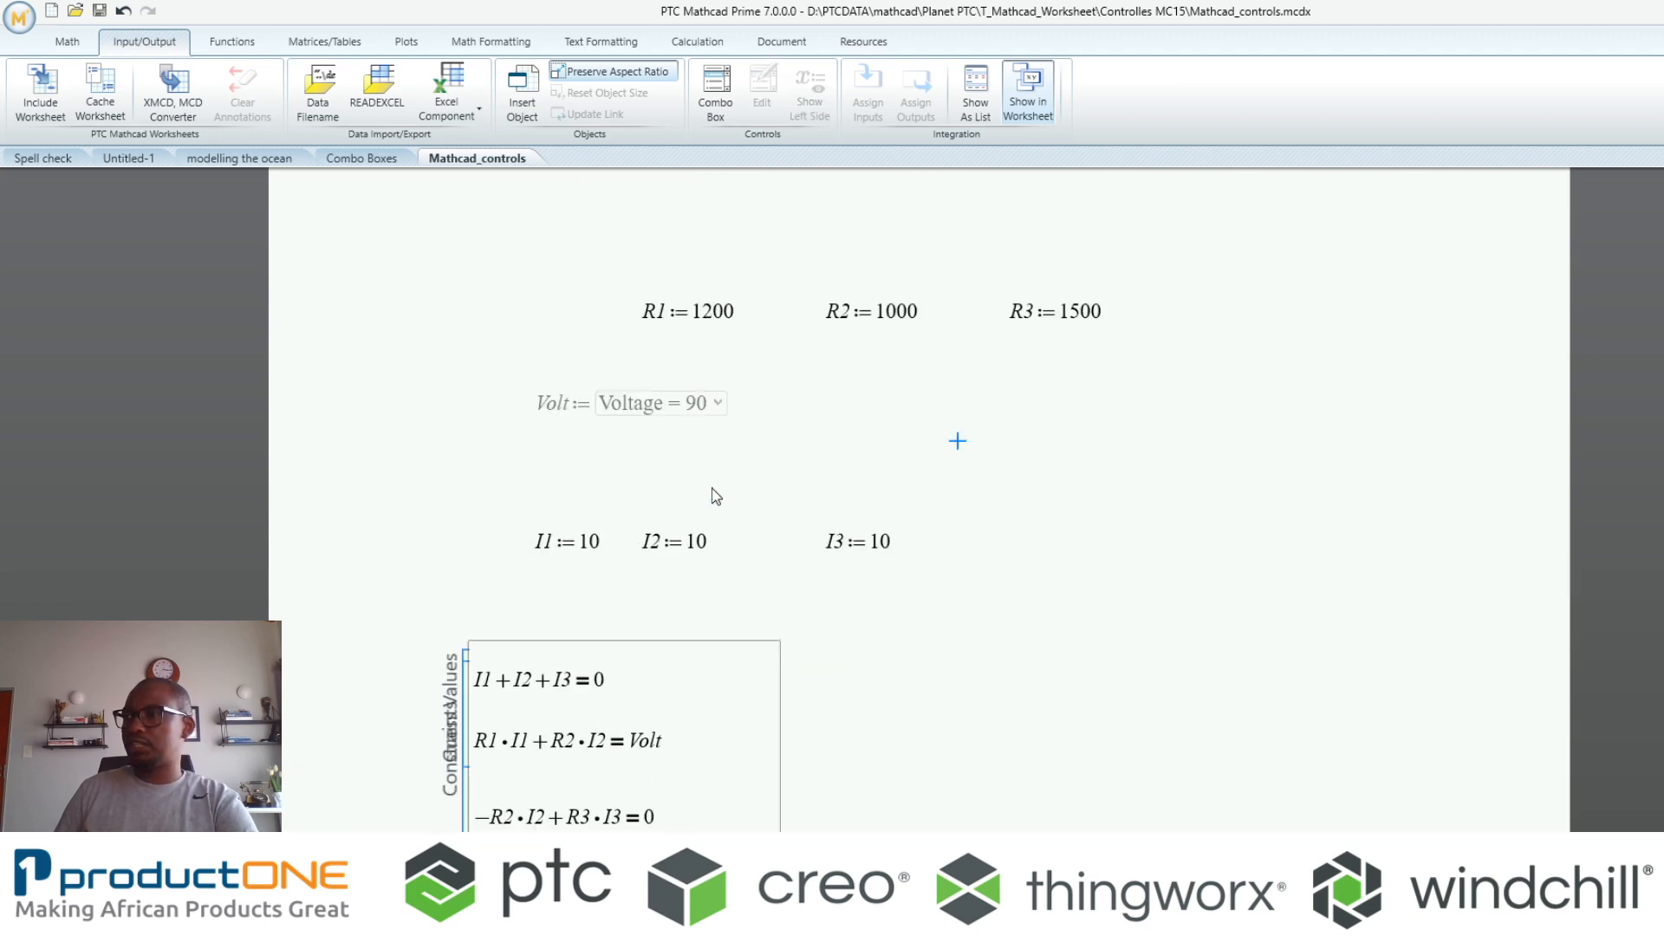
scroll(down, 3)
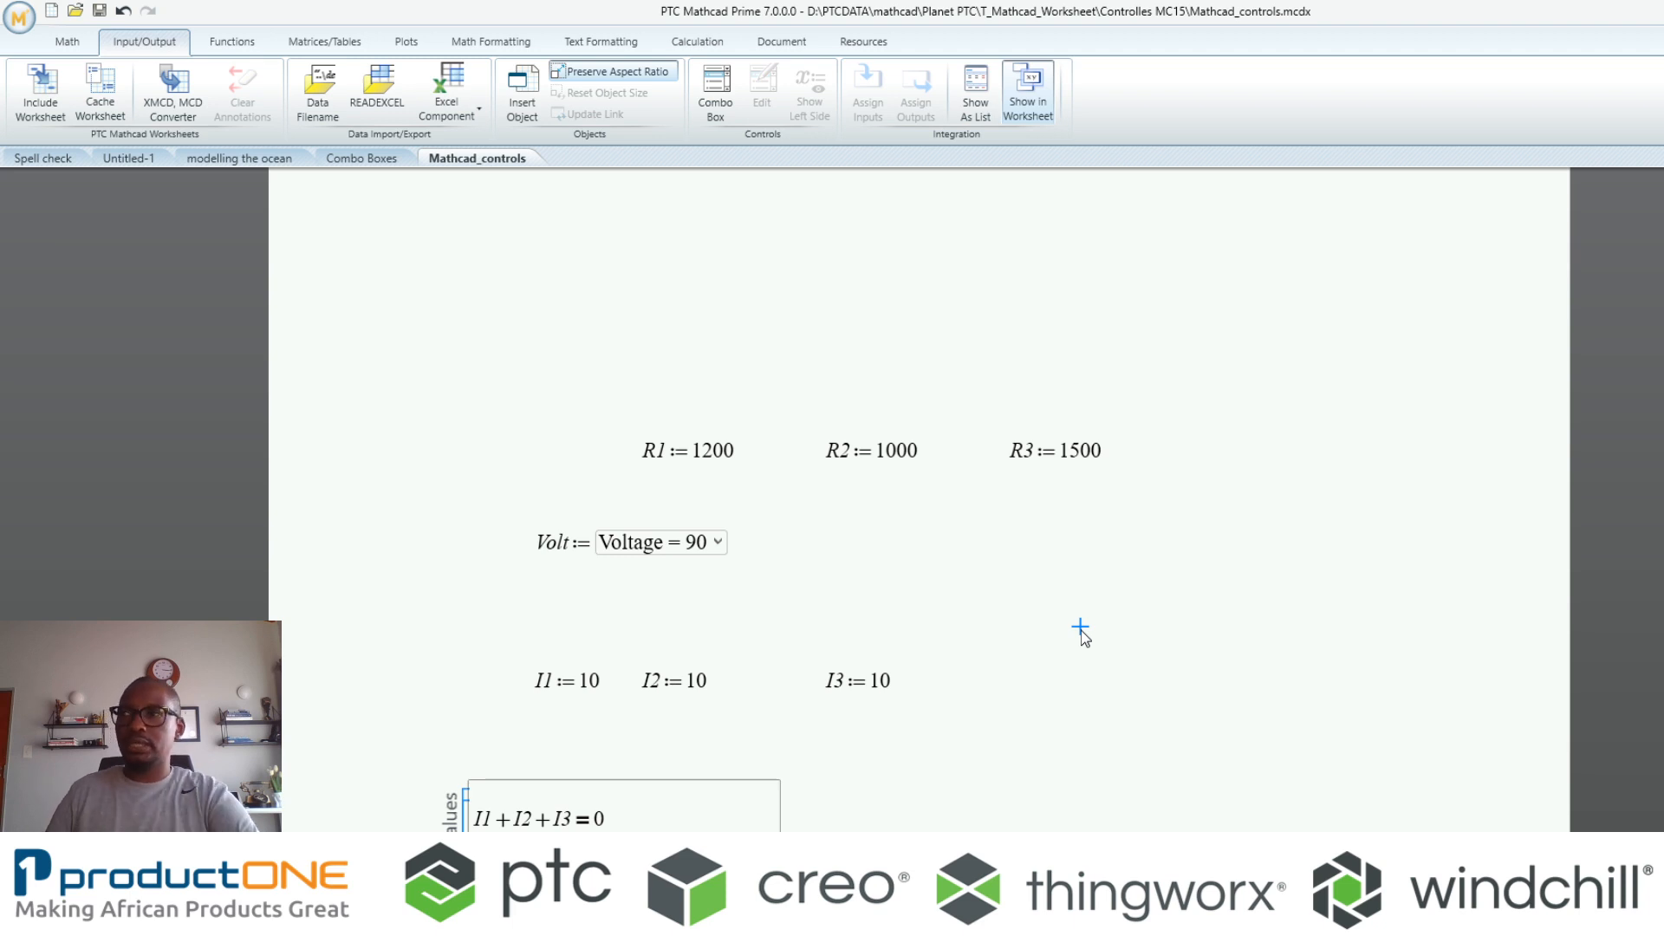
click(128, 158)
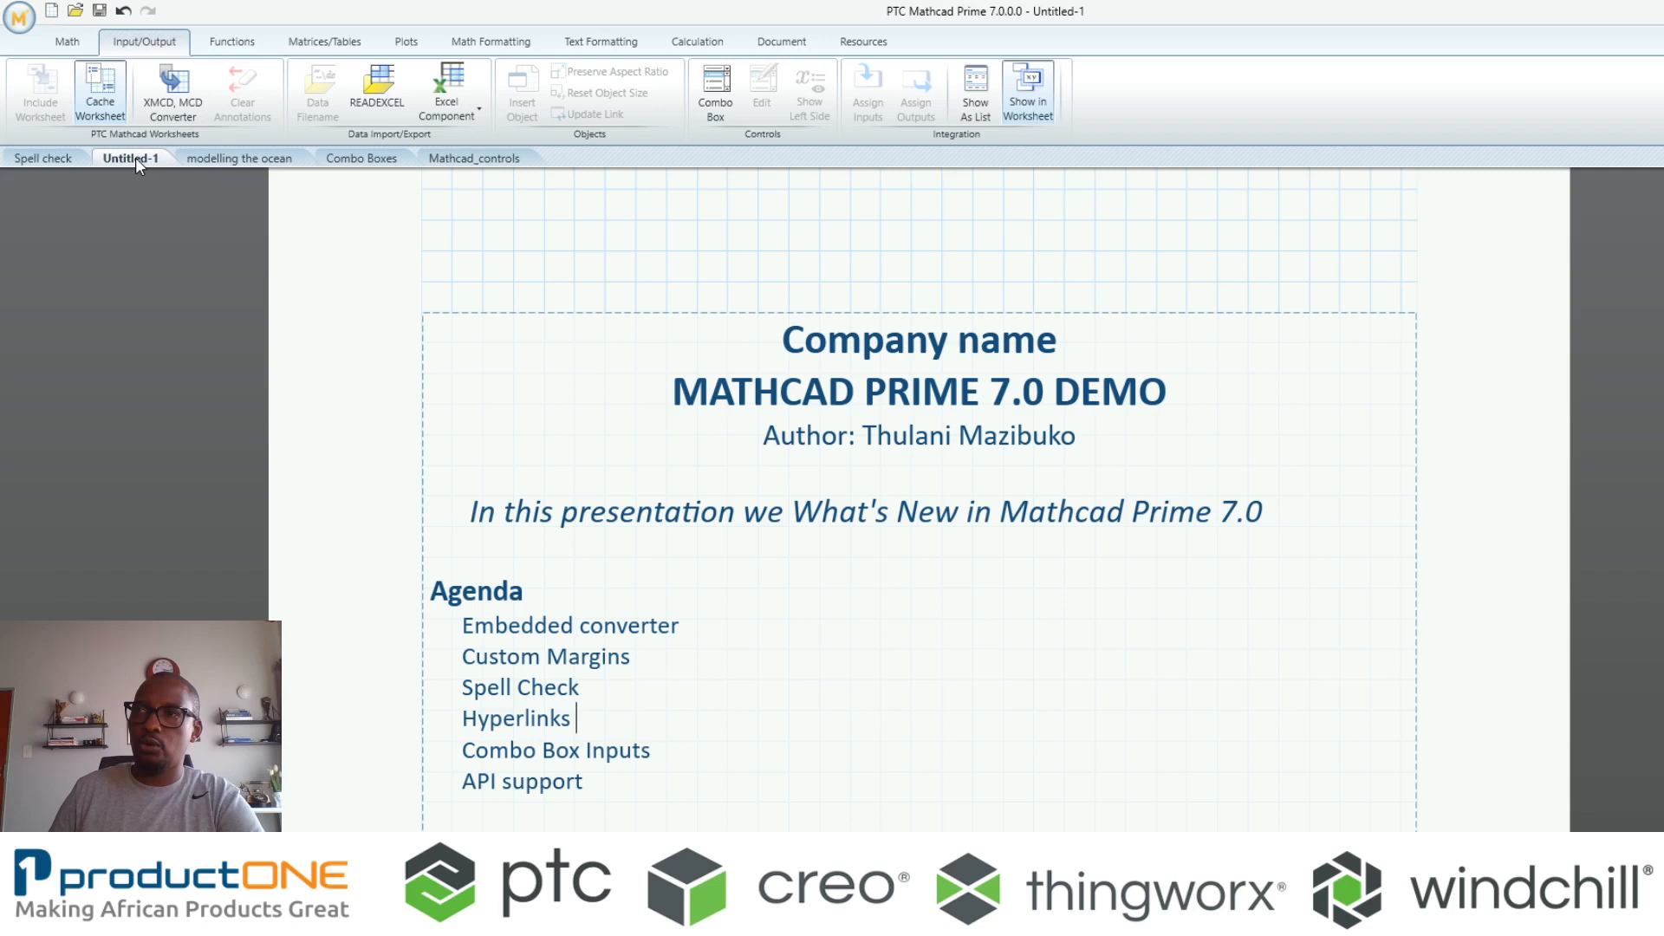
Give the ocean-modelling worksheet 12 mm left and right margins, check the Margins list, return to agenda
double_click(544, 656)
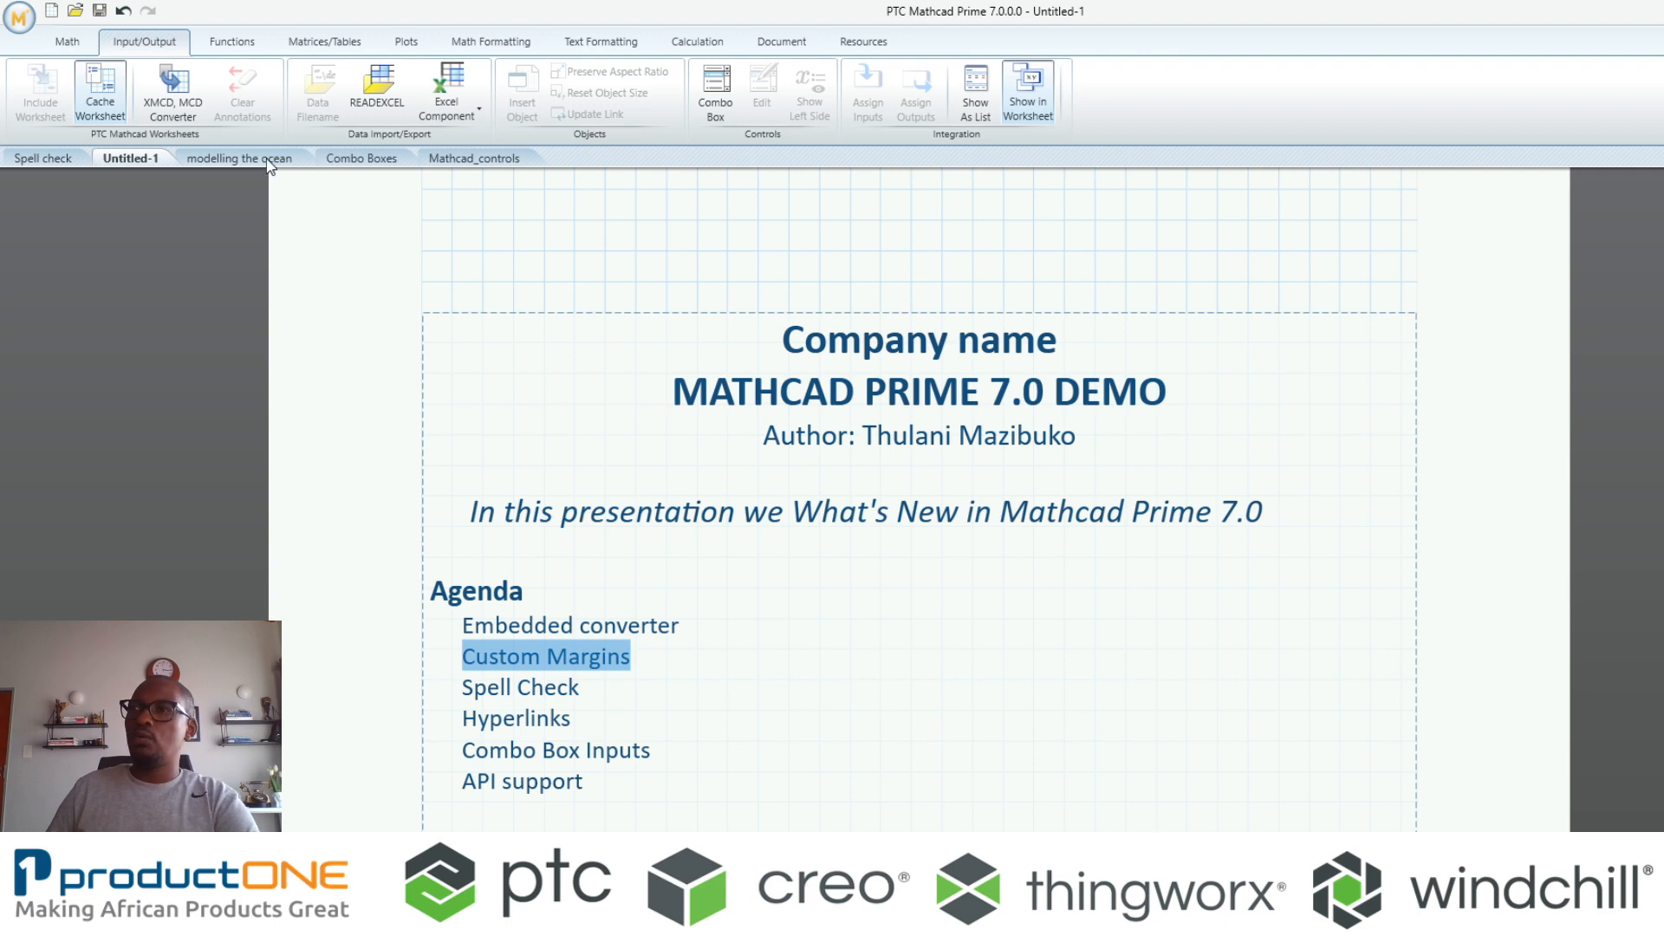
click(240, 156)
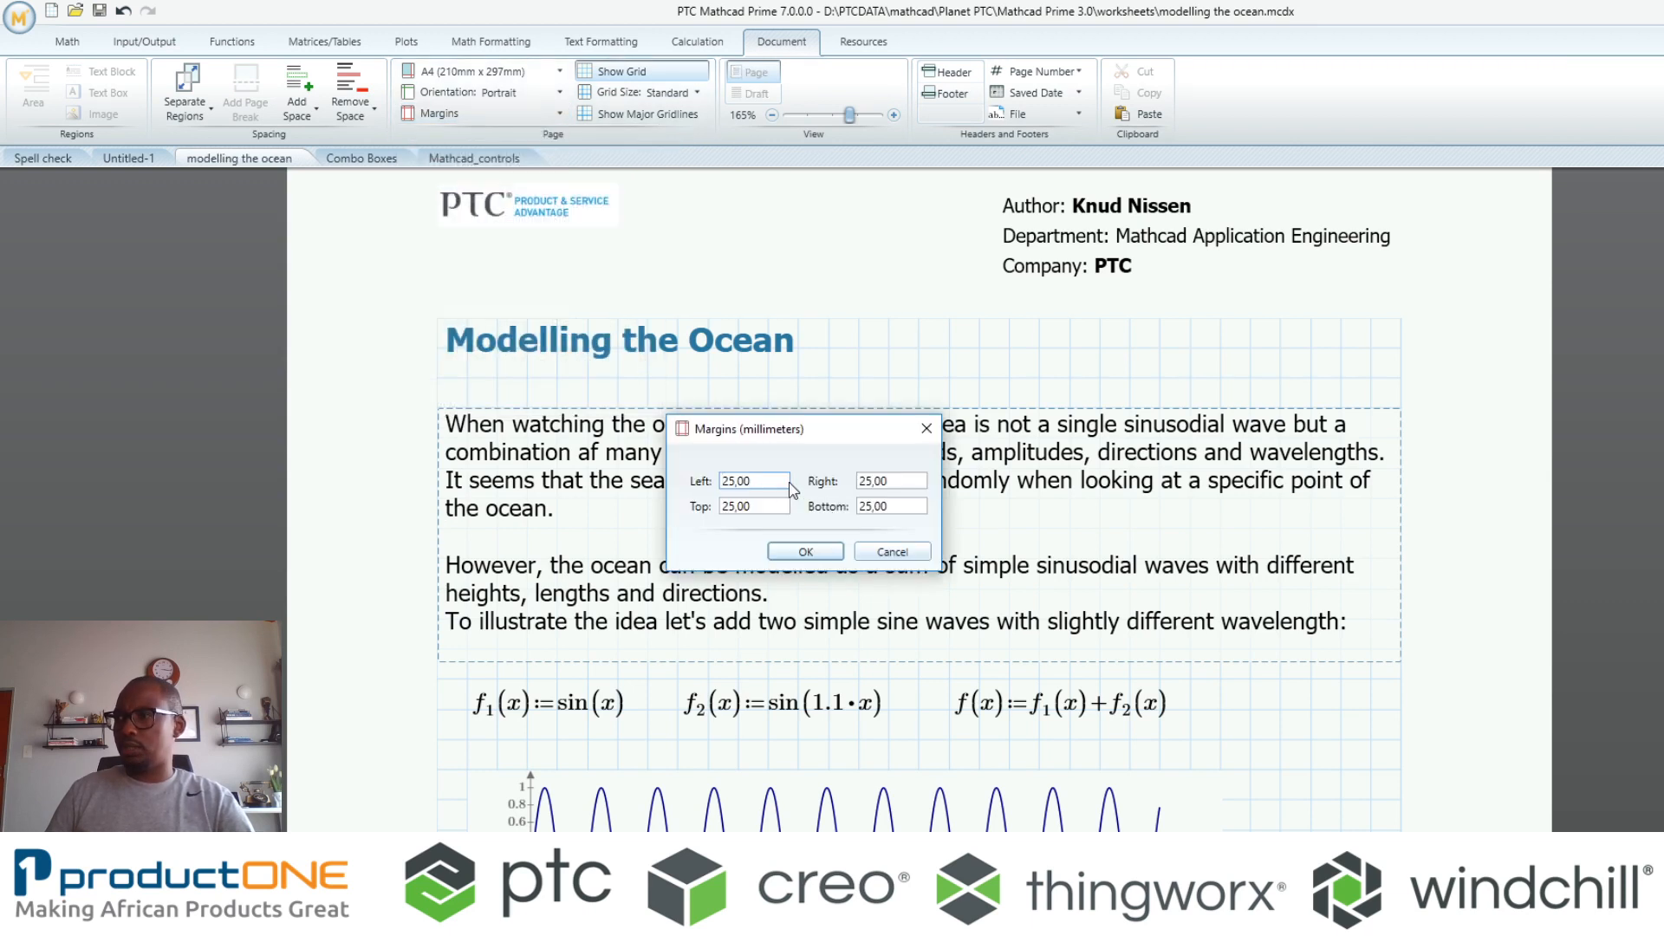
text(12)
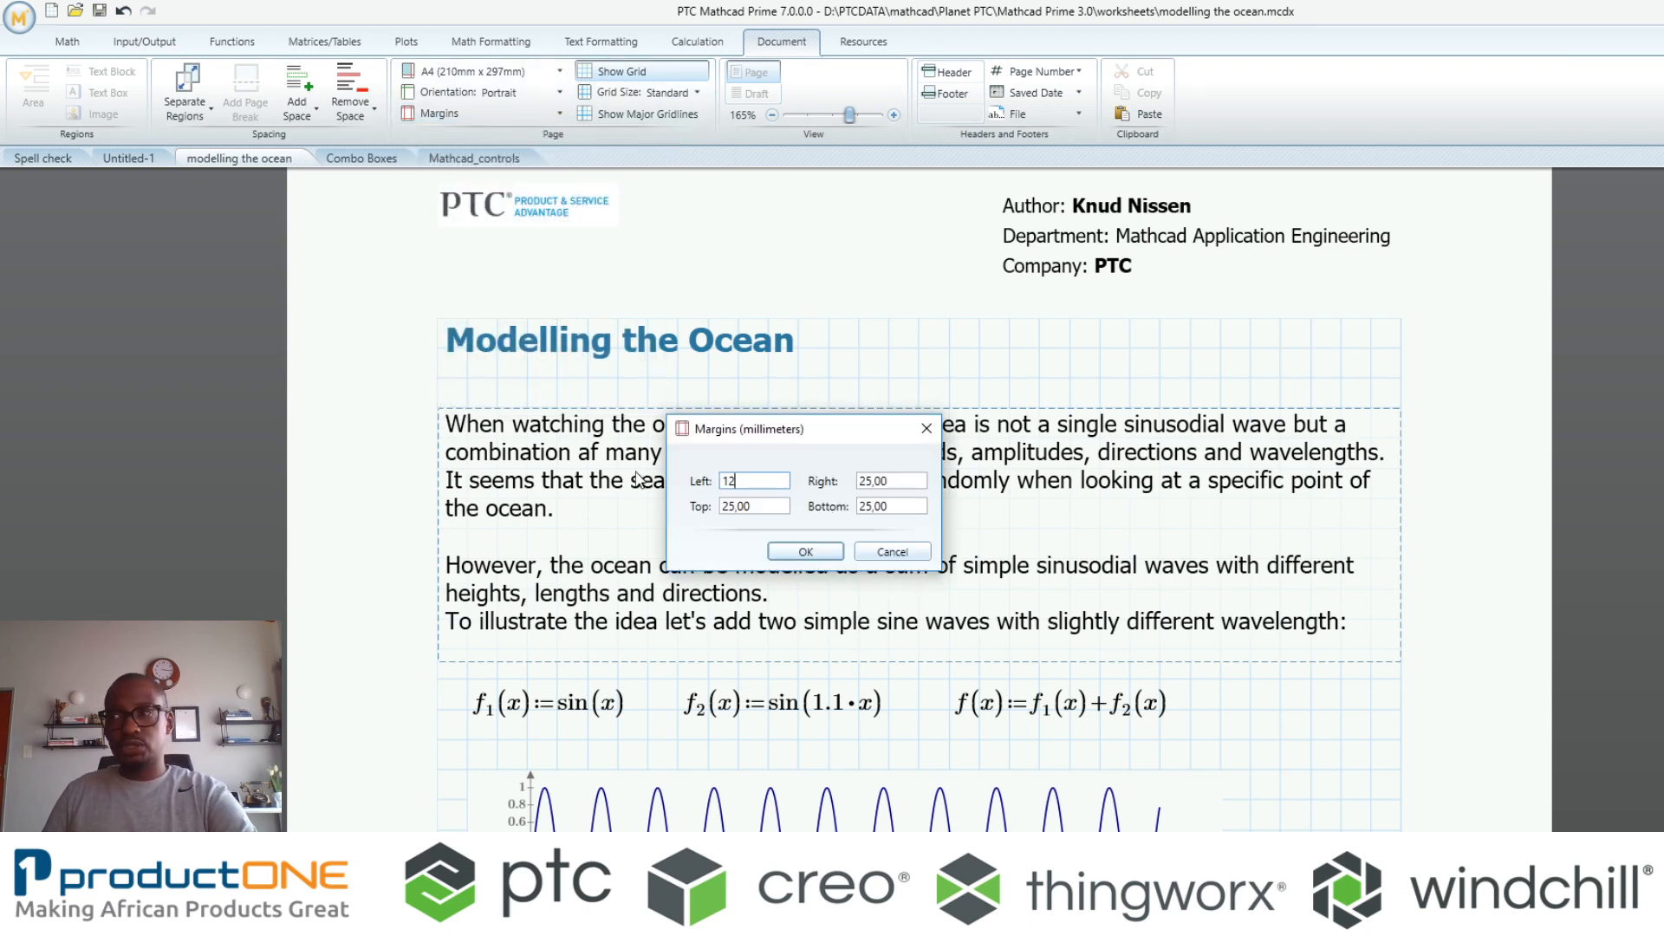
click(890, 481)
text(12)
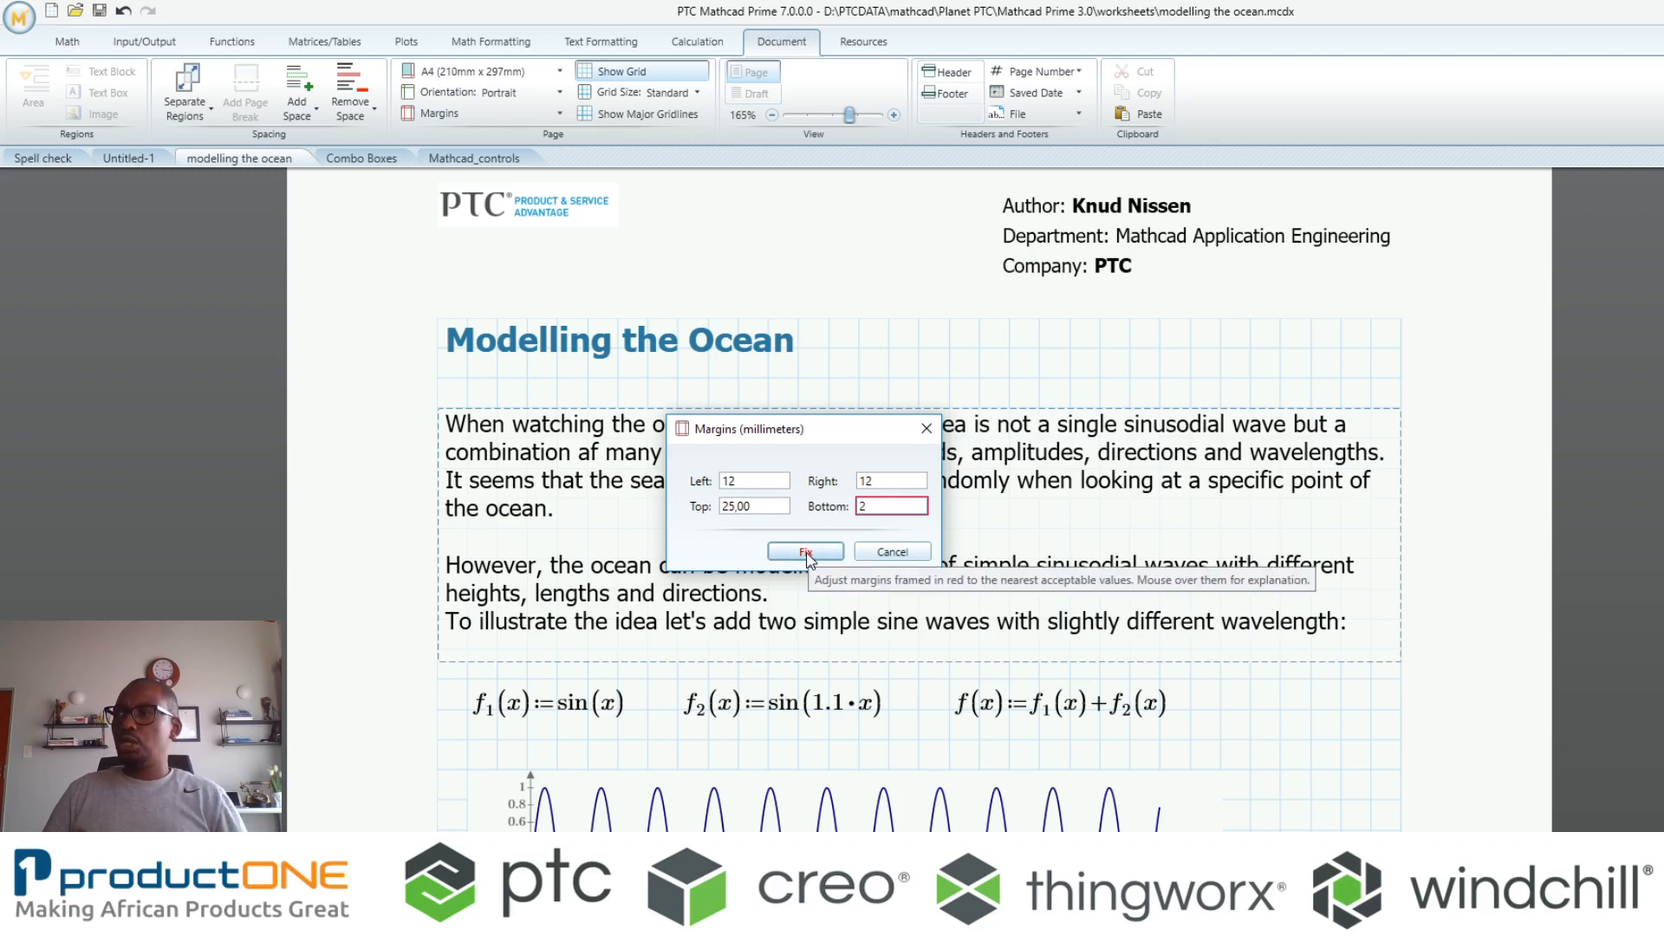
mouse_move(864, 529)
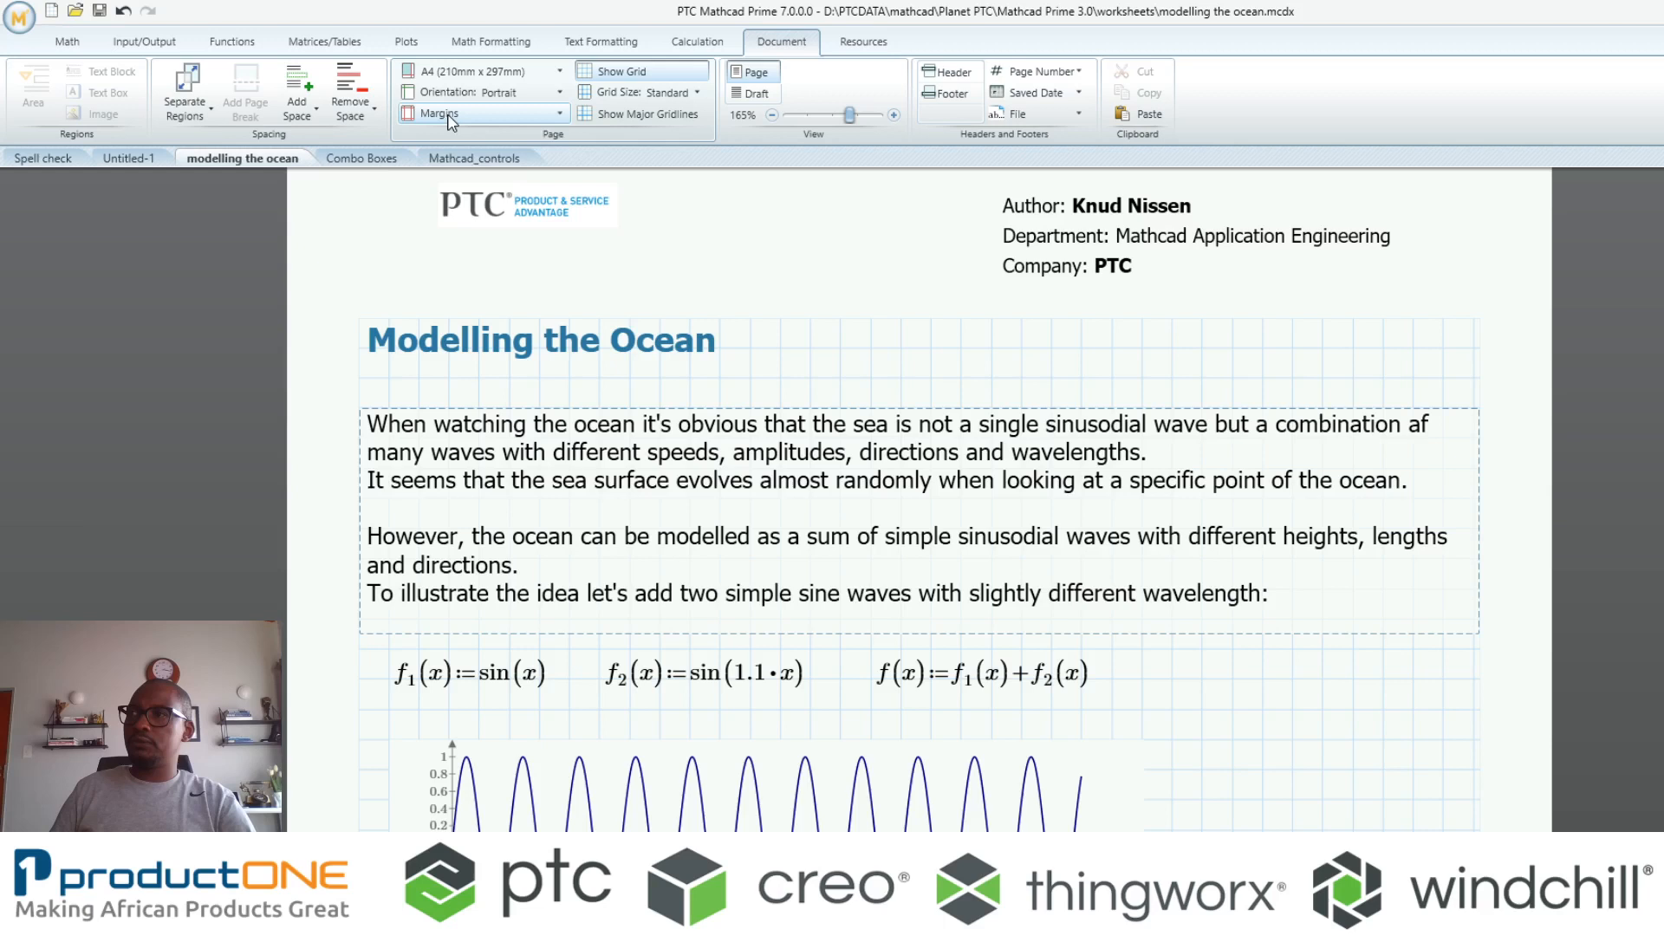
click(439, 114)
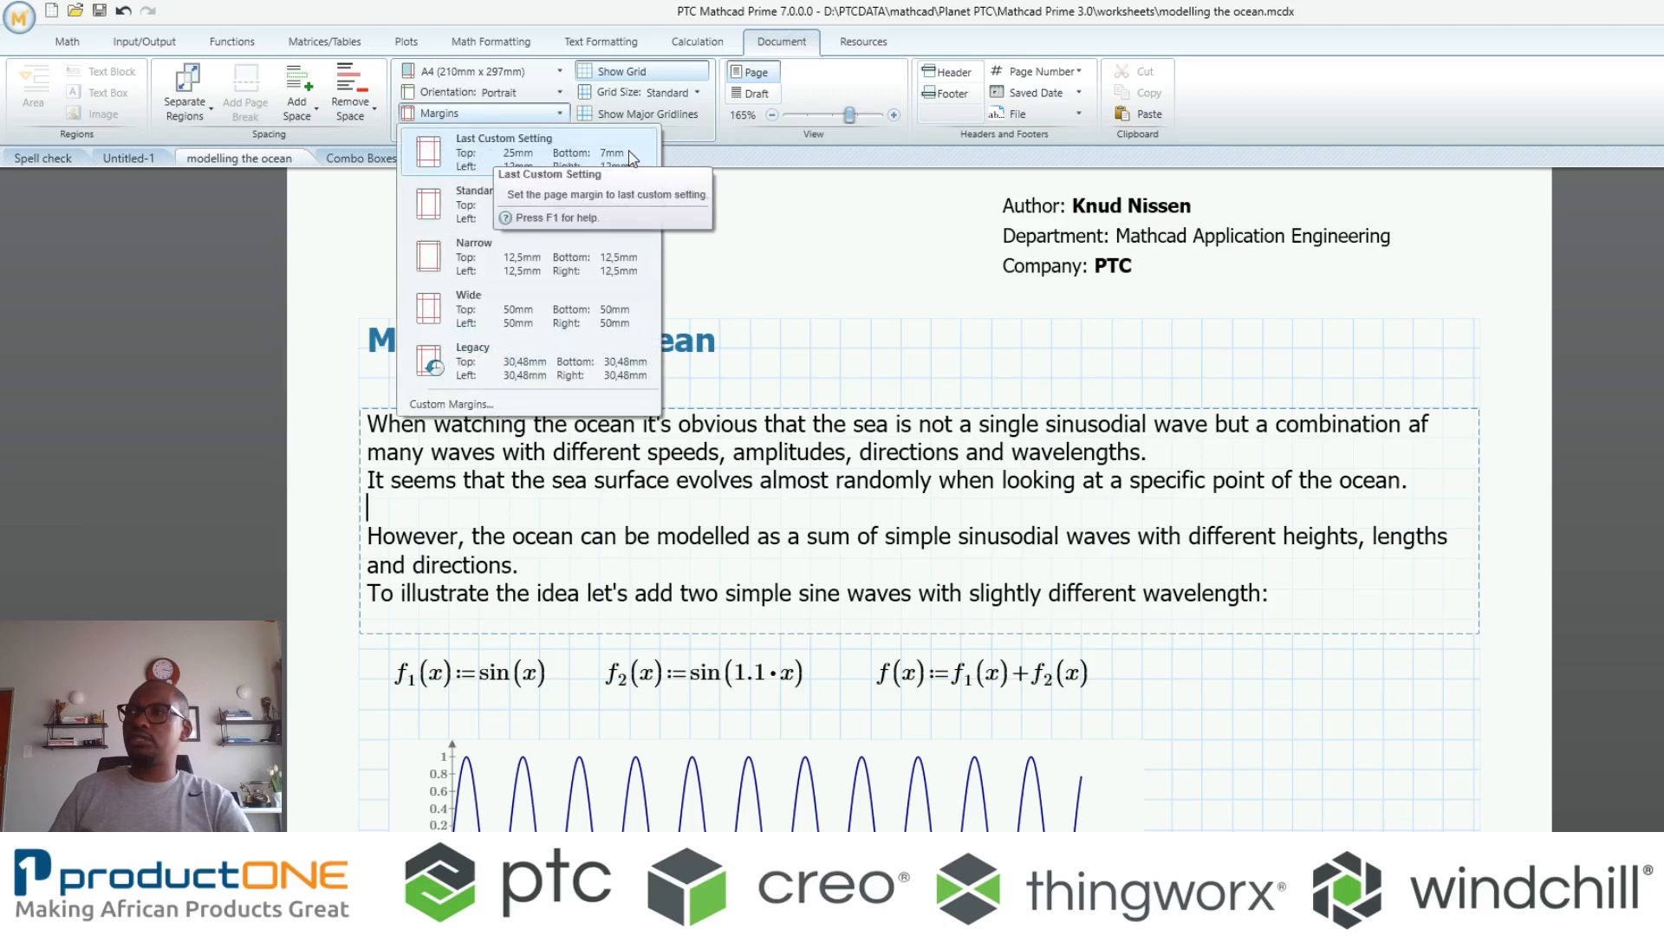
mouse_move(600, 165)
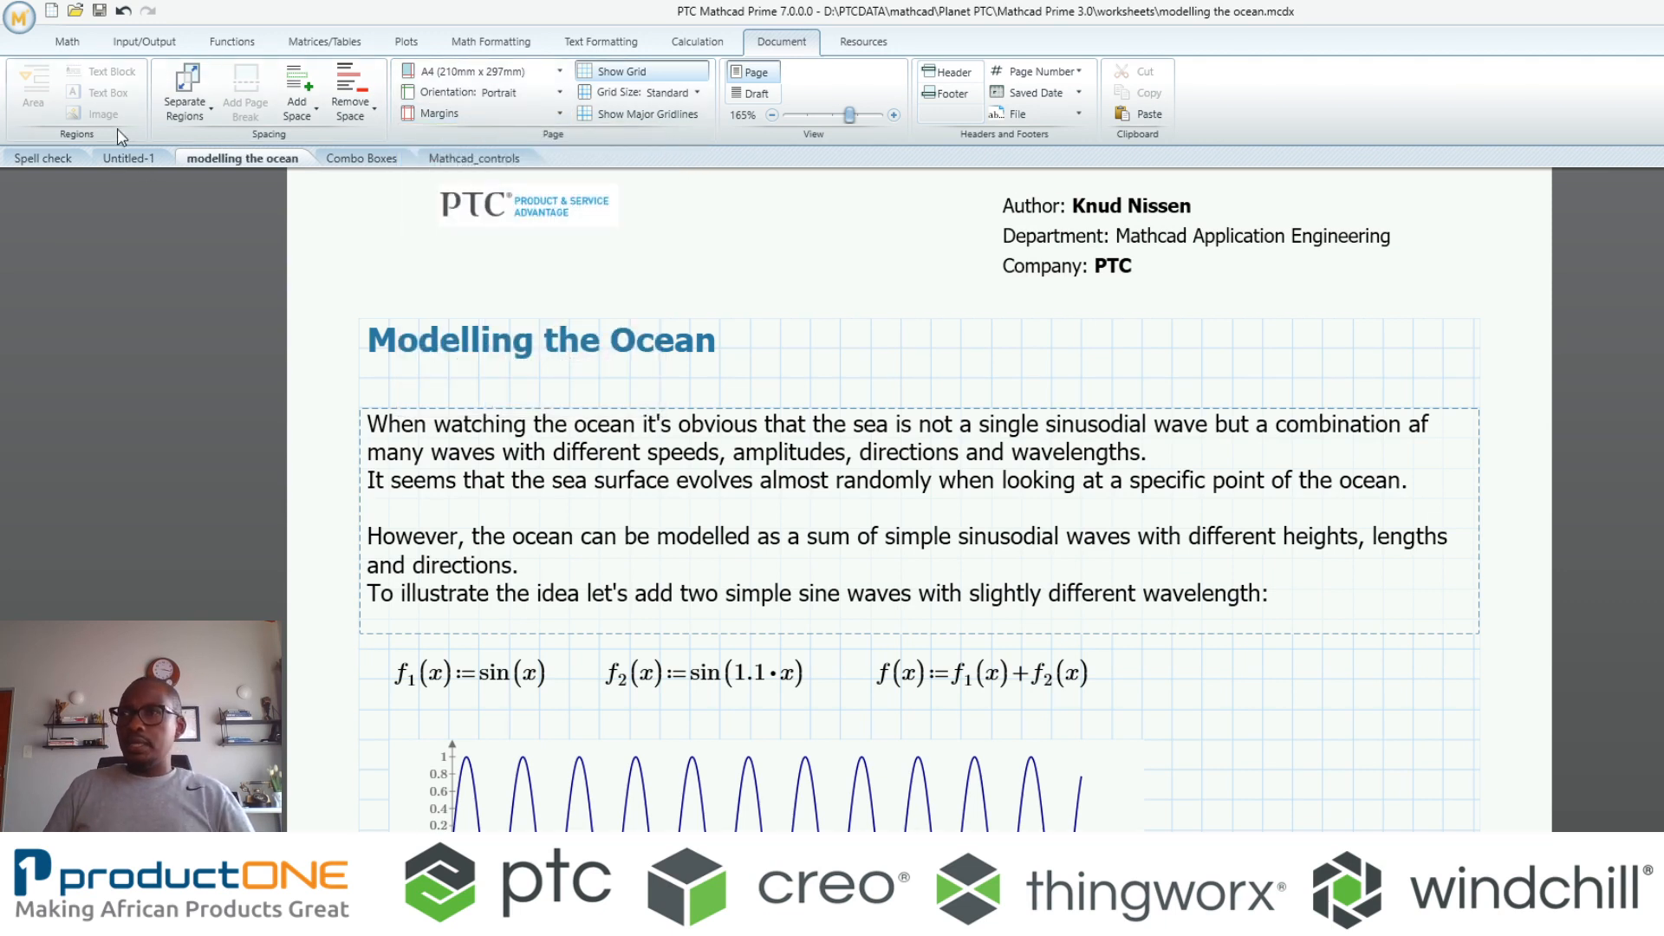
click(130, 158)
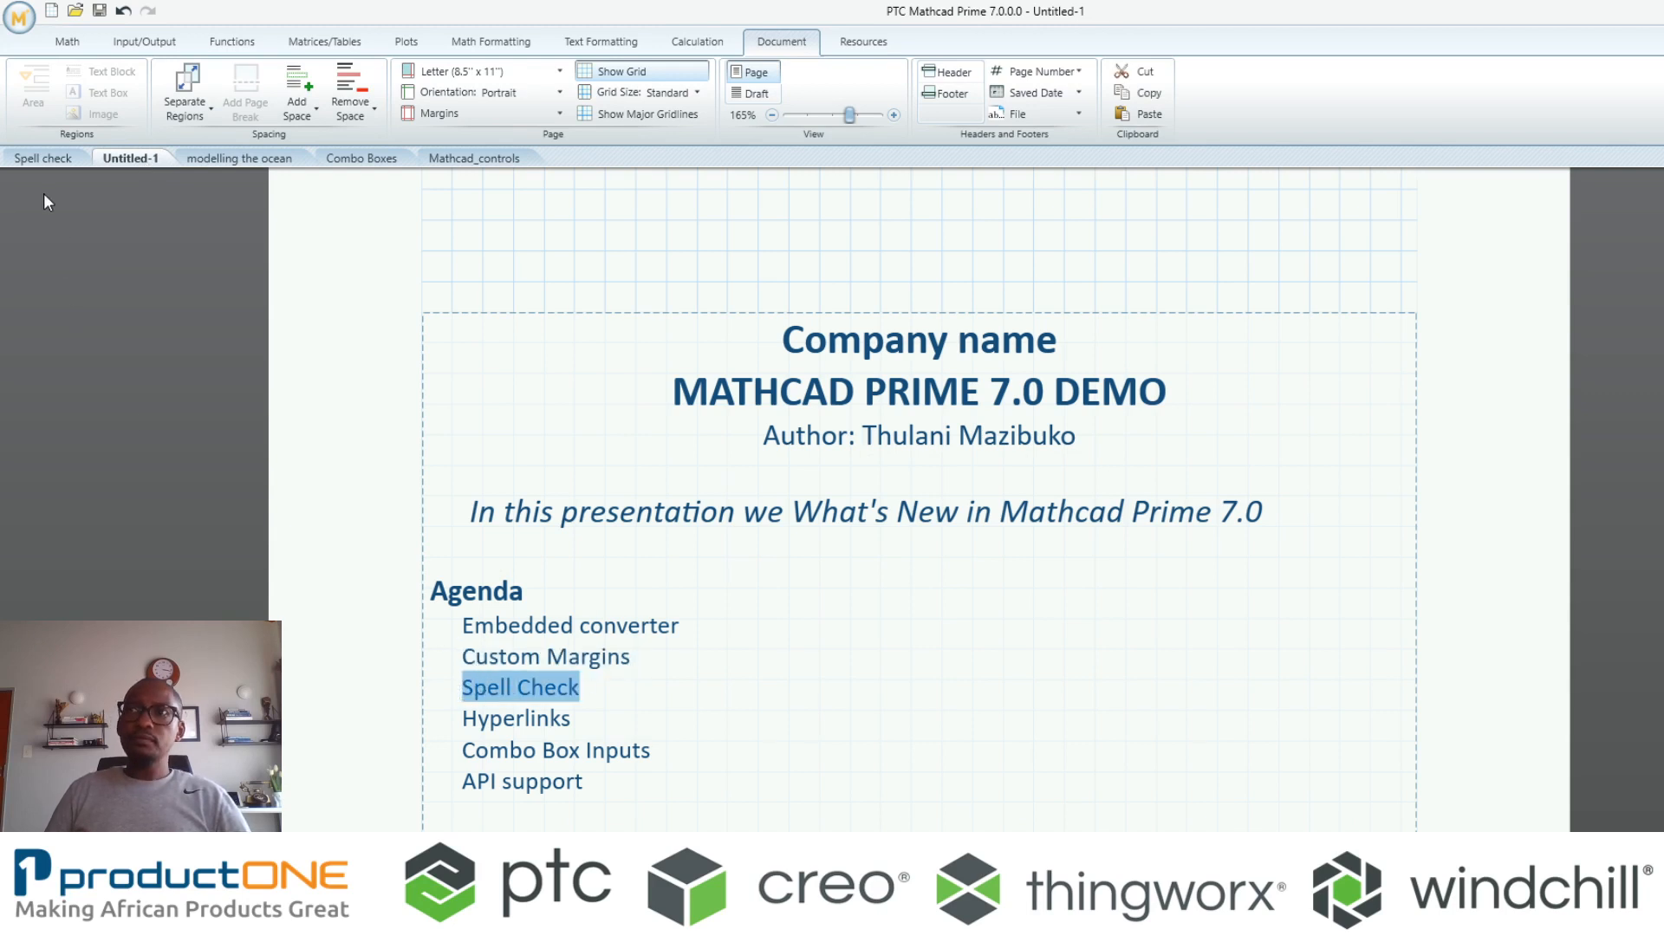
Type a misspelled version of 'Wrote' under Answer in the Spell check worksheet
click(44, 157)
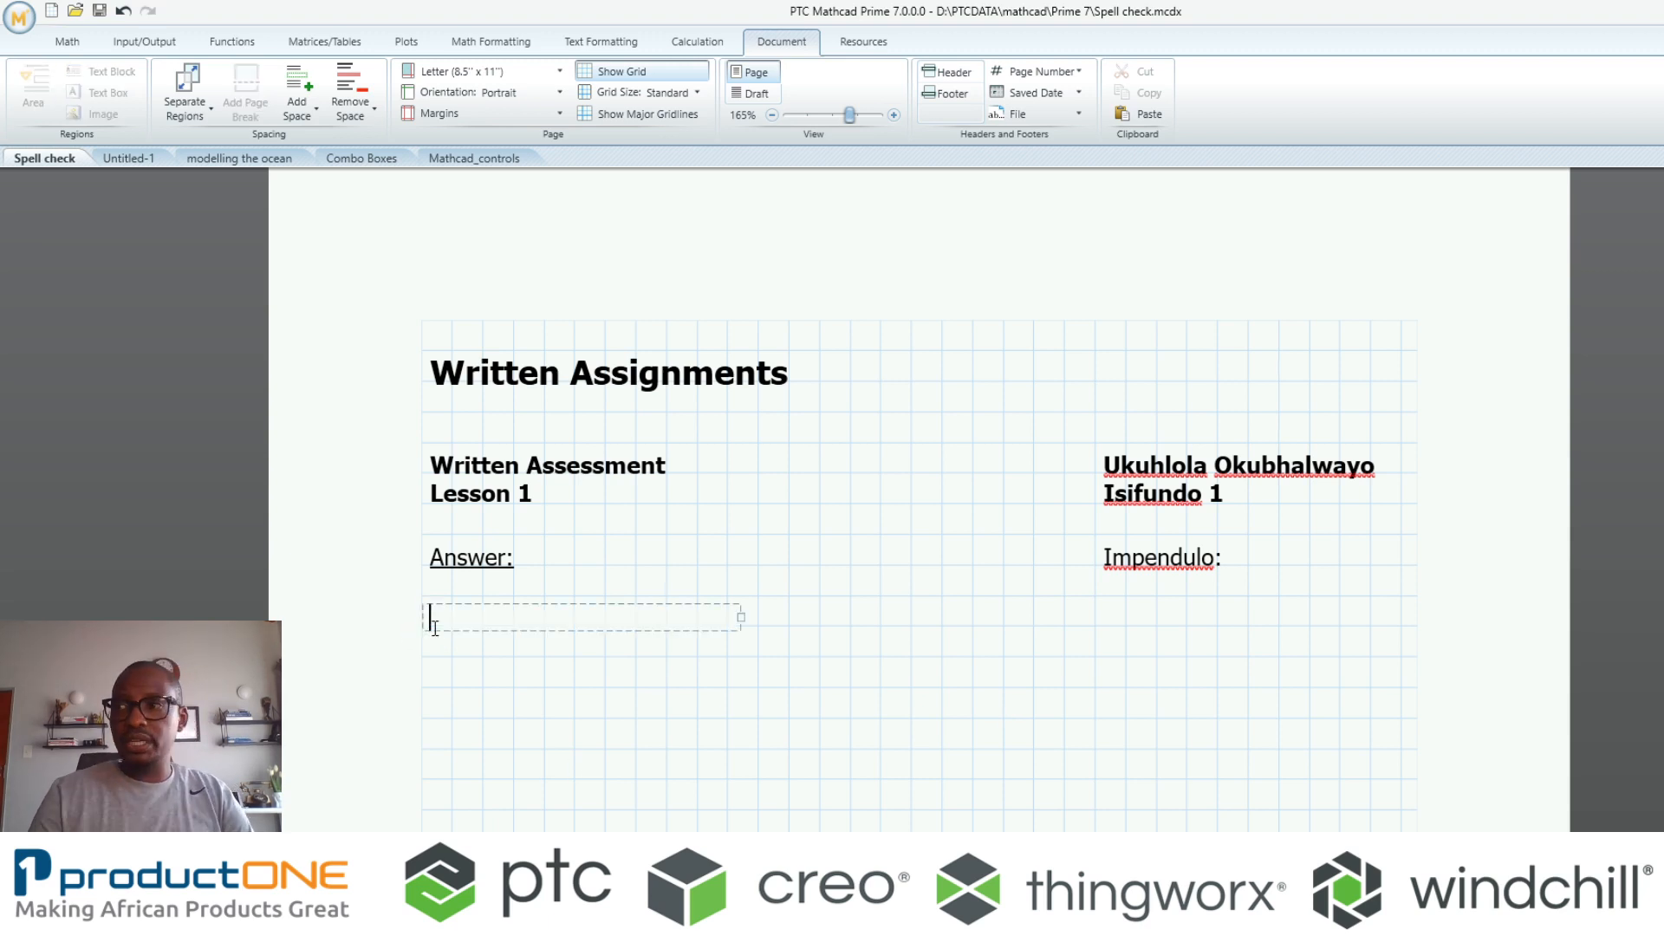
text(W)
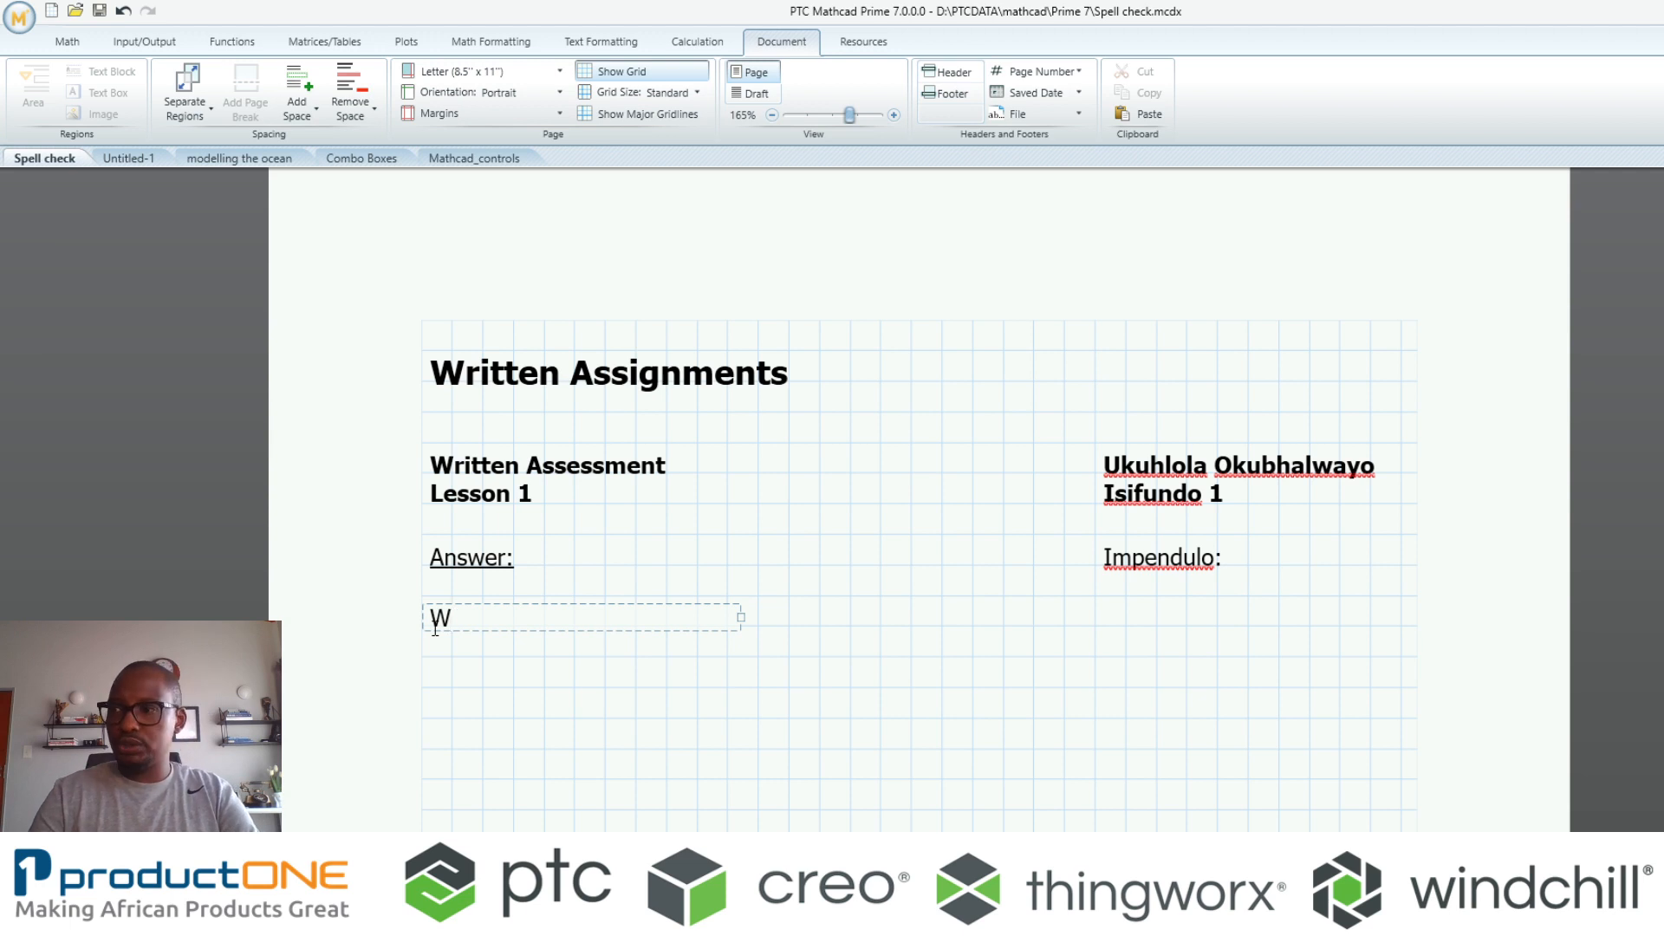
text(re)
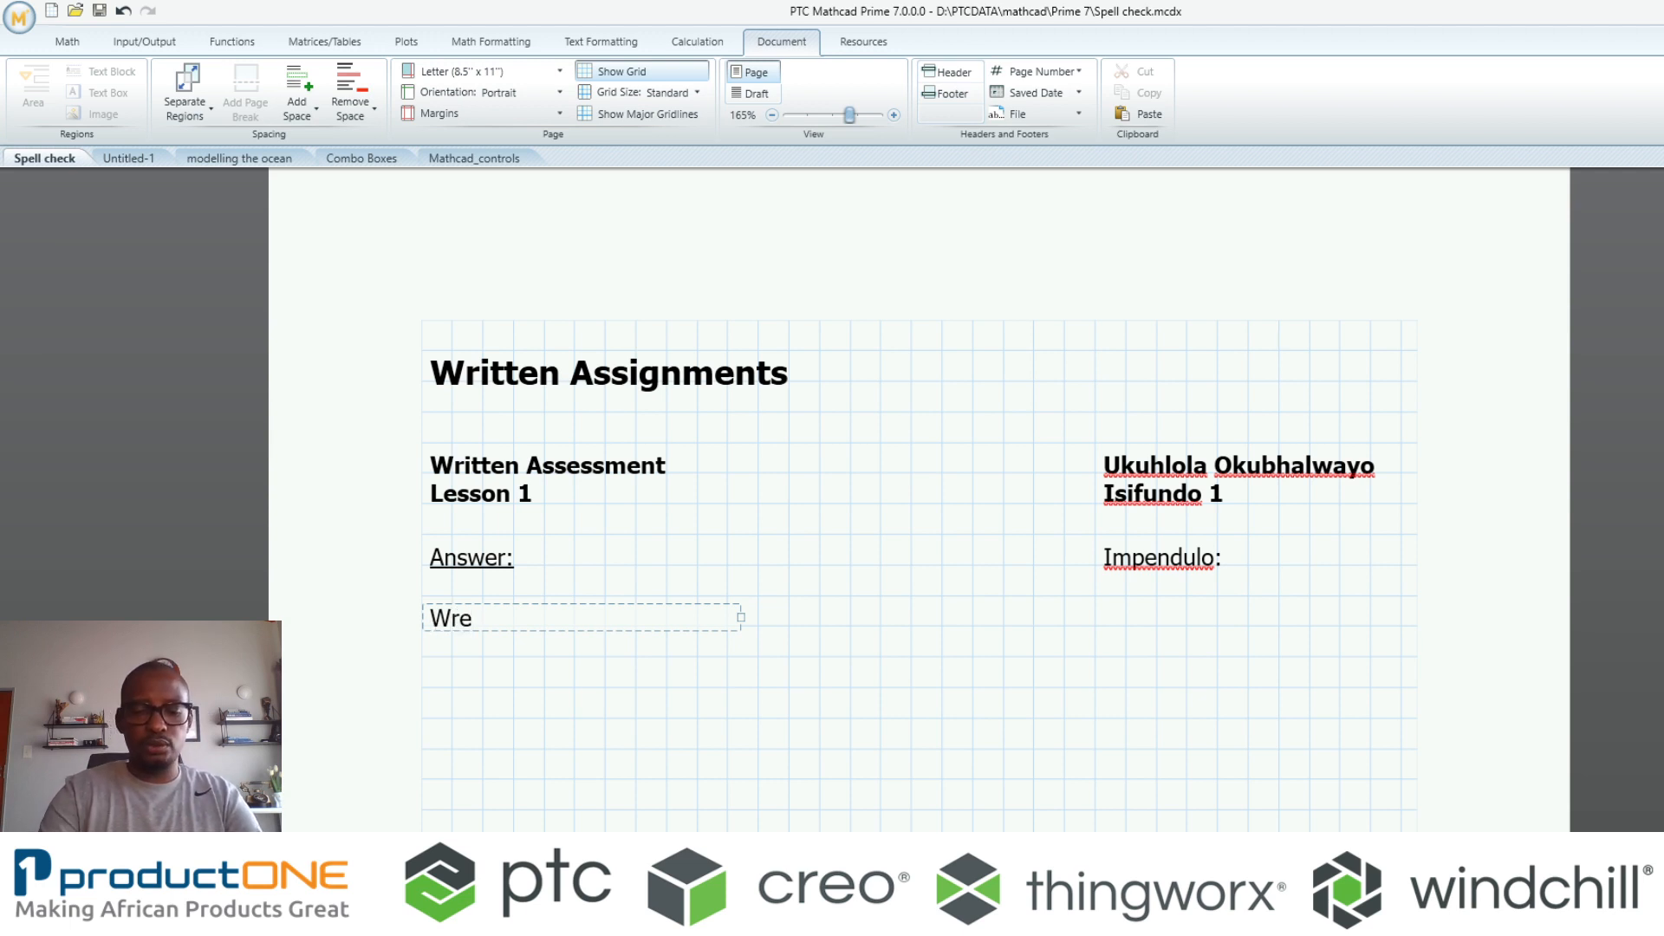
text(te)
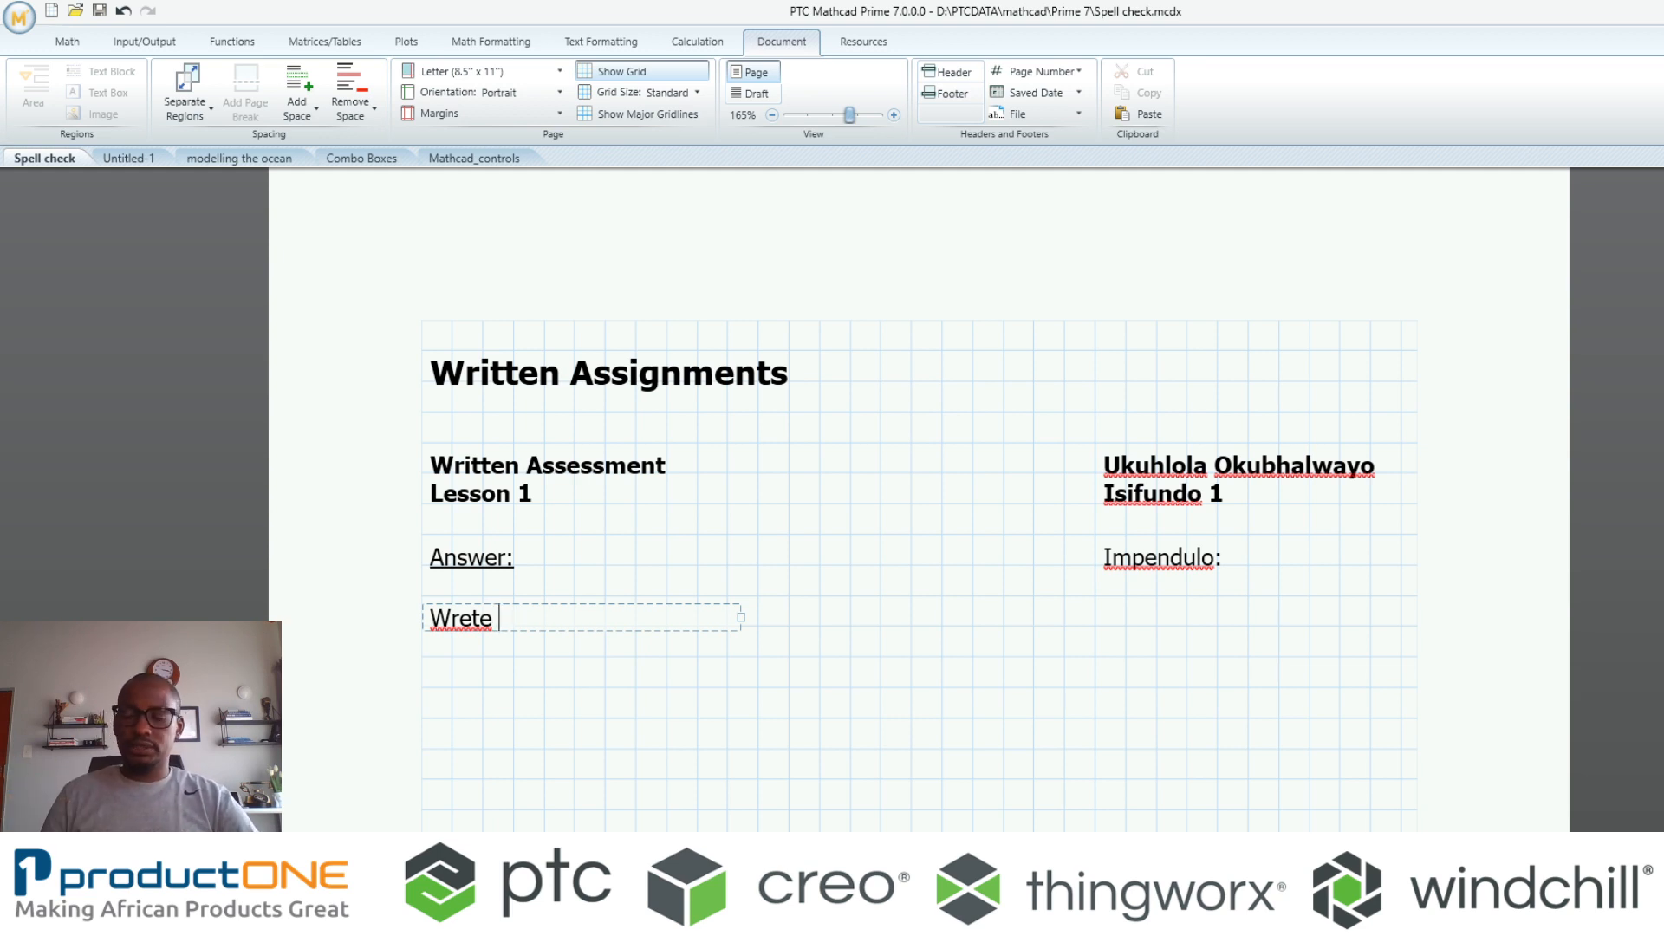
key(Backspace)
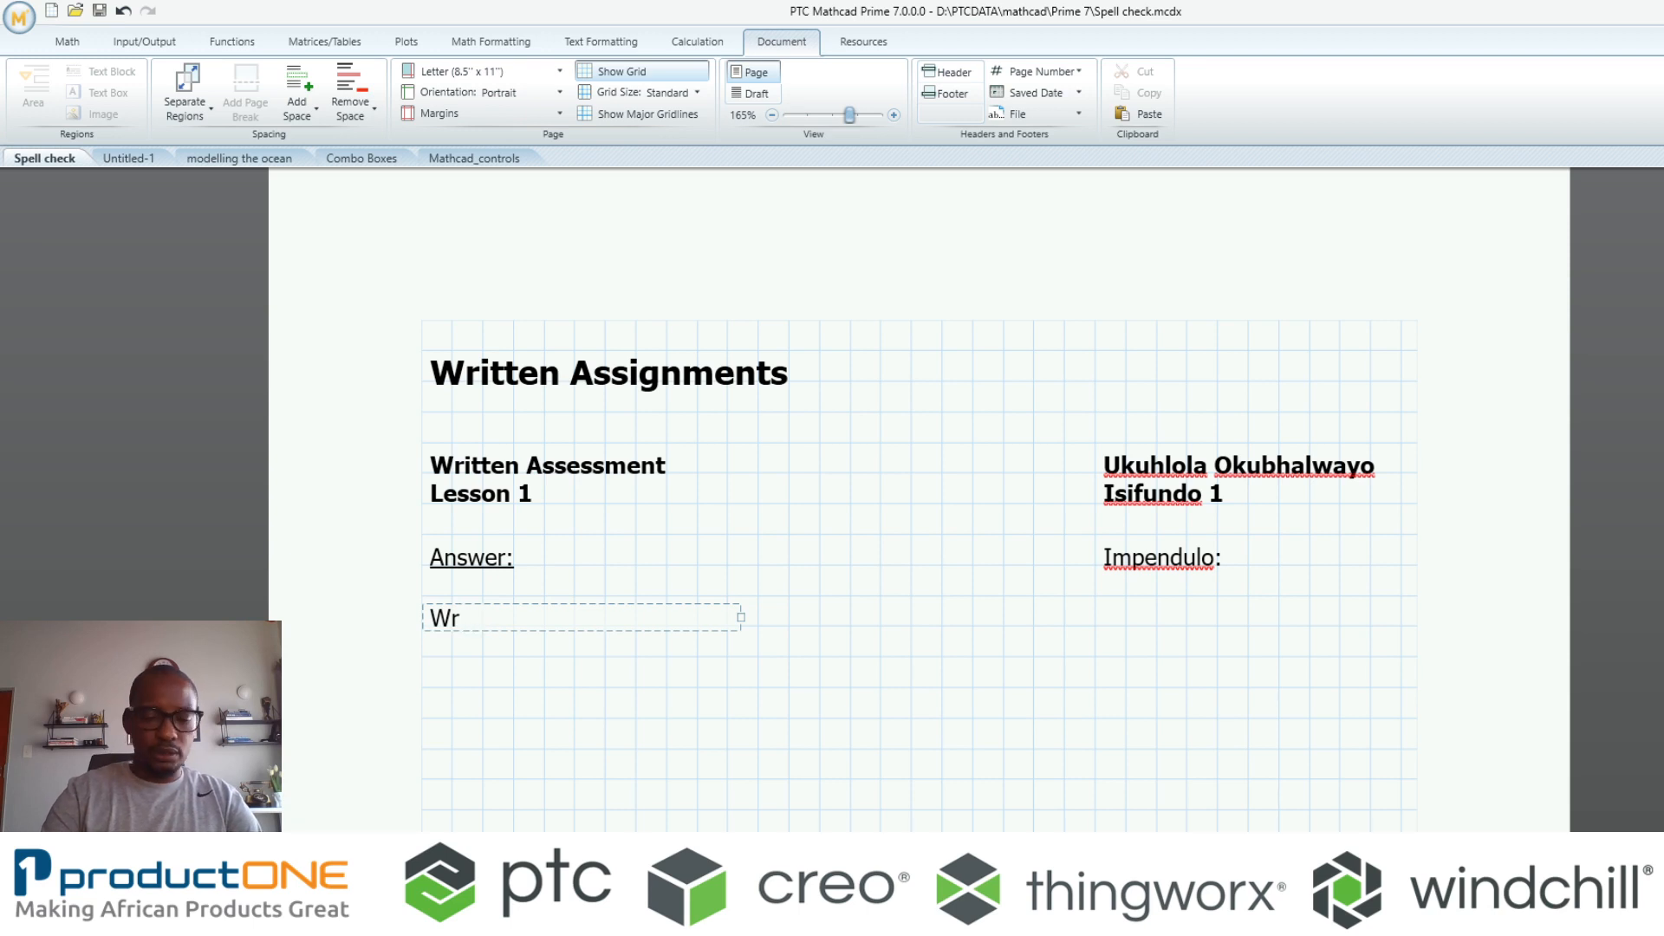
text(ite)
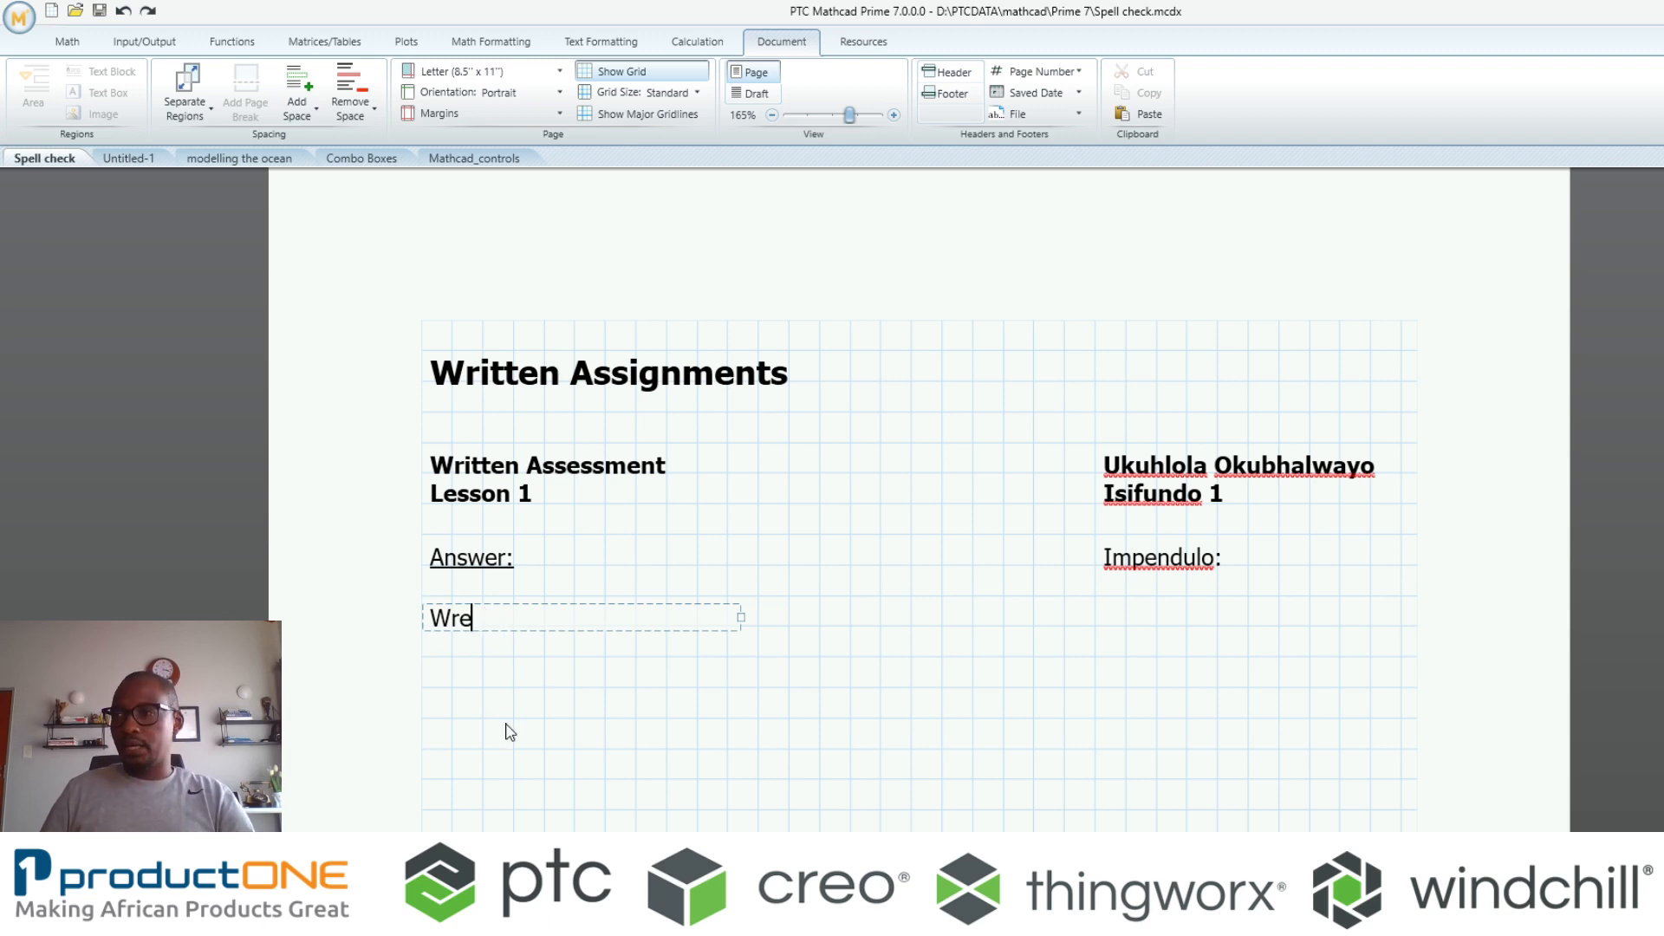
text(te)
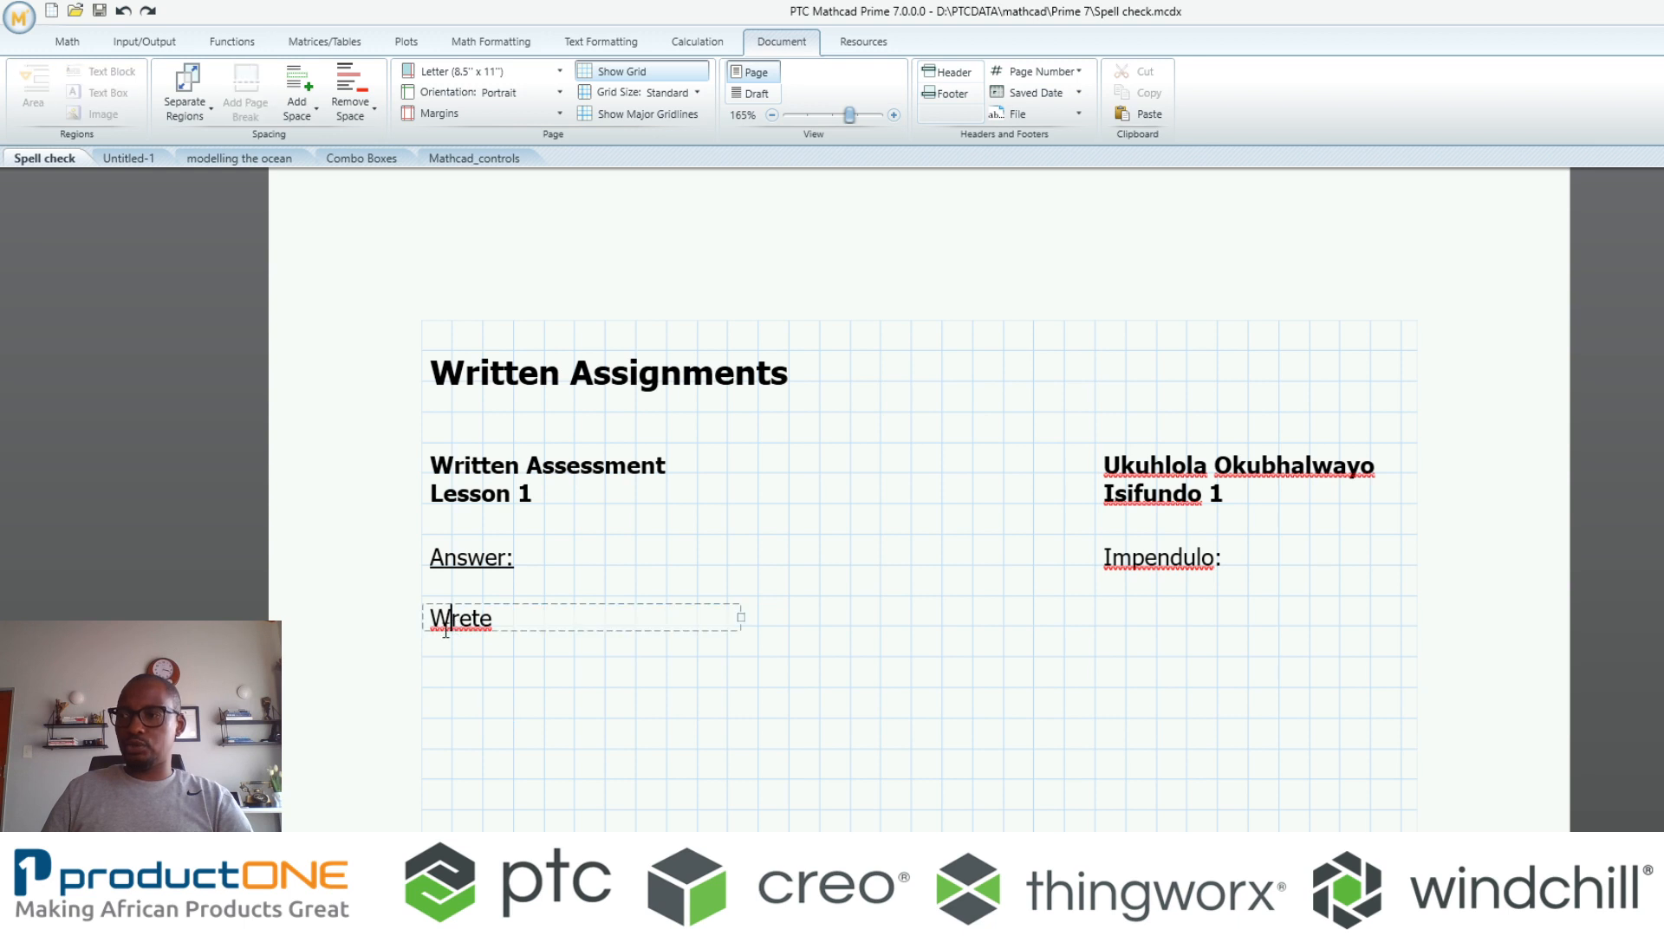
Replace the misspelling with the suggestion Wrote, then remove the word
right_click(458, 619)
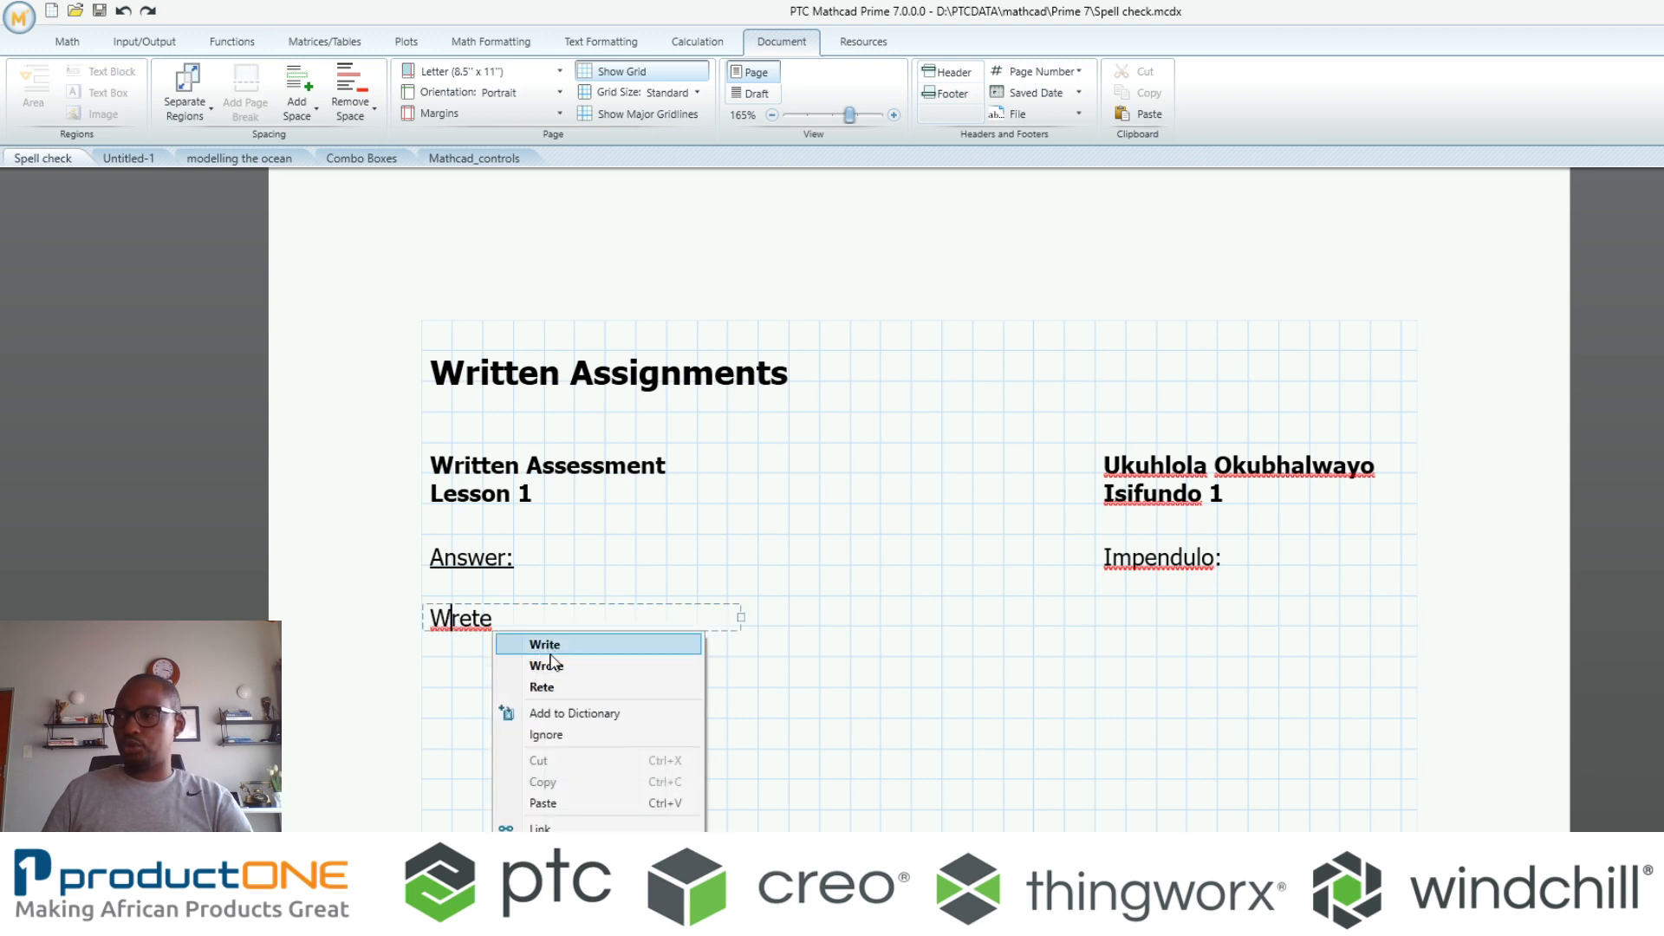
click(544, 644)
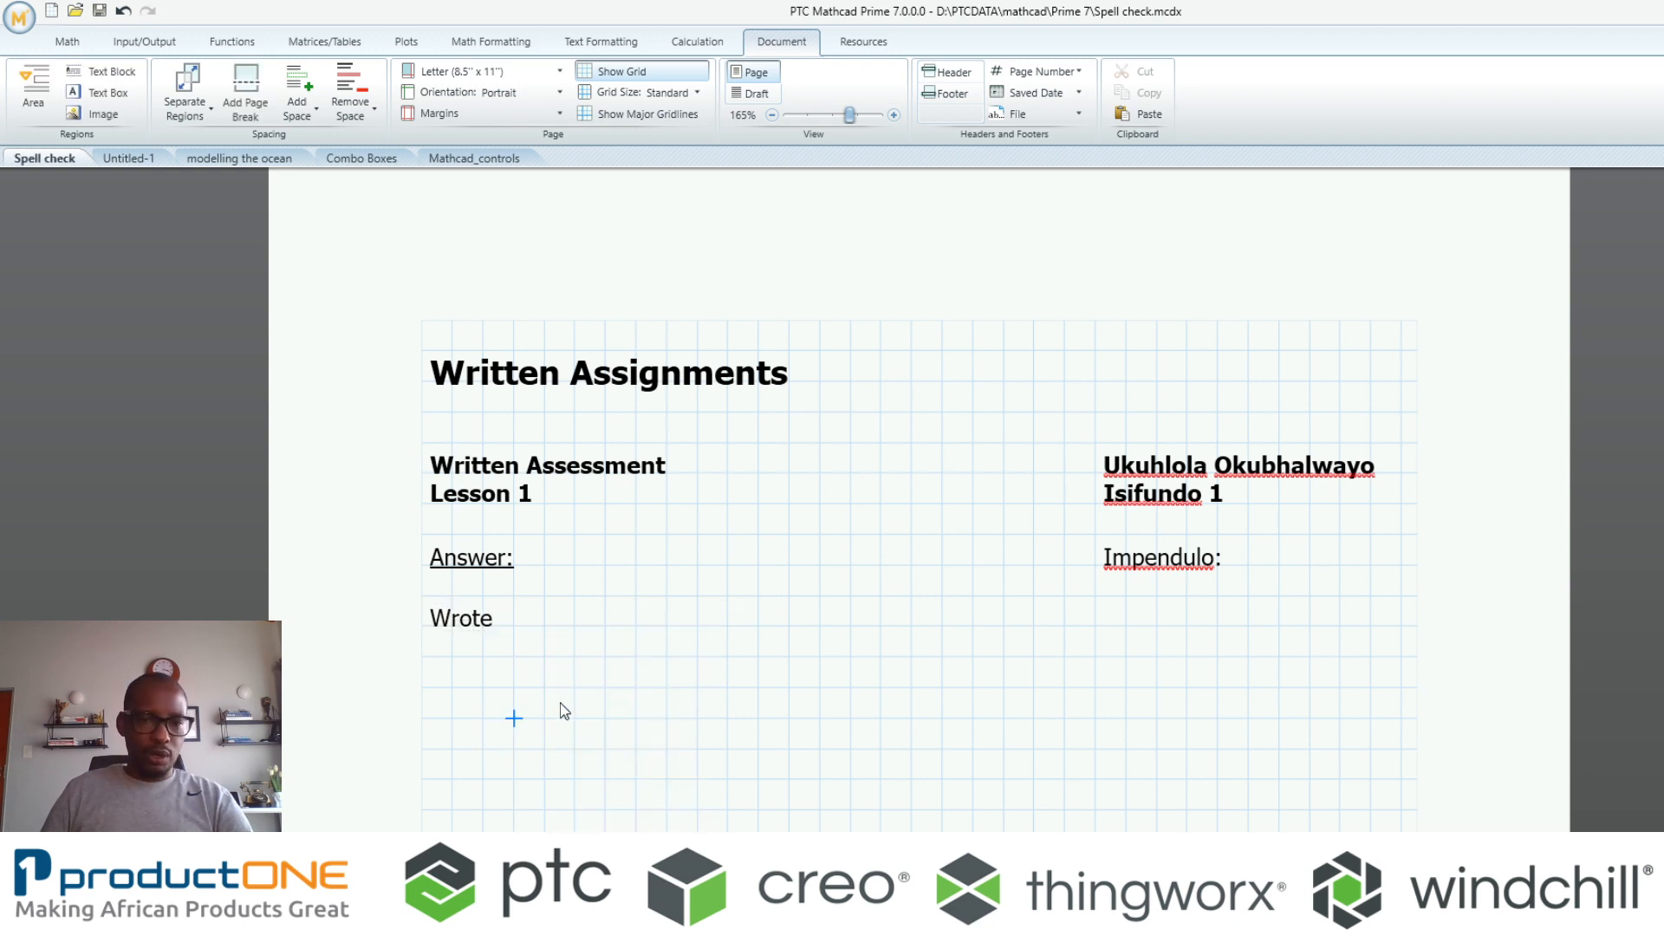
click(460, 618)
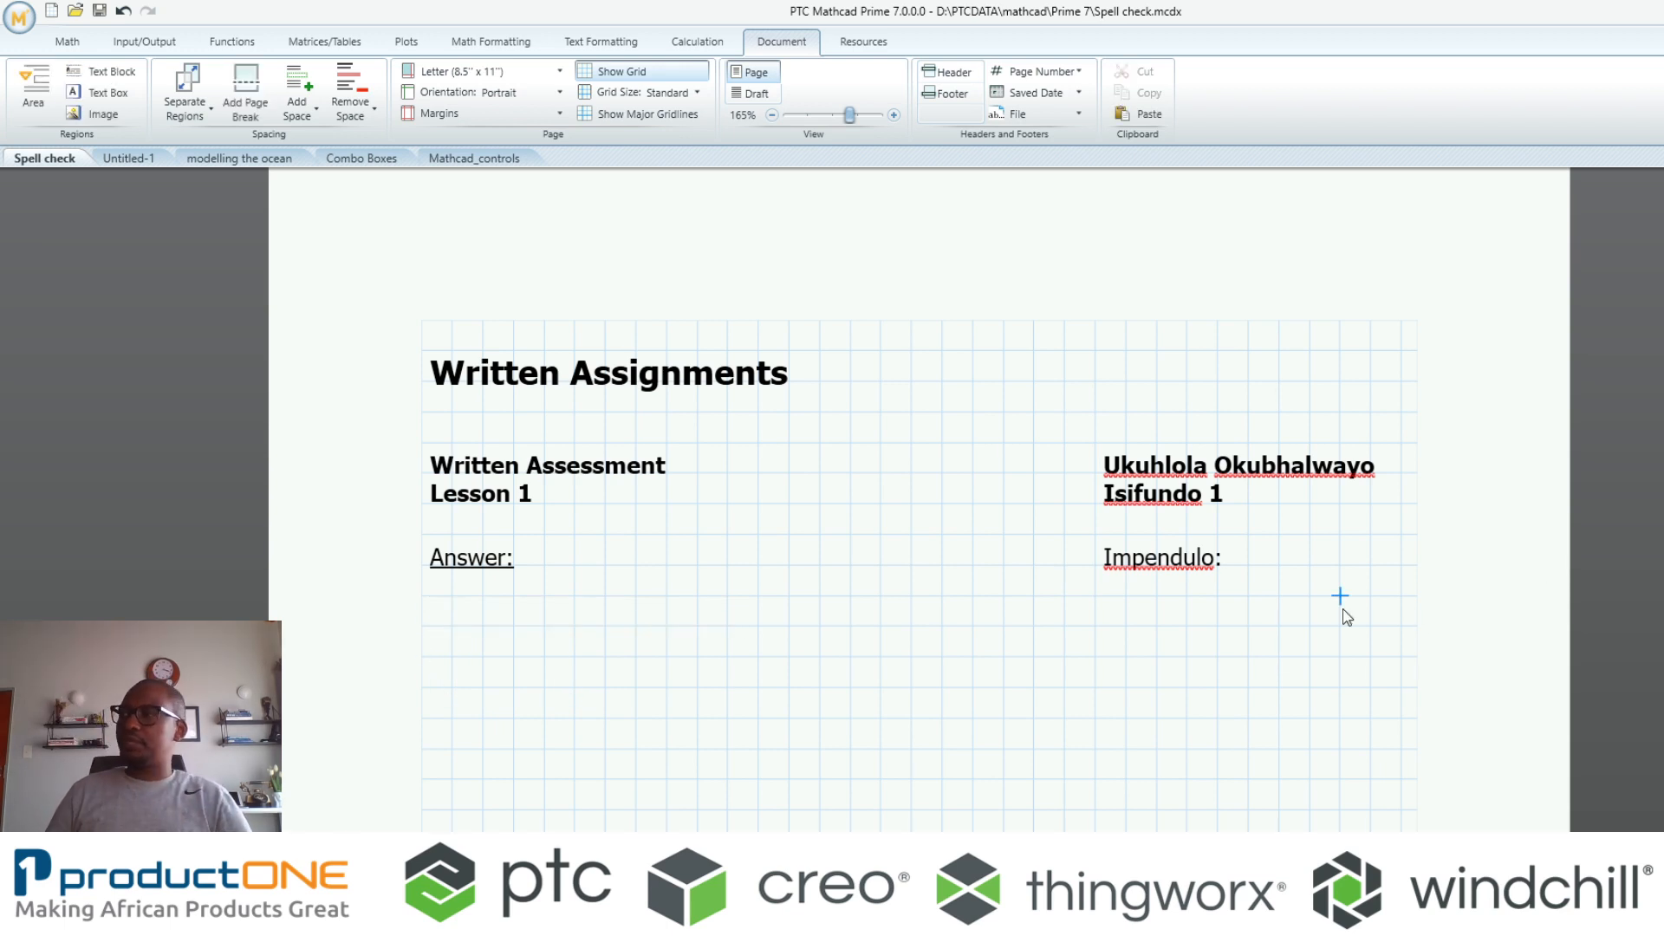
click(540, 479)
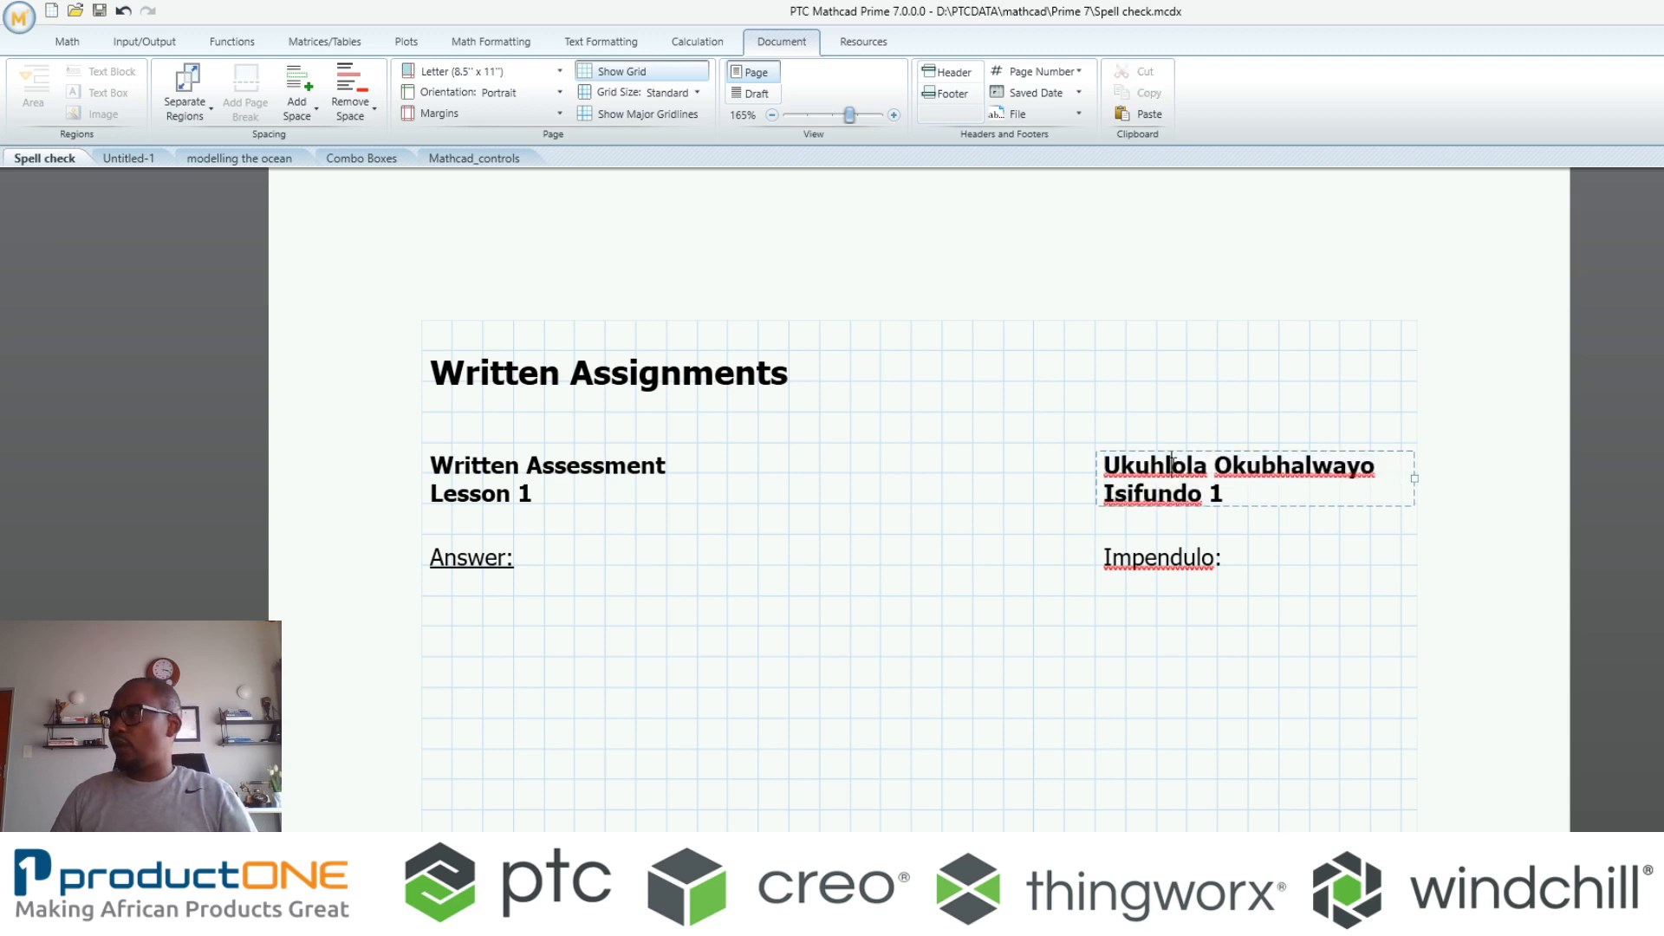
Clear the red underlines on Ukuhlola Okubhalwayo, Isifundo 1 and Impendulo via Ignore or Add to Dictionary
double_click(1148, 466)
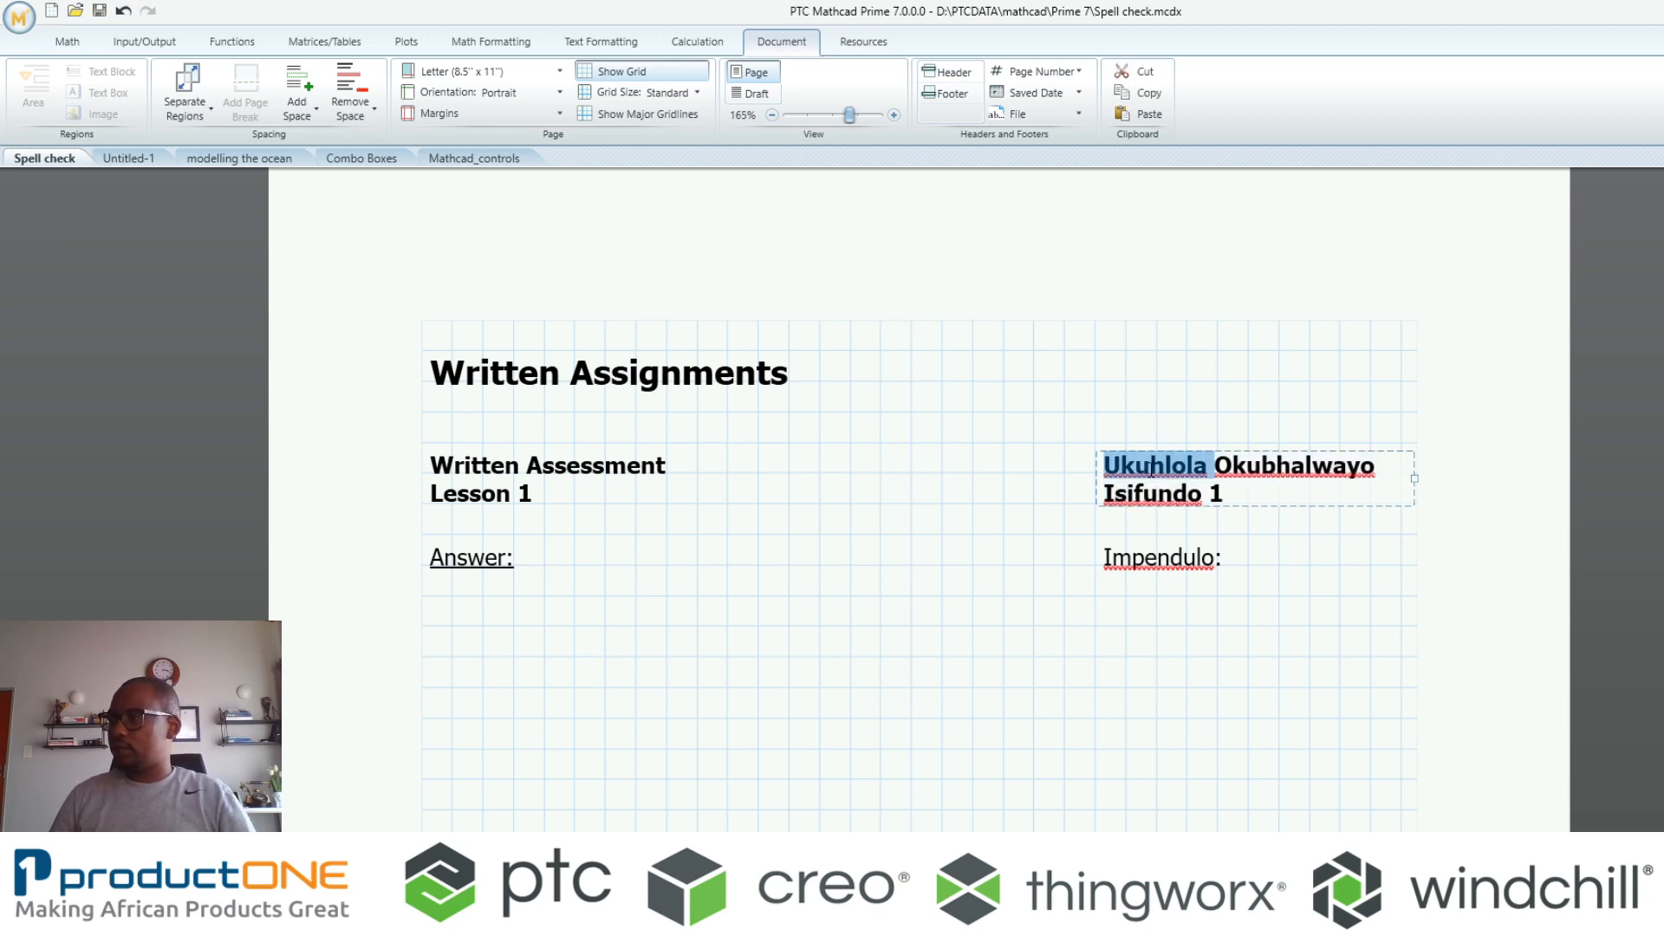
right_click(1152, 465)
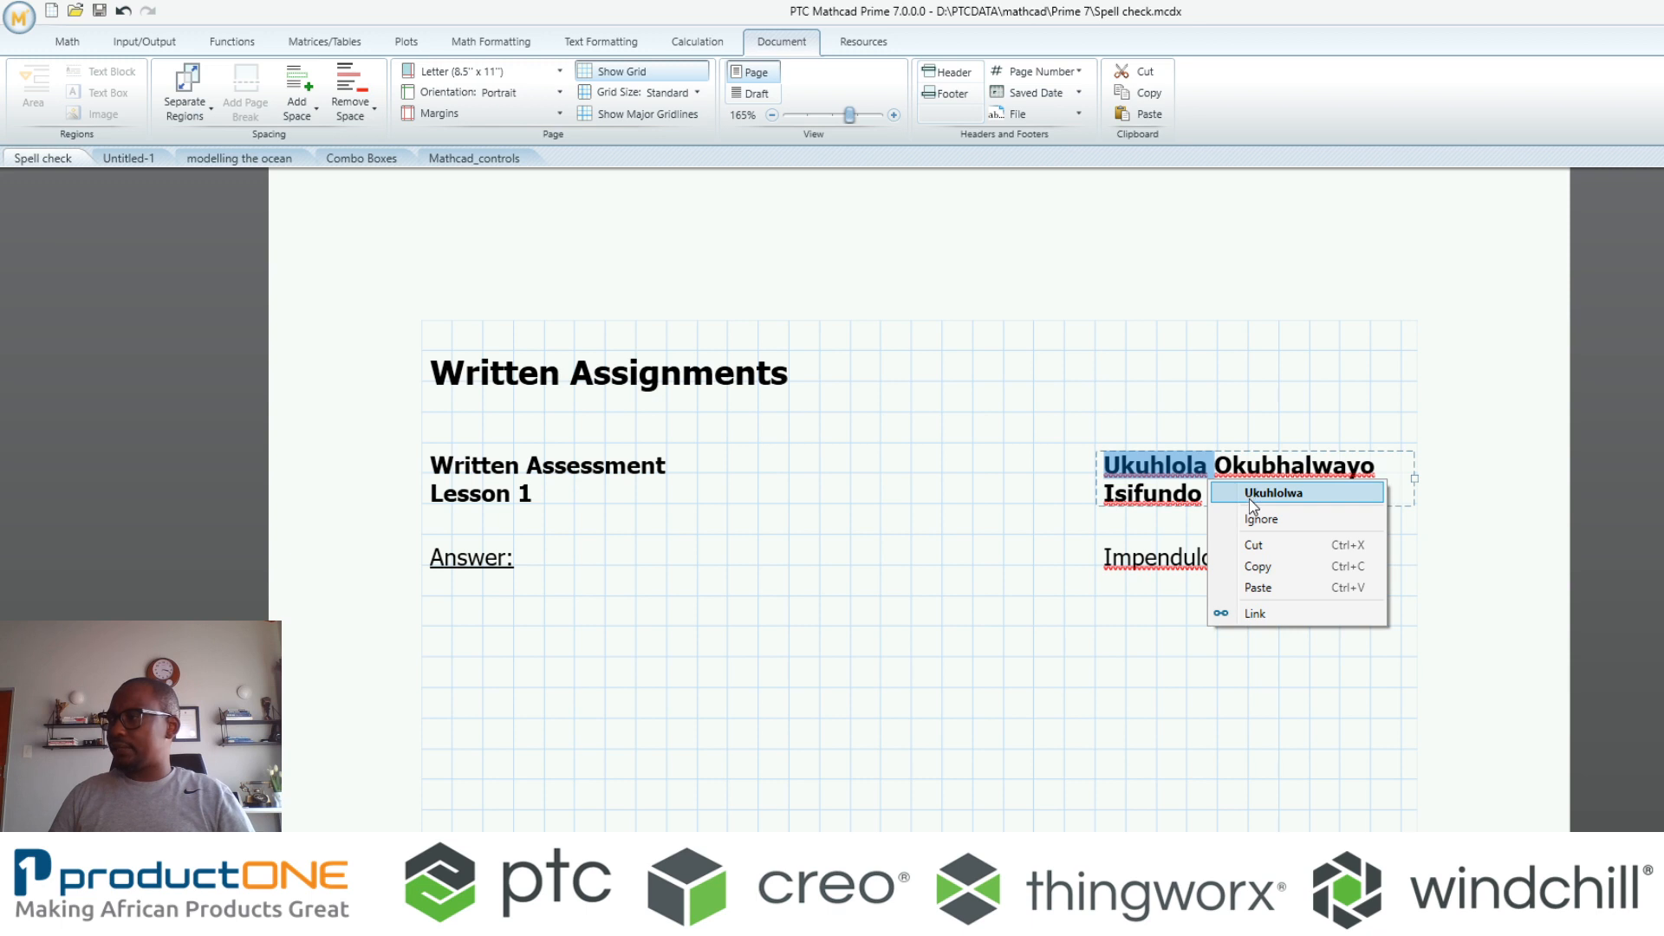
click(1272, 493)
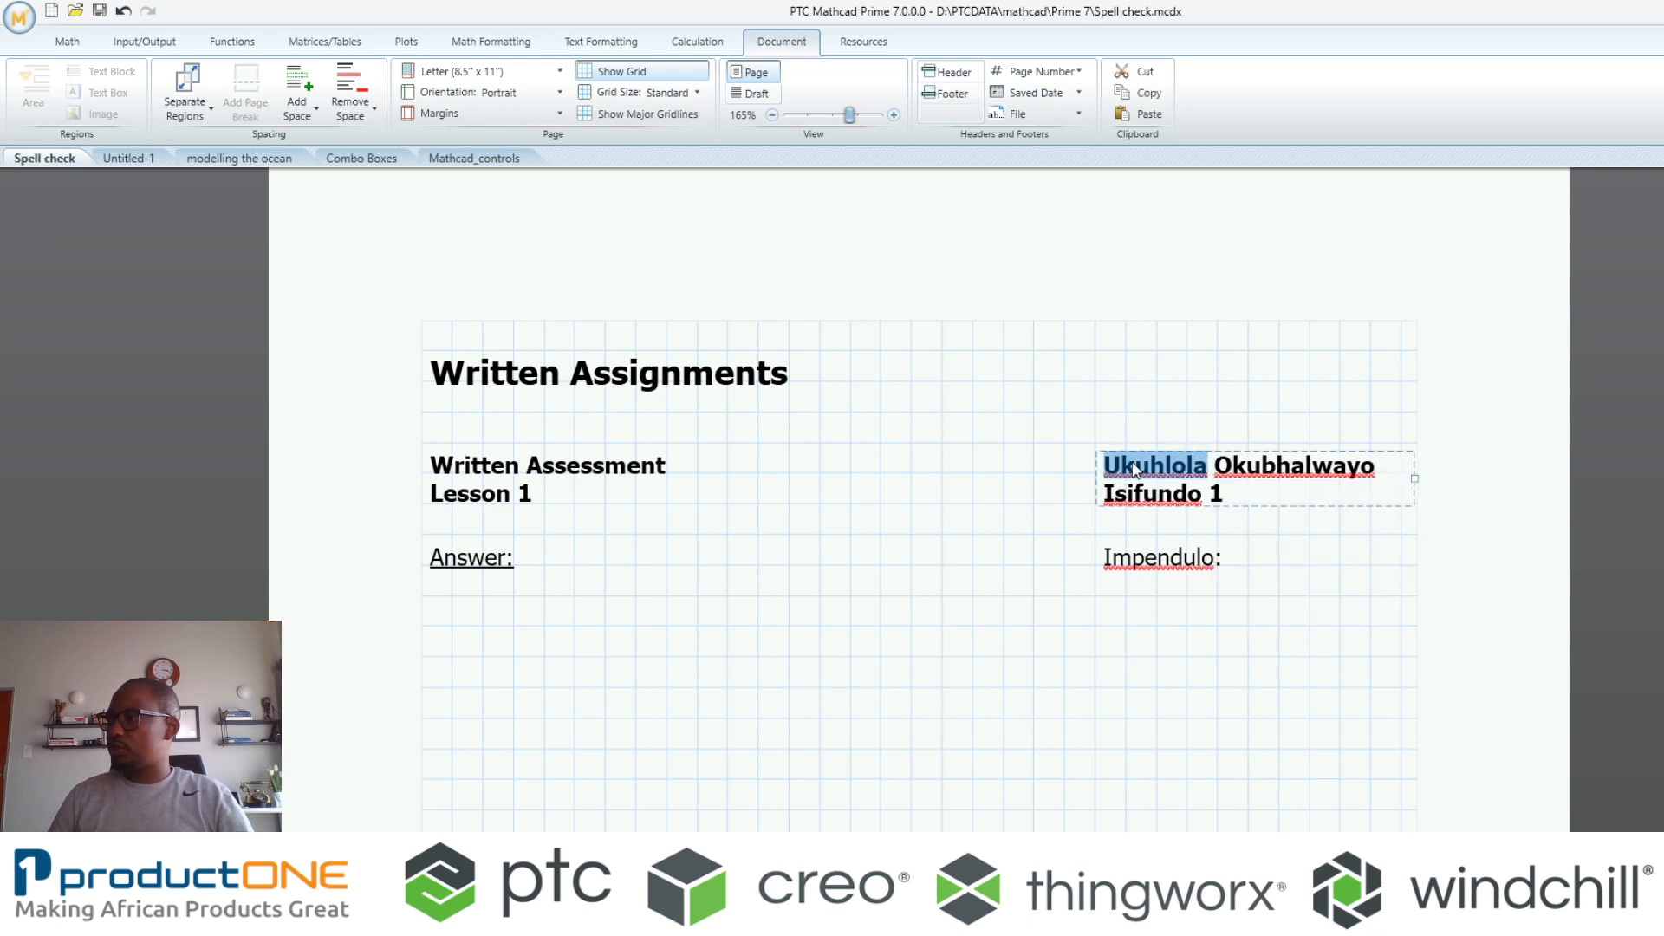
right_click(1153, 466)
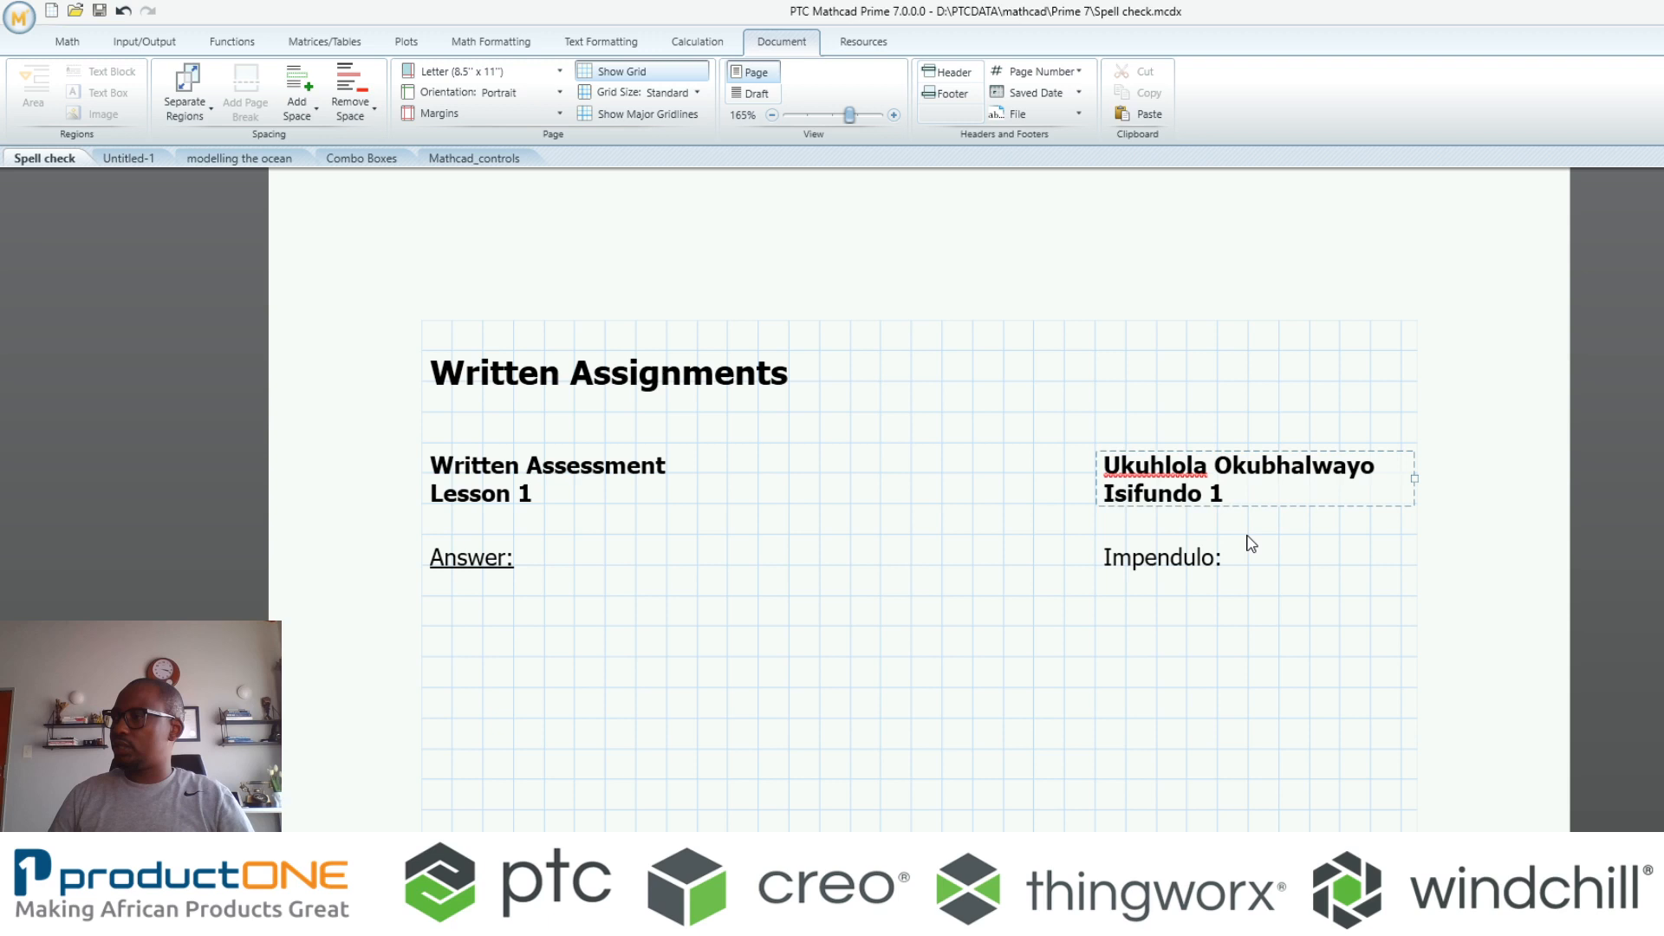
right_click(1151, 557)
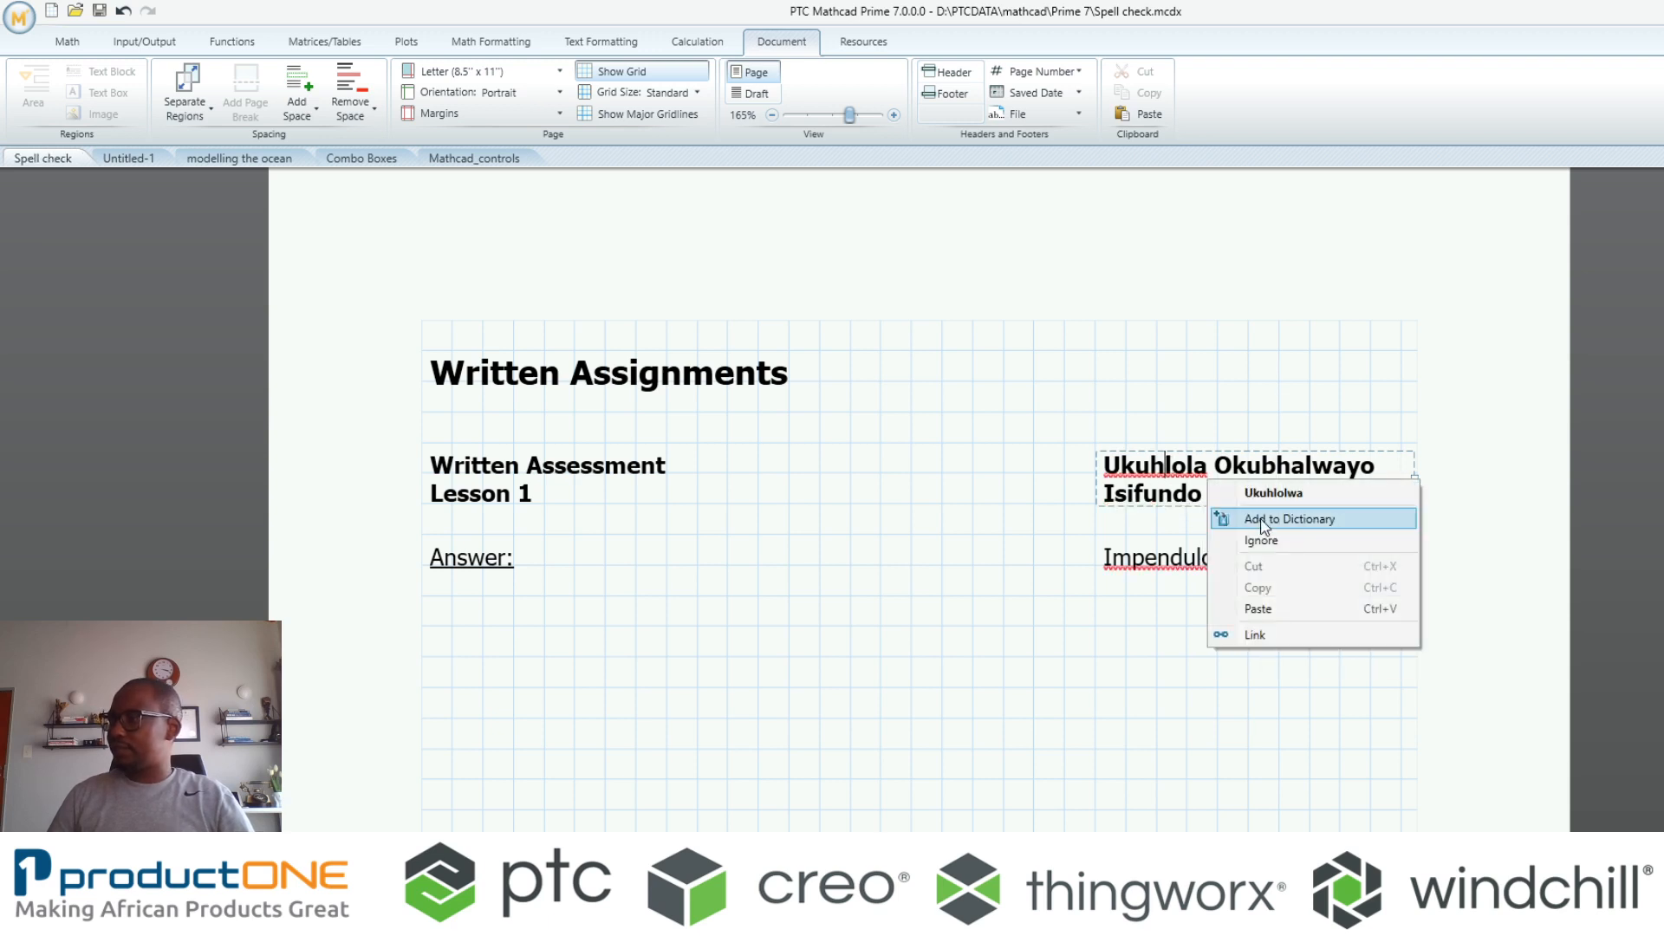
click(1289, 520)
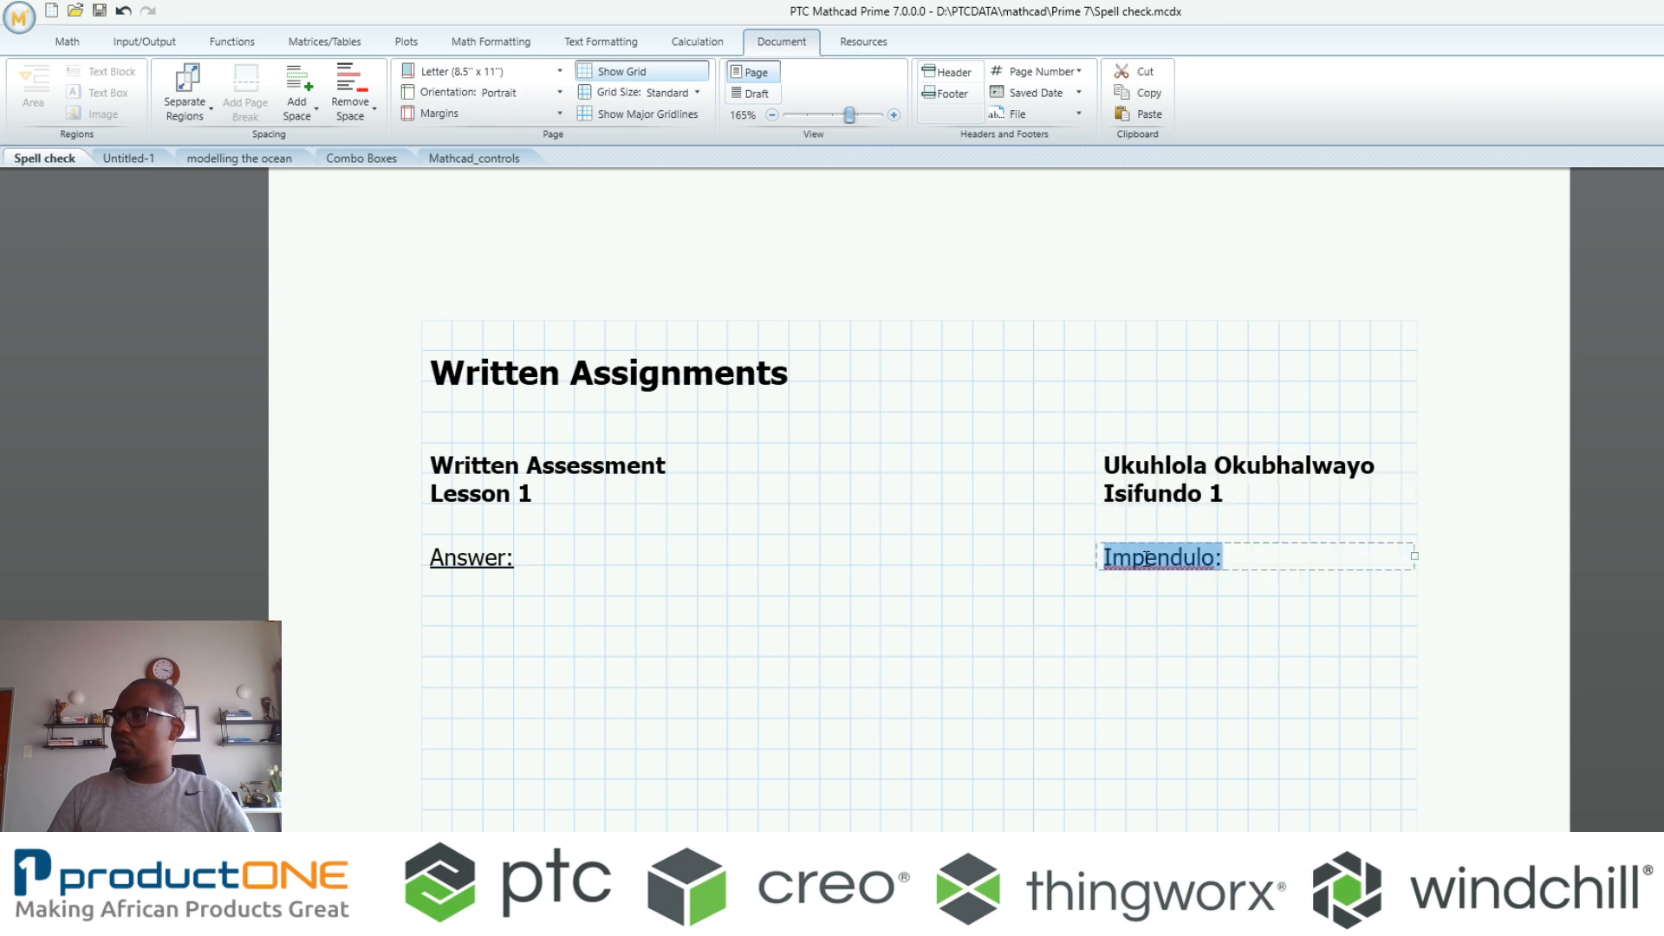
click(998, 725)
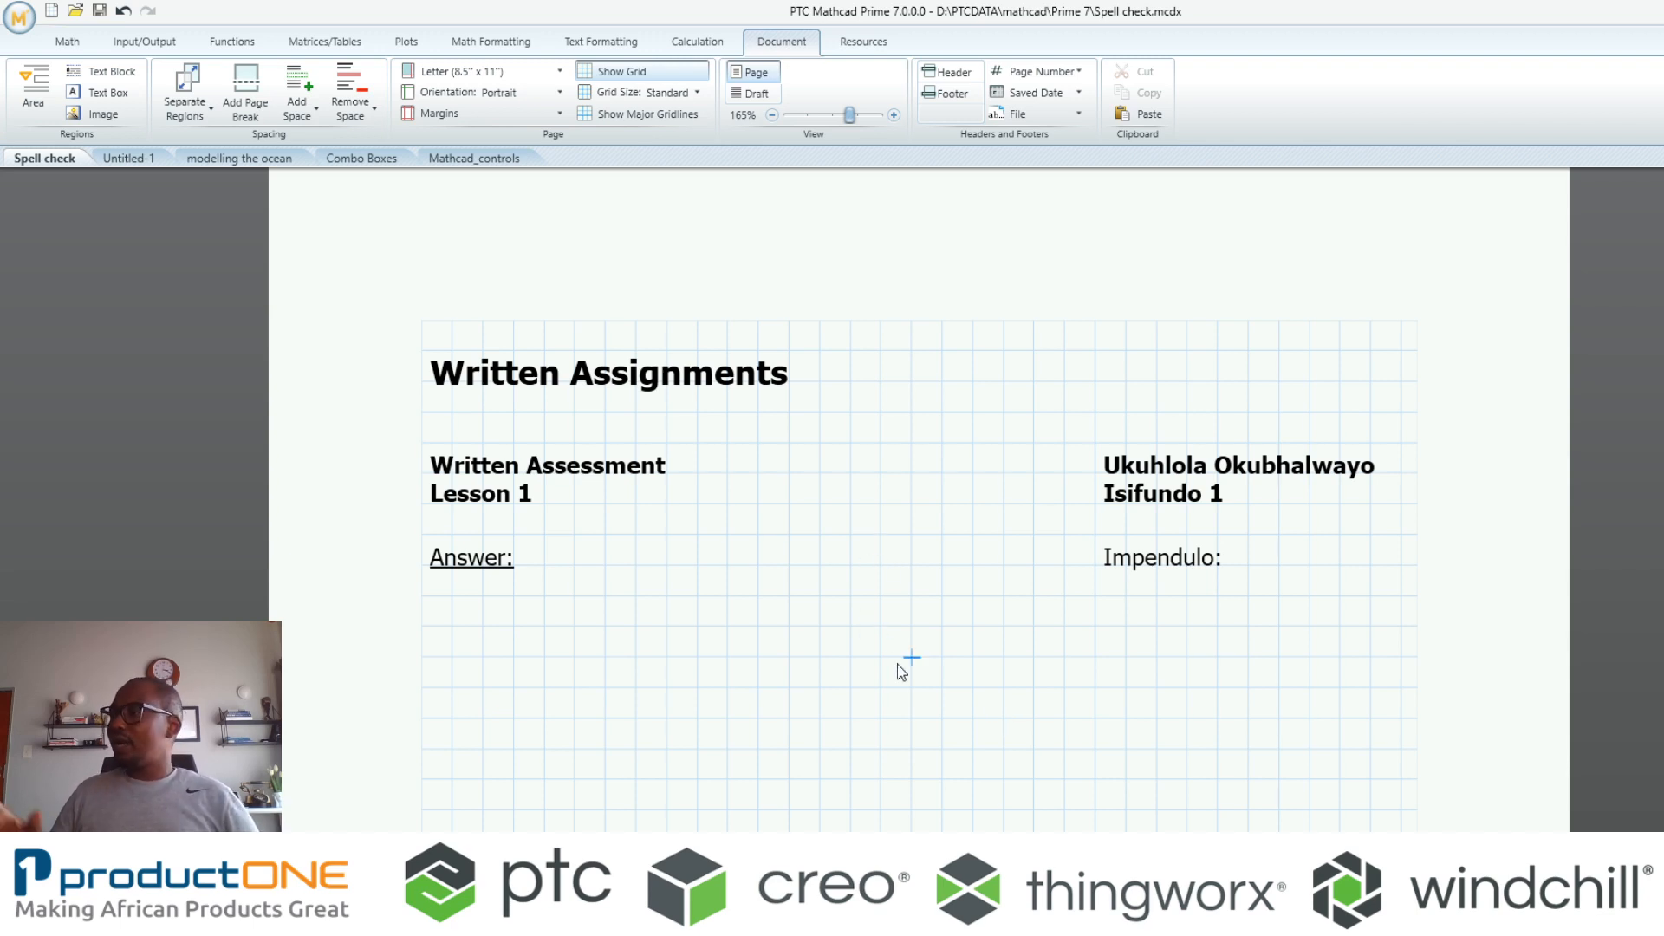
Type Ukuhlola as a test word, confirm it stays unflagged, remove it, and go back to Untitled-1
click(911, 656)
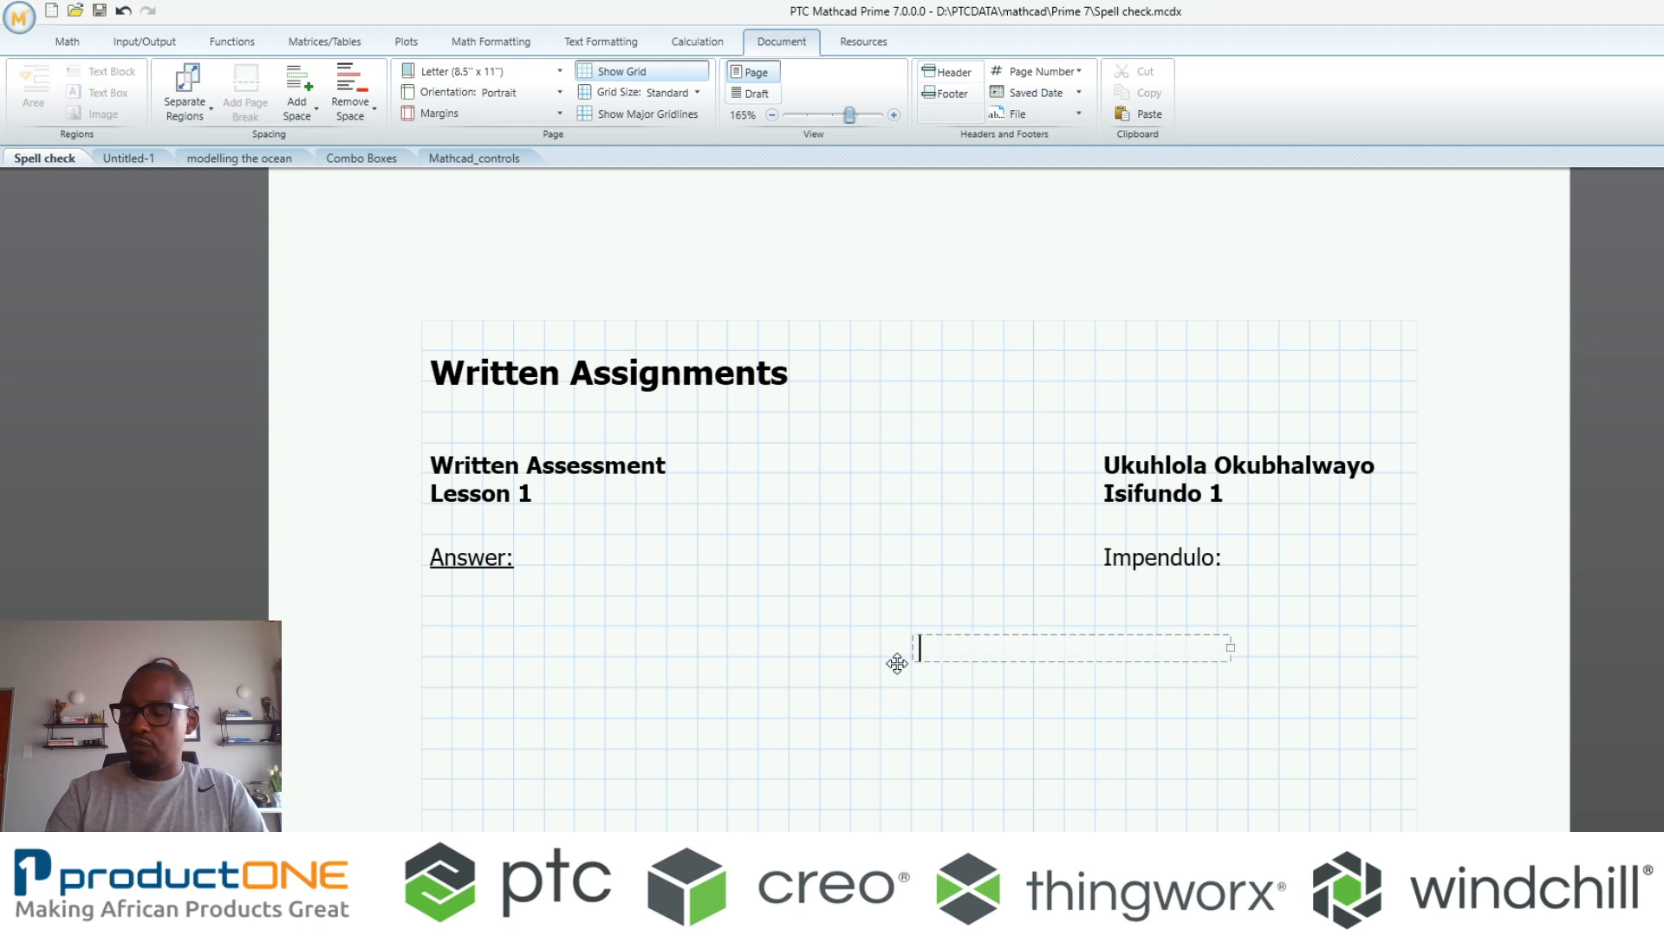
text(U)
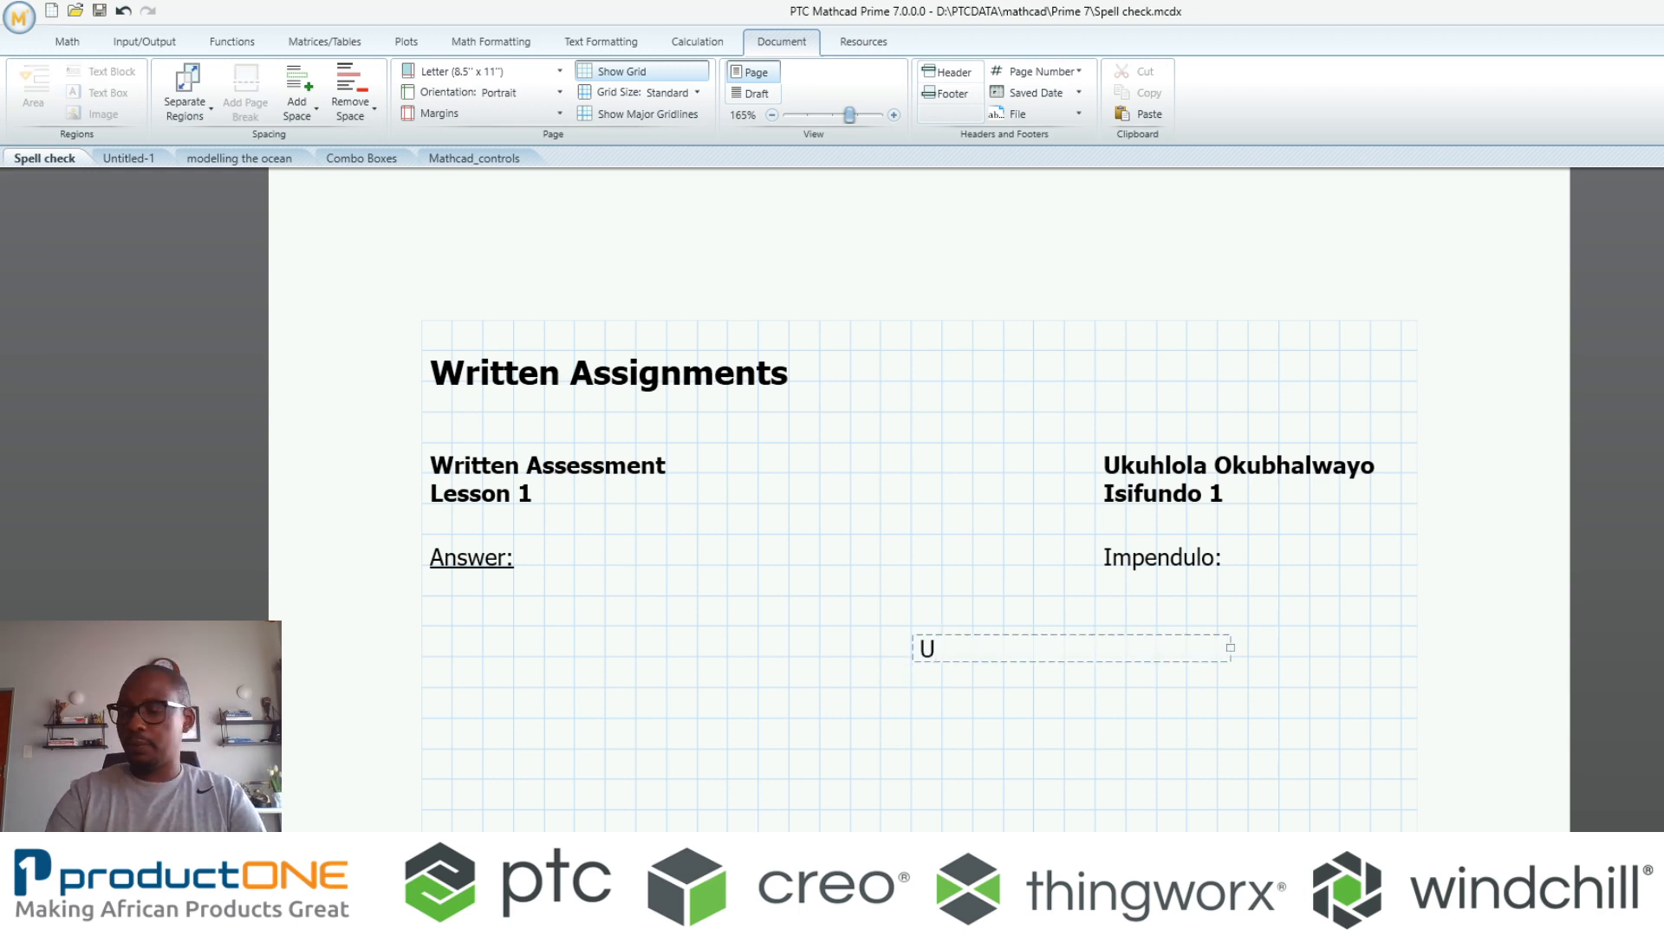
text(kuhol)
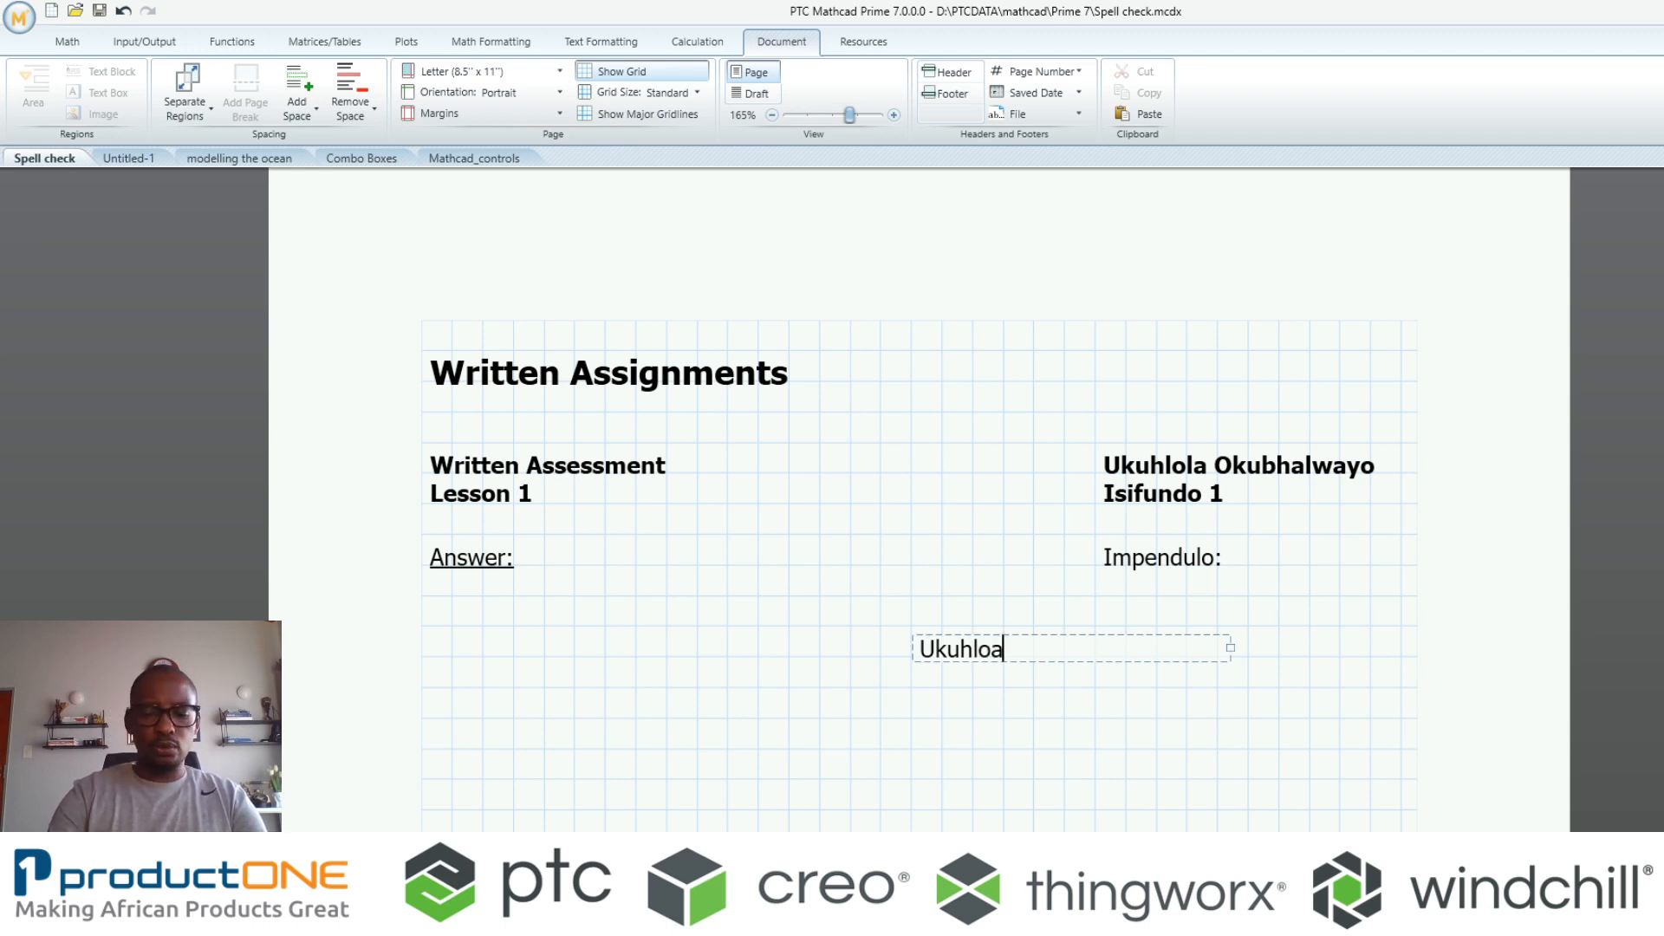
text(l)
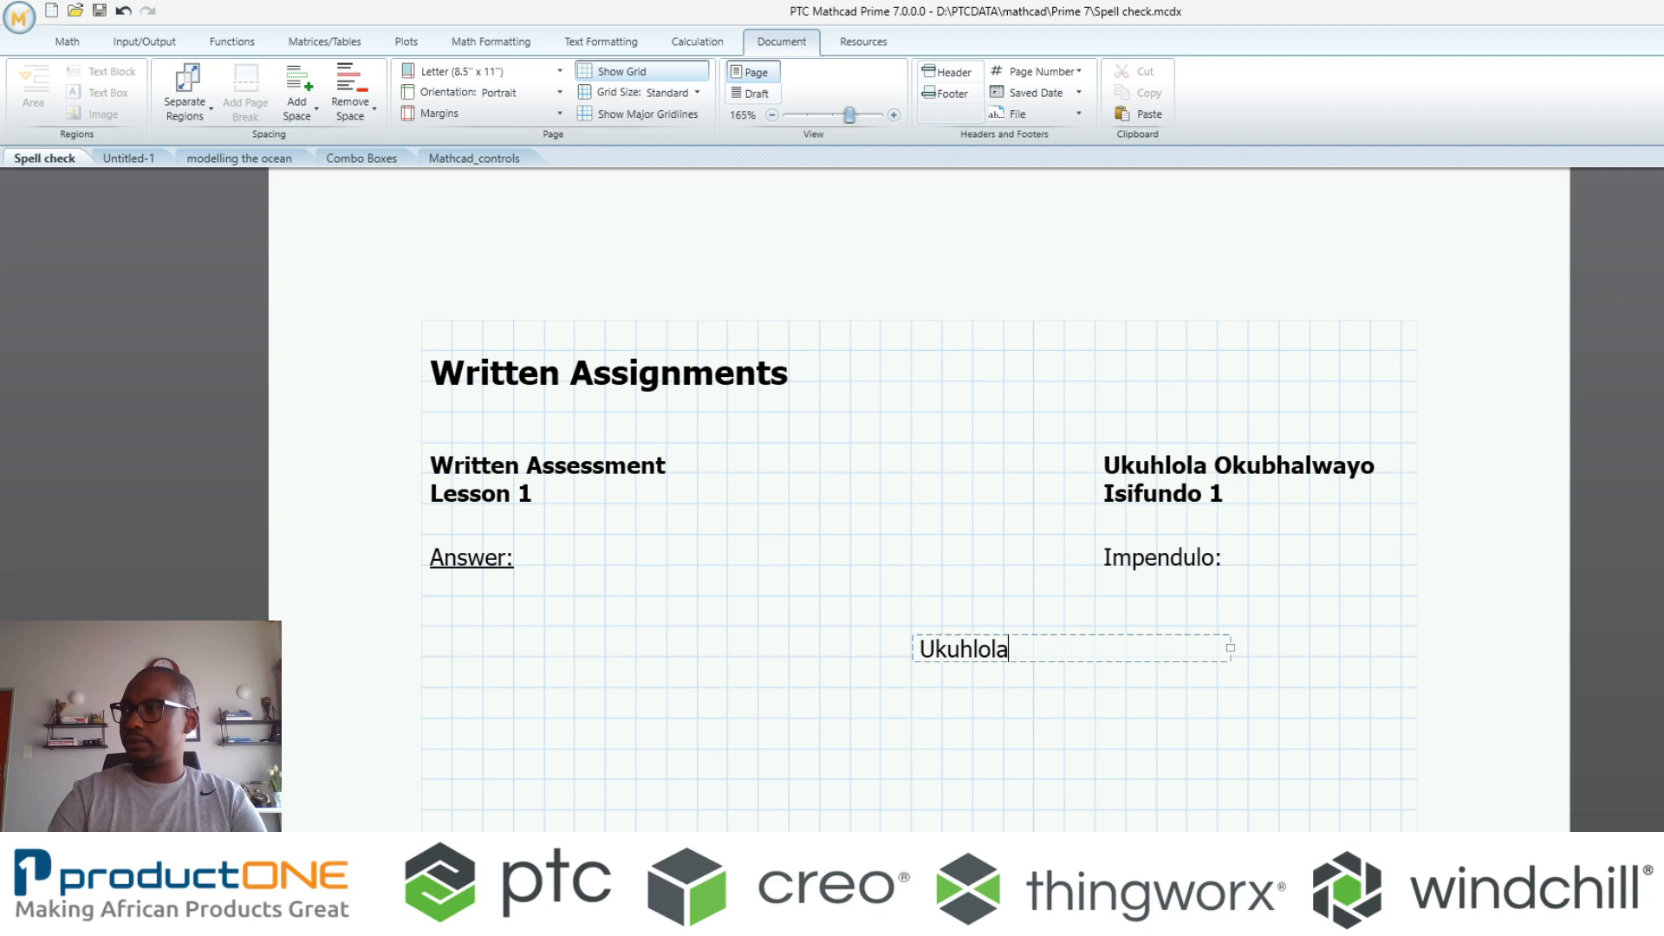
click(544, 748)
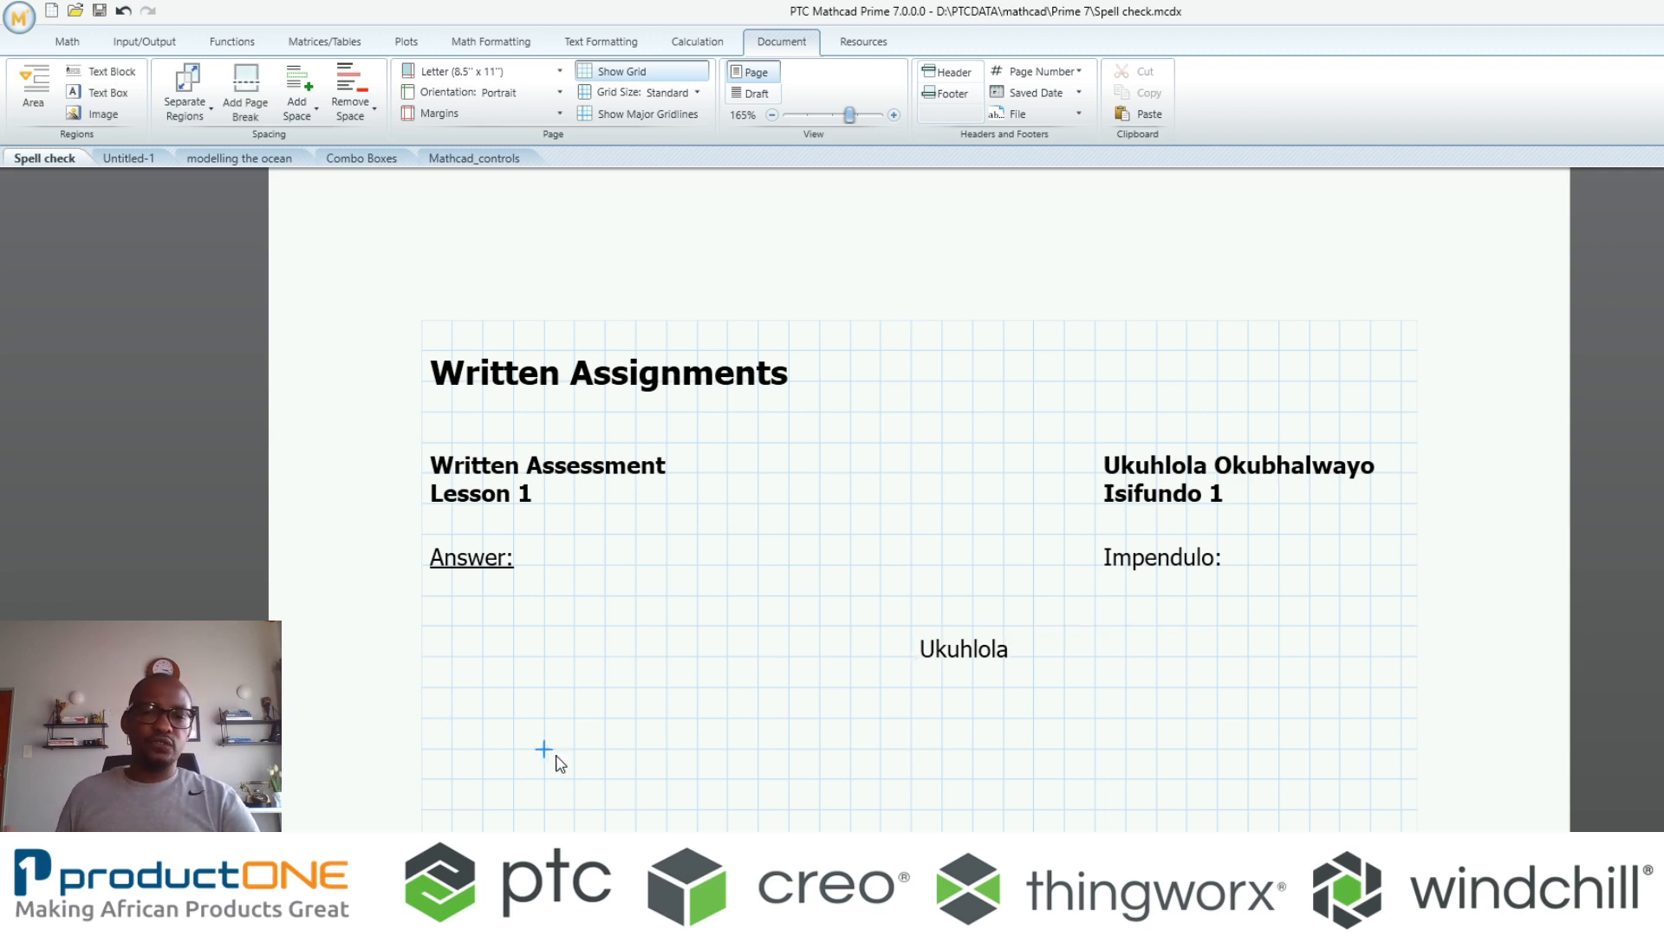
click(961, 648)
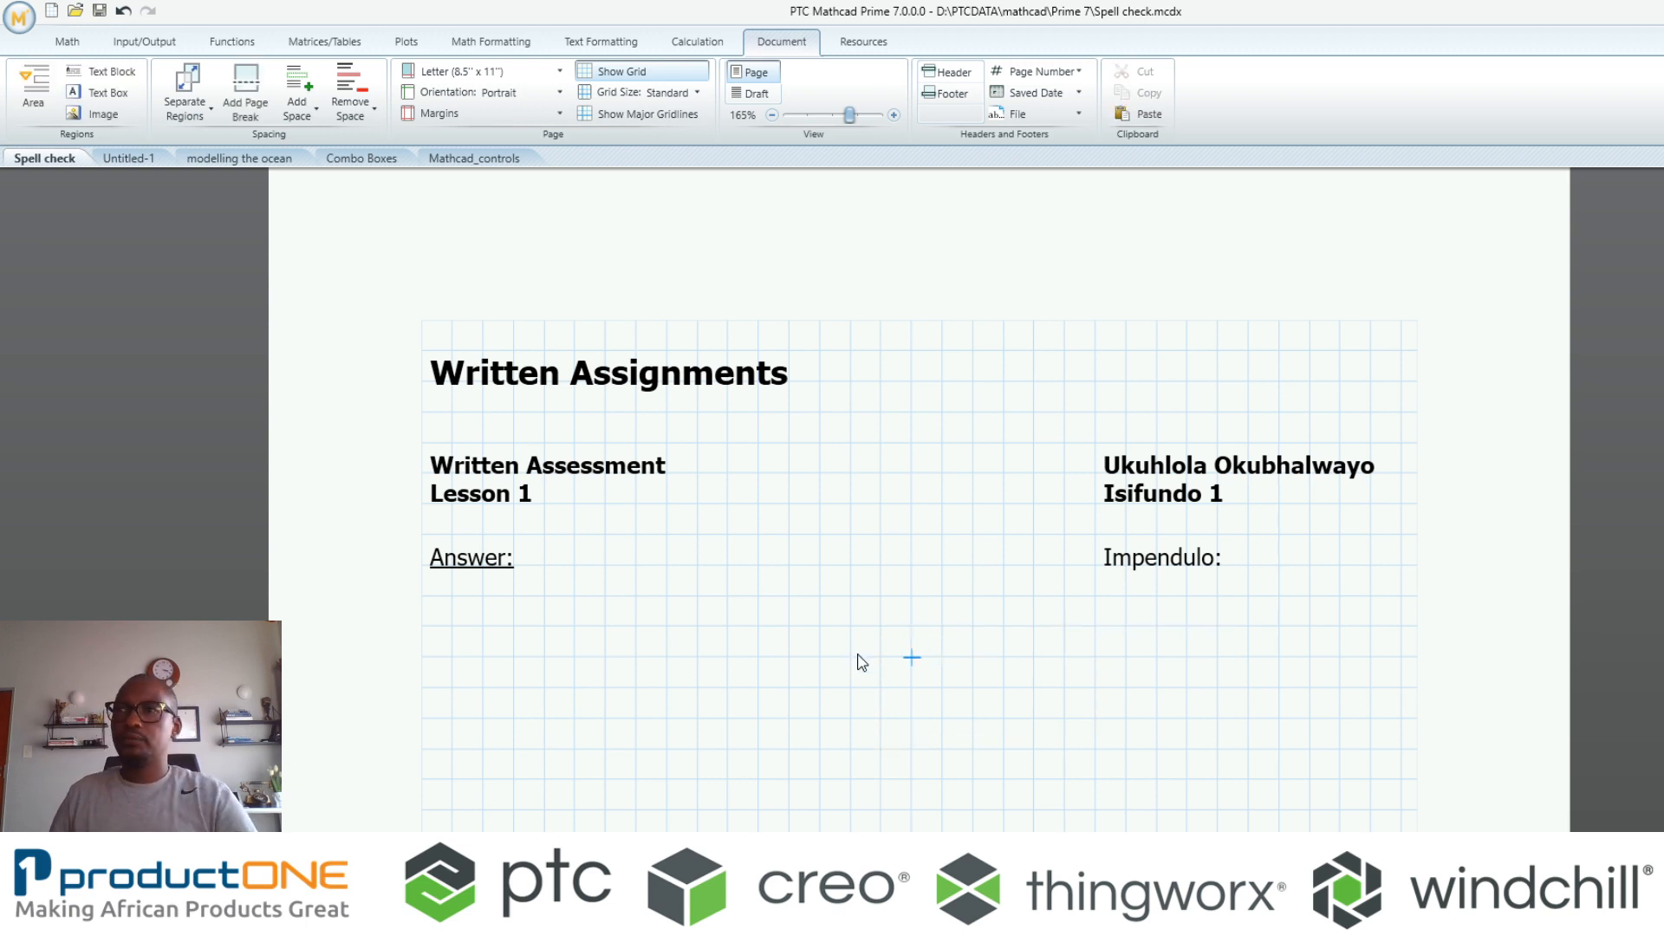
click(129, 157)
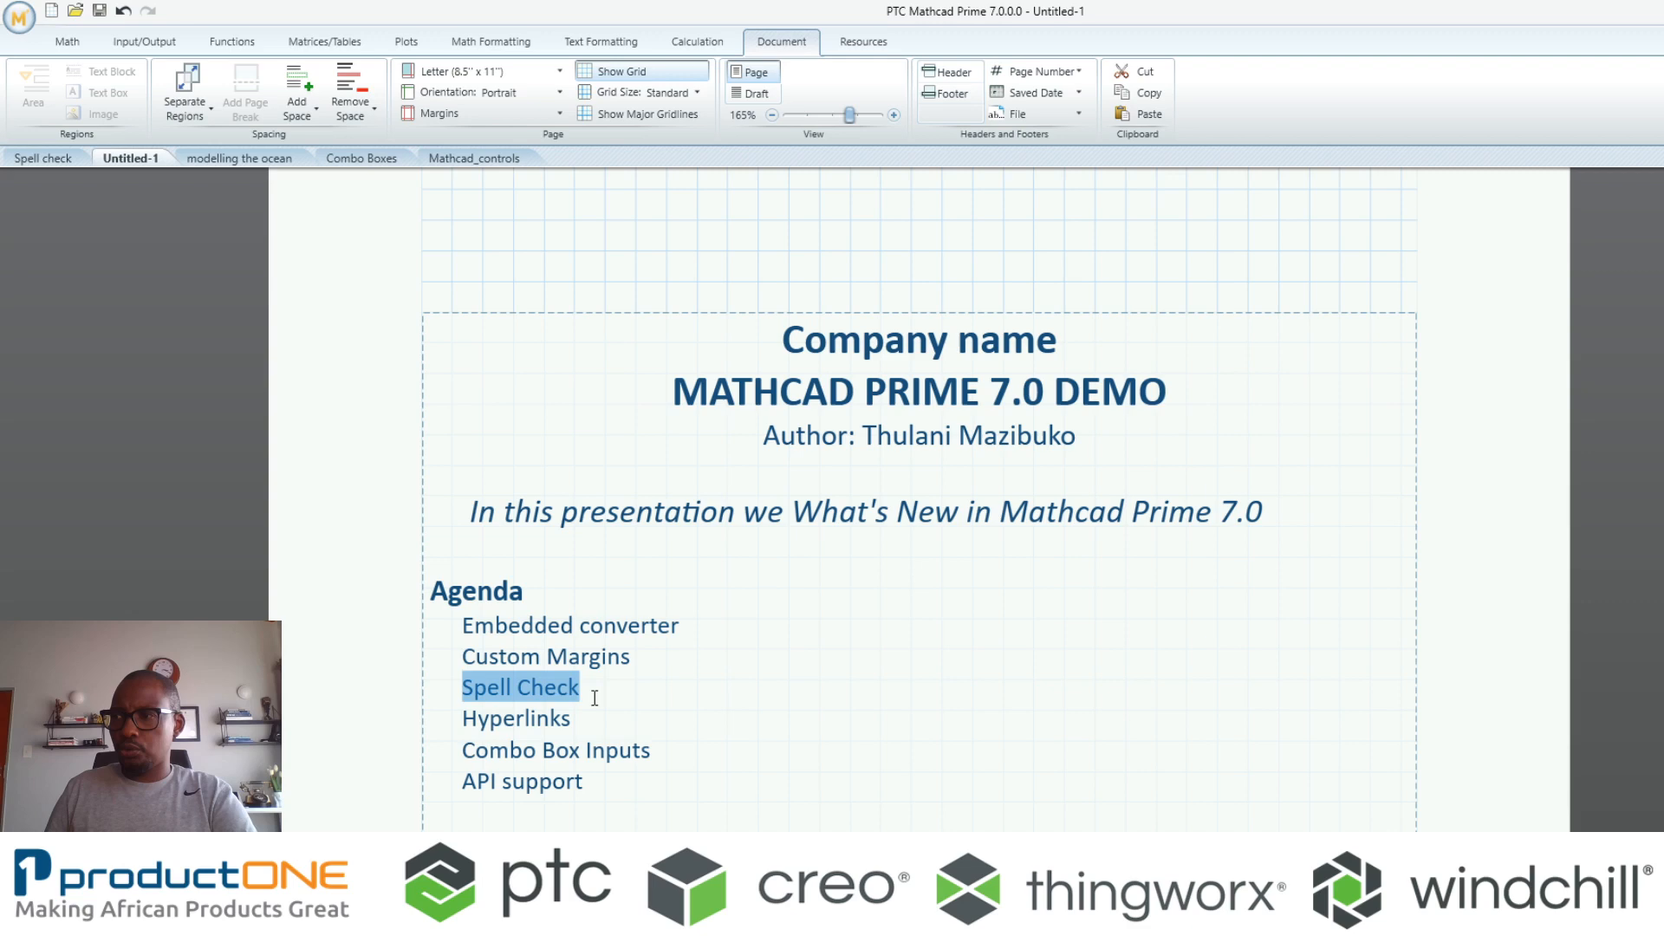
Link the website line's 'click here' text to the website address
click(515, 718)
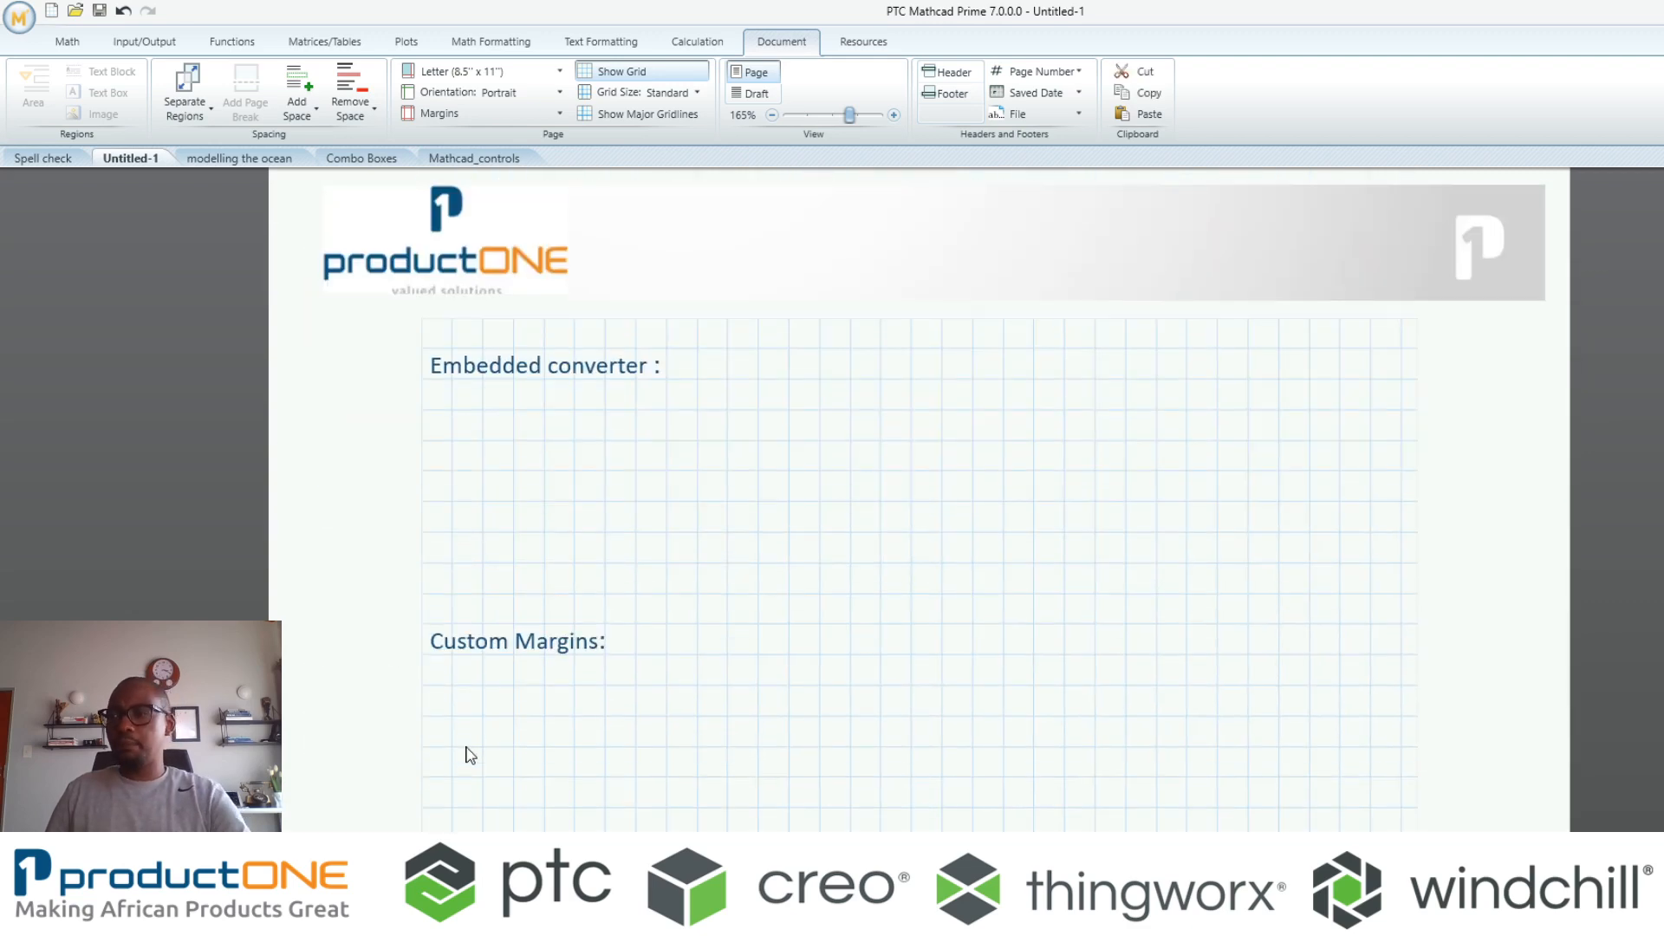
scroll(down, 3)
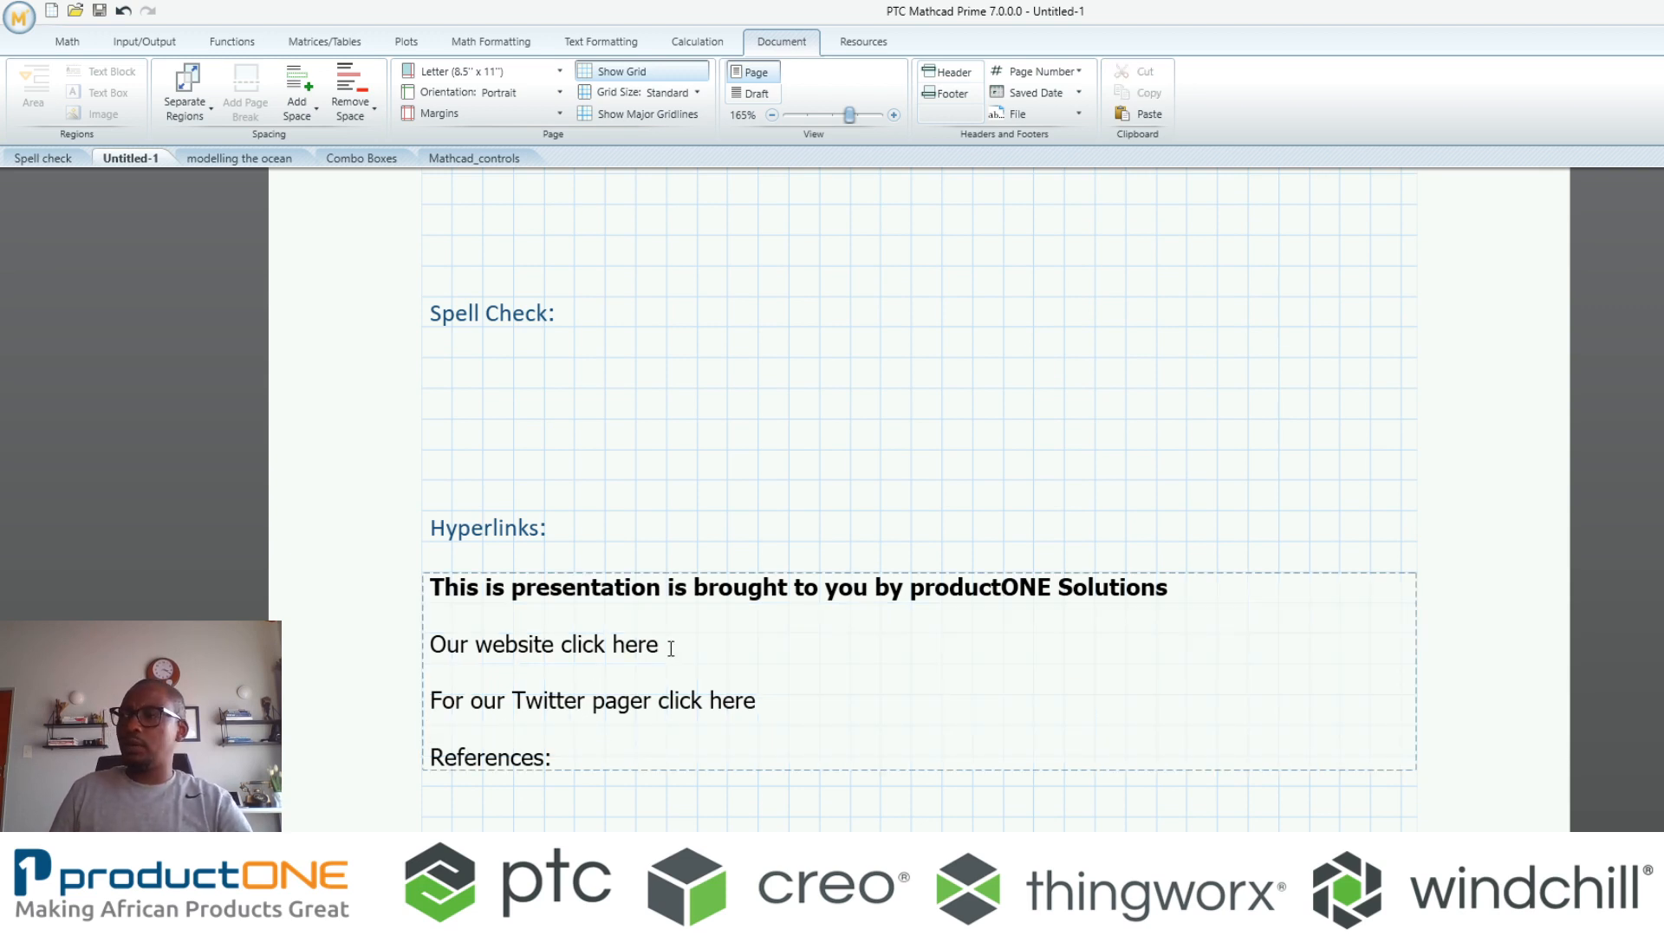
double_click(608, 644)
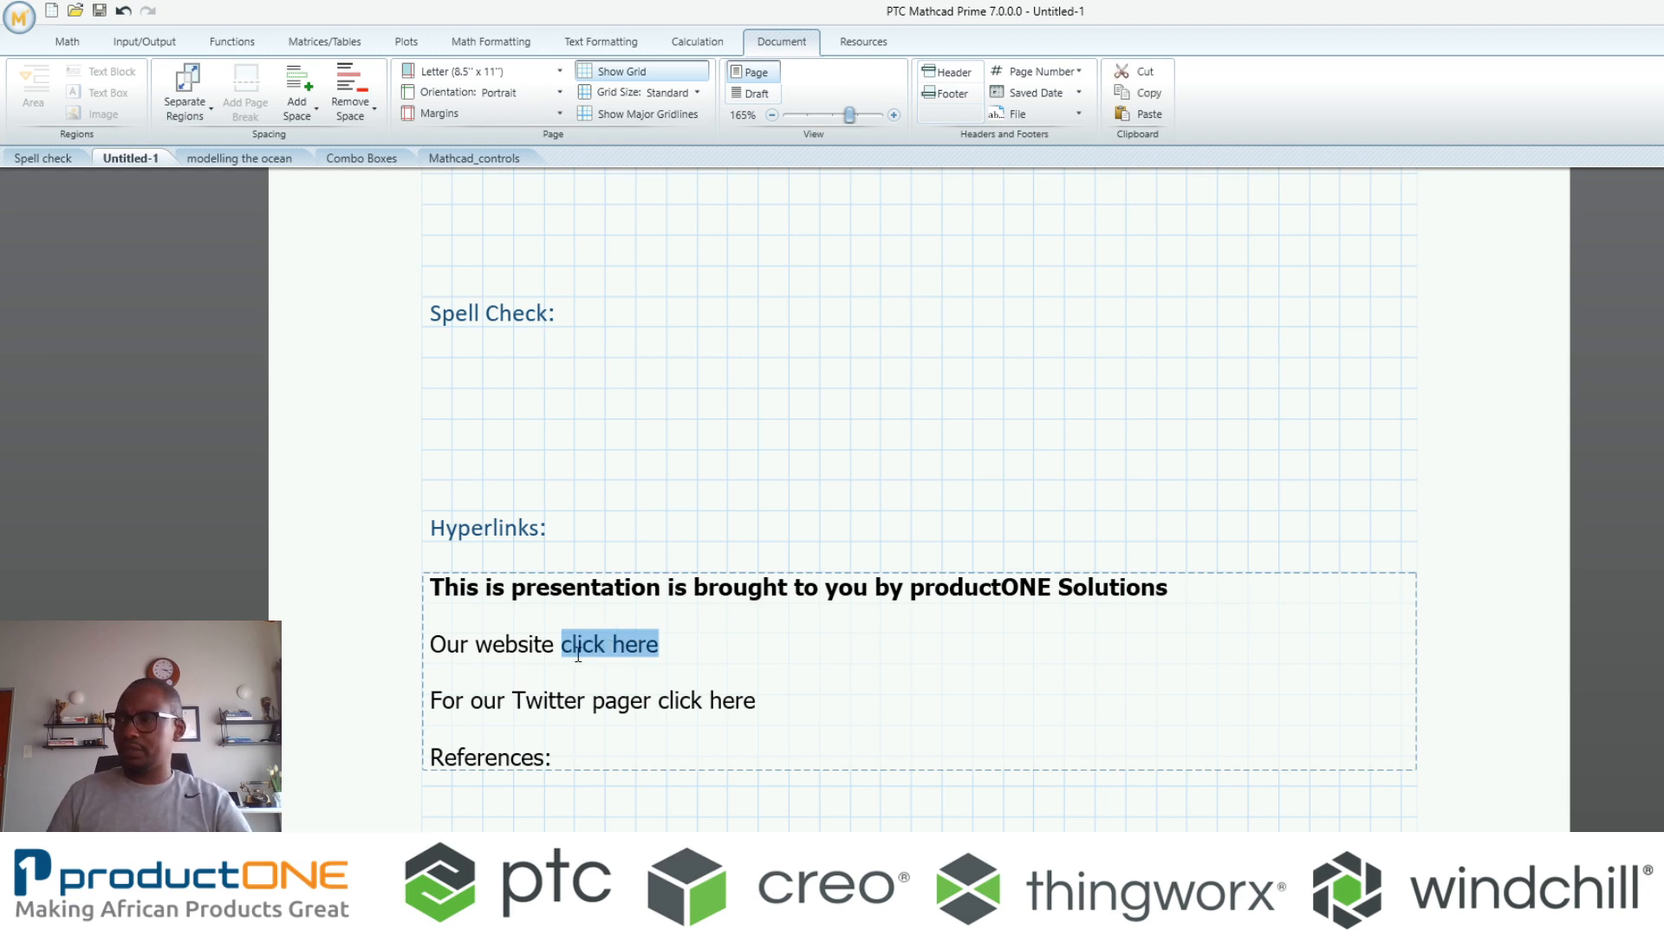
right_click(608, 644)
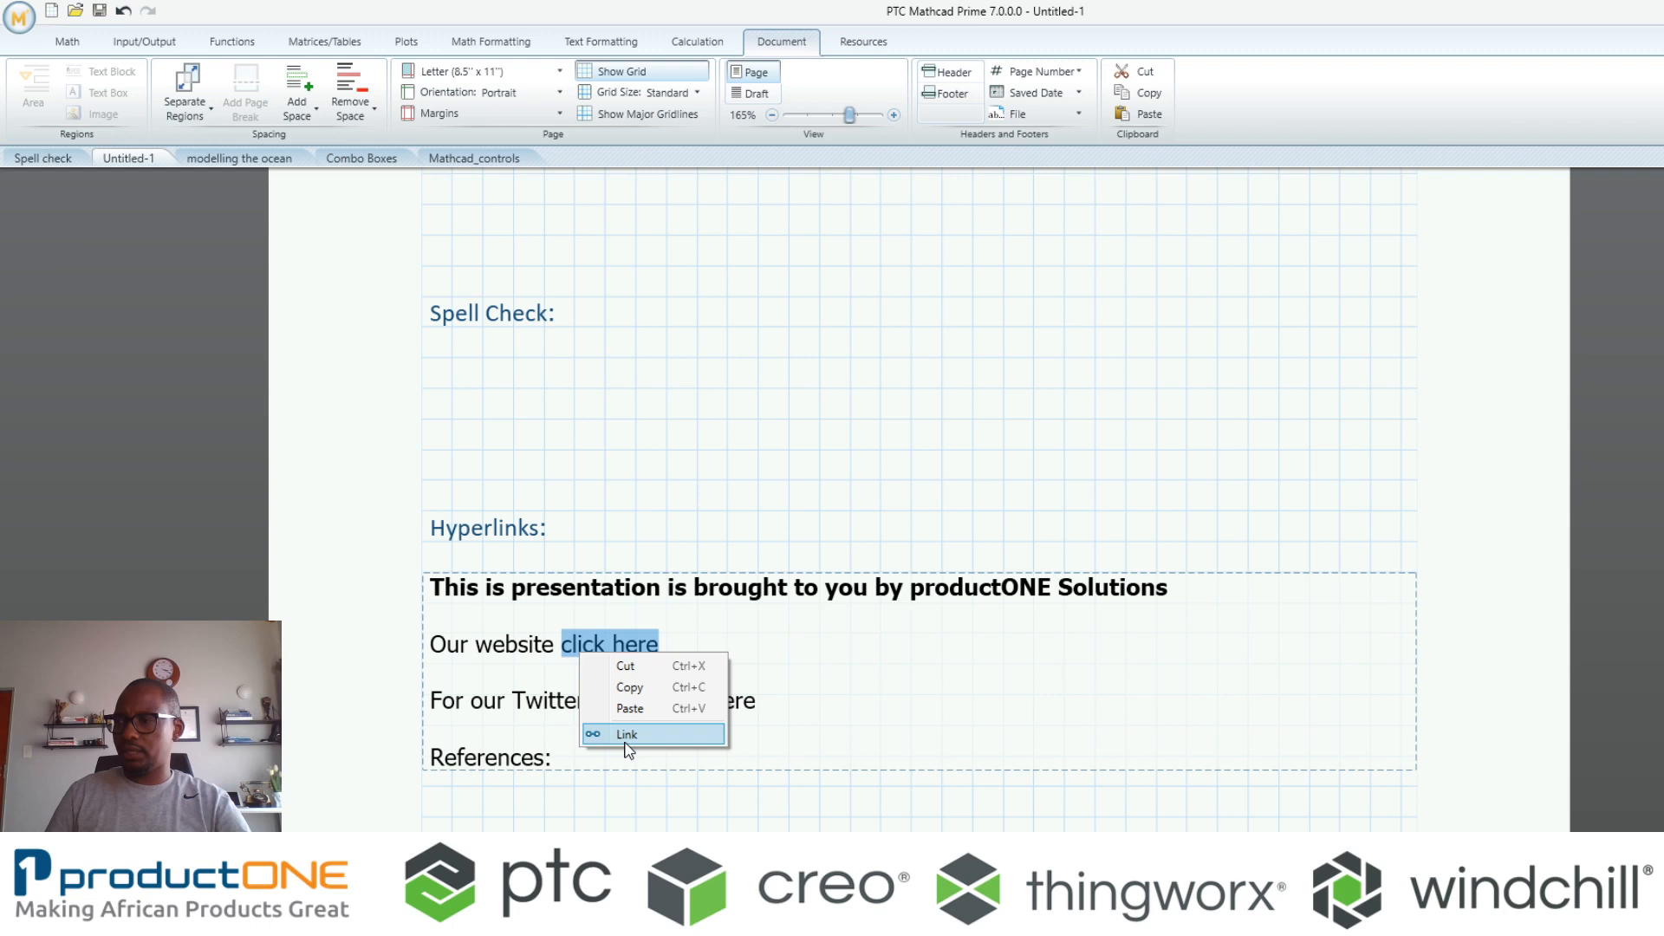
click(625, 734)
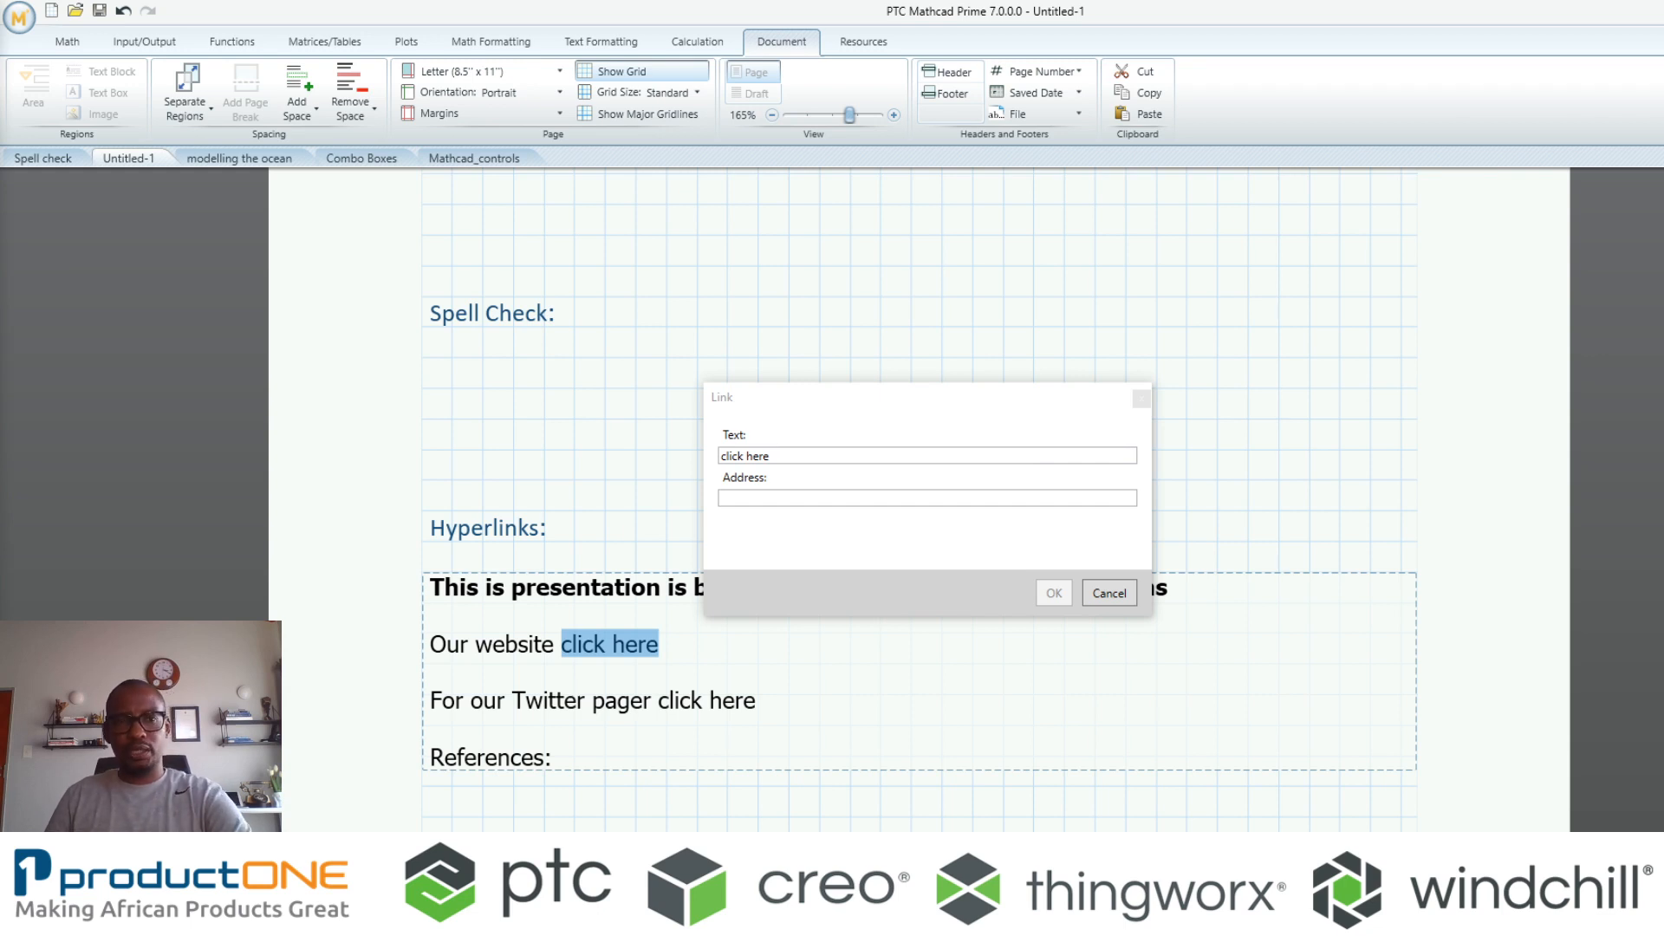
click(926, 497)
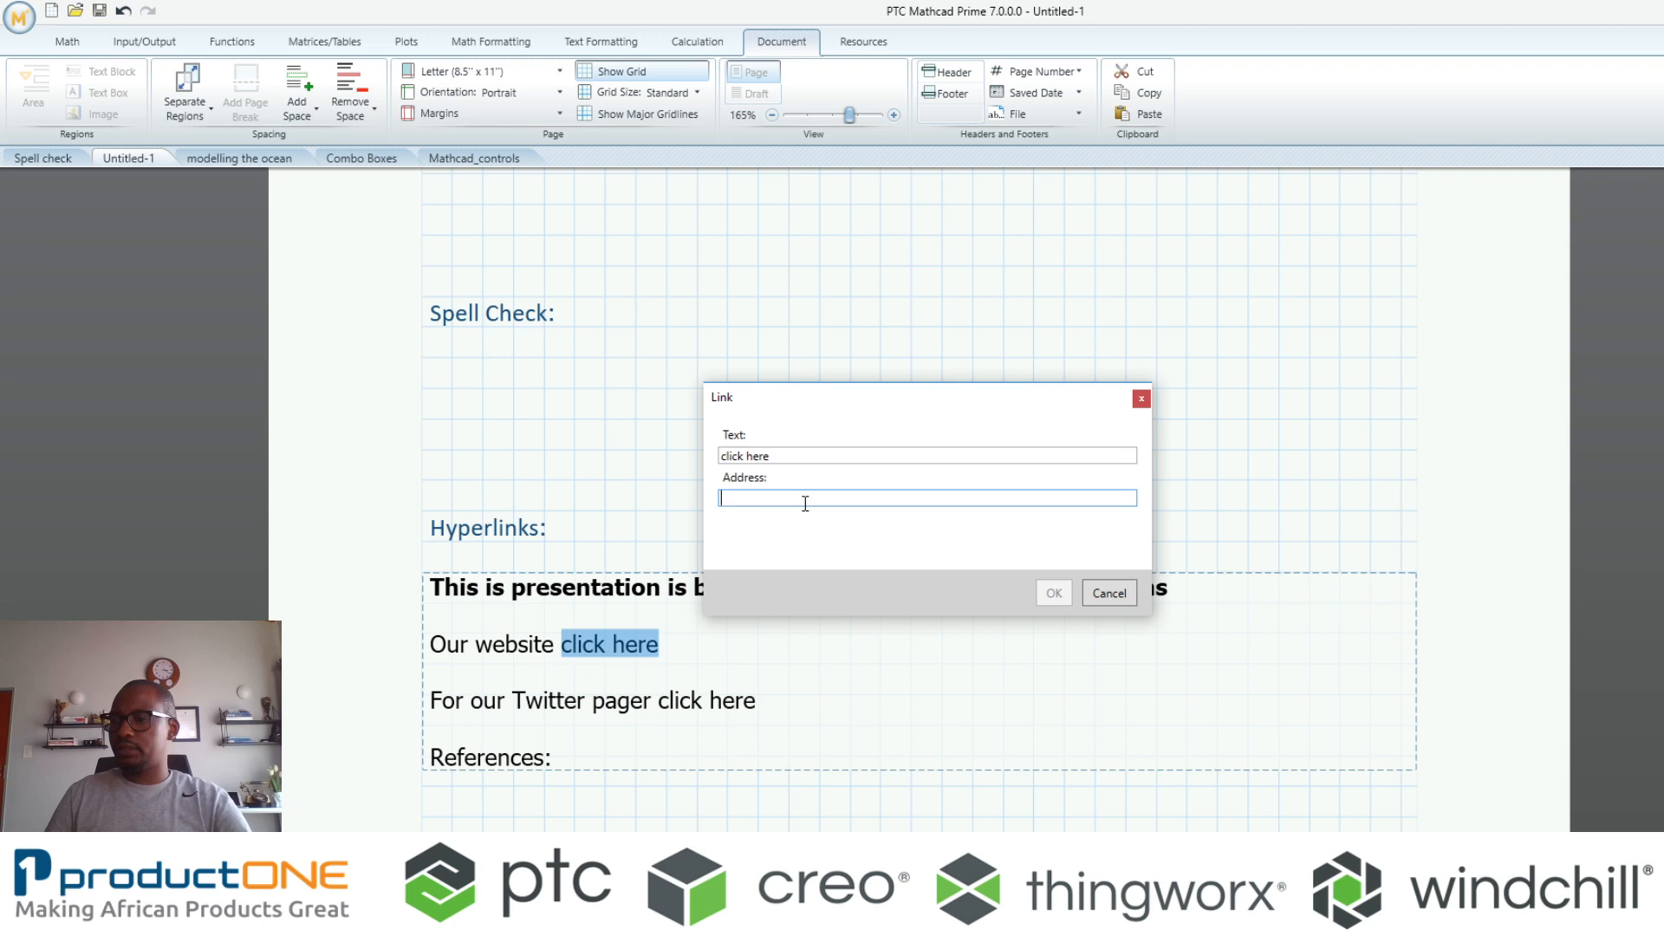
click(1107, 593)
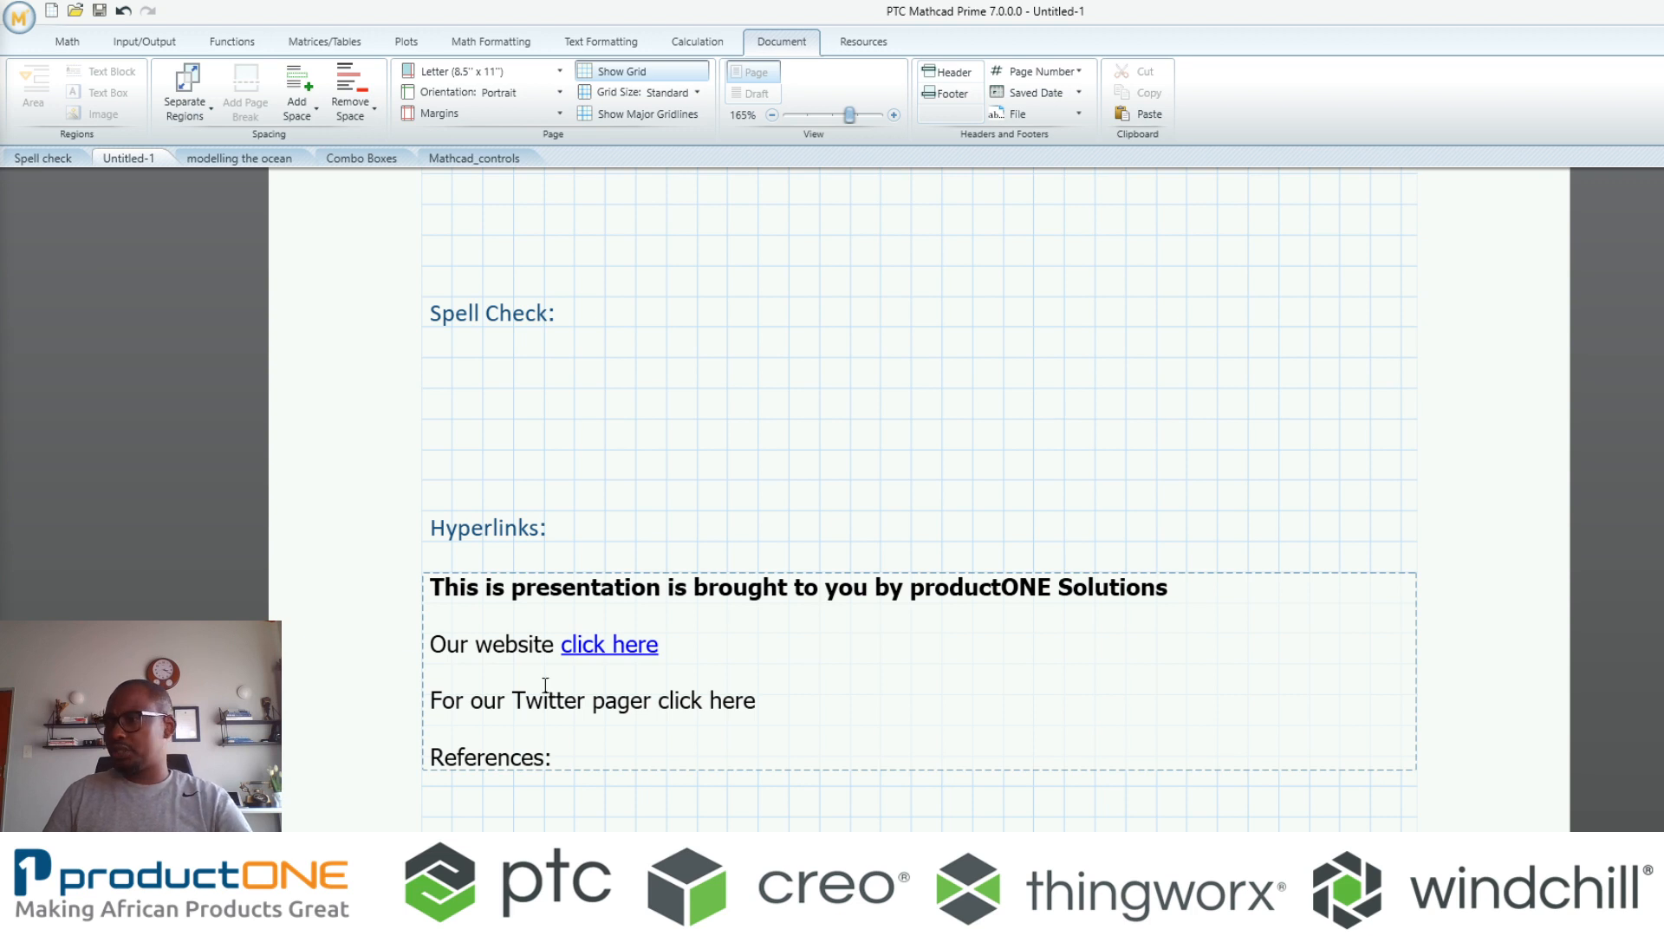
Link the Twitter line's 'click here' to the productONE Twitter page
drag(591, 700, 760, 699)
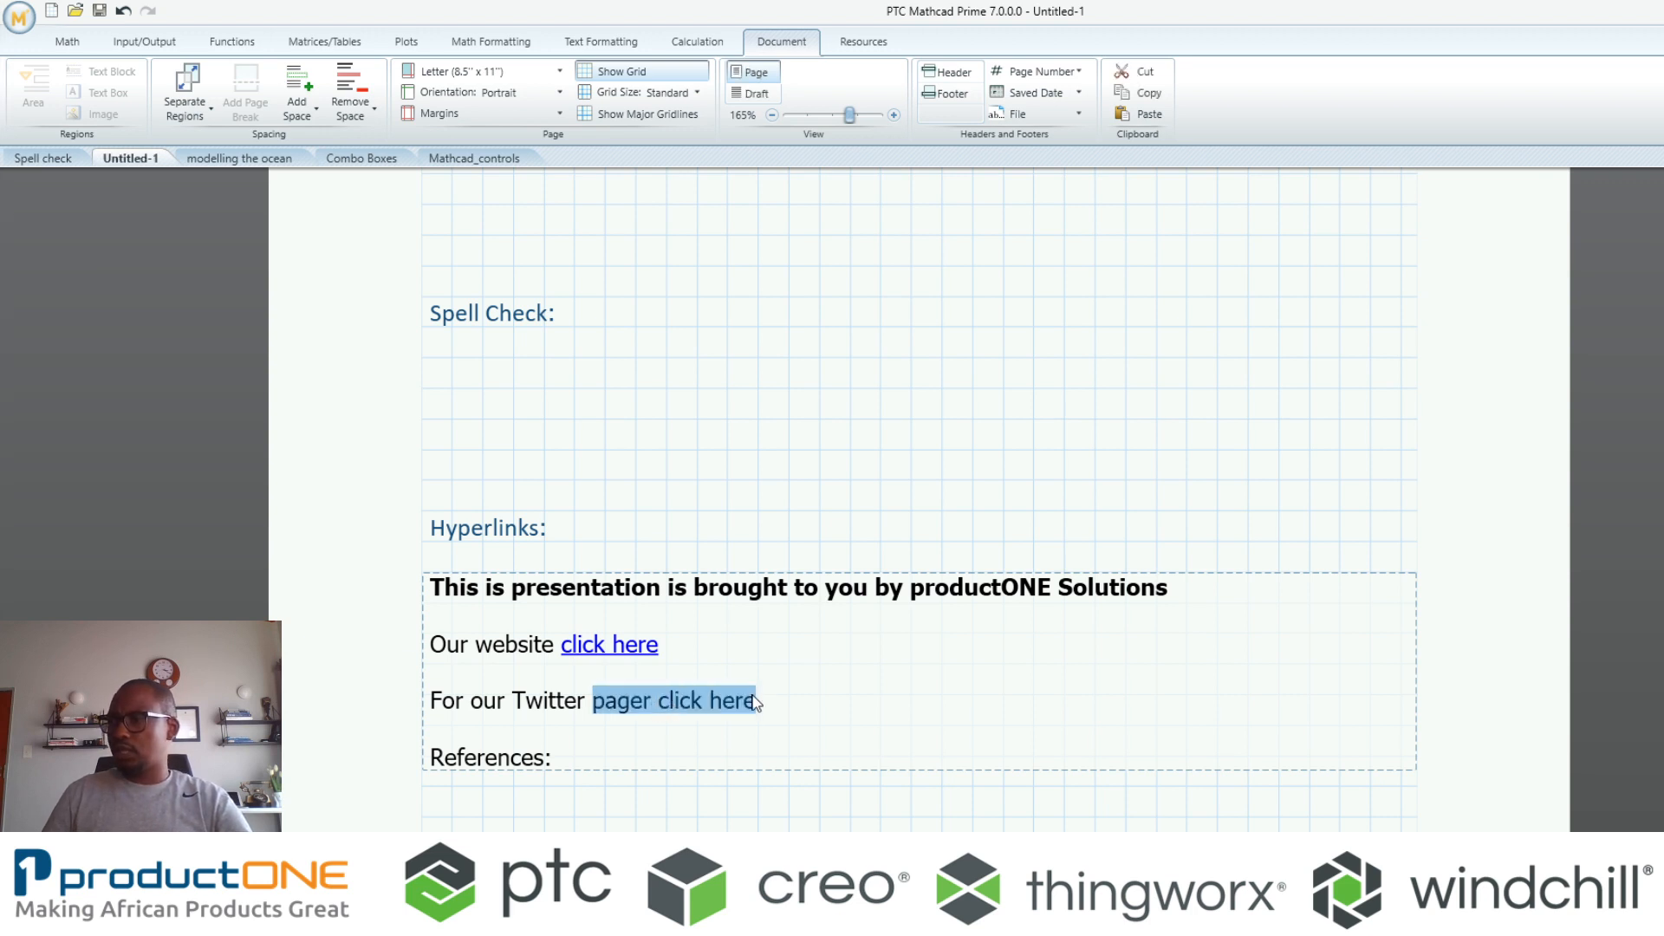
right_click(695, 701)
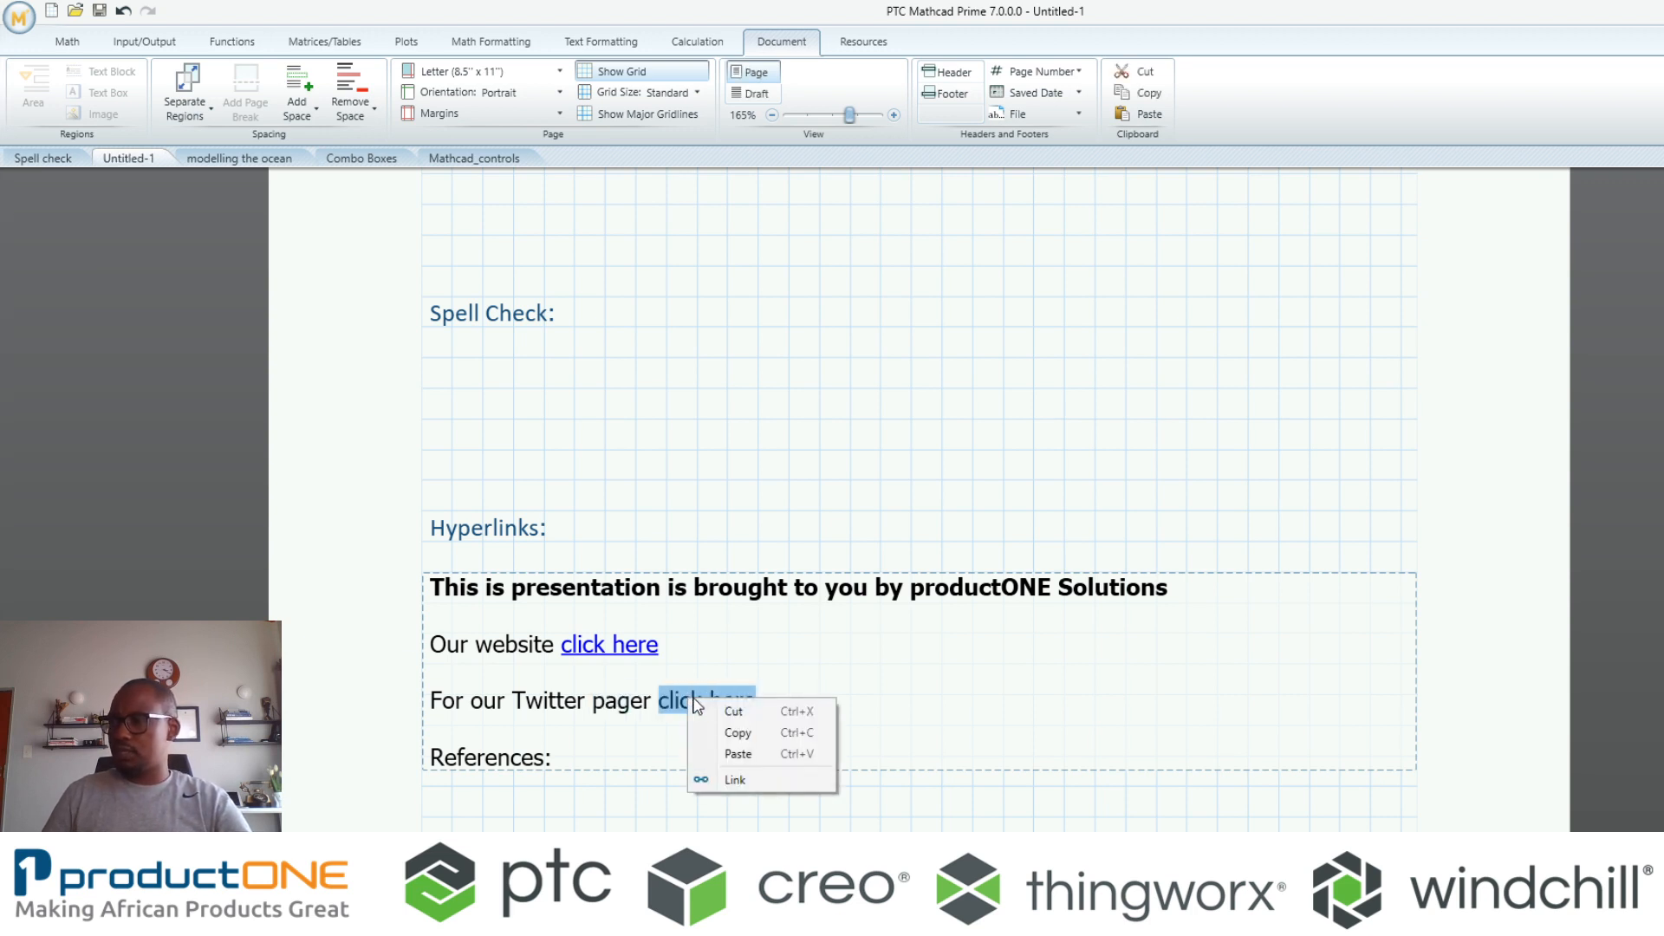
click(734, 779)
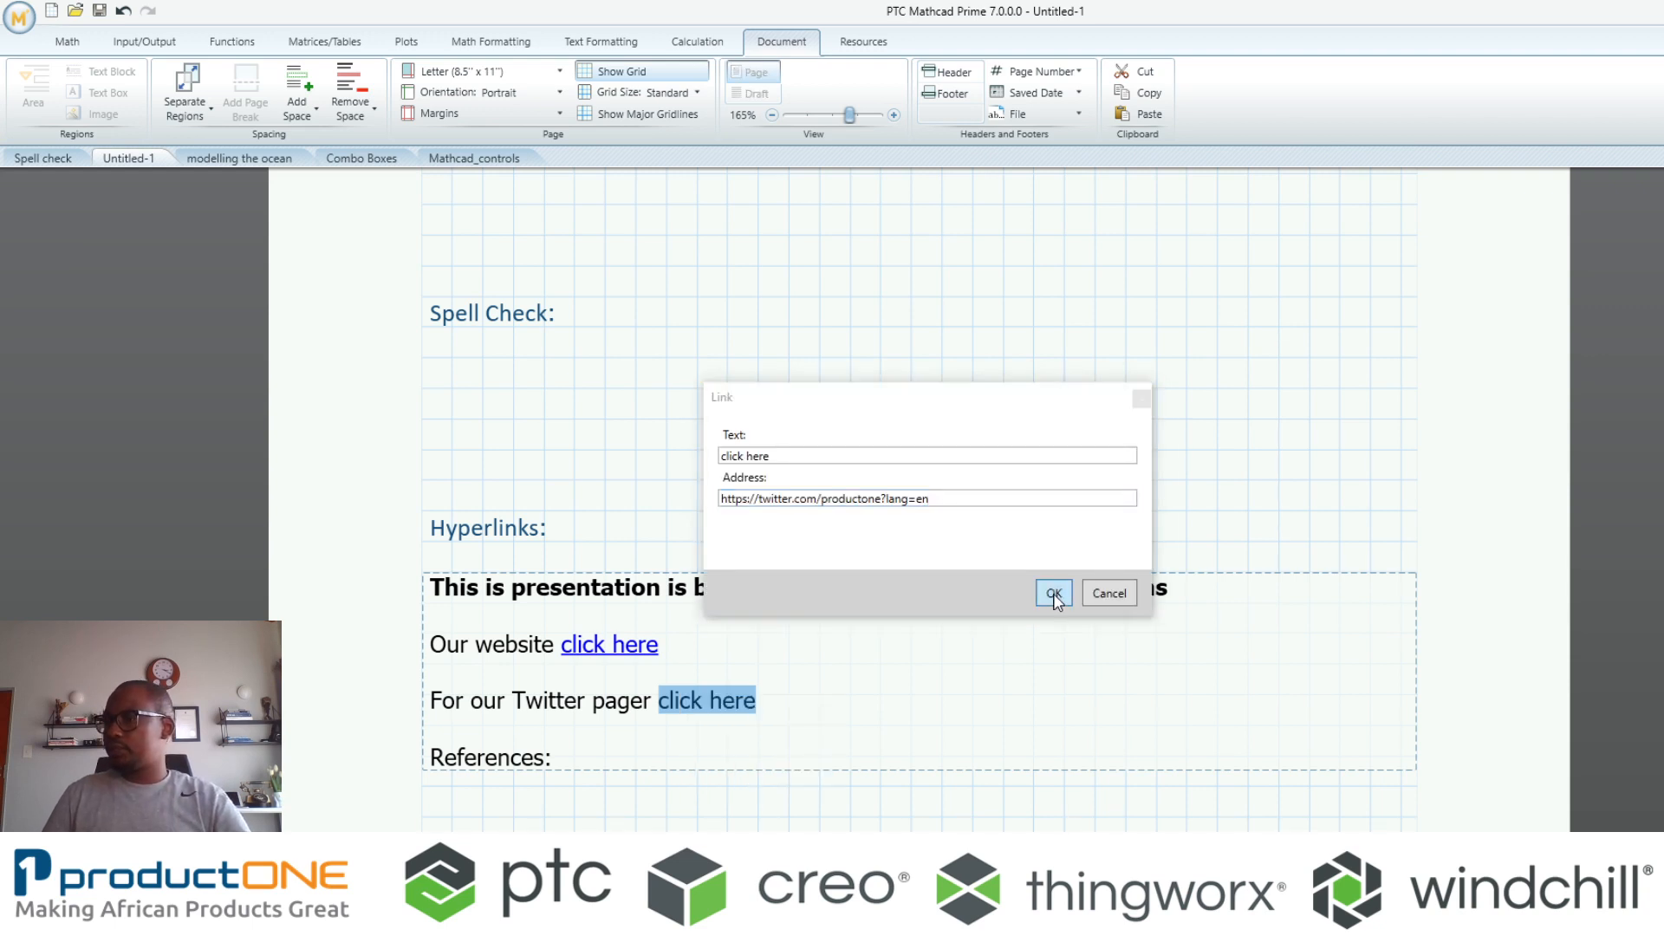
click(1052, 593)
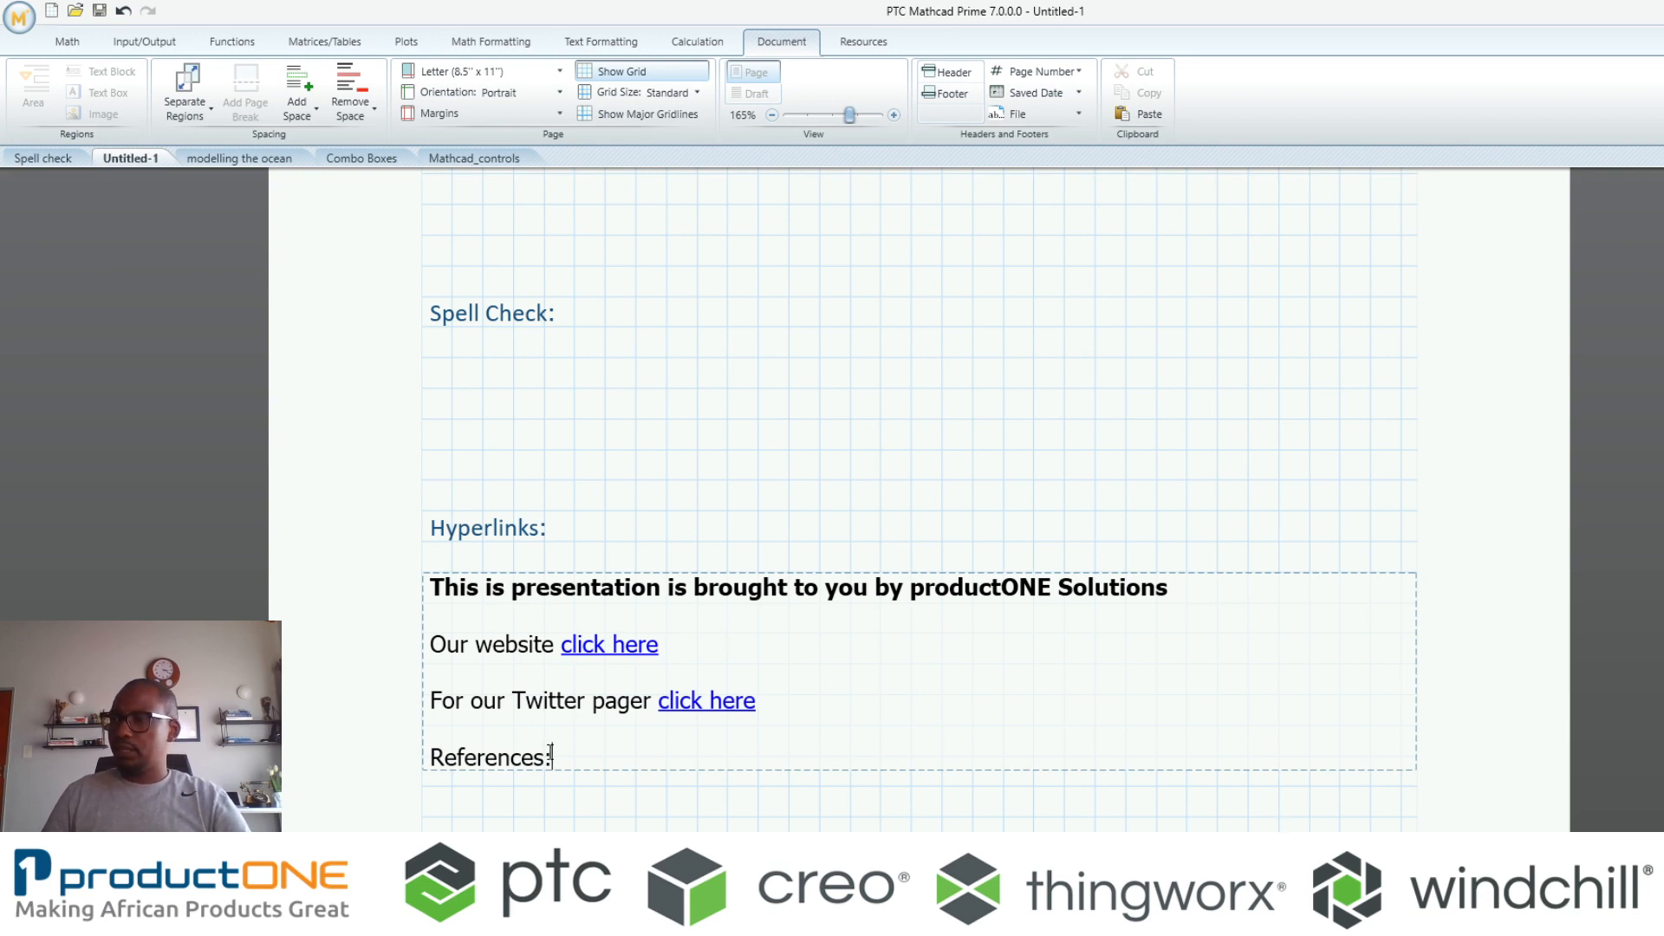
Link 'References:' to the Laplace table PDF and scroll down to the Combo Box Inputs page
double_click(491, 757)
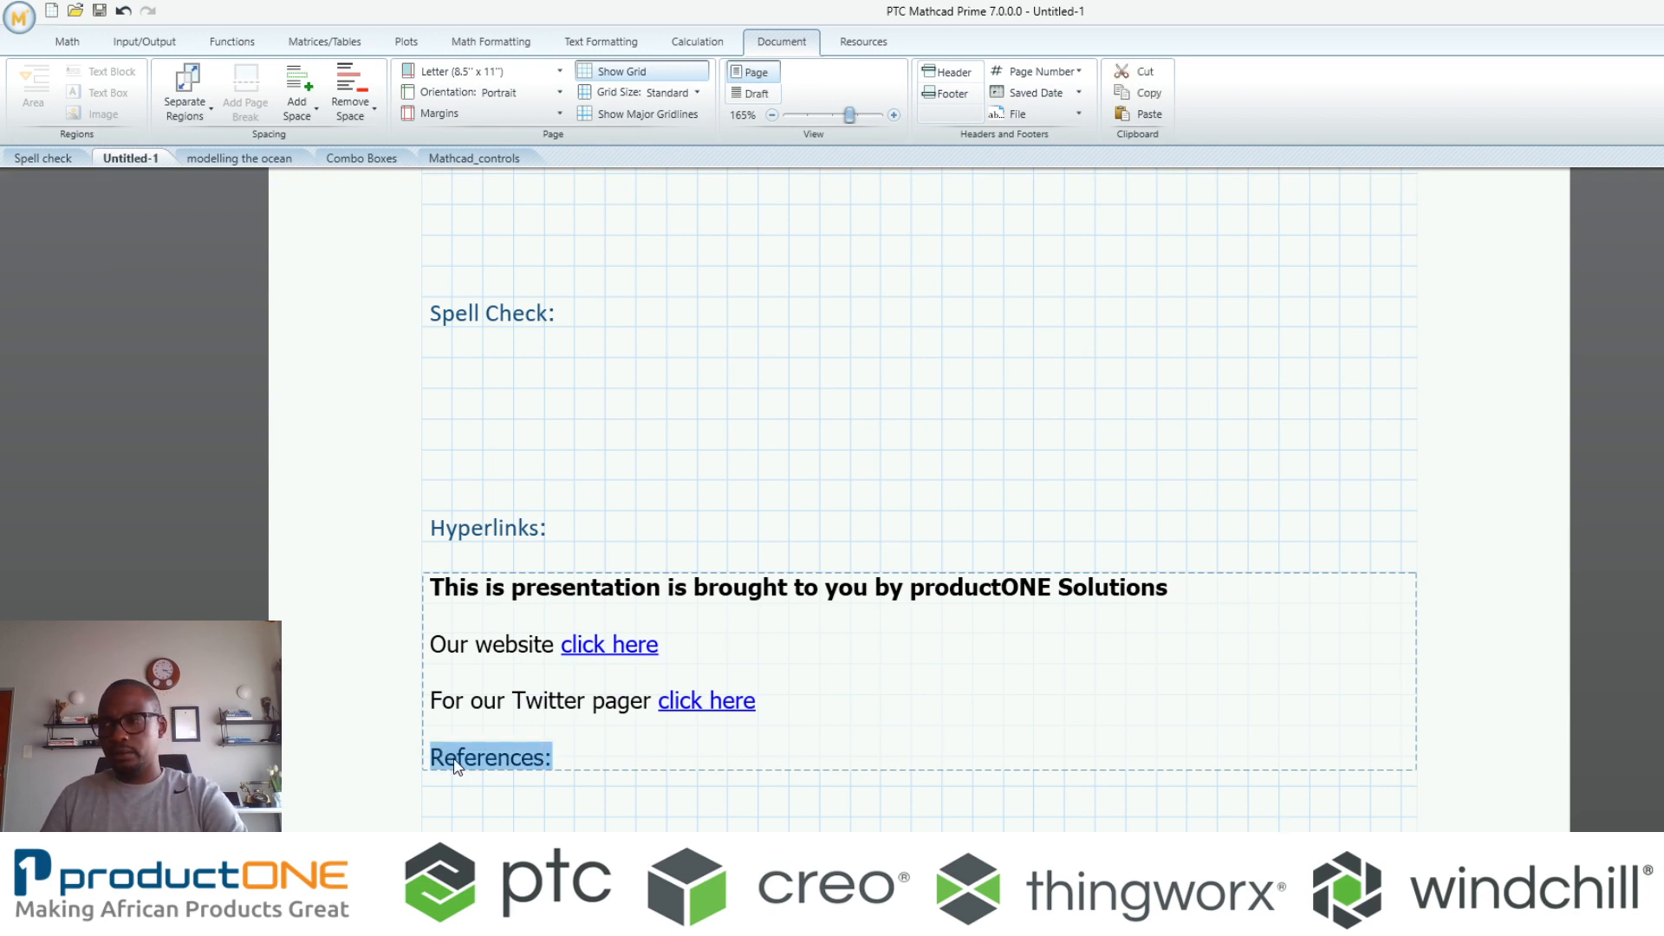
right_click(457, 756)
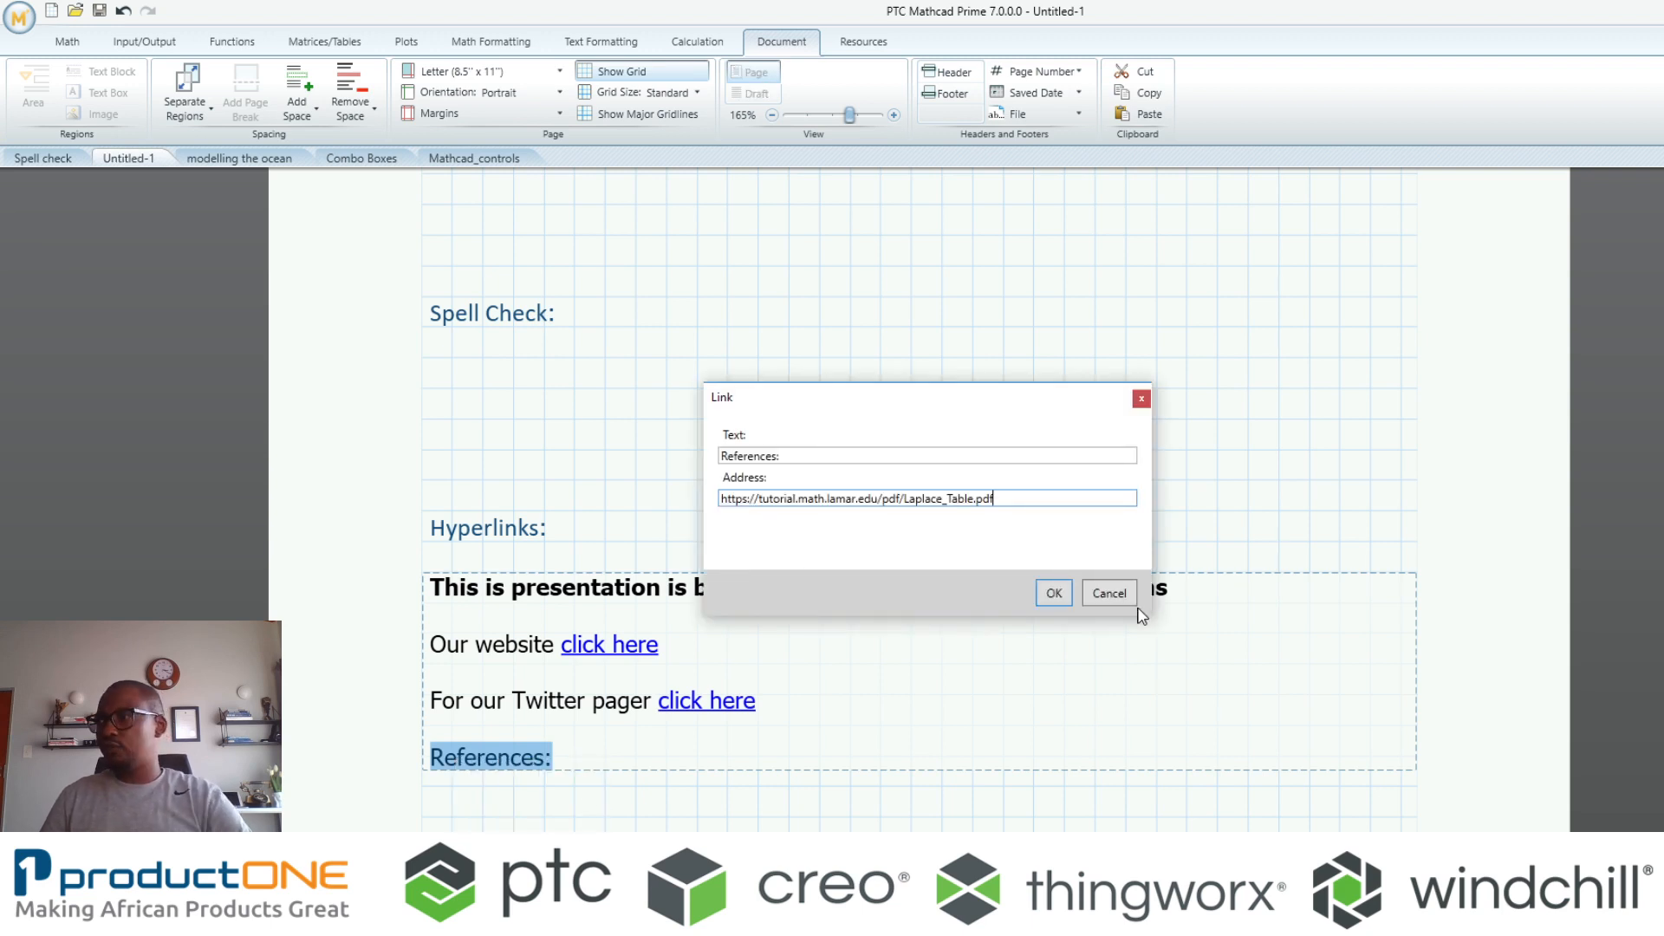
click(1051, 593)
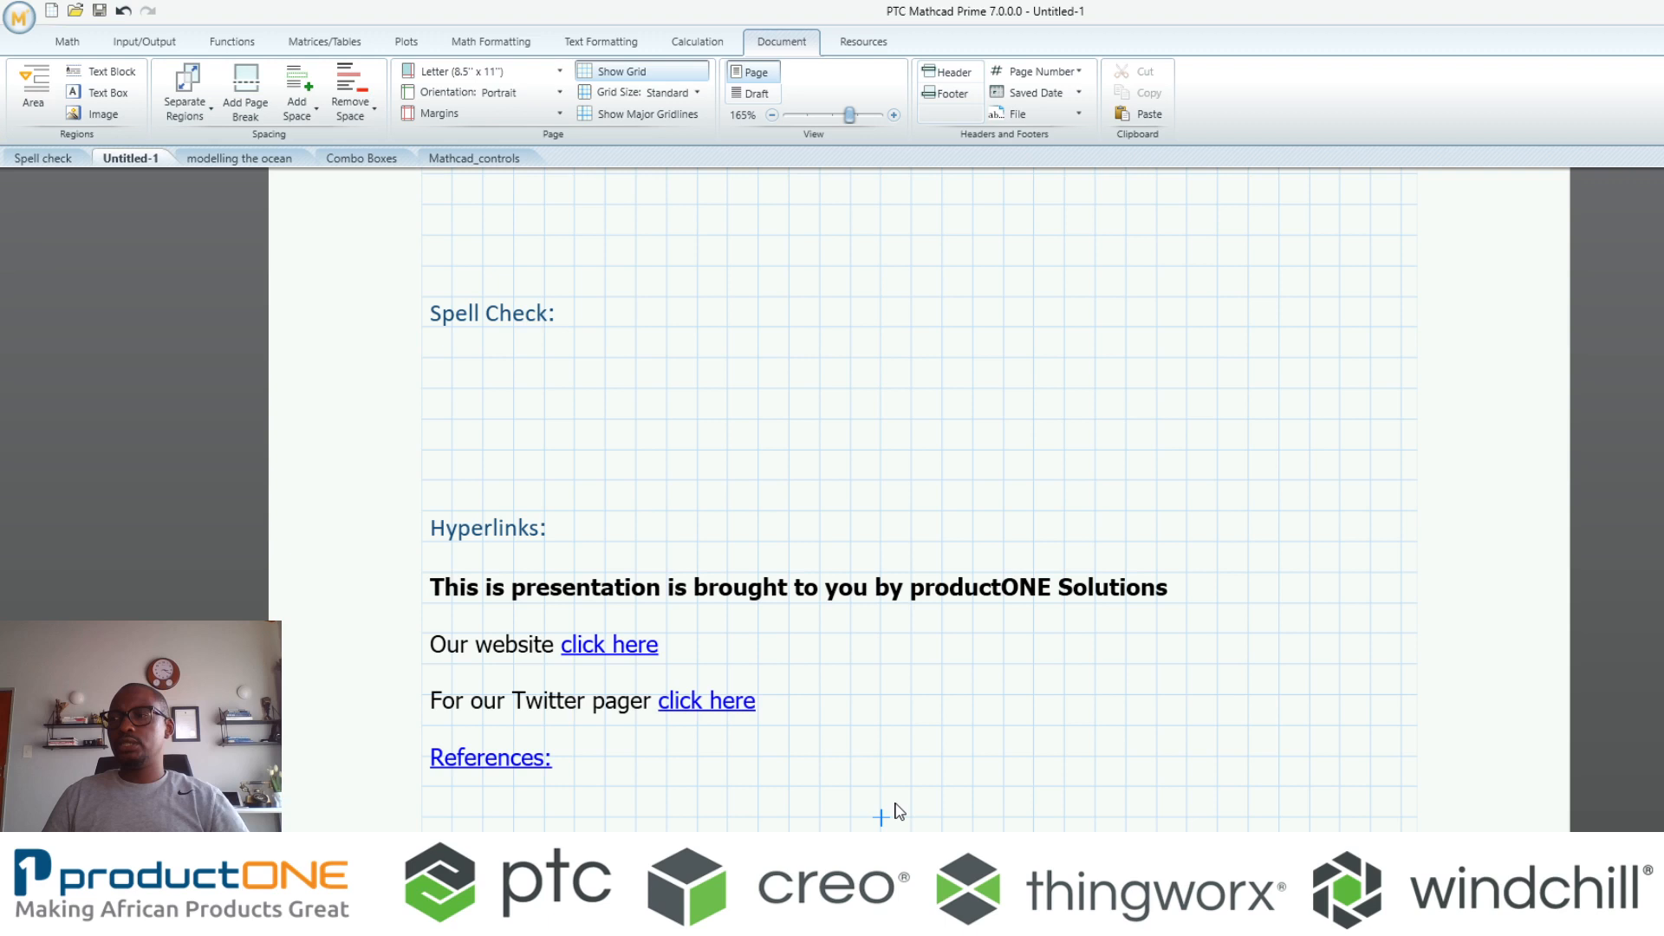
mouse_move(1573, 200)
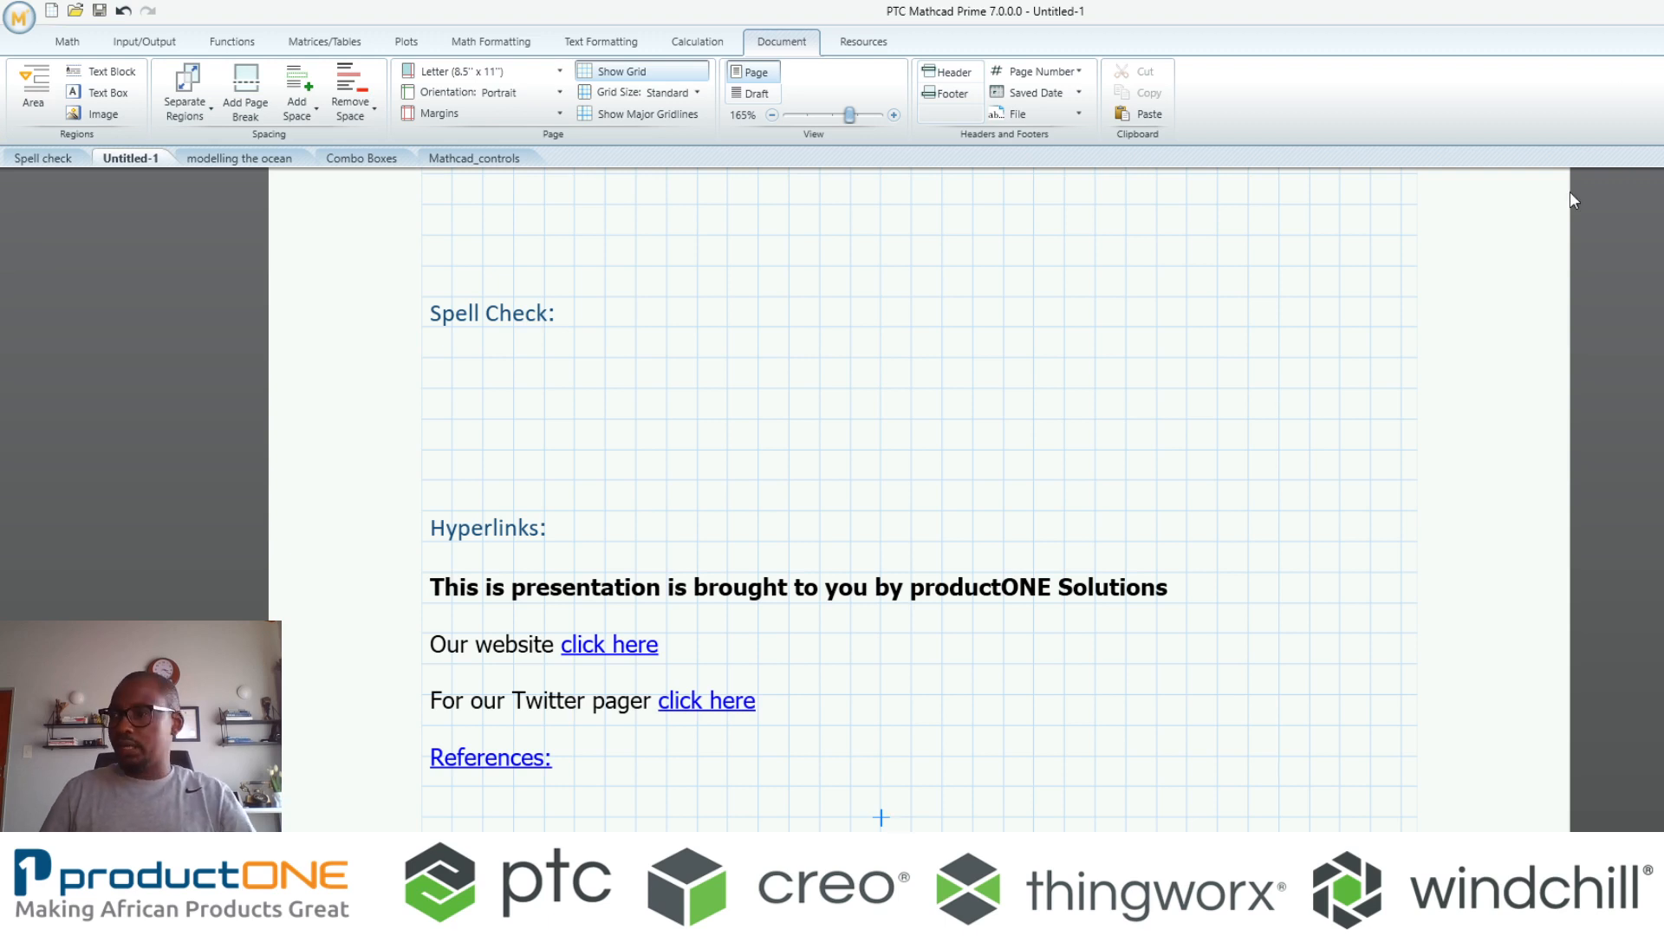
mouse_move(609, 644)
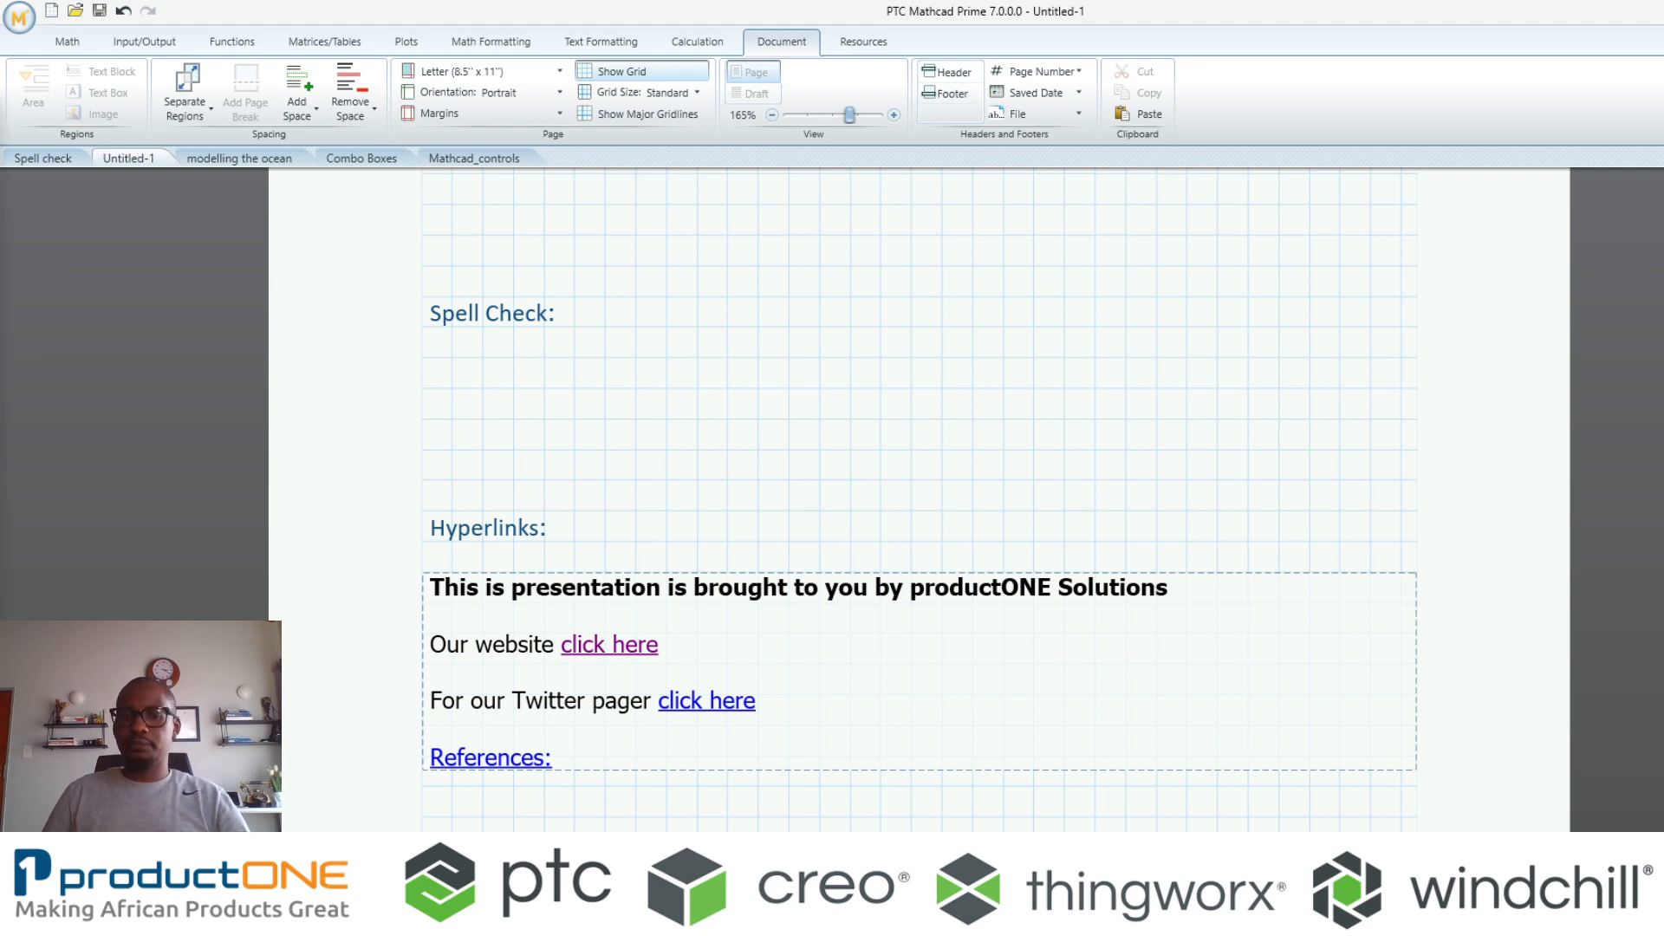
click(609, 644)
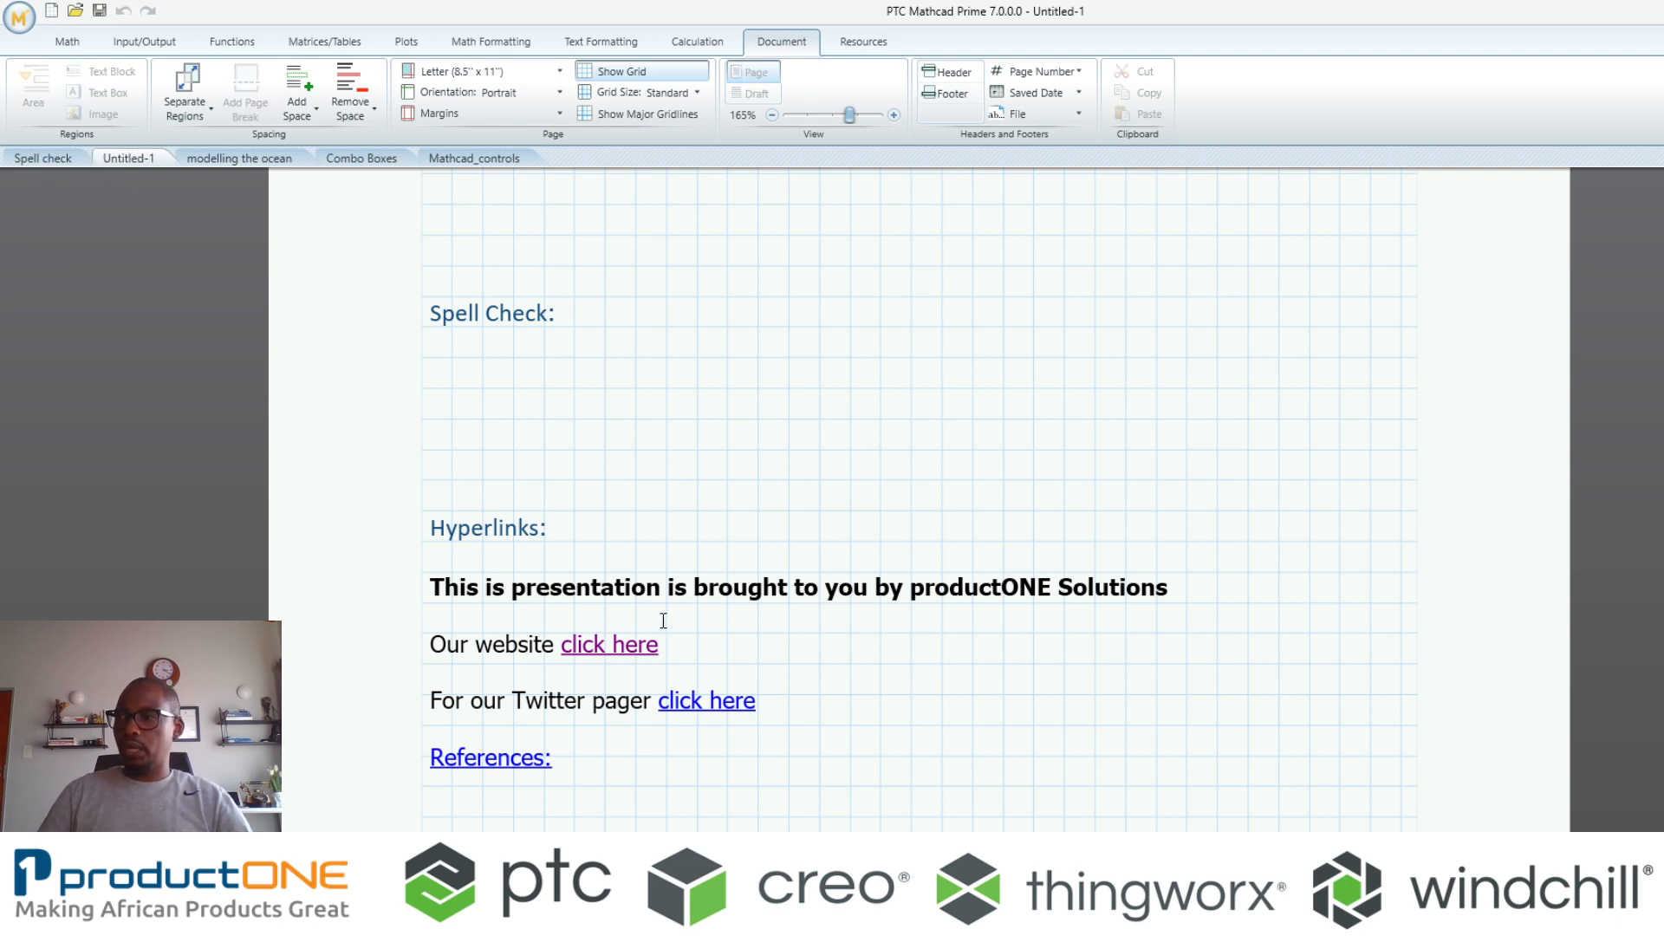
scroll(down, 3)
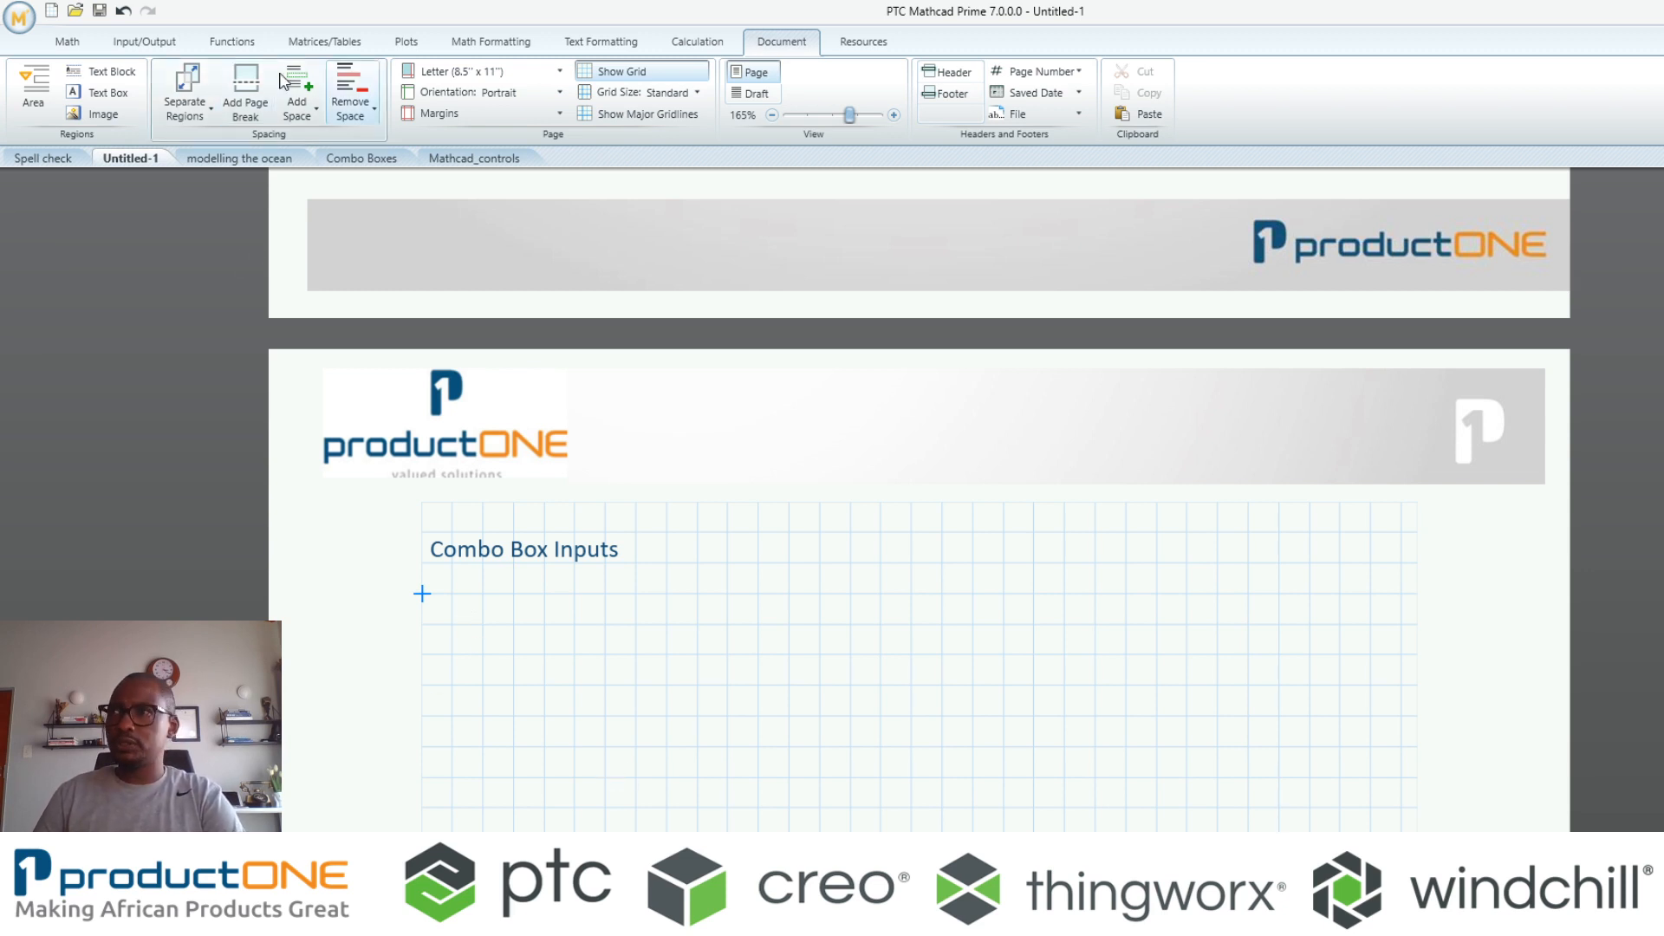
Open the Combo Boxes worksheet and scroll past the beam table to the beam equations
click(363, 157)
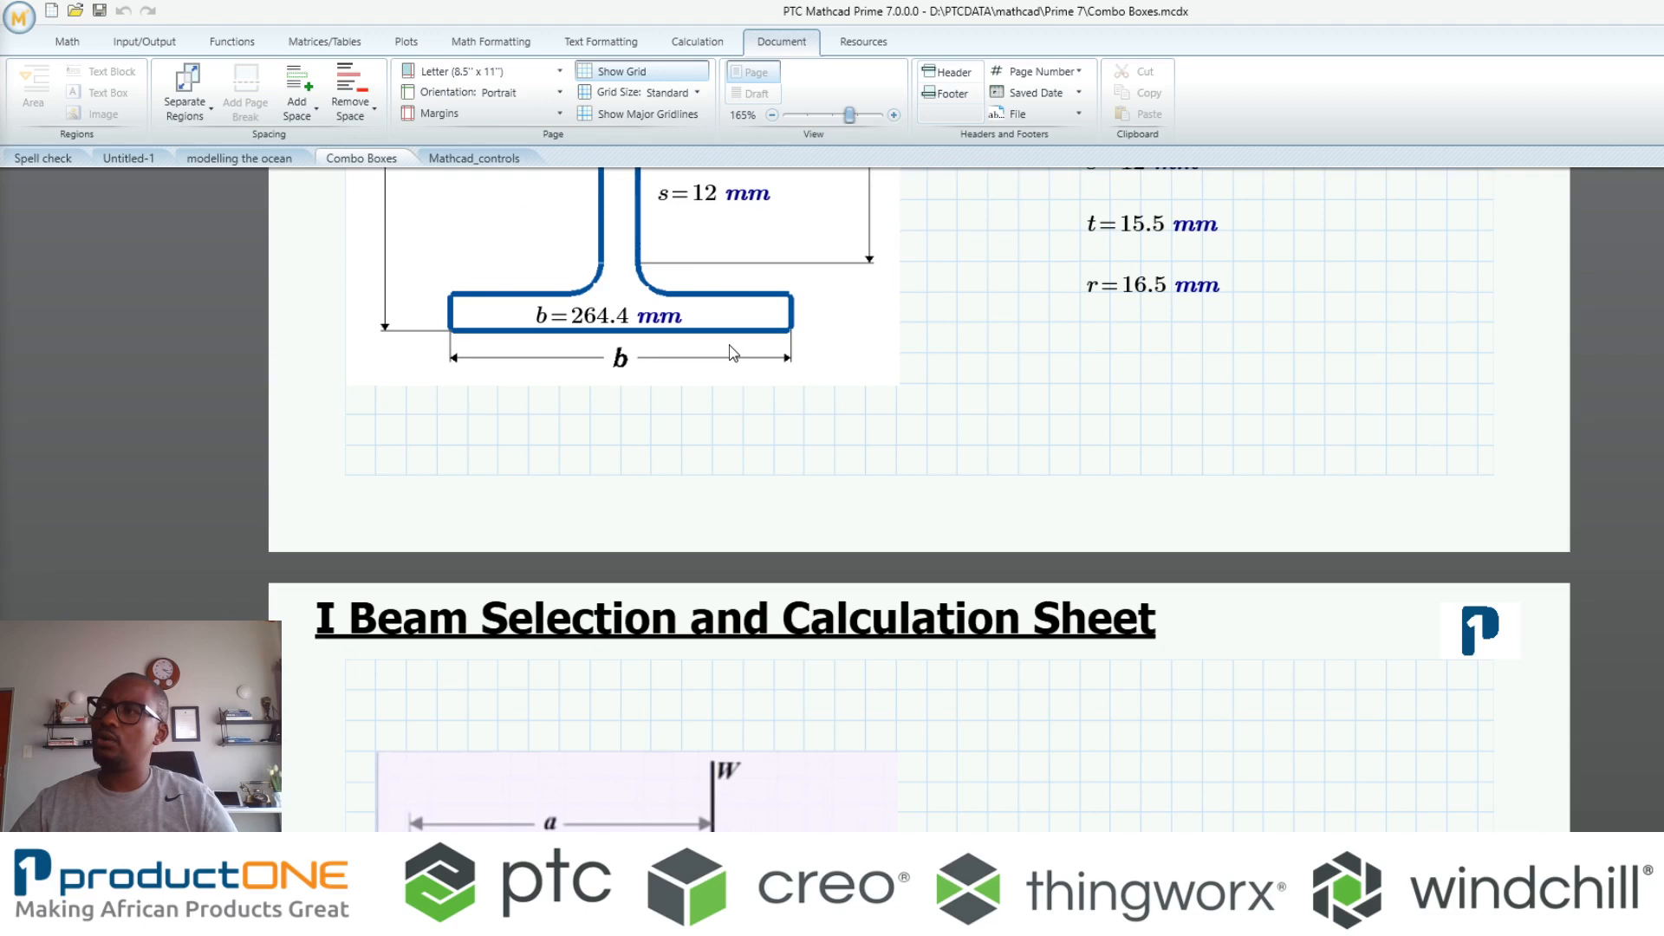
scroll(down, 3)
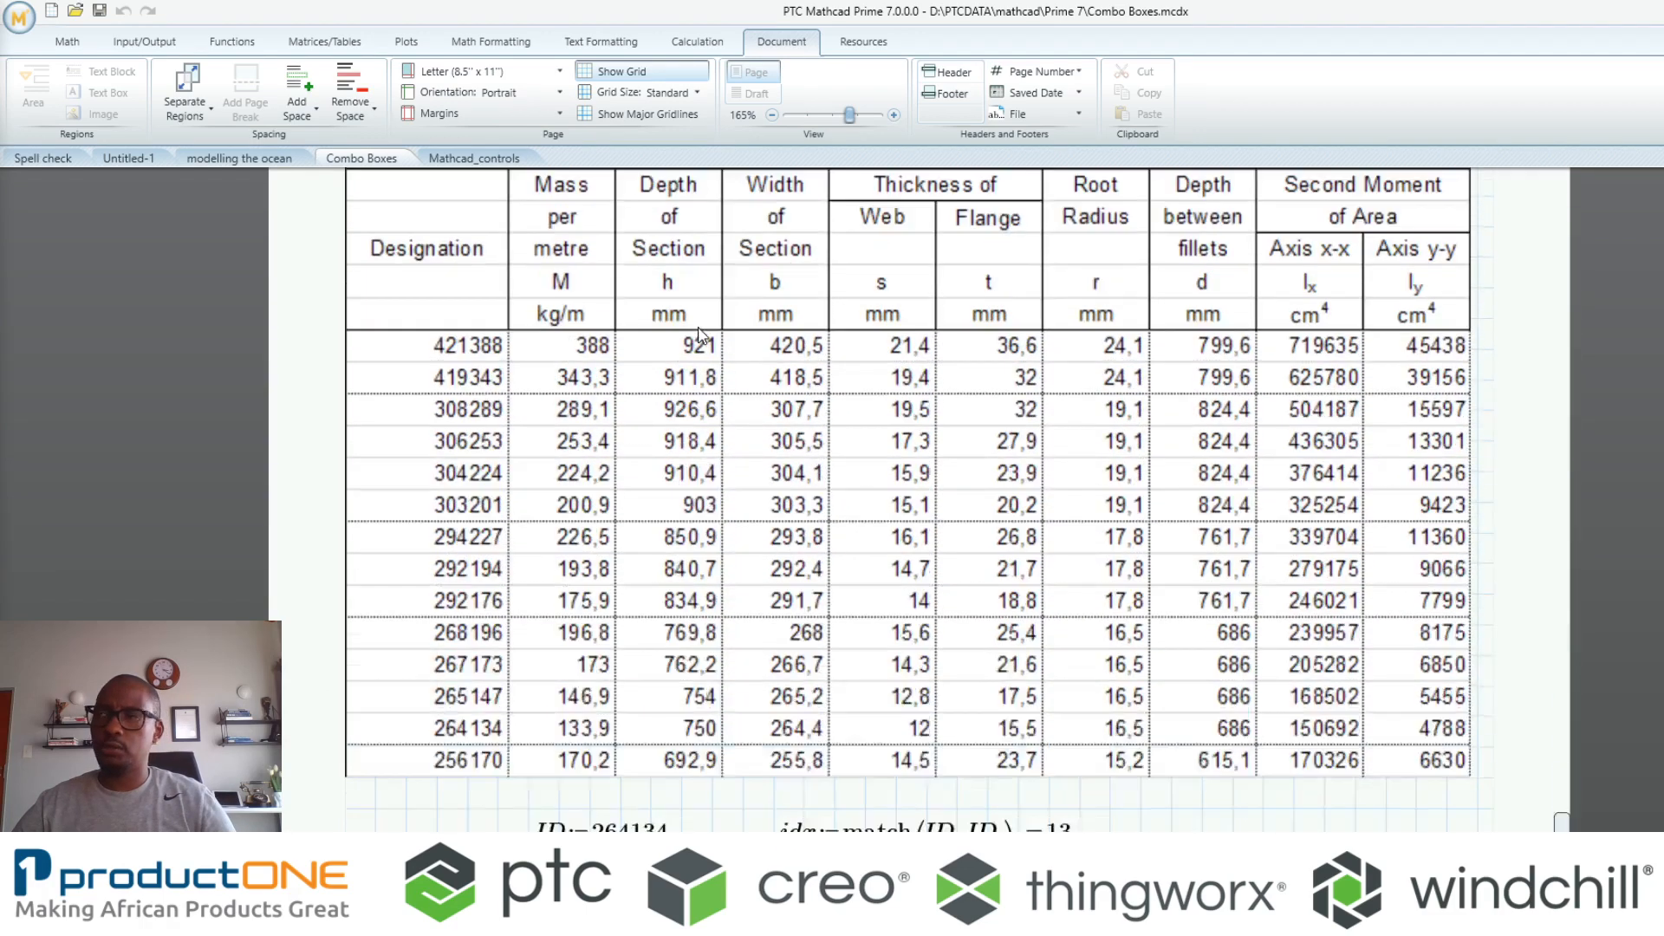
scroll(down, 3)
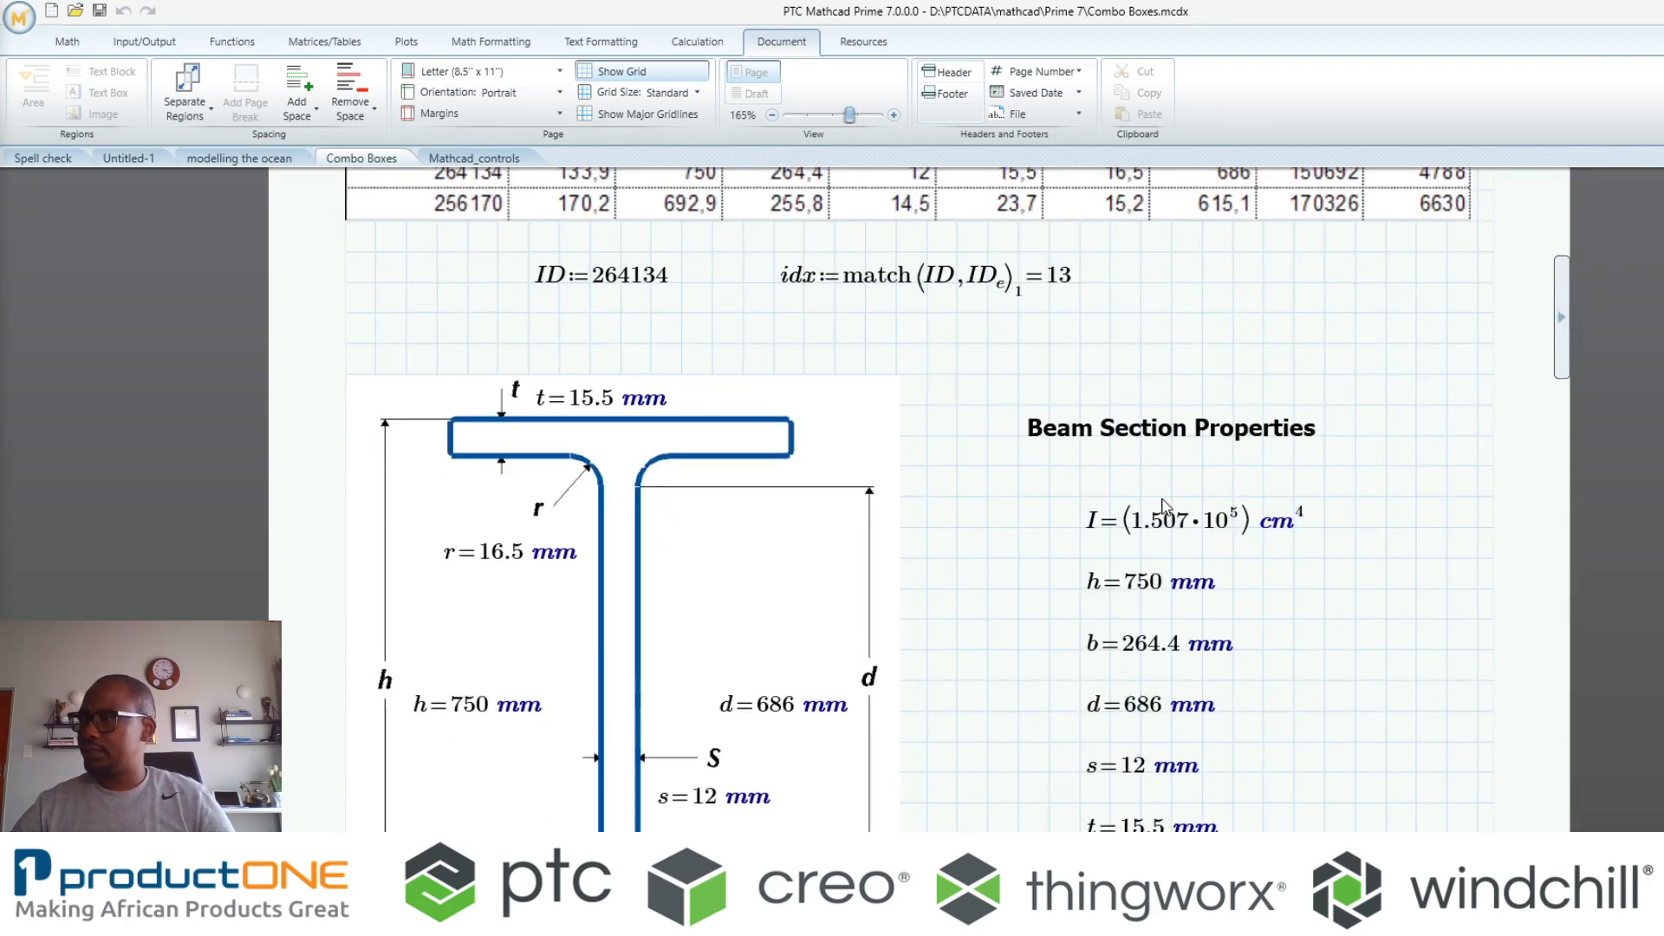
mouse_move(1088, 817)
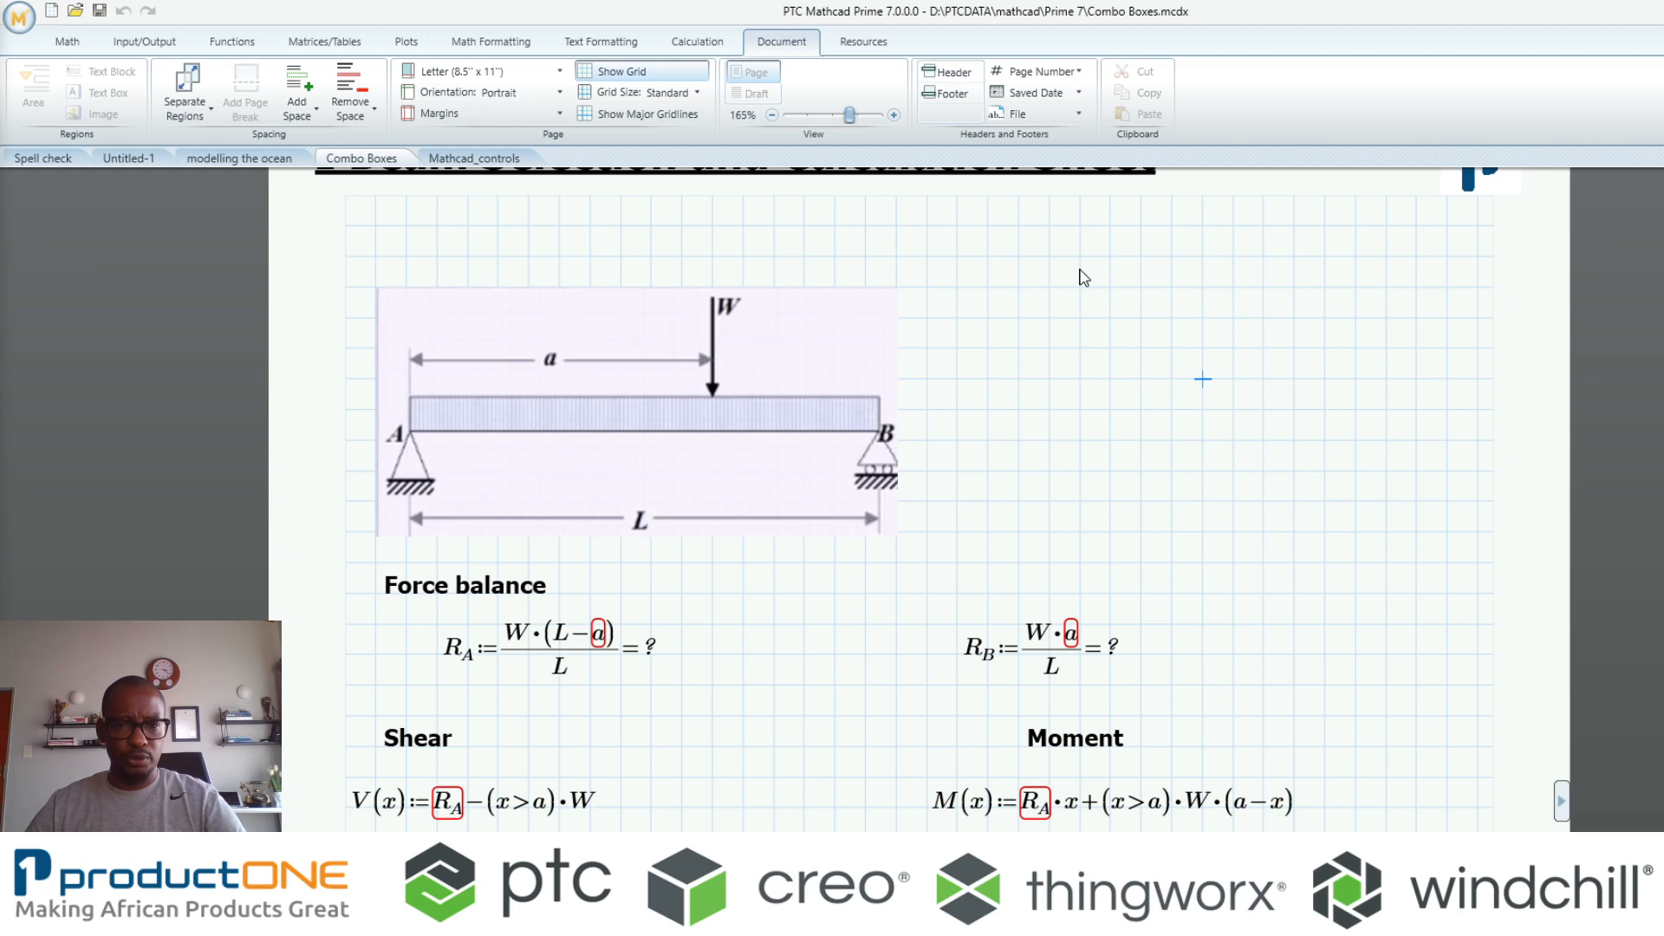
mouse_move(729, 315)
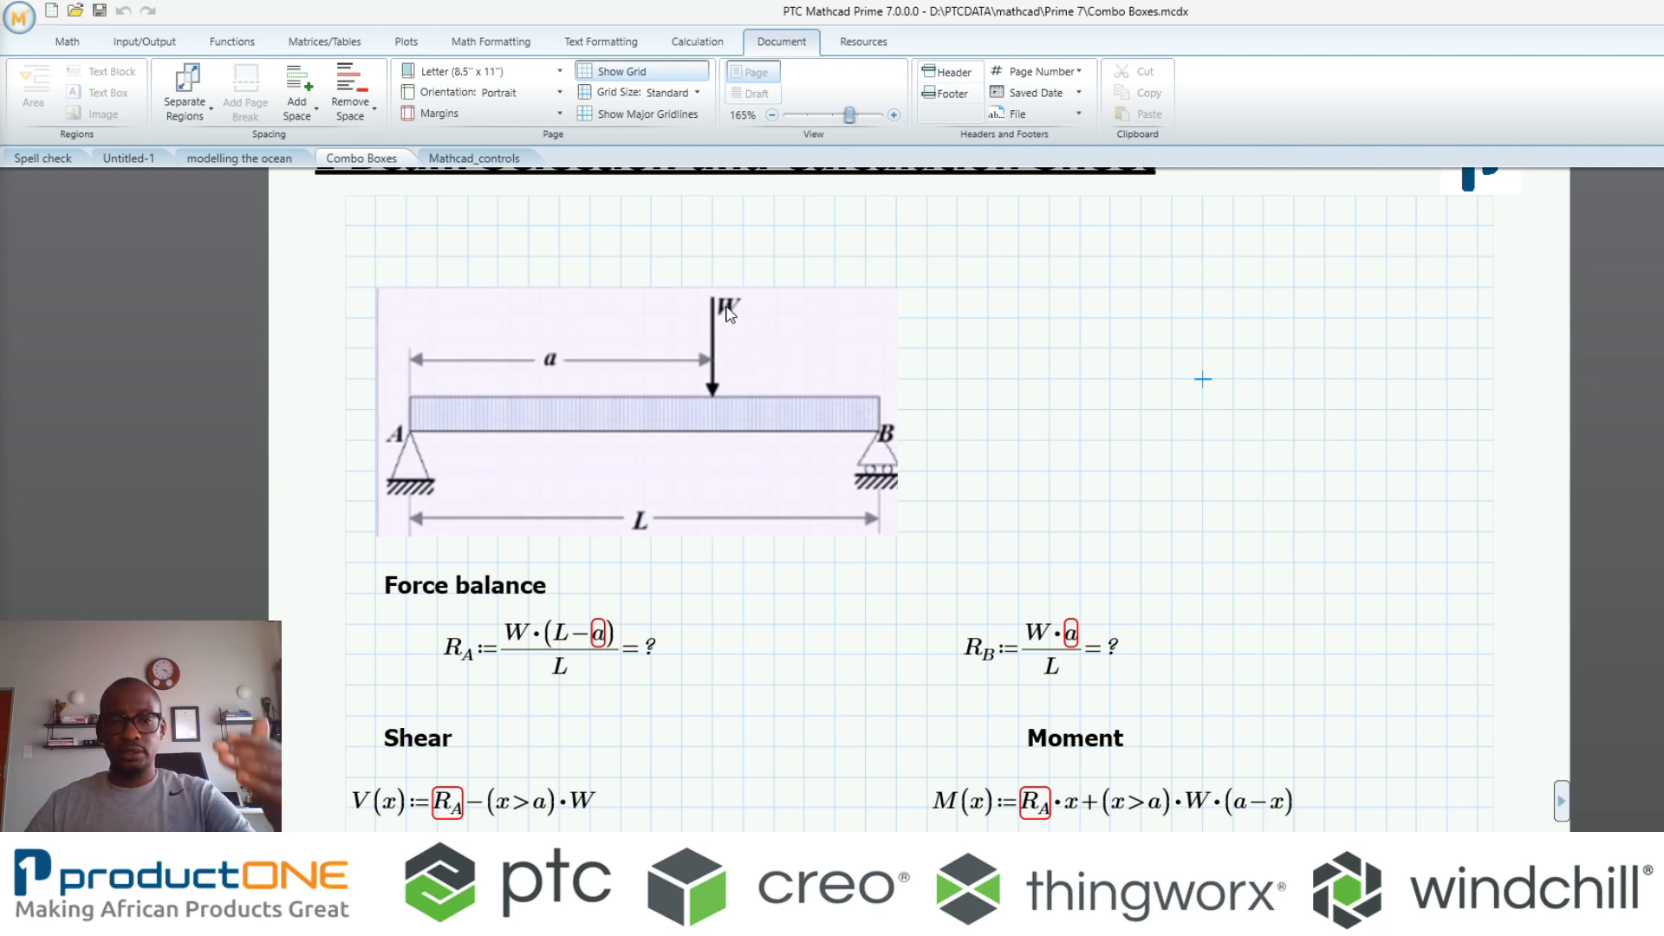
mouse_move(642, 529)
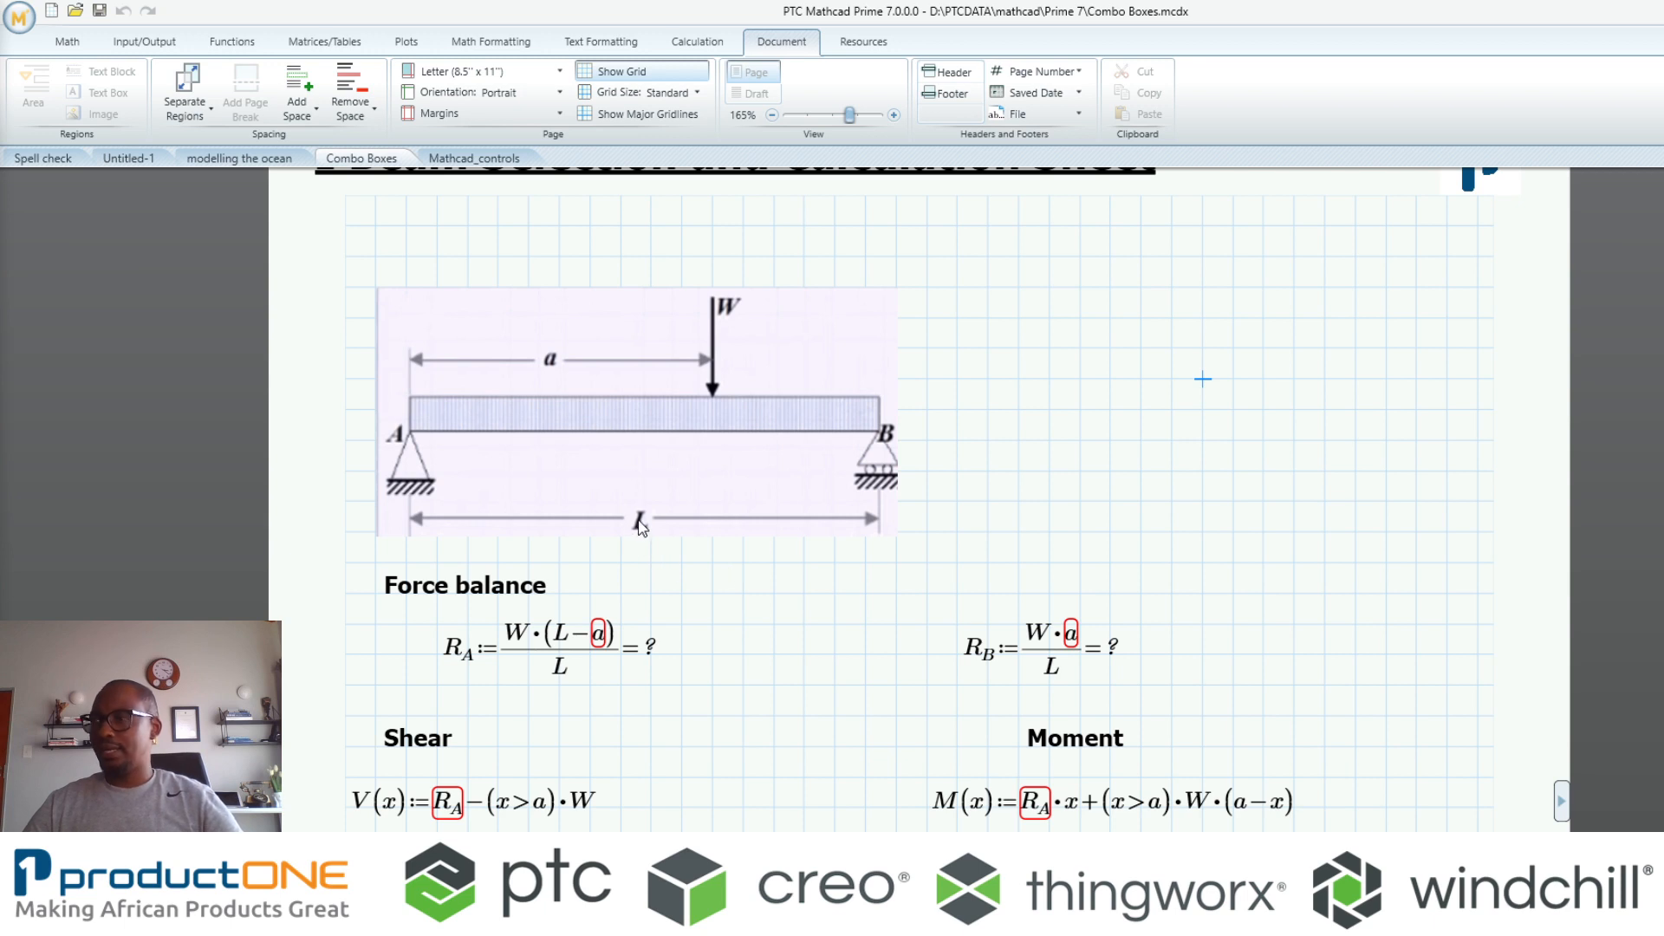
mouse_move(548, 365)
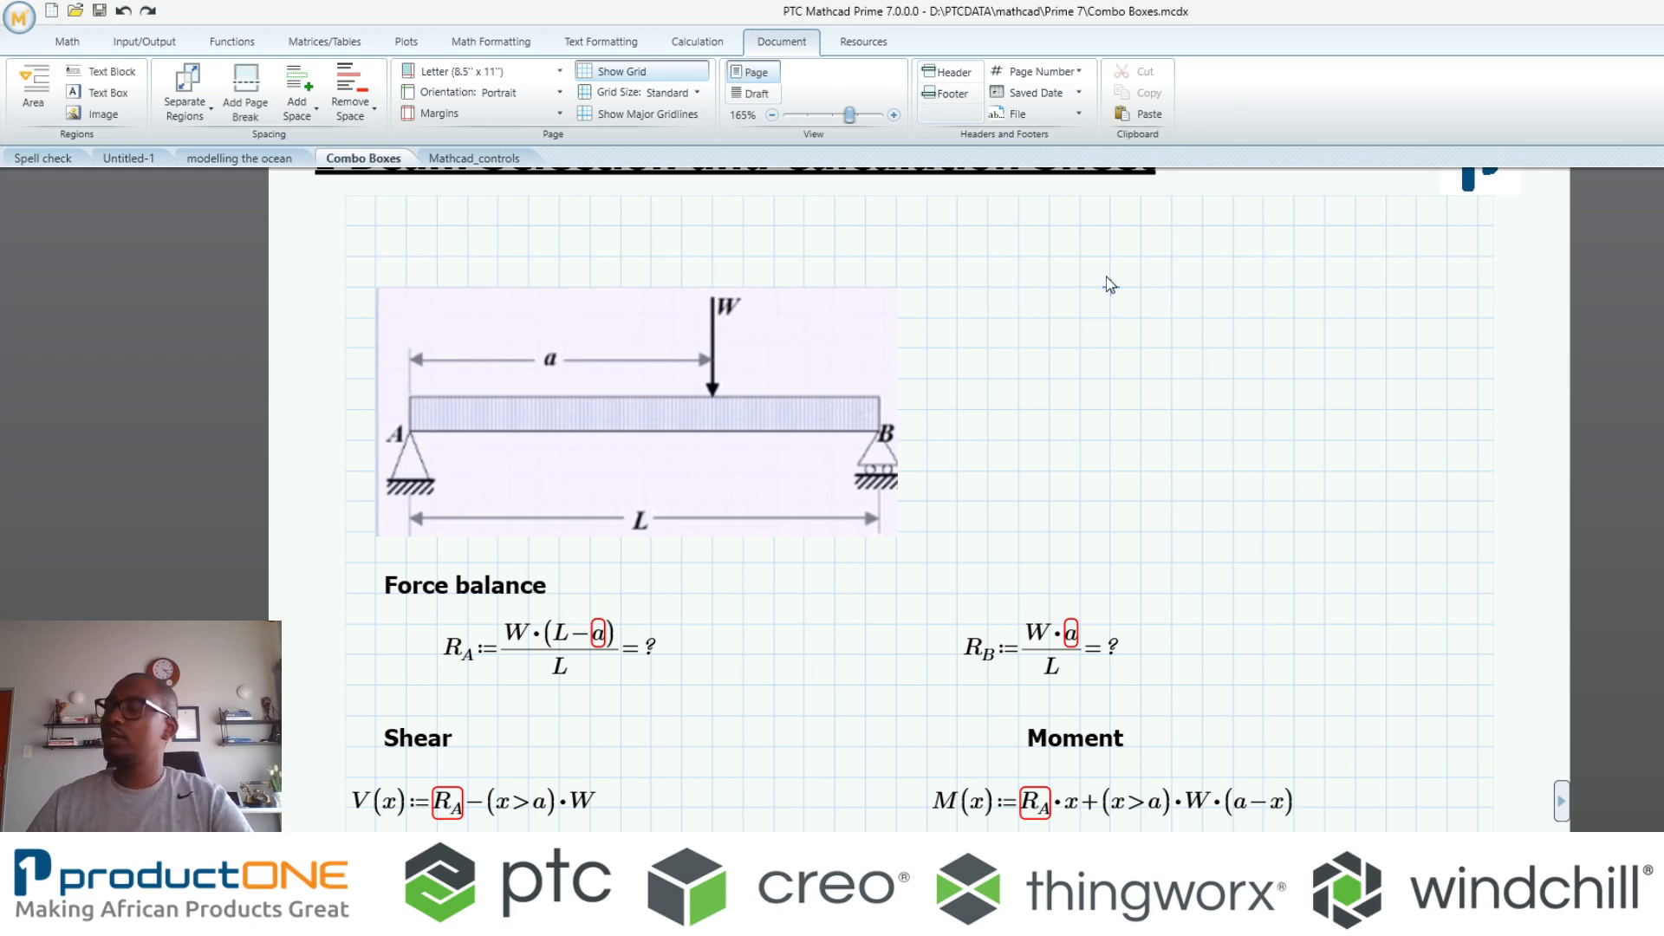
Insert a column vector with rows E, W, L and a beside the beam diagram
click(1109, 283)
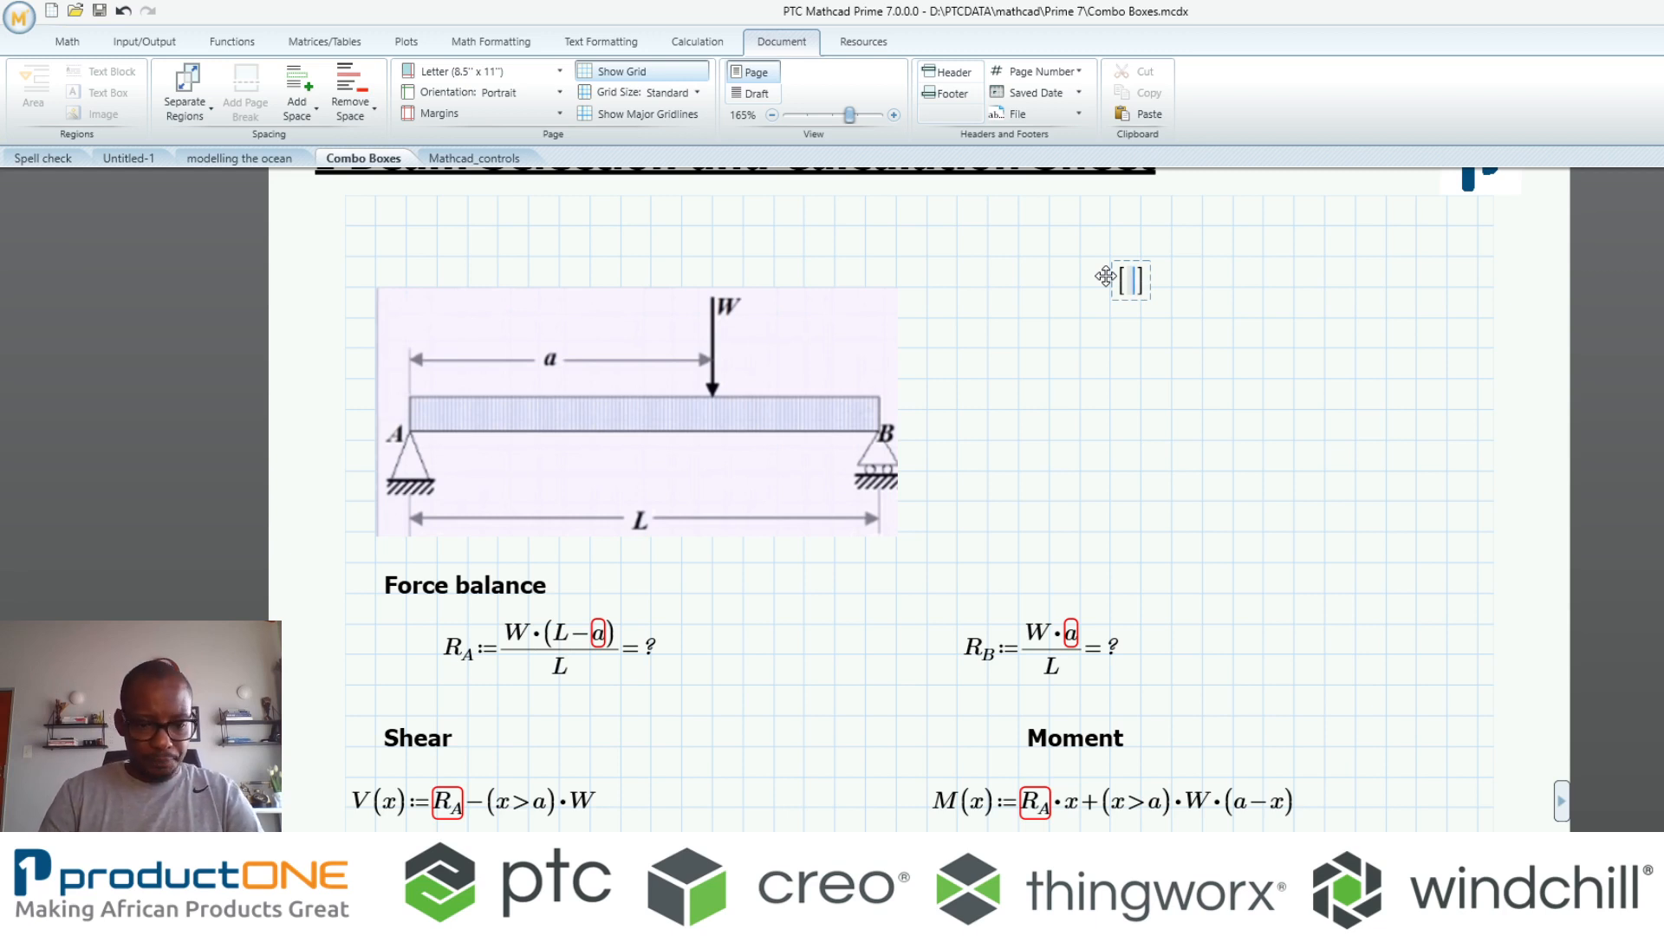
text(E)
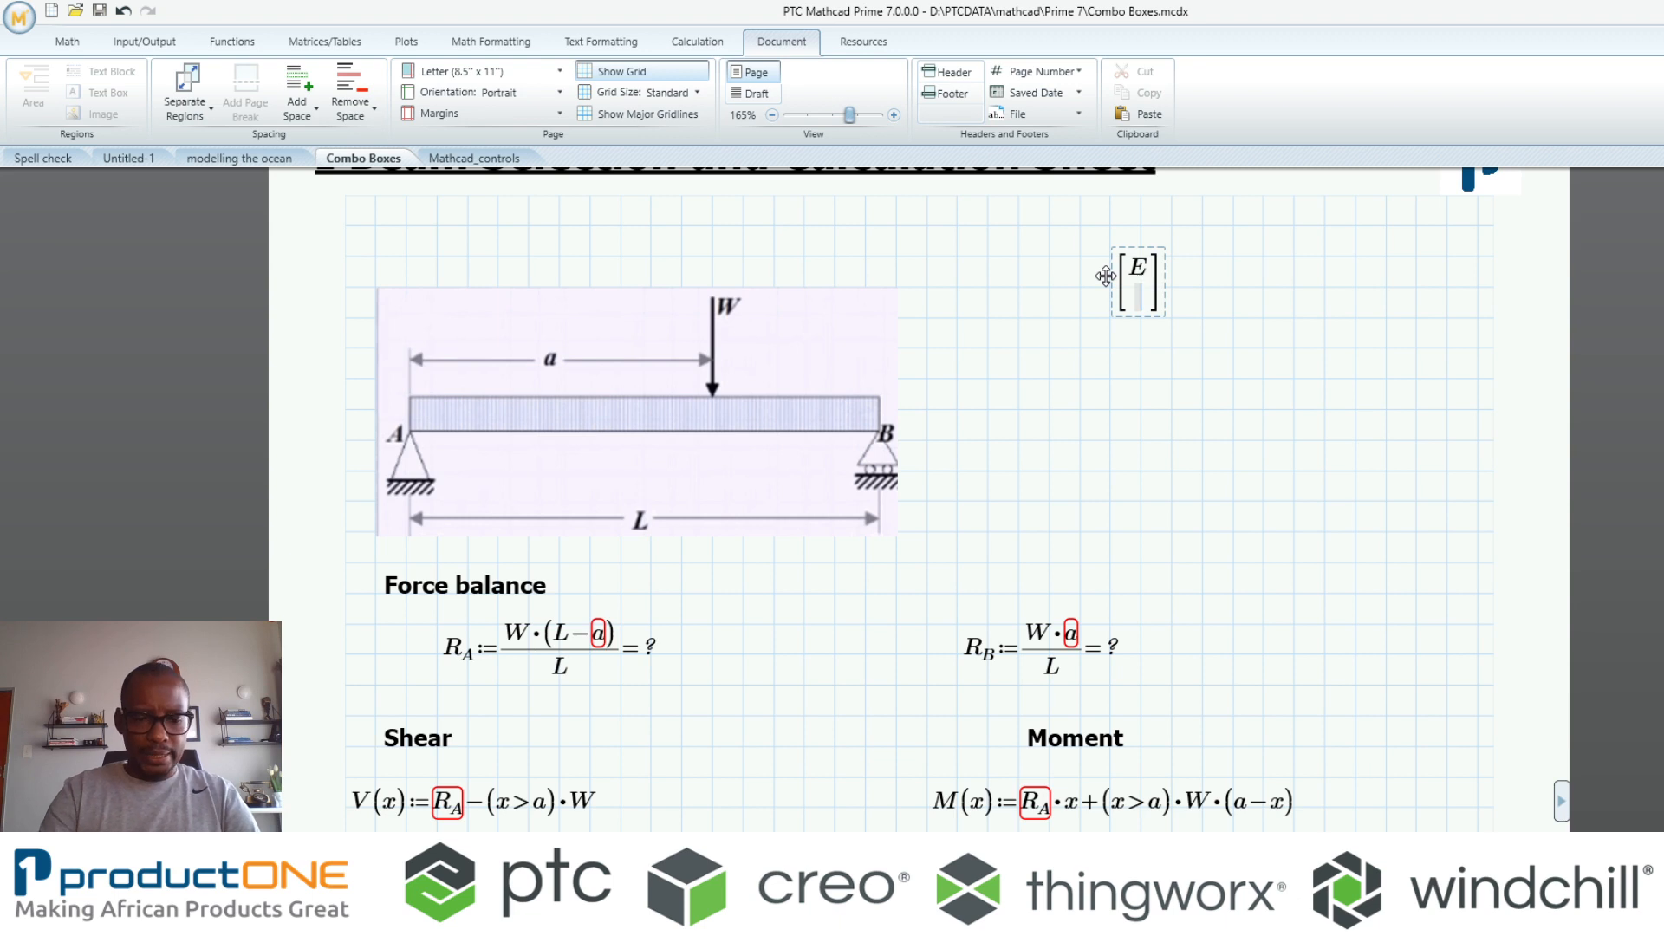
text(W)
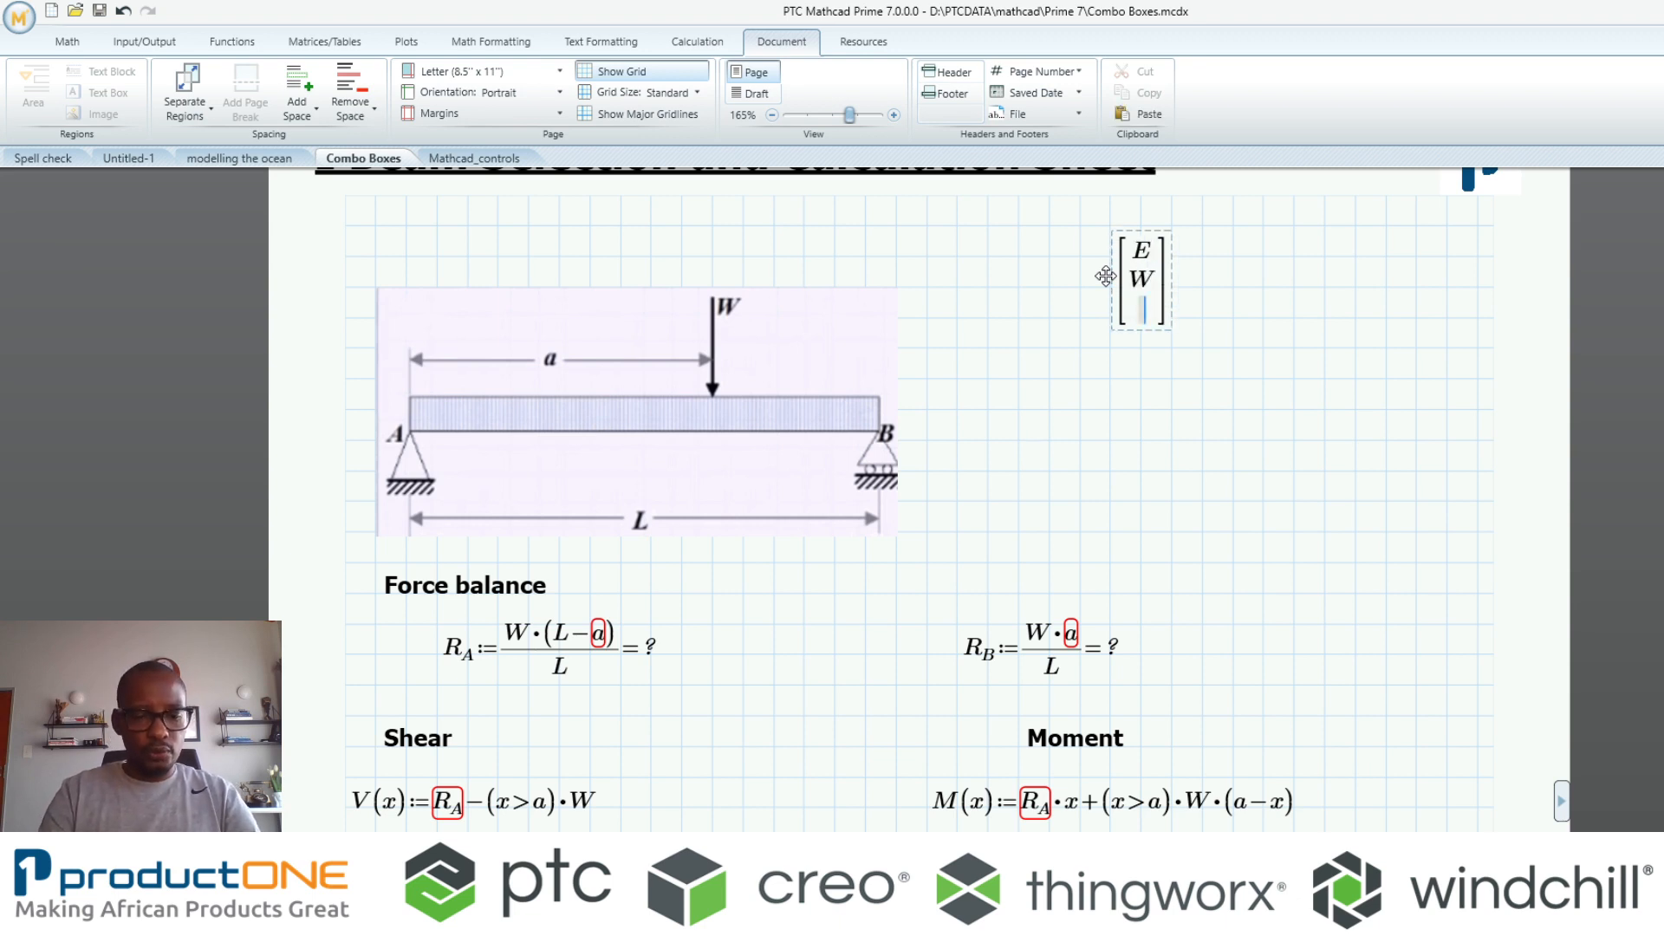
text(L)
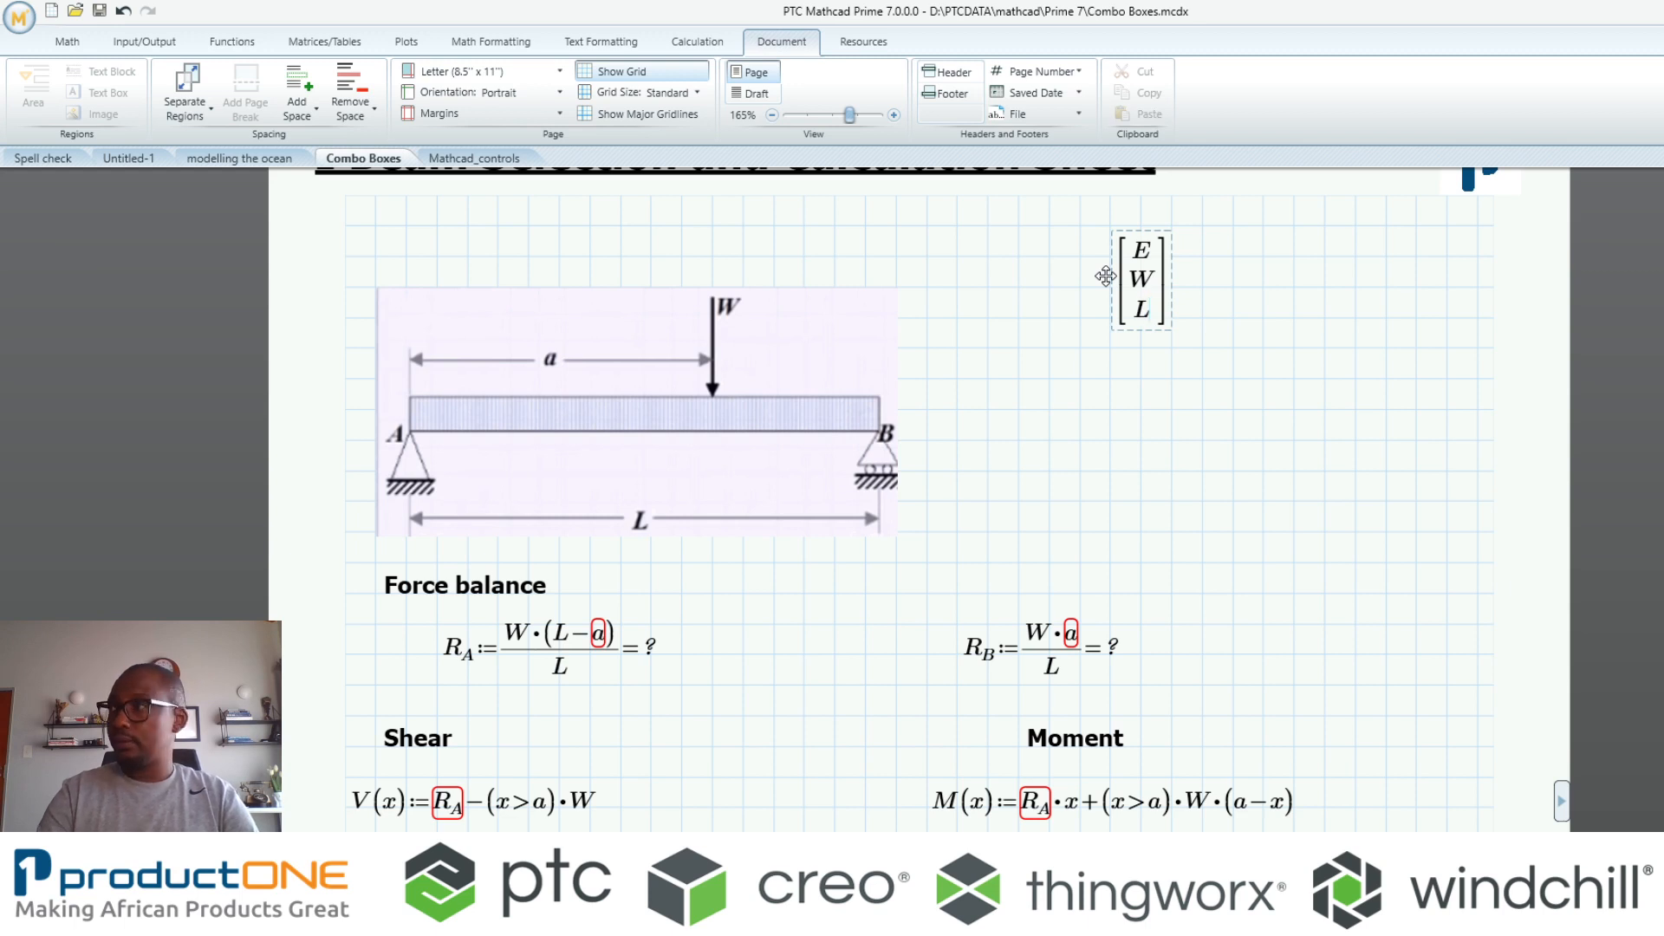
text(a)
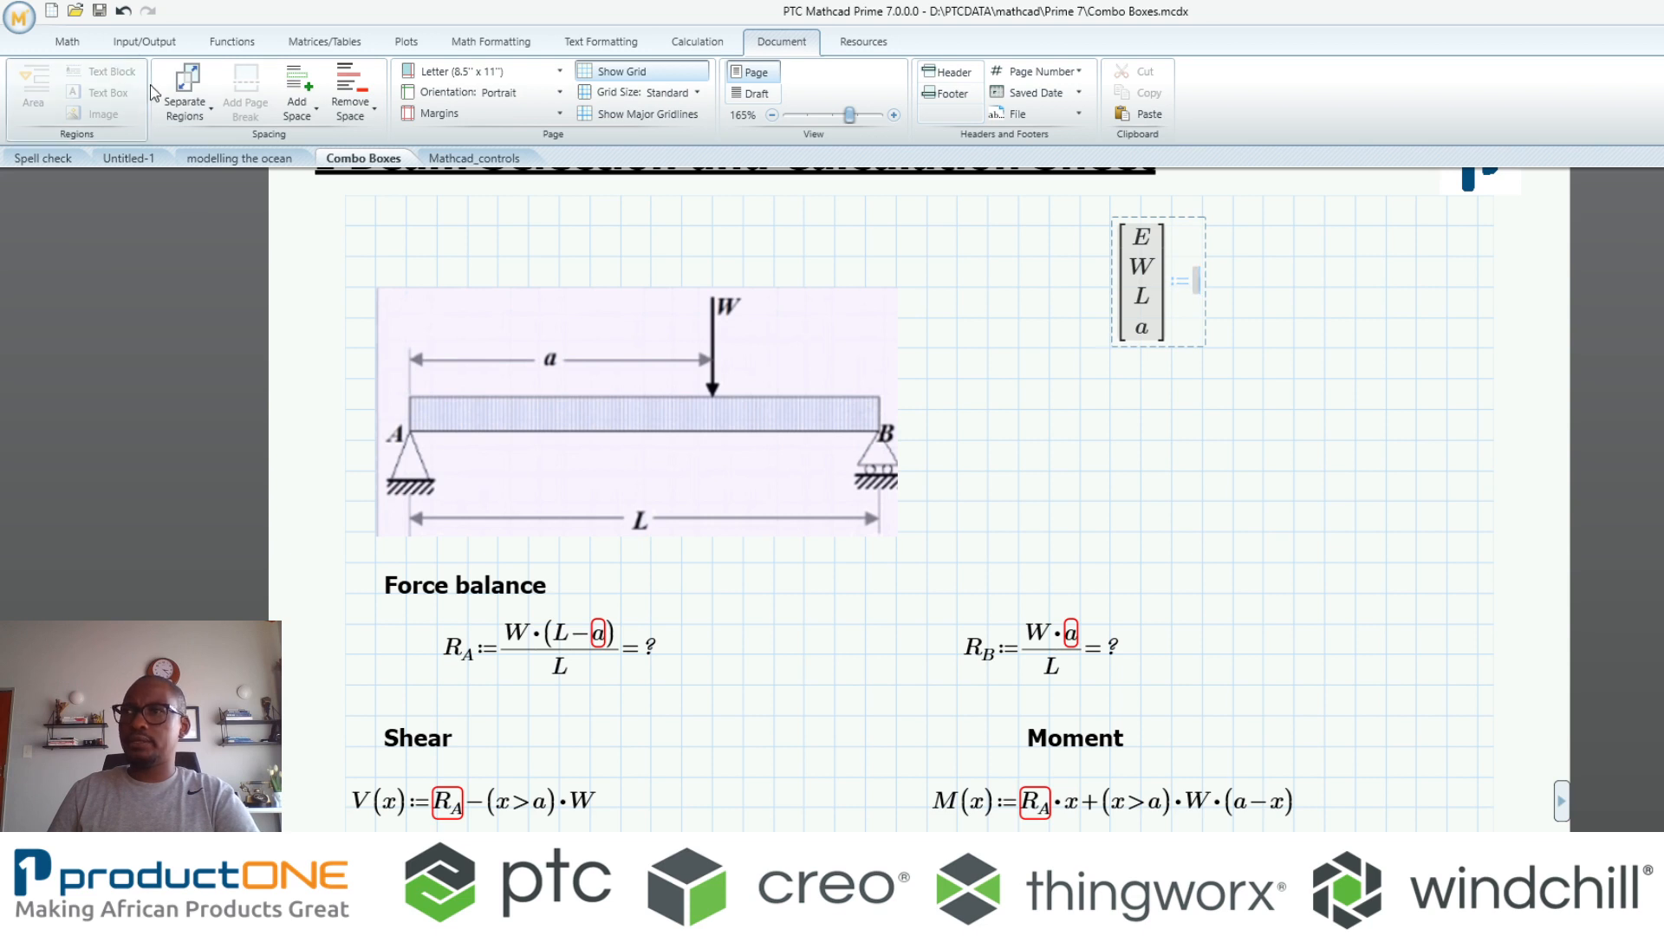
click(143, 42)
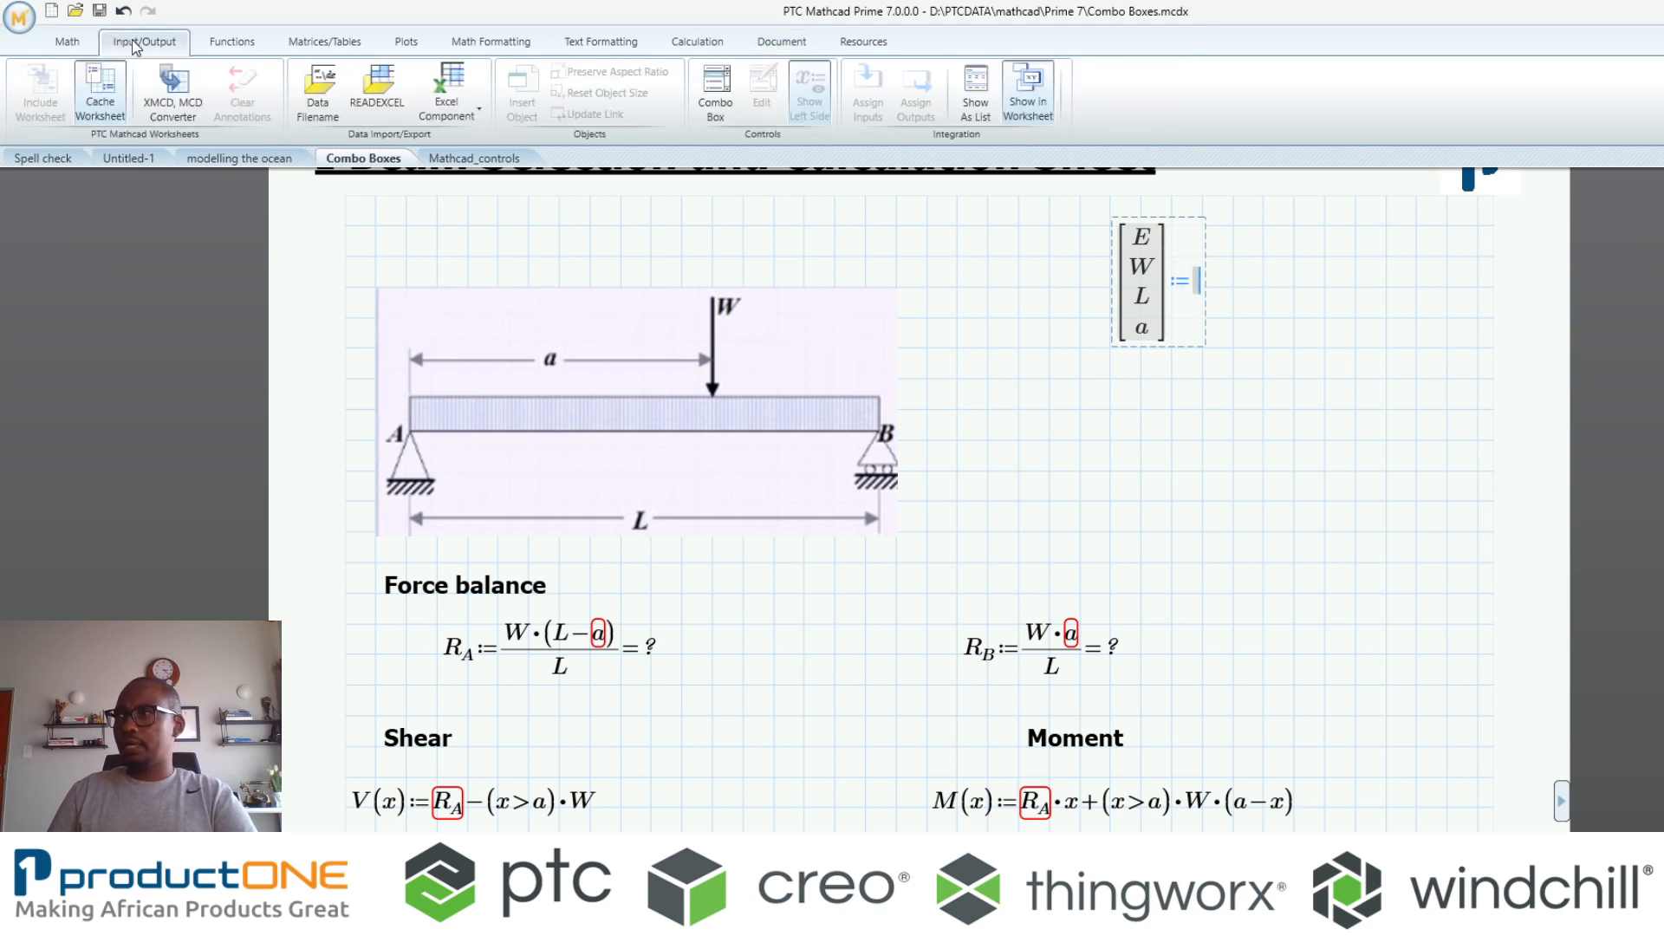
Enter the beam option names Beam 1, Beam 2 and Beam in the combo box table
click(714, 90)
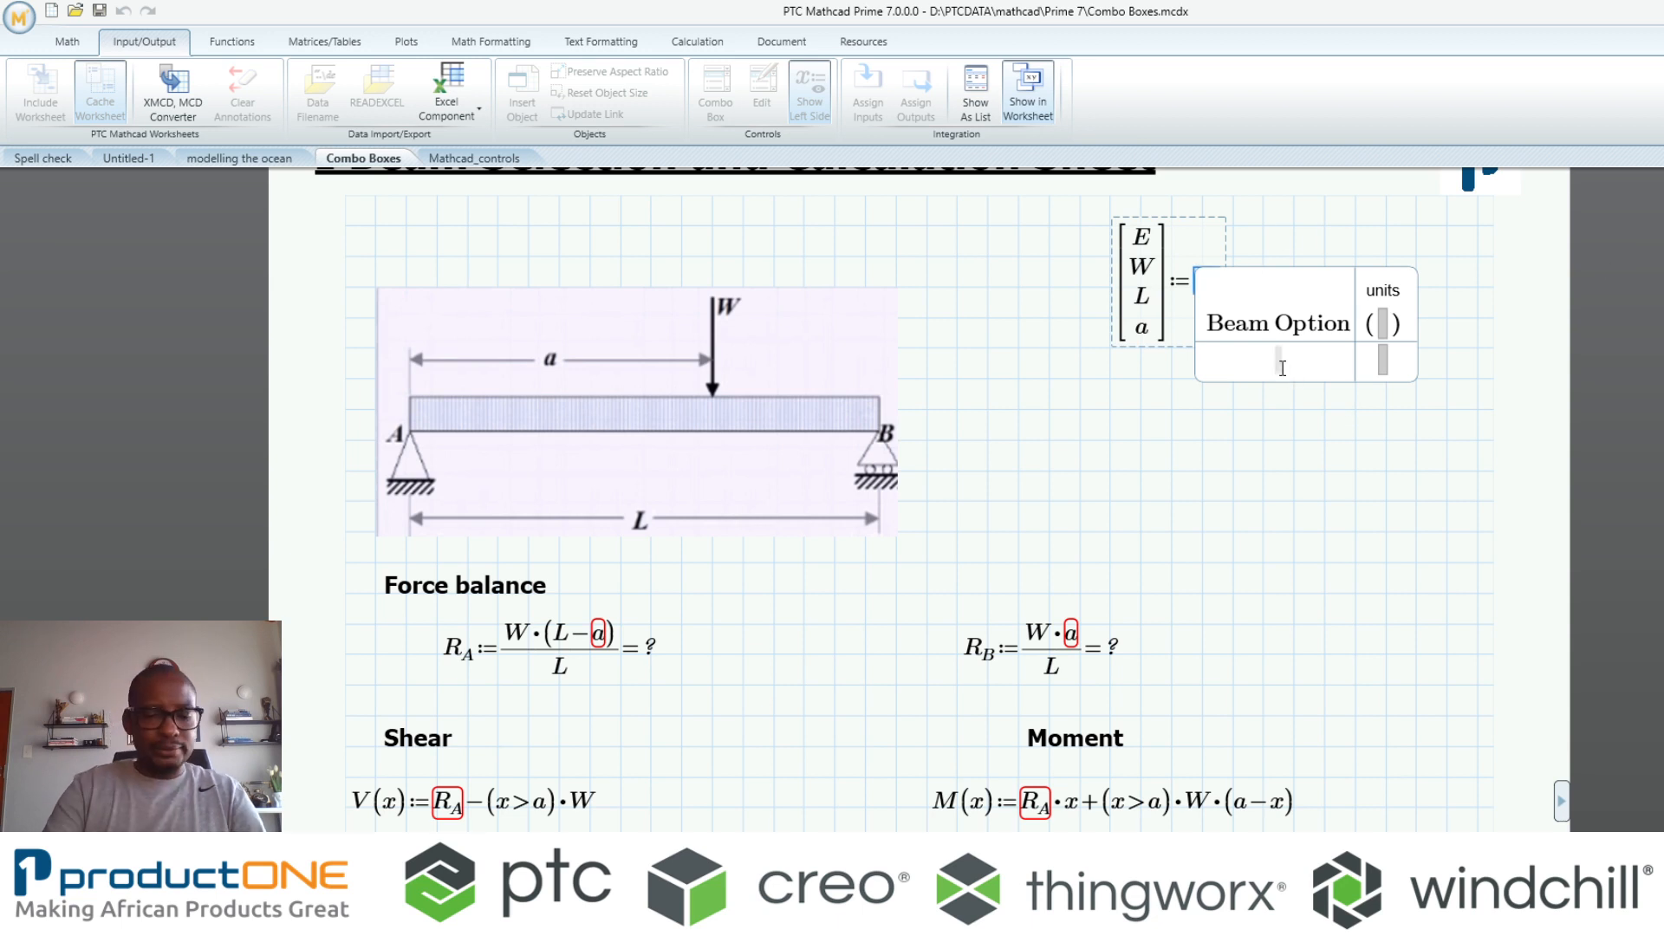
text(Beam 1)
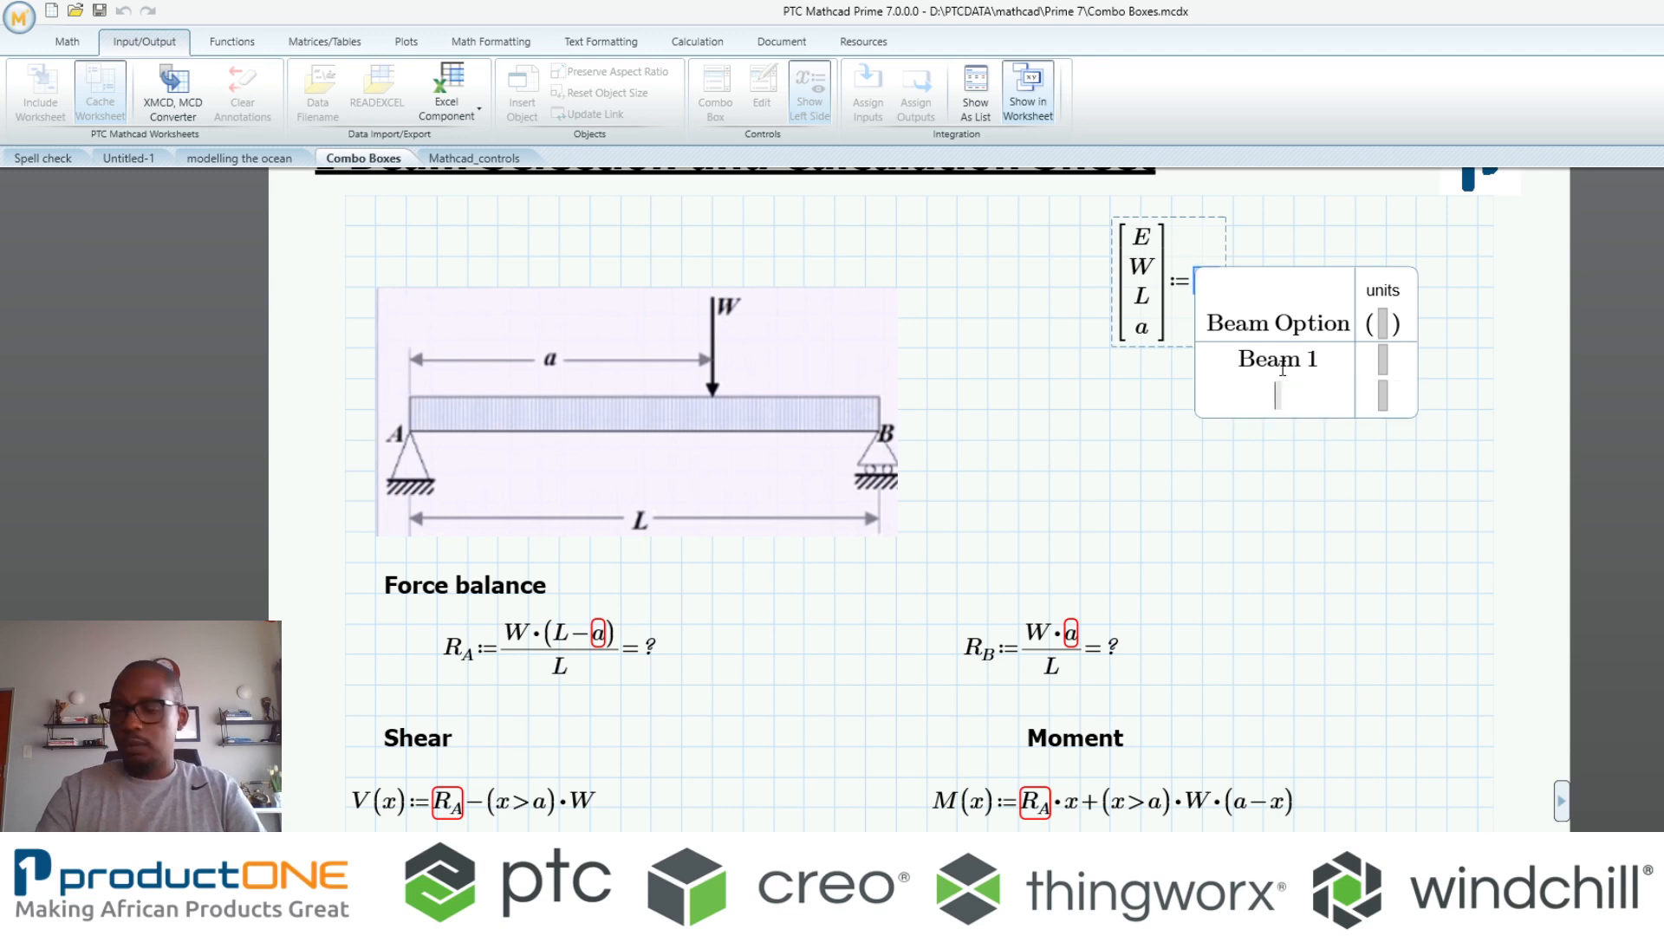
text(Beam 2)
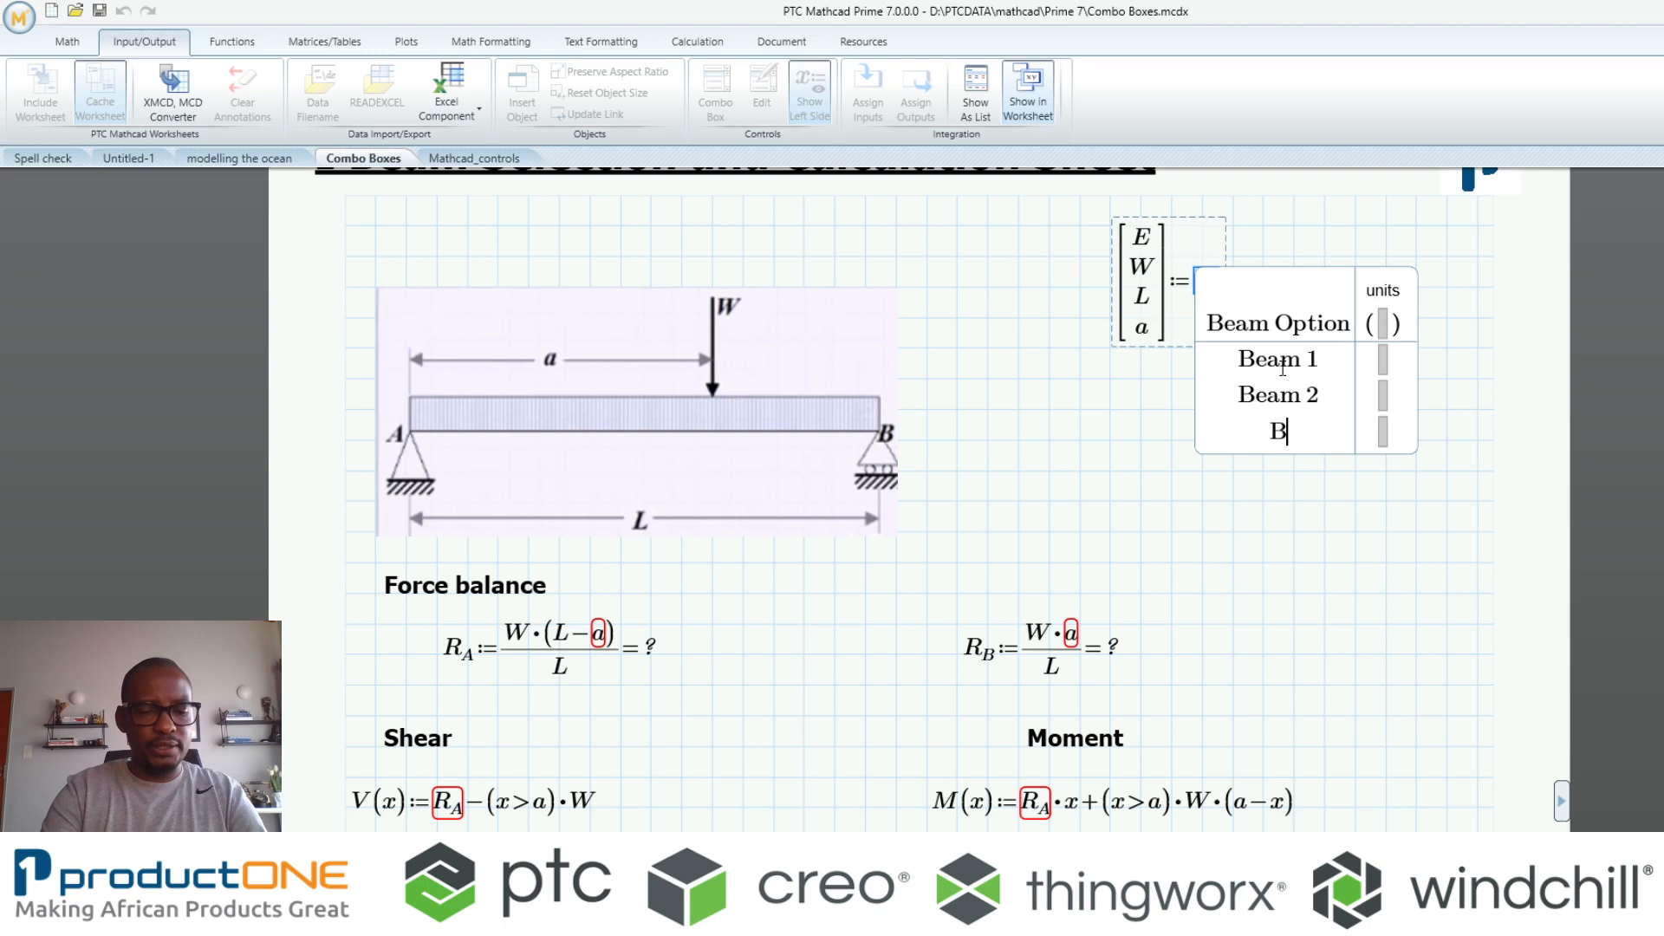
text(eam)
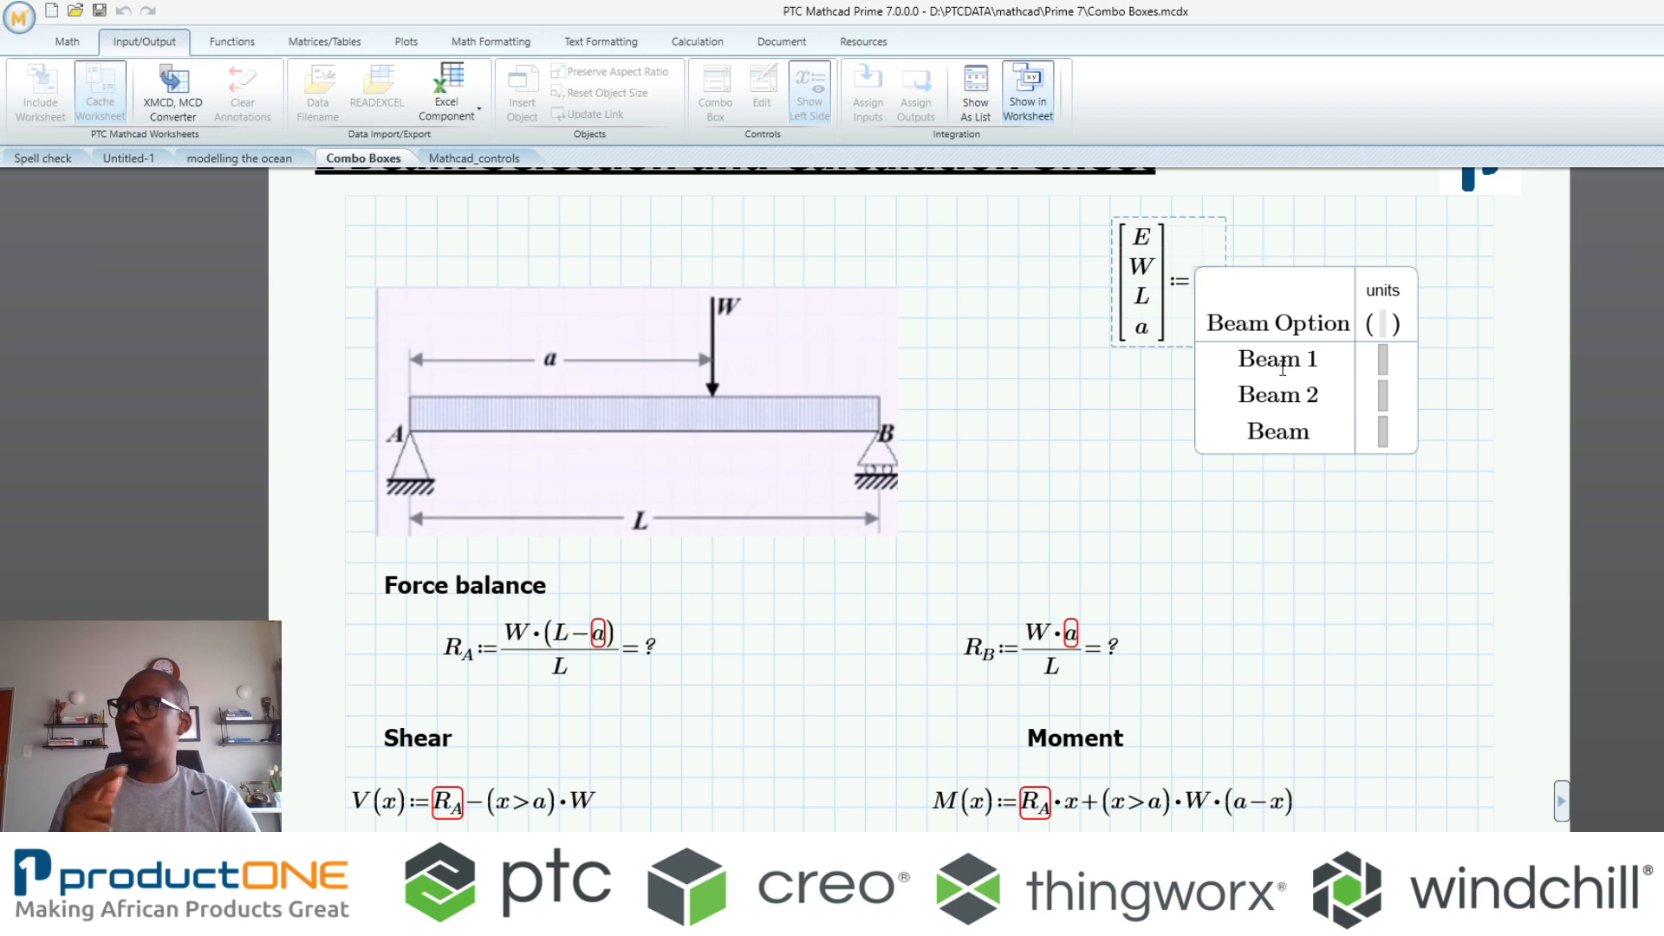
Add a GPa column with E values 200, 120 and 110
text(G)
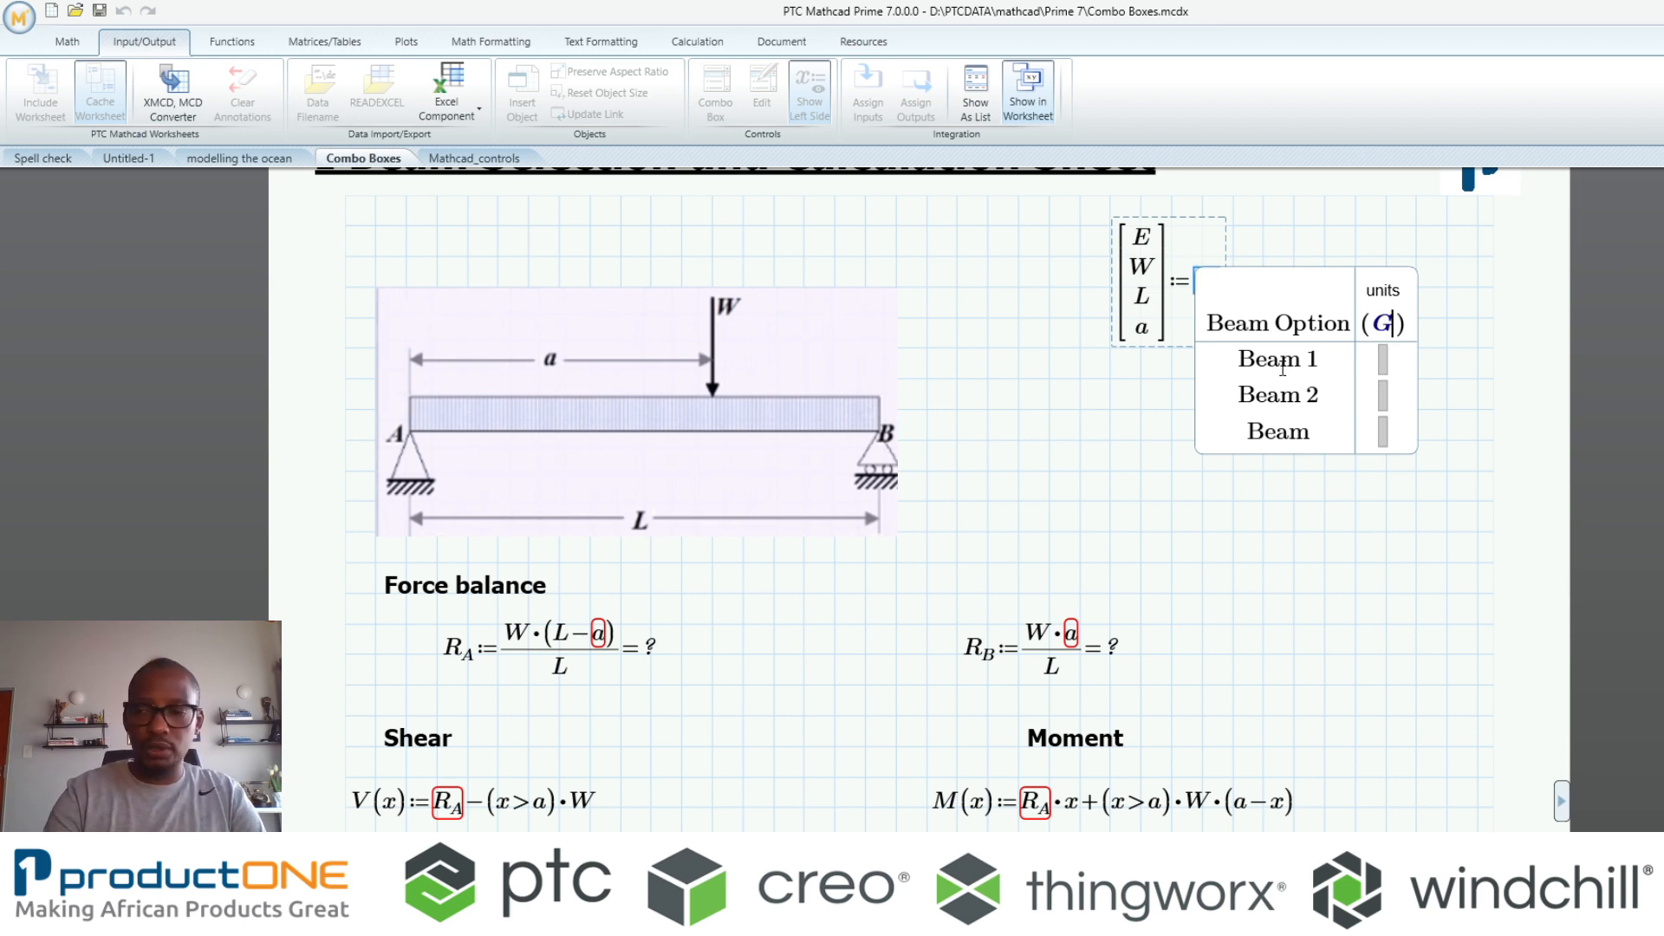
text(Pa)
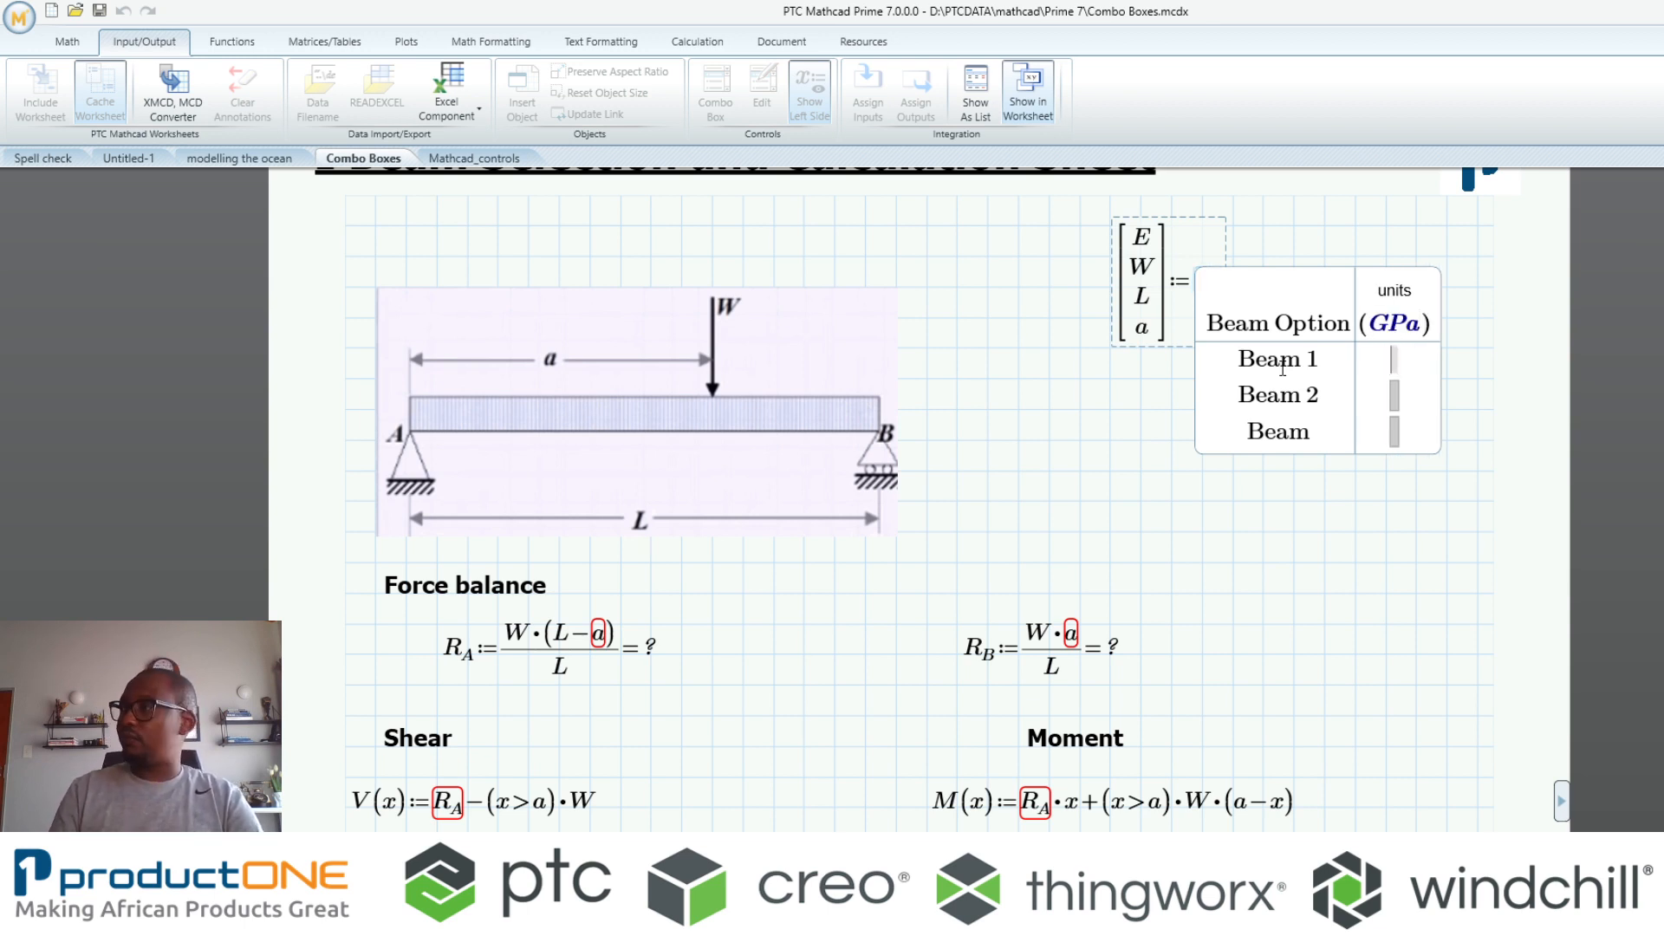
text(200)
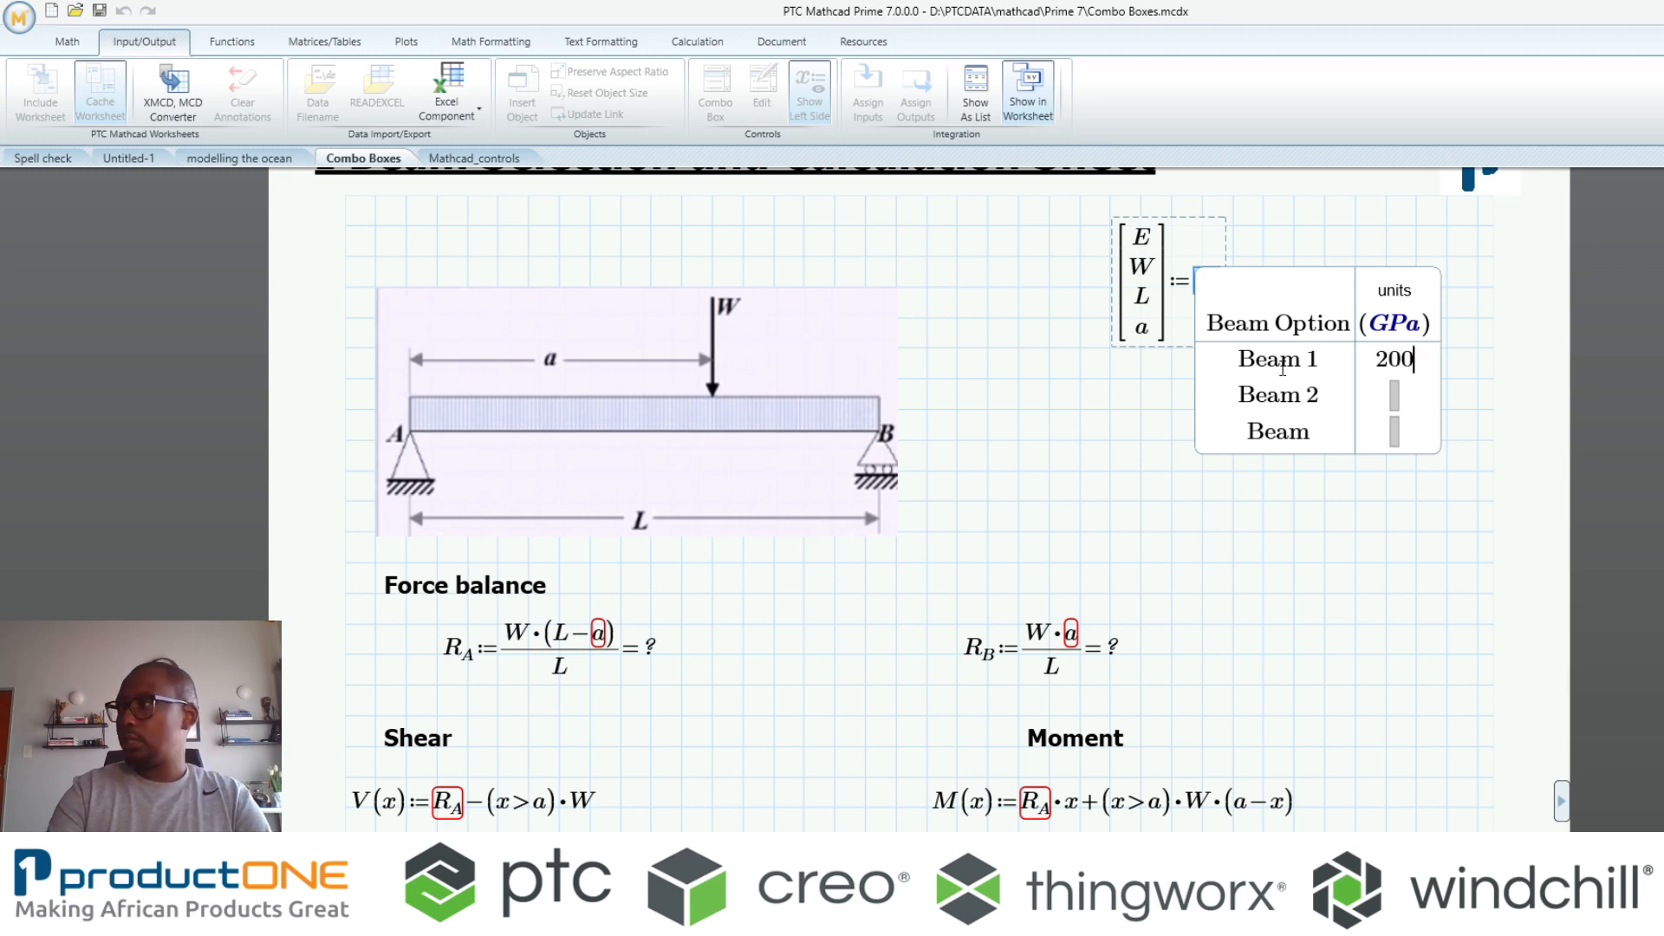
text(12)
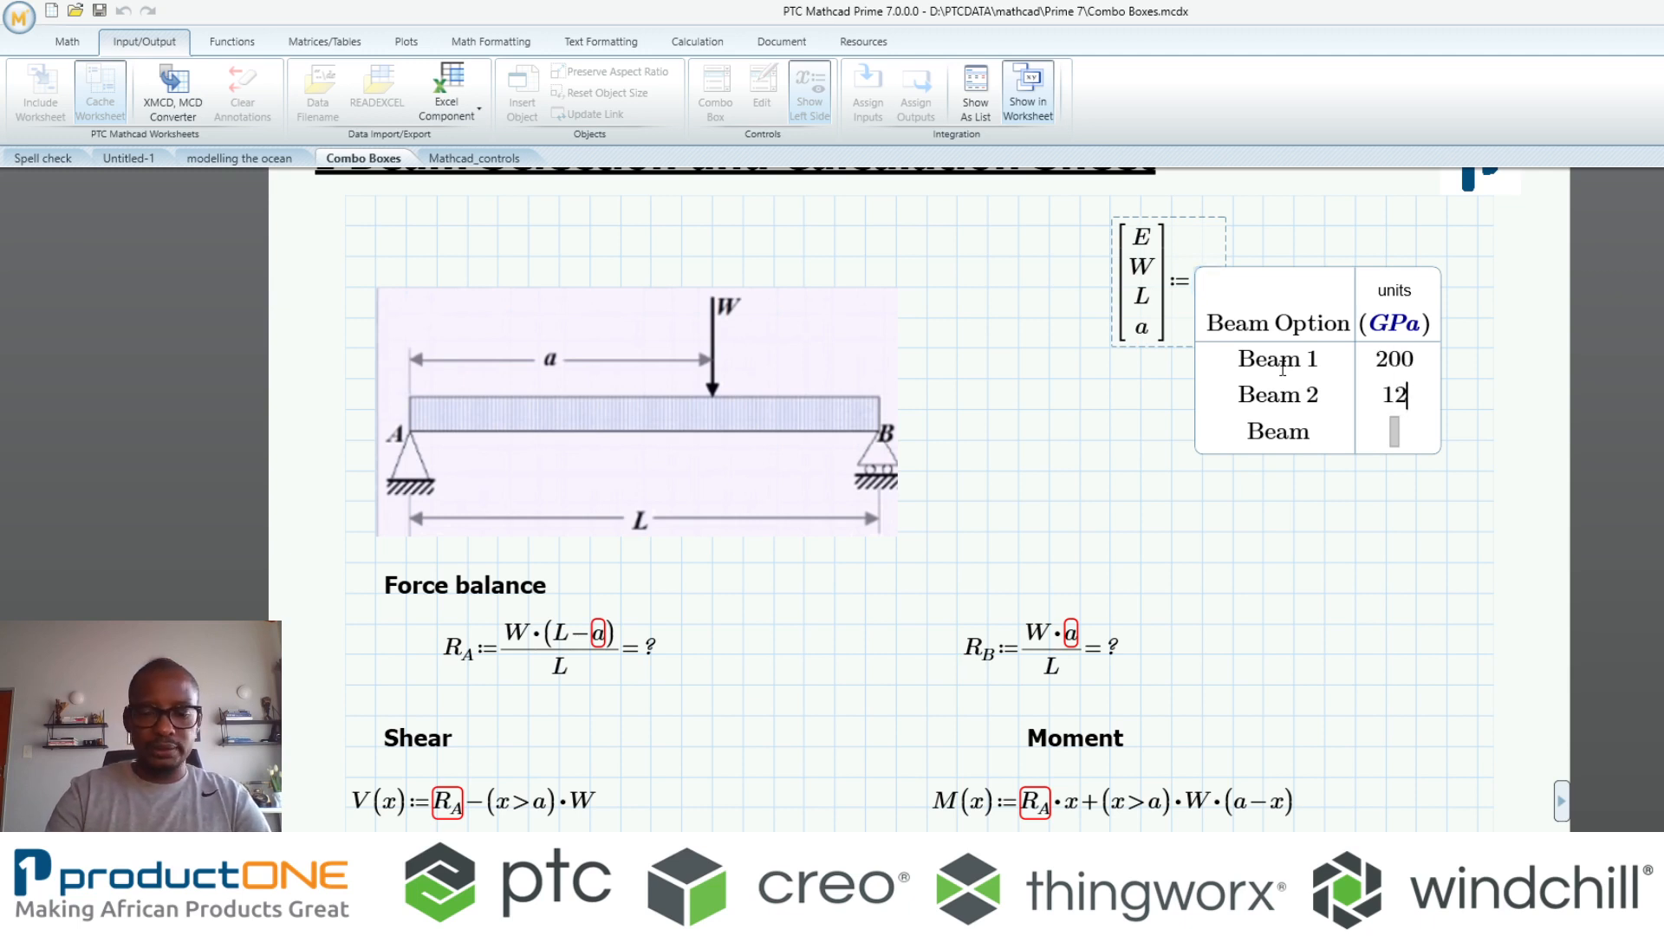
text(0)
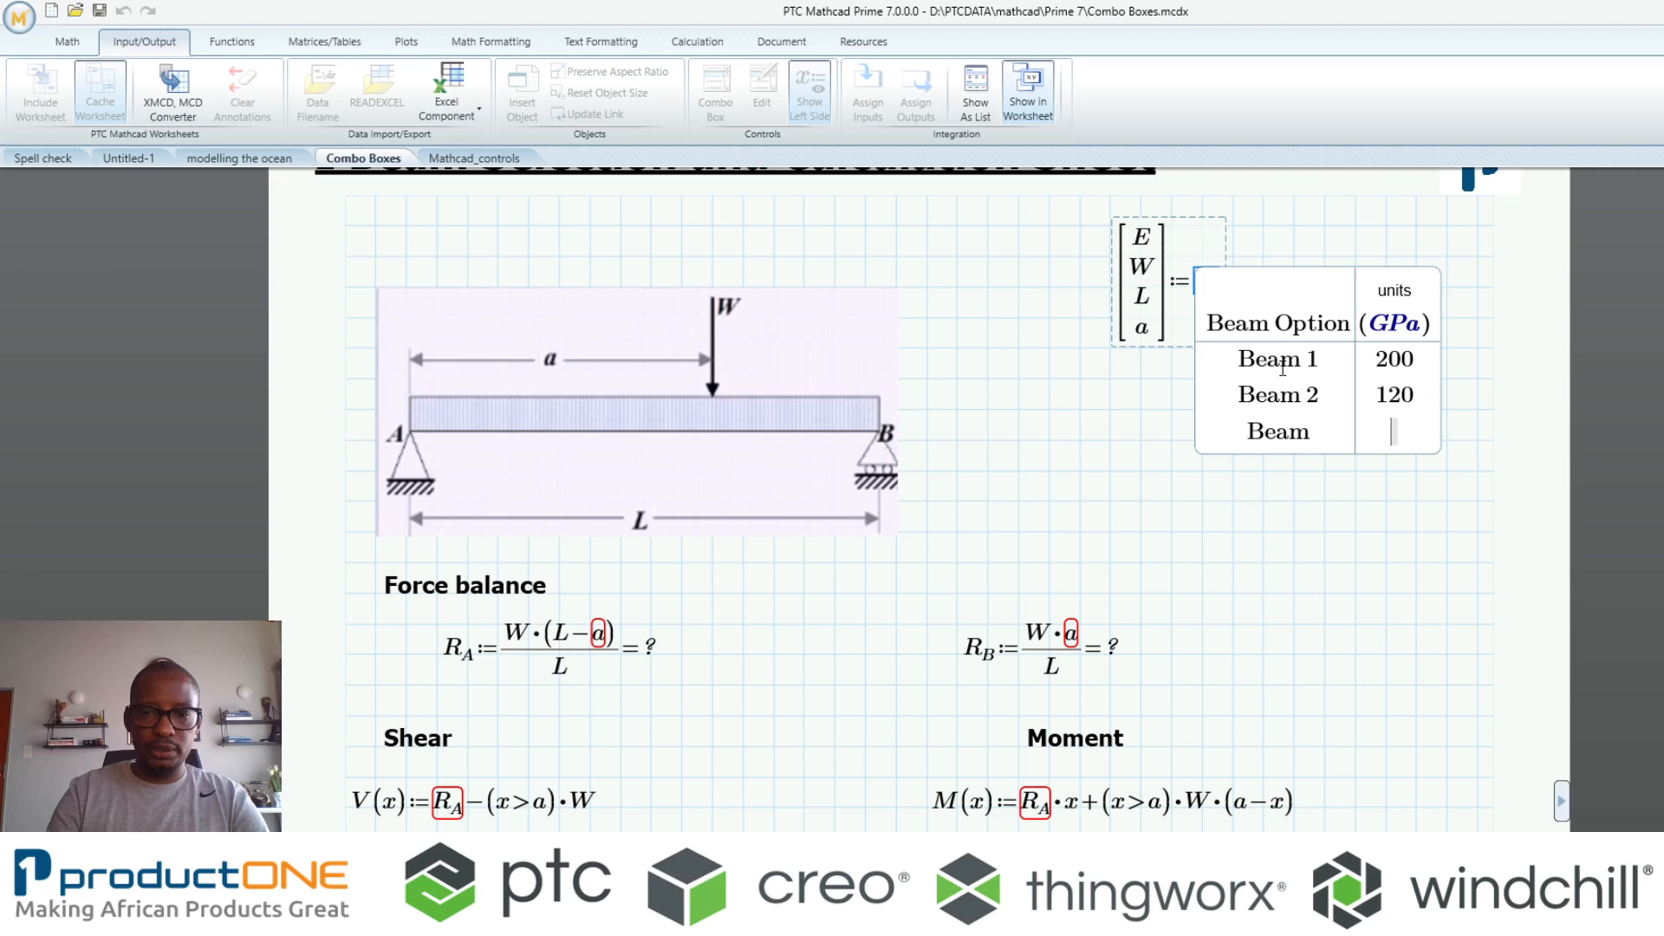
text(110)
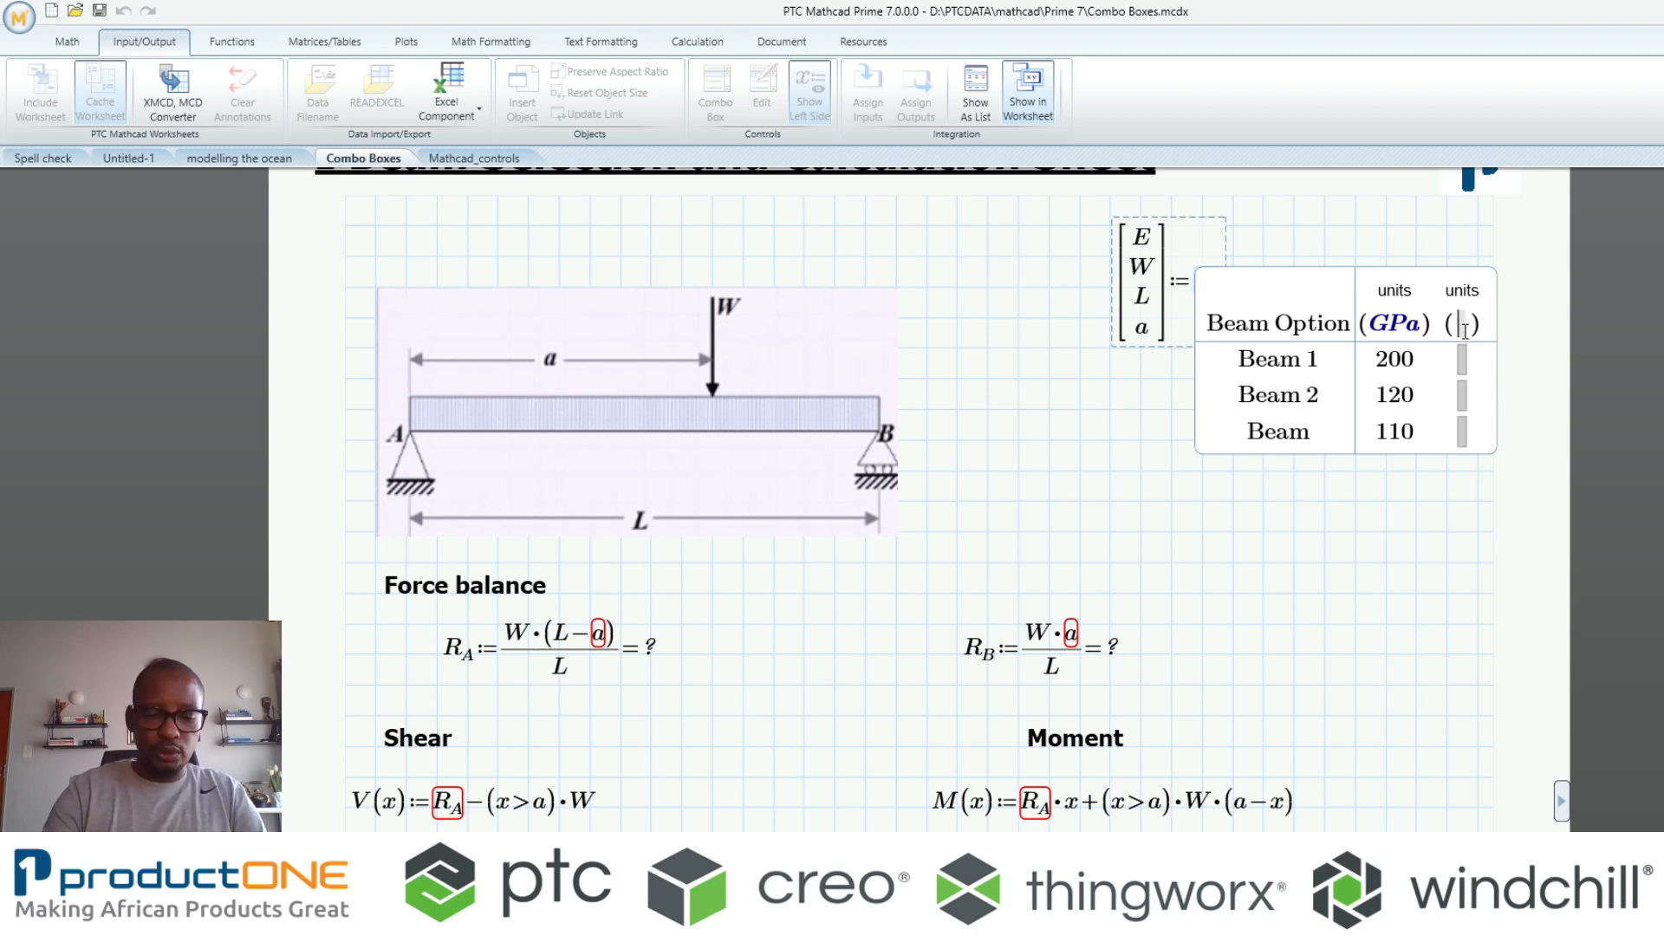
Add a kN column for W (52, 60) and an m column for L (10, 15, 30)
text(kN)
click(1462, 358)
text(20)
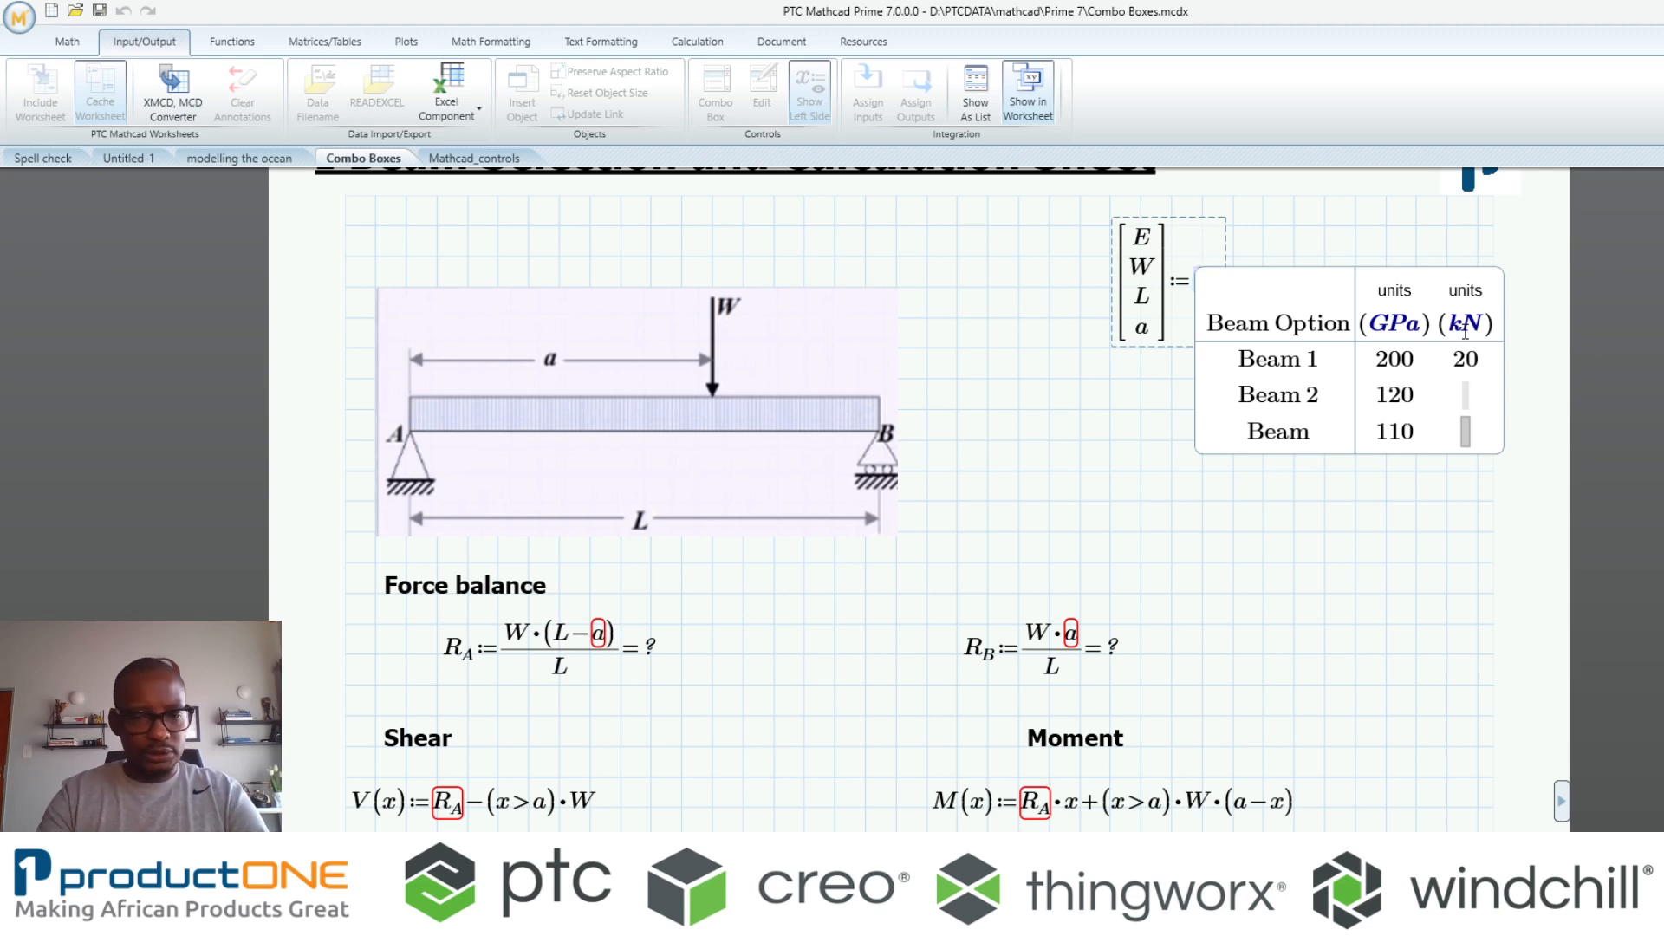
text(52)
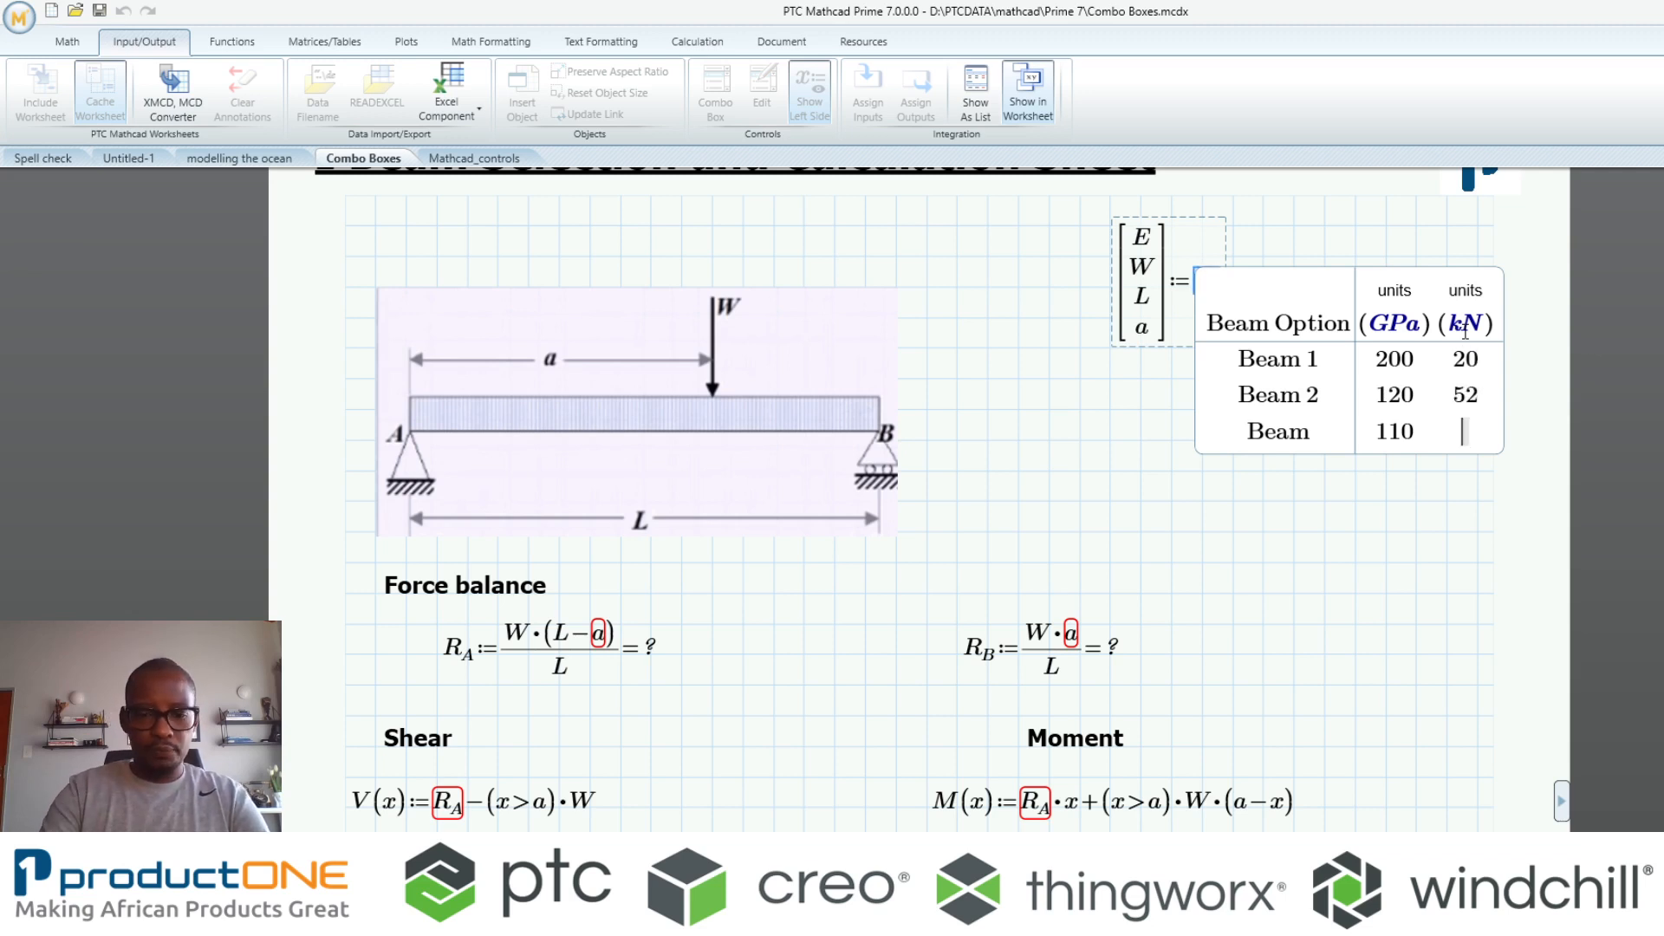
text(60)
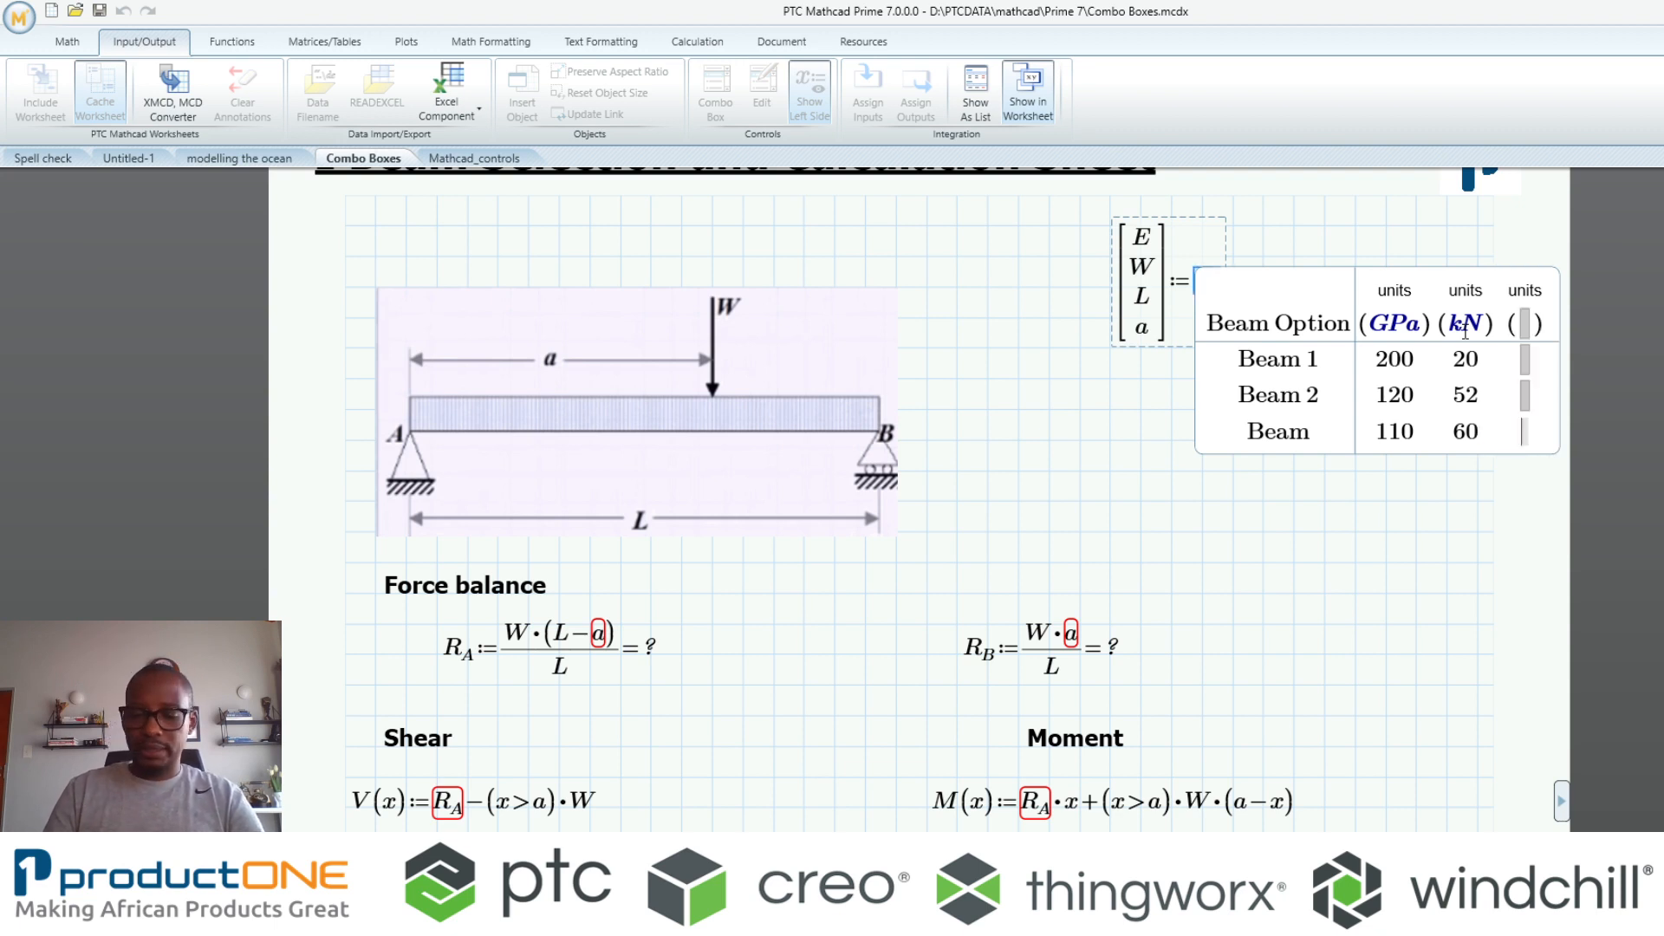
text(m)
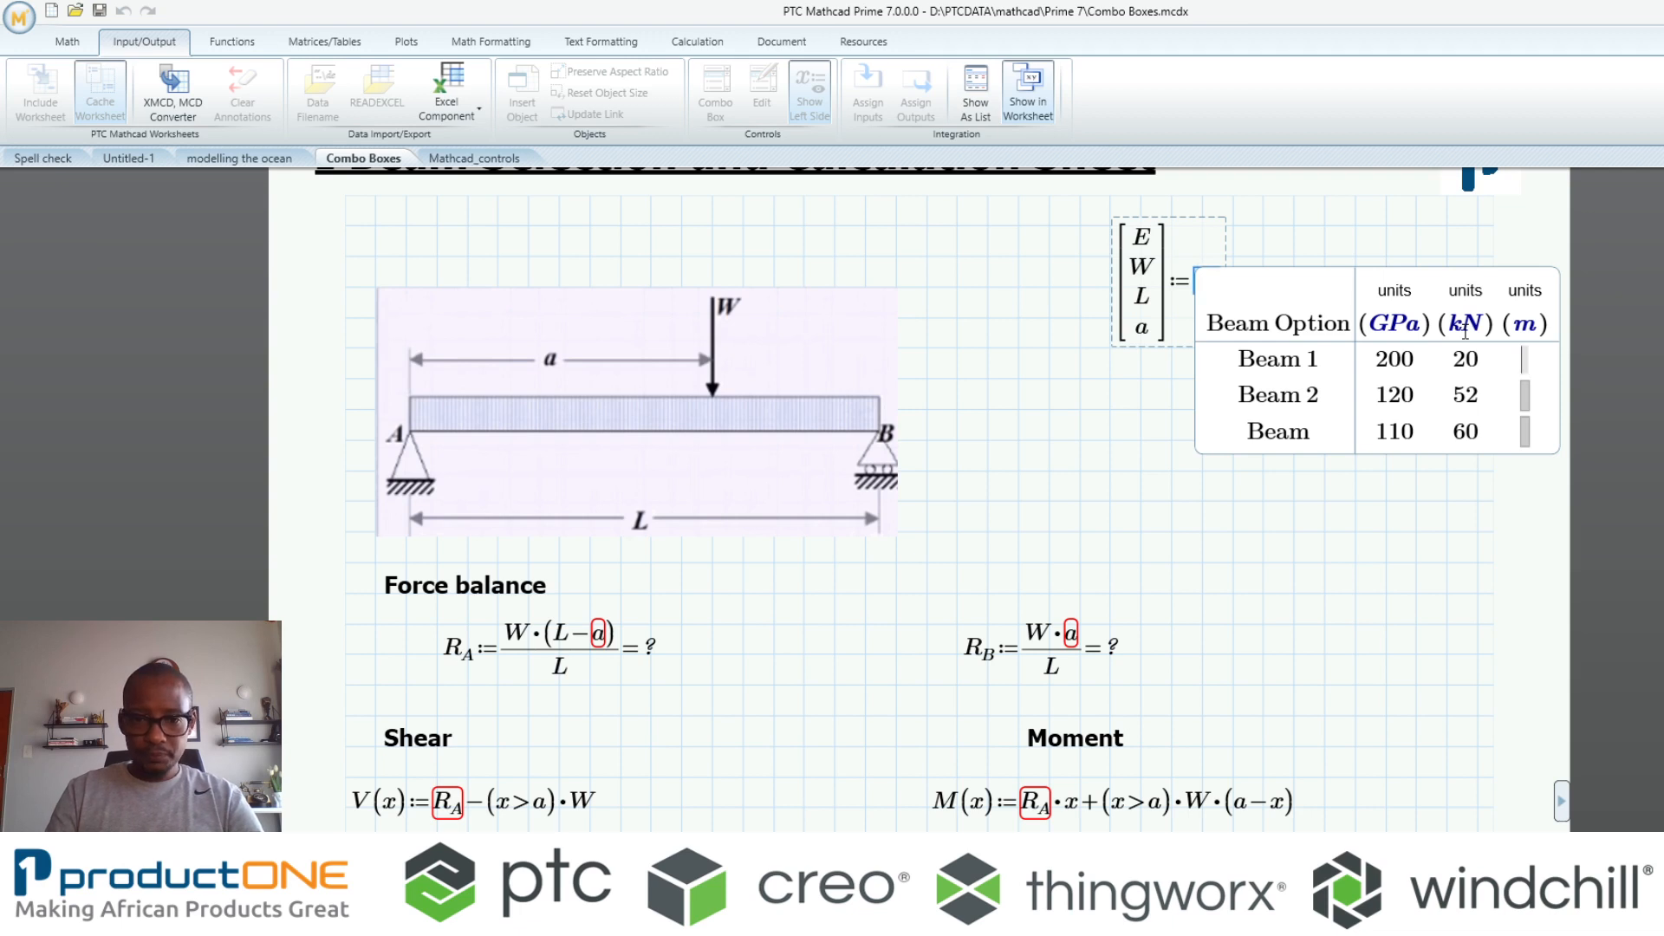
text(10)
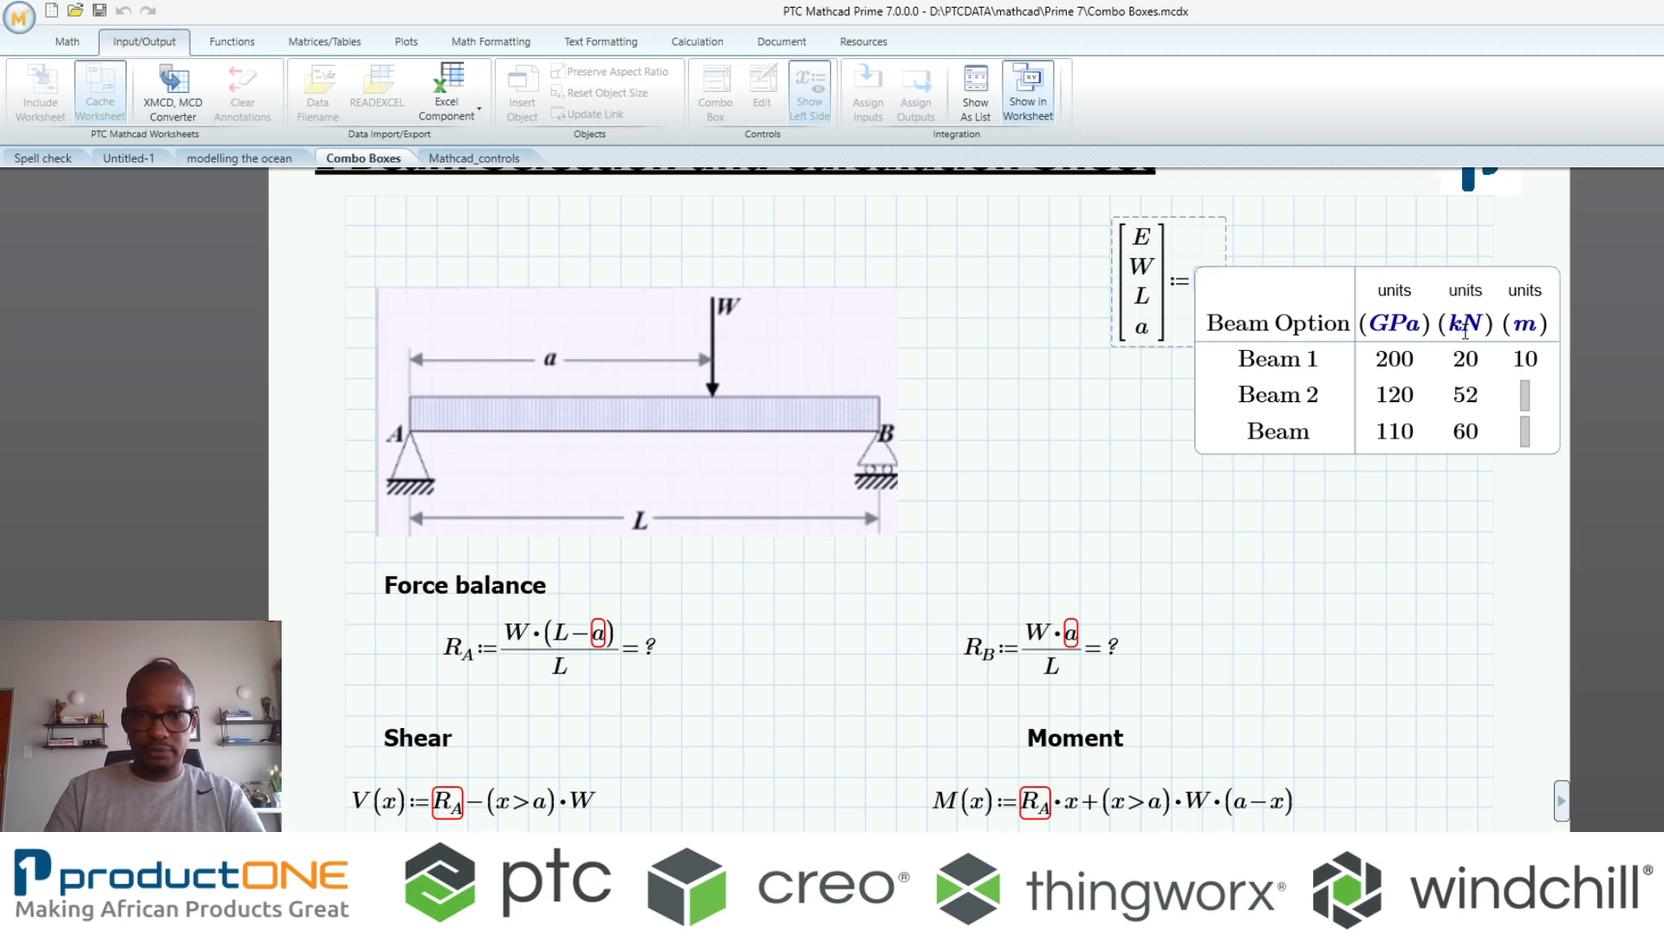
text(15)
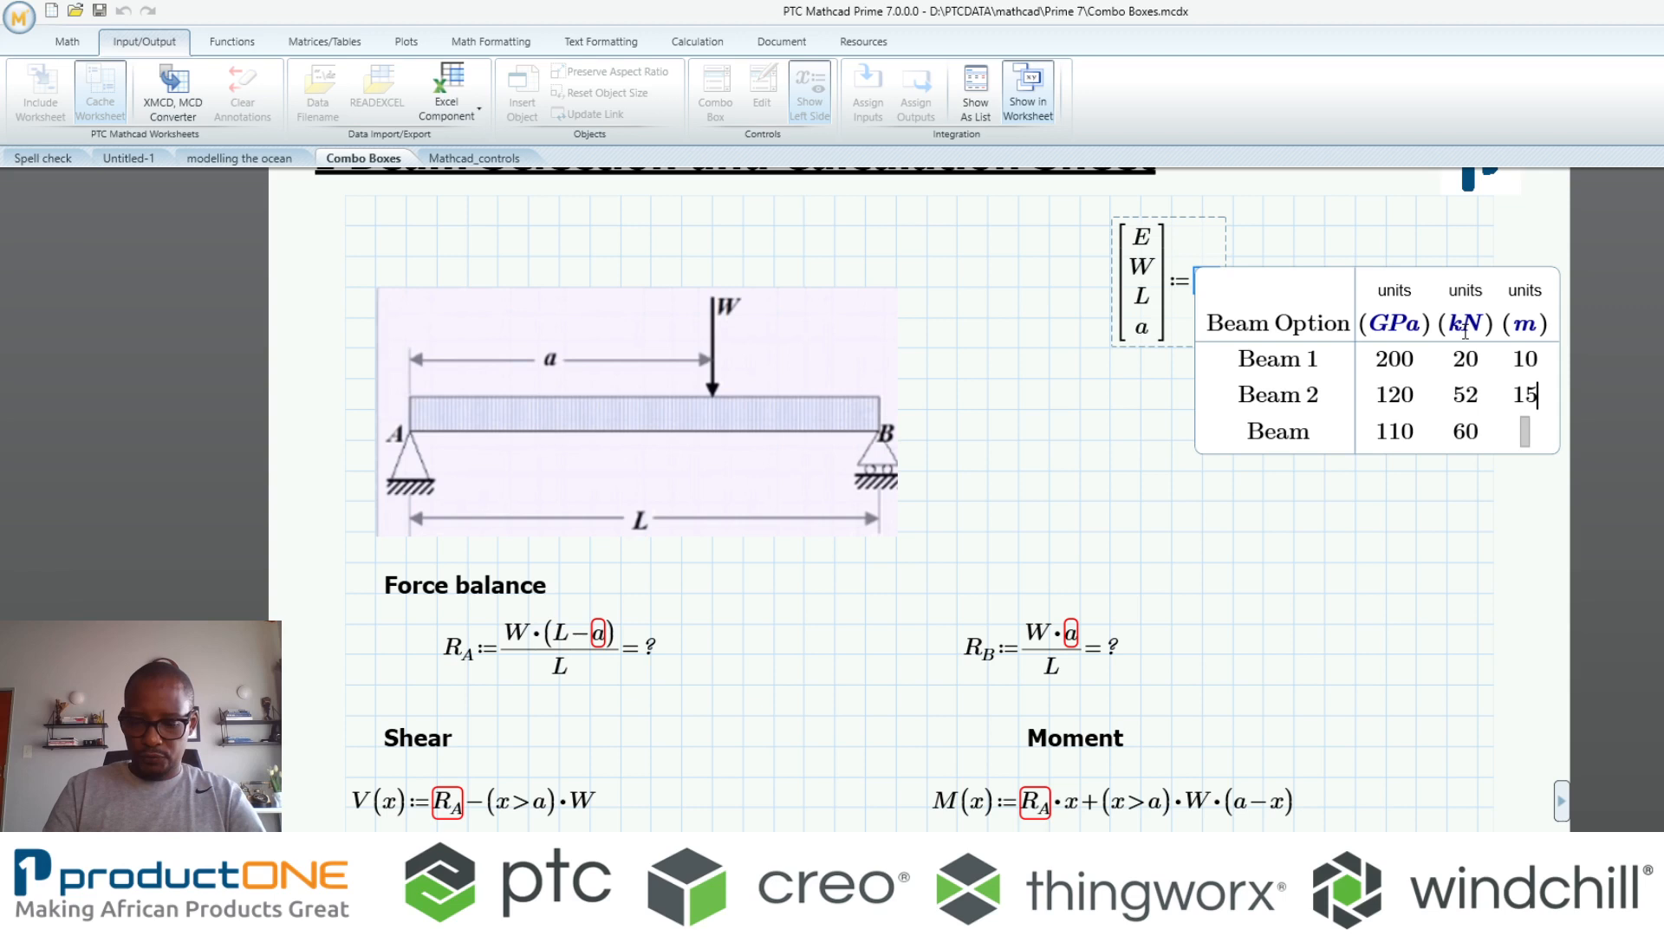
text(30)
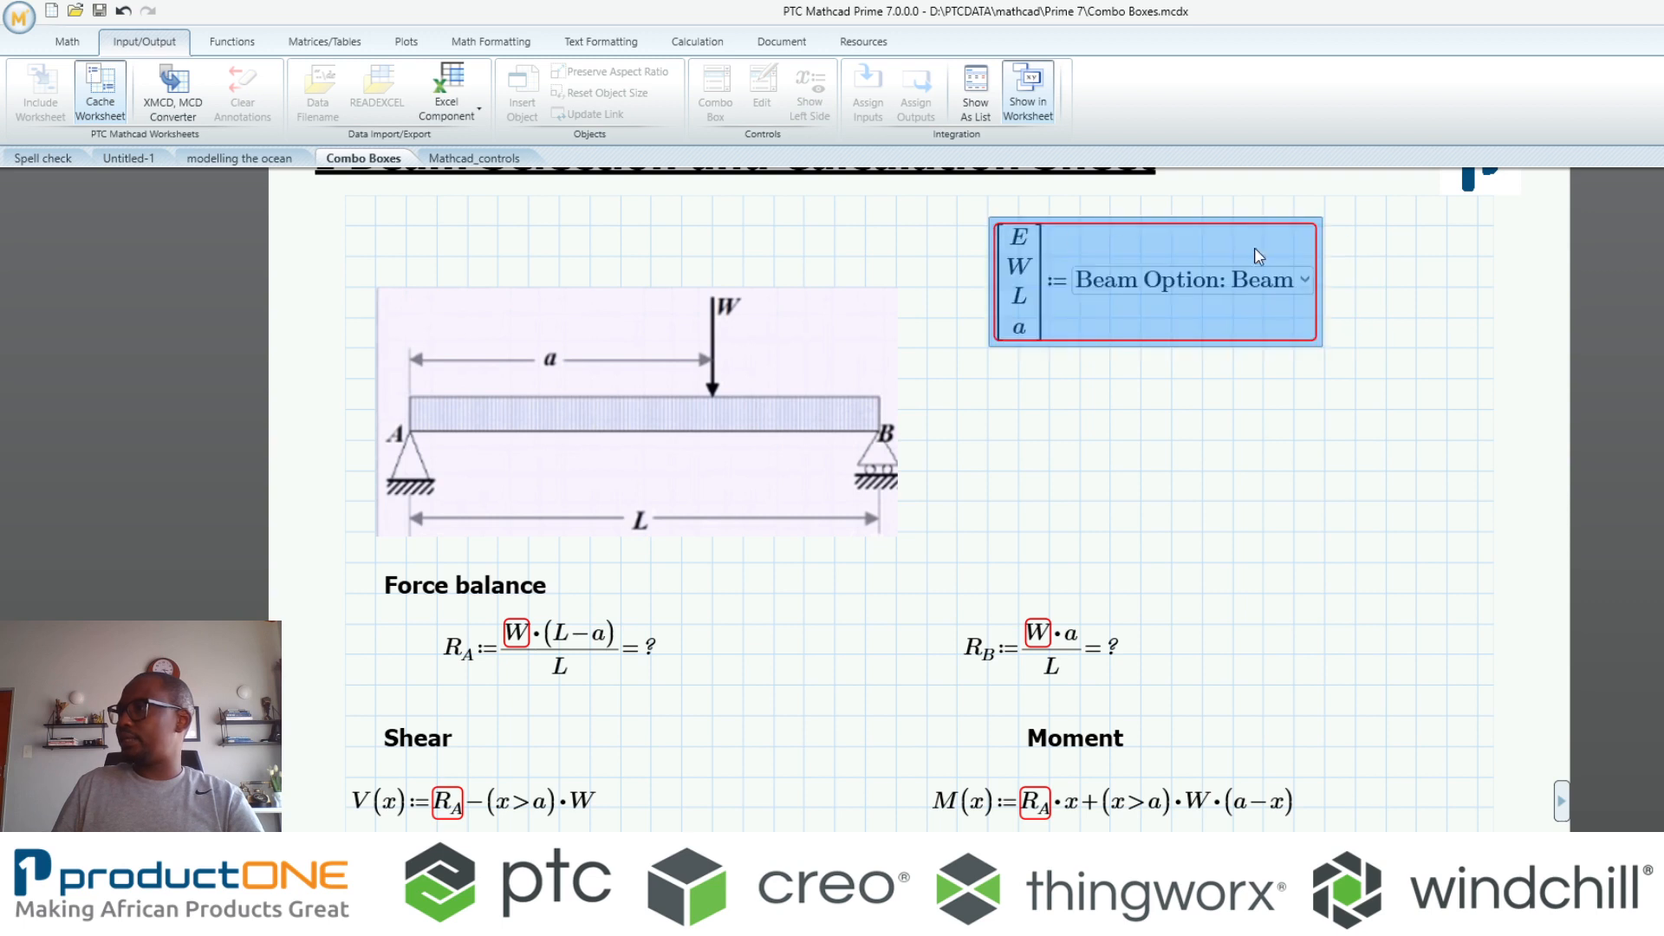
Add a fourth metre column for a with values 5 and 8, updating R_A and R_B
click(1300, 279)
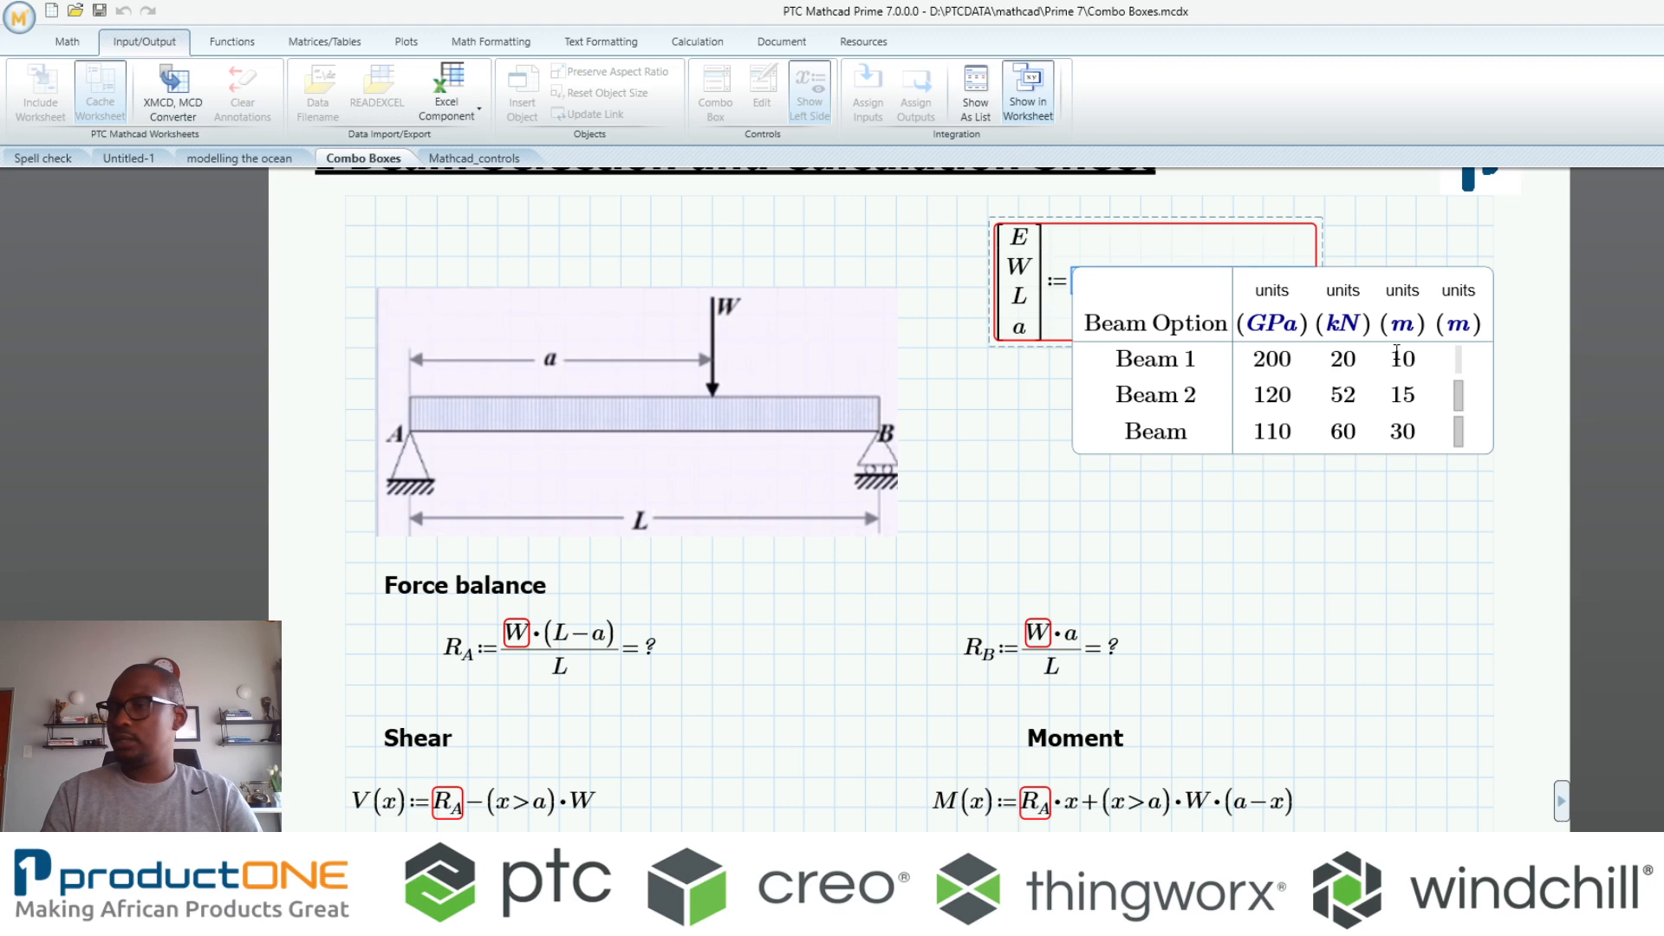
text(5)
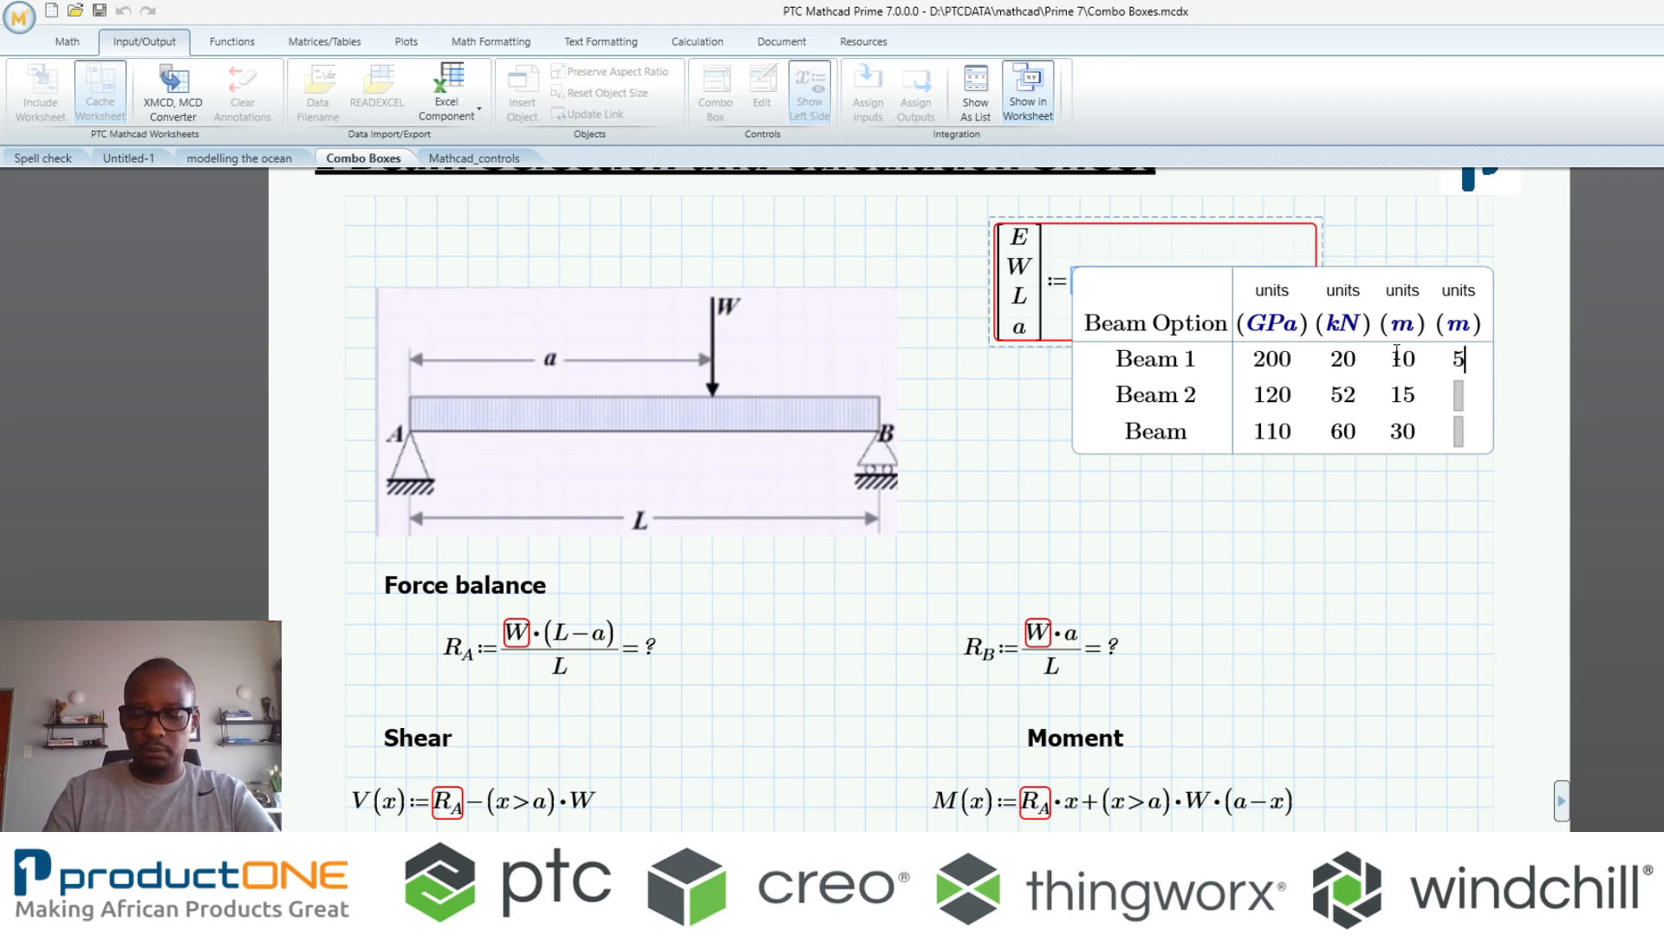
text(8)
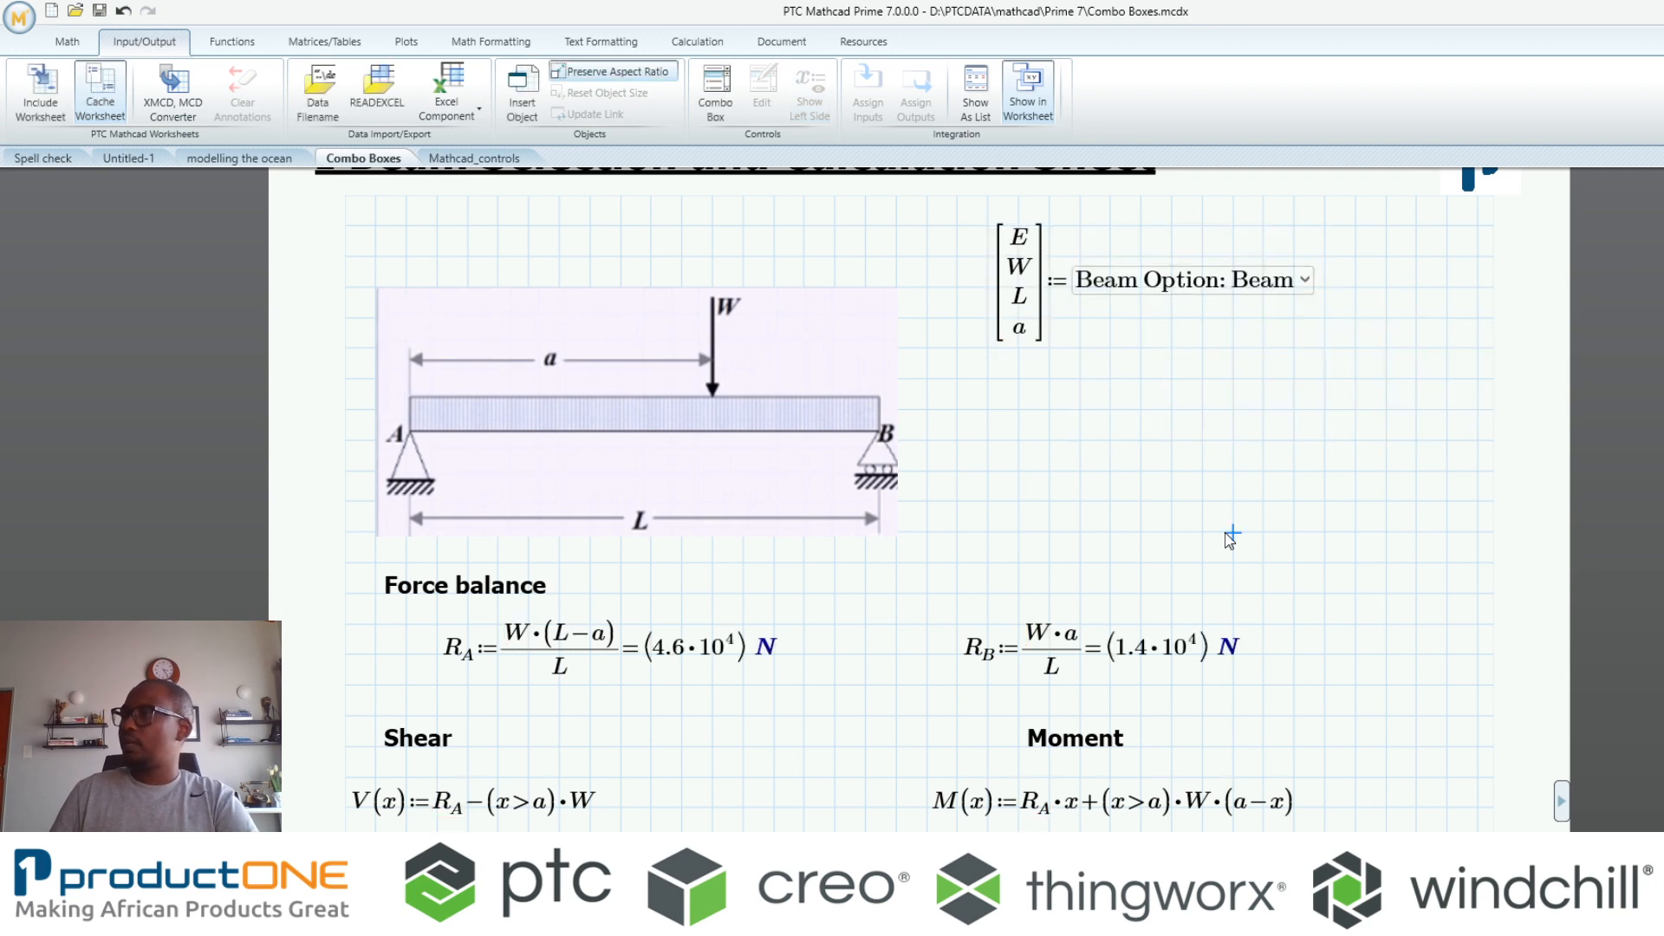
mouse_move(976, 372)
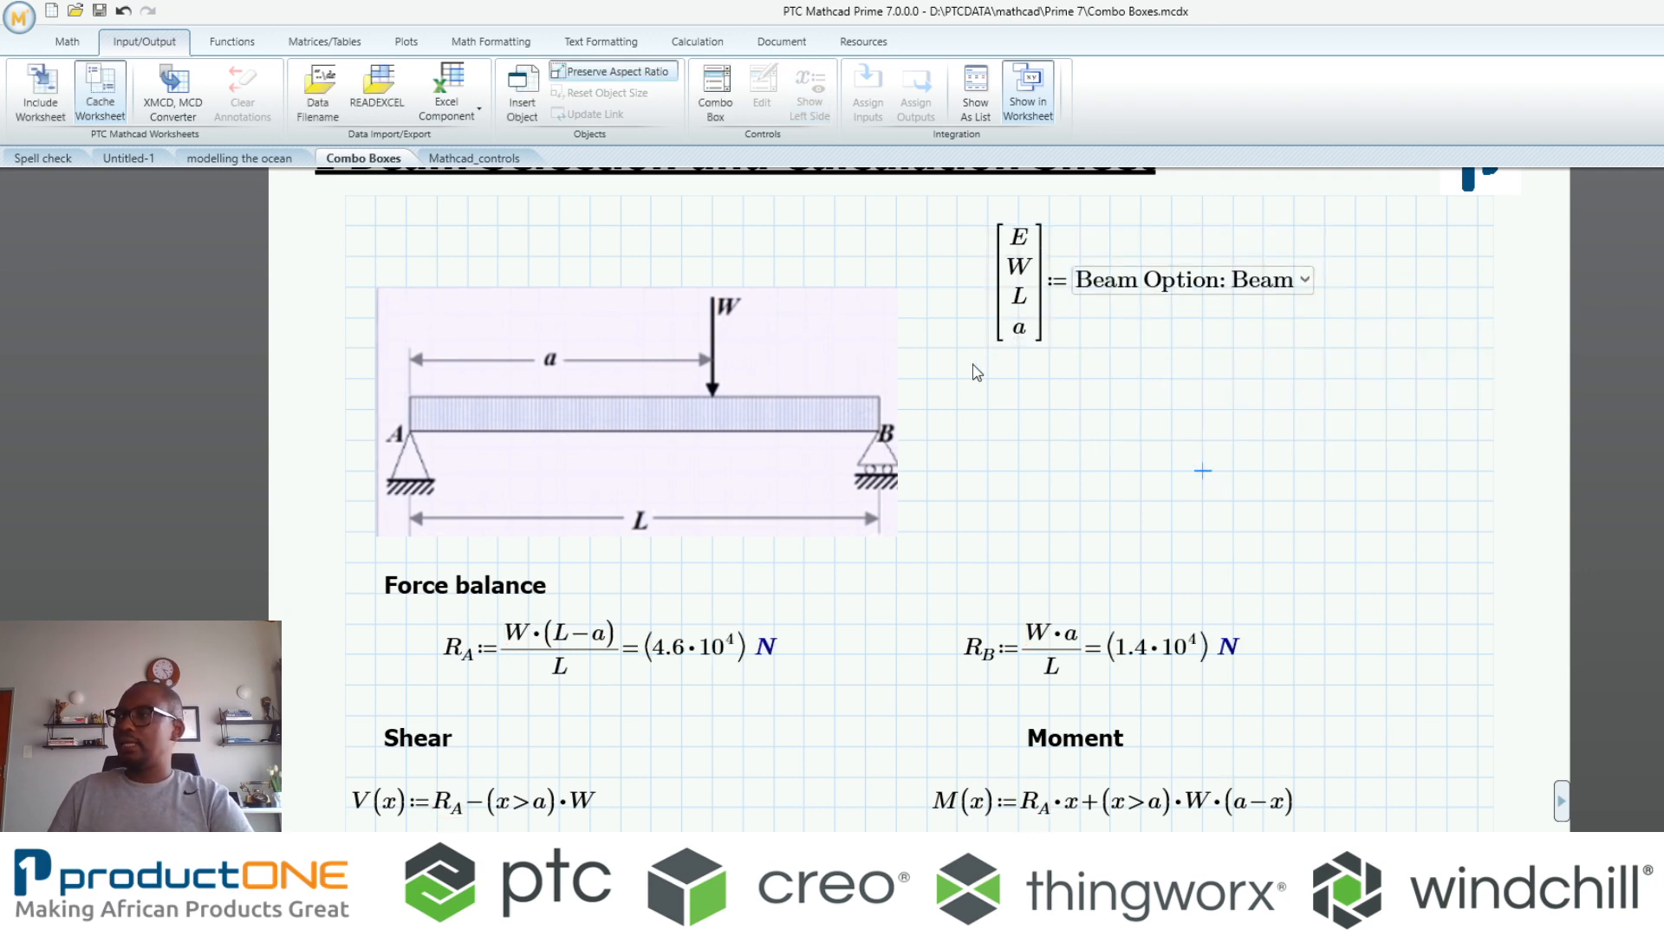
mouse_move(1157, 358)
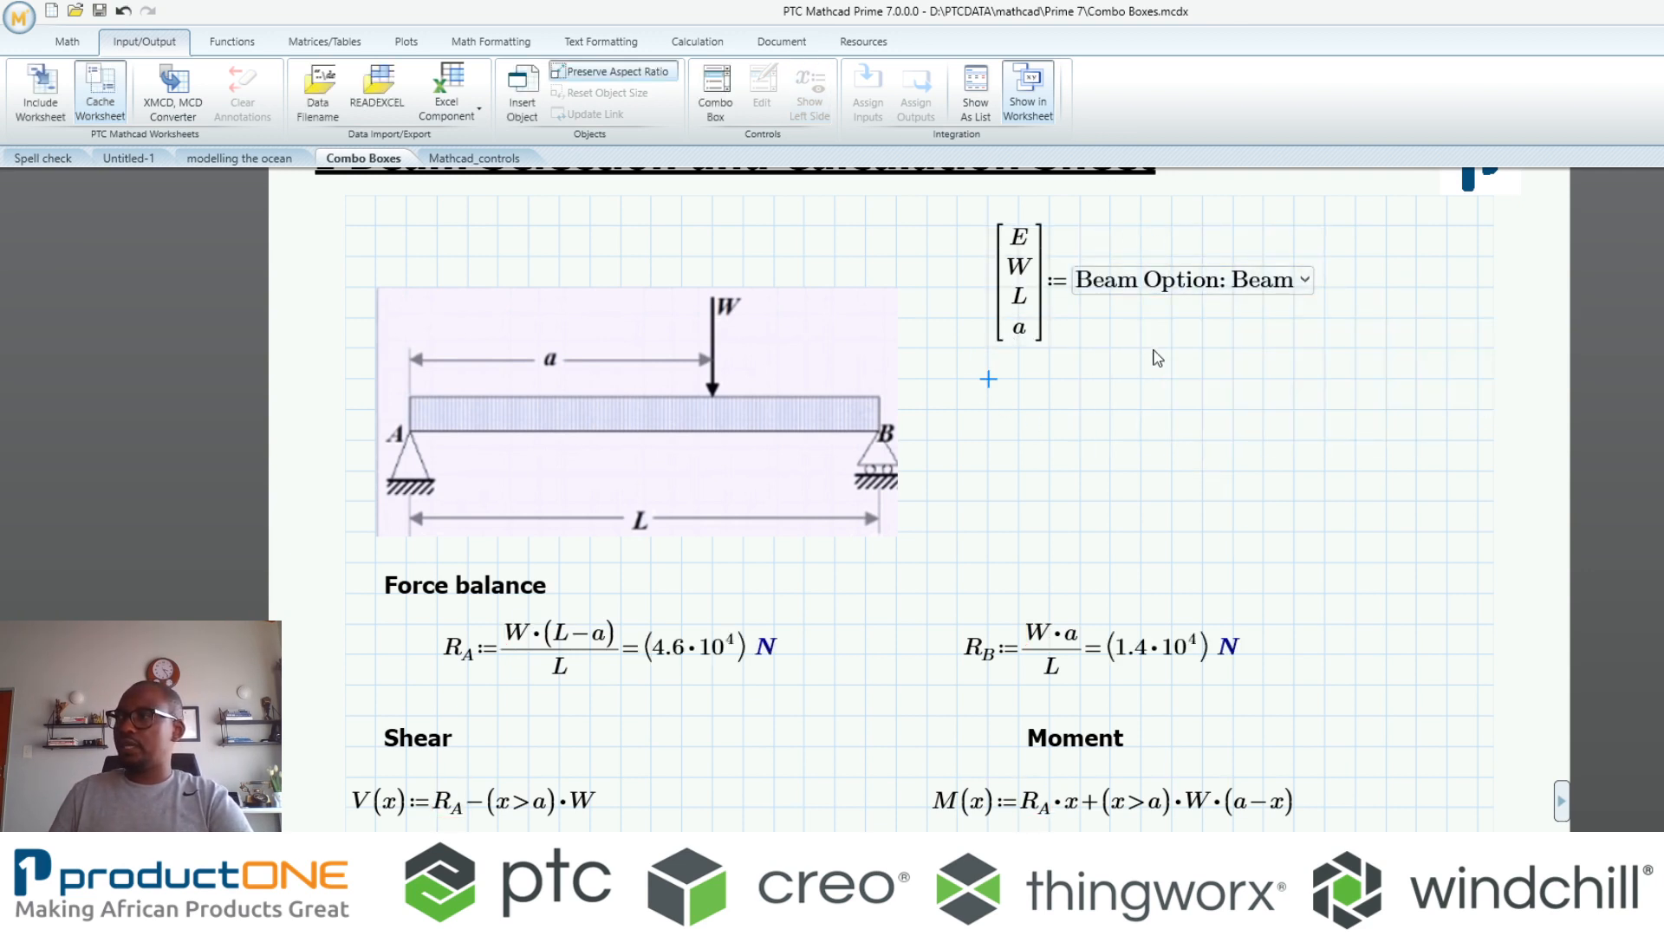
click(1299, 279)
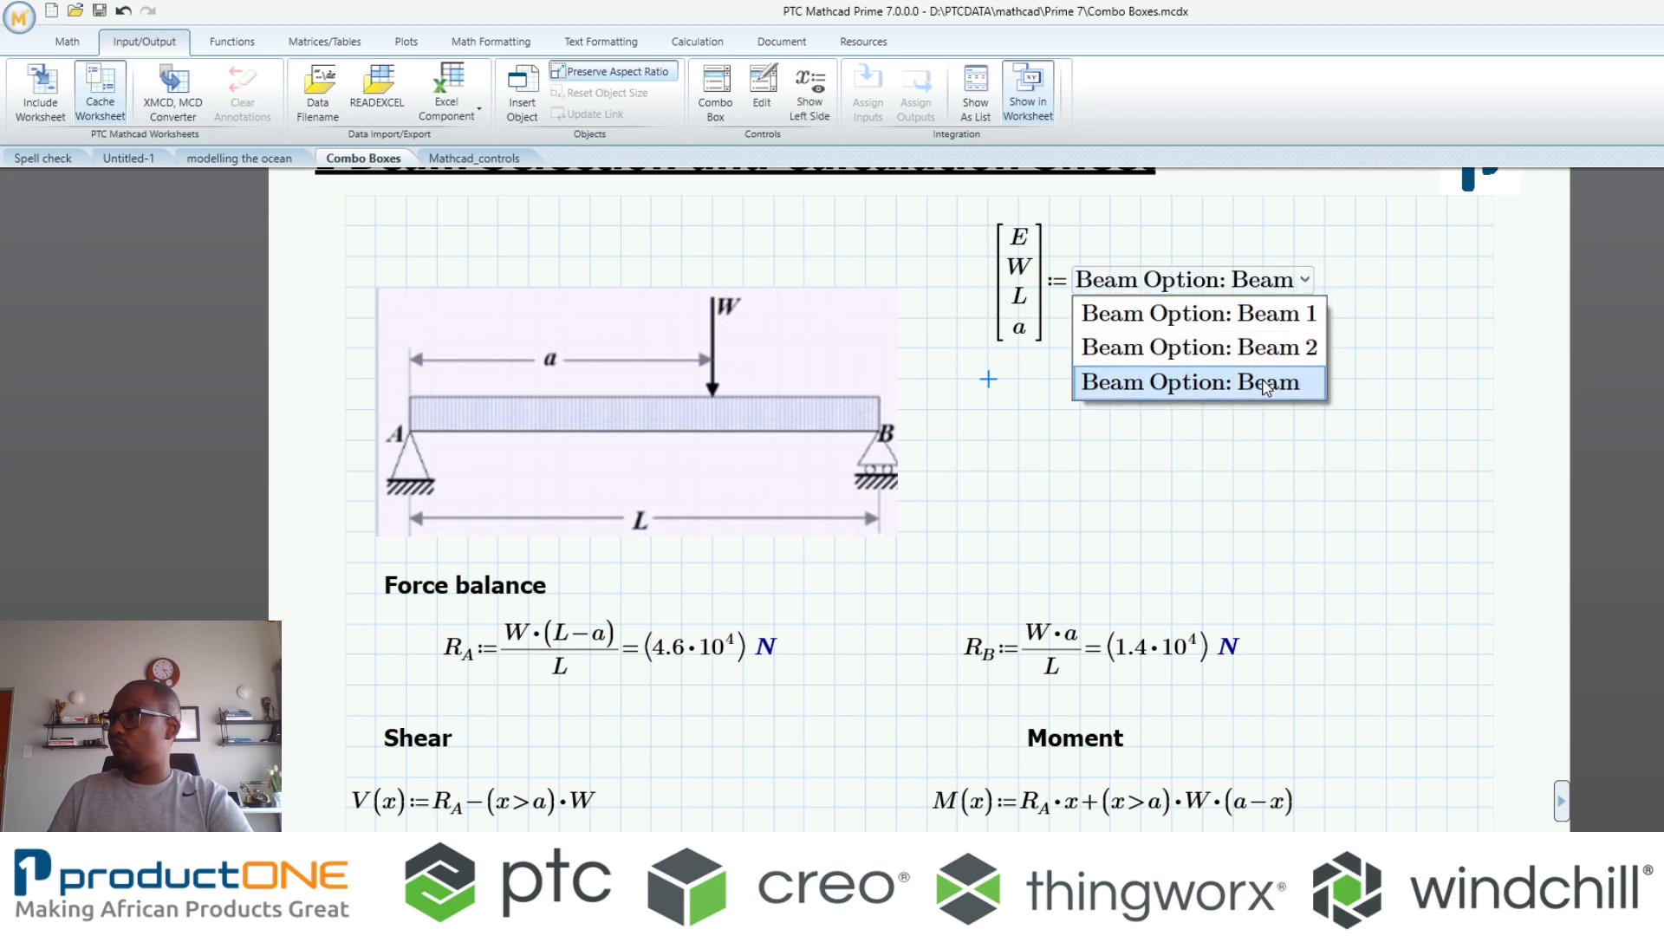
Select Beam 2 in the Beam Option combo box (E=120 GPa, L=15 m, W=52 kN, a=8 m)
click(1197, 382)
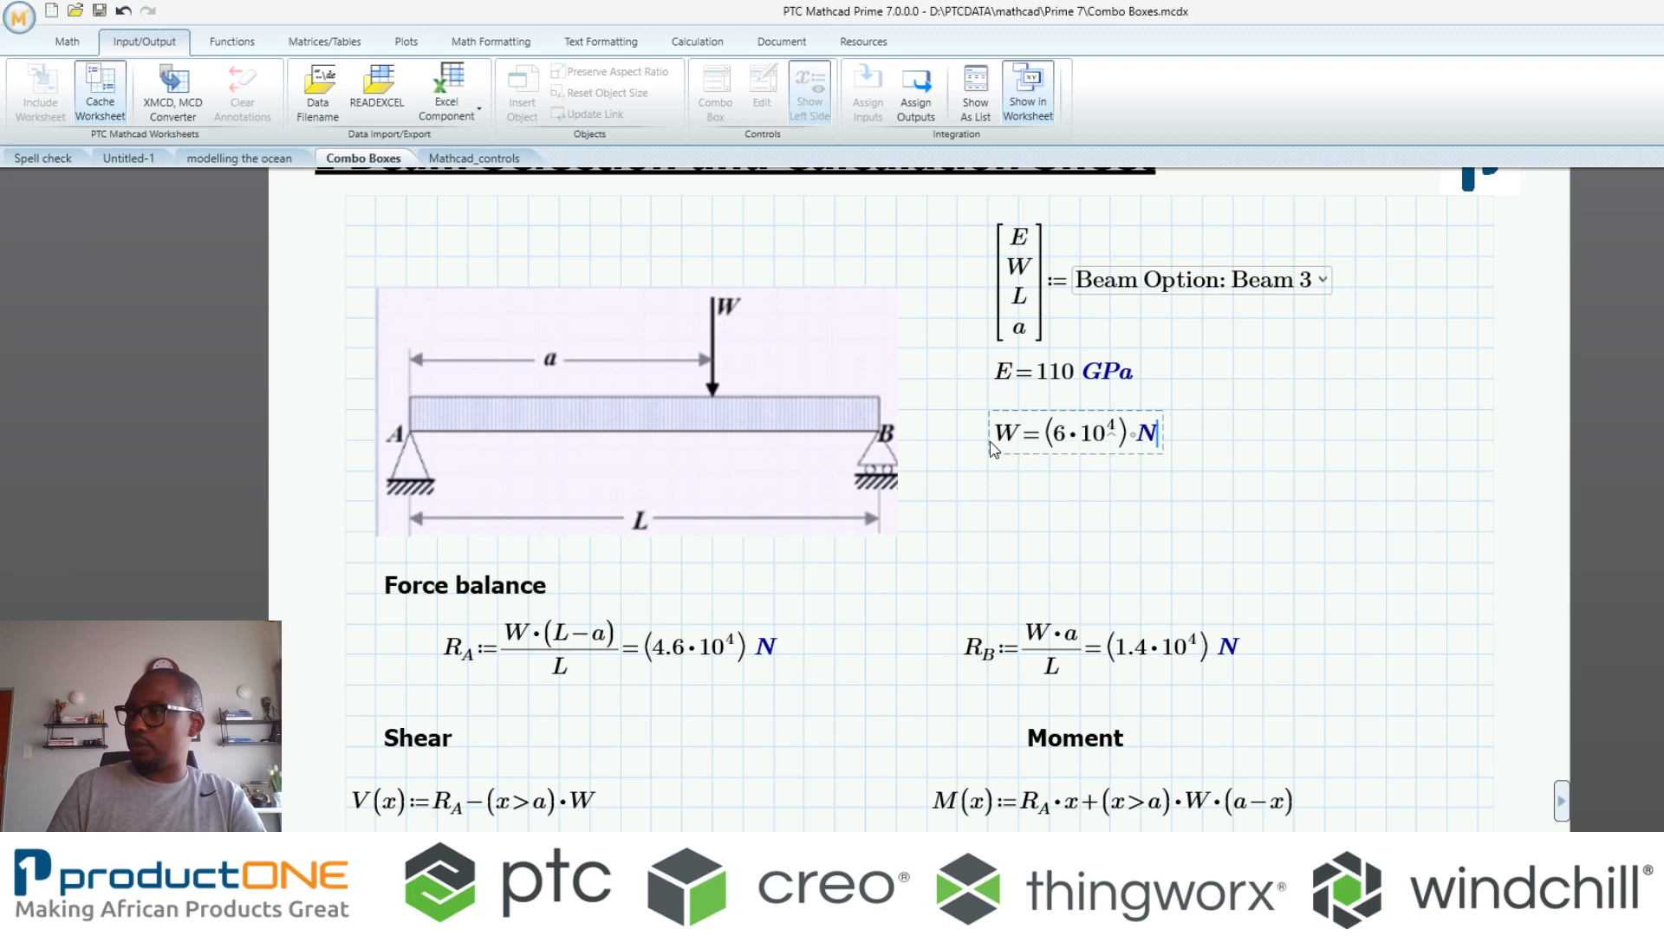
text(kN)
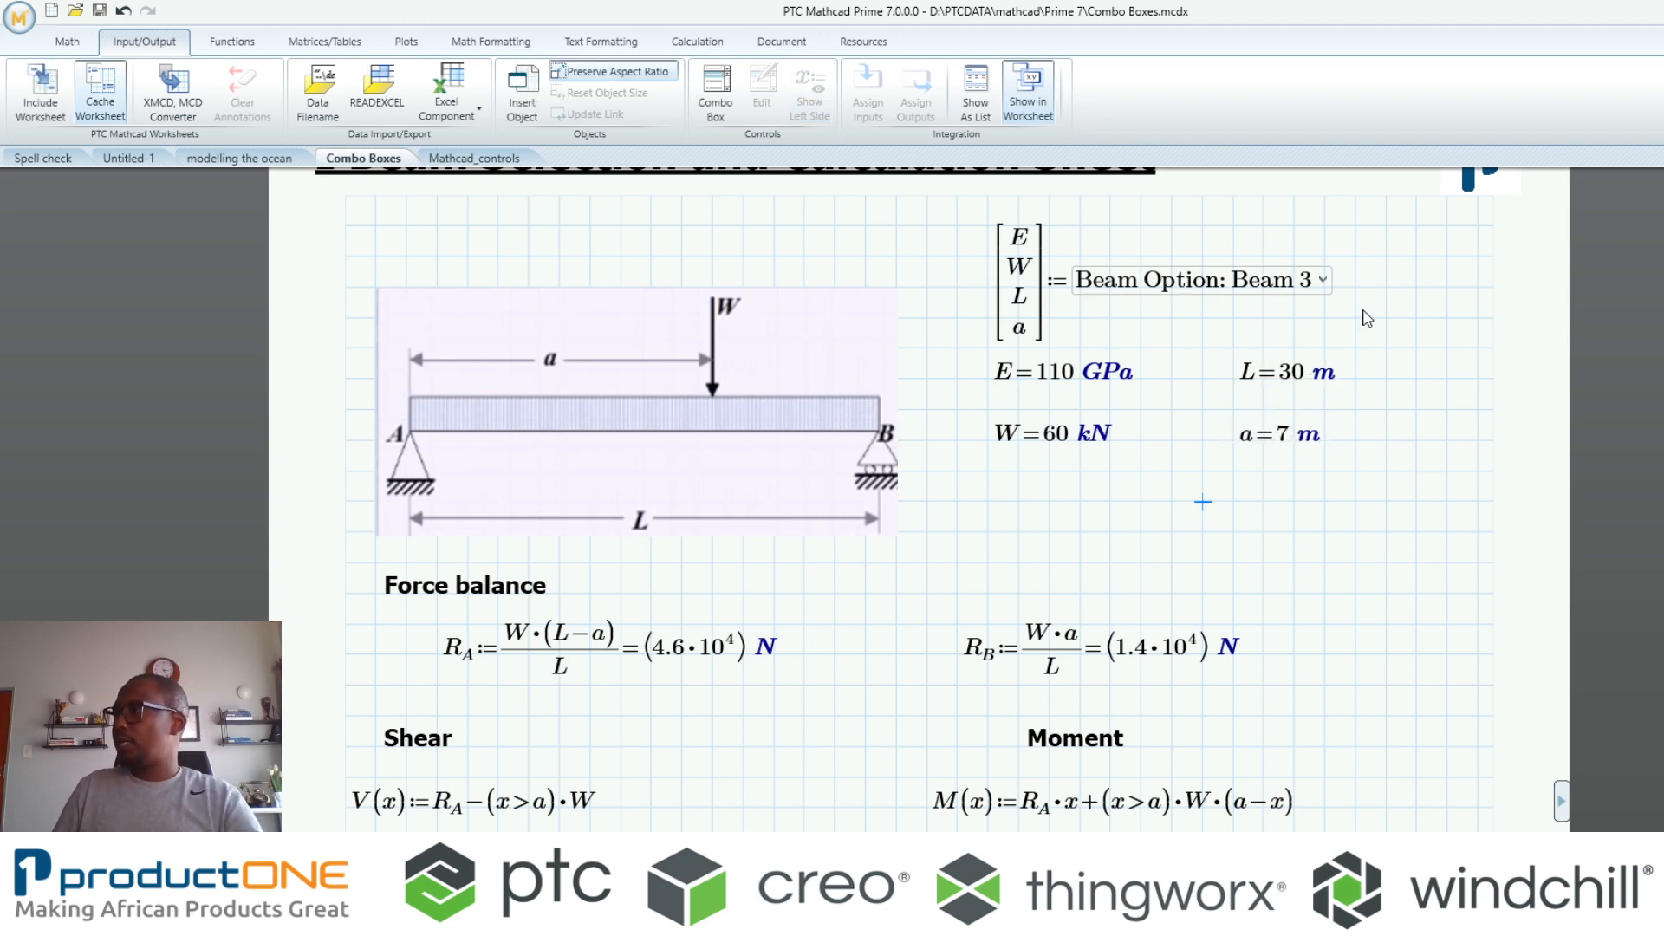
click(1321, 279)
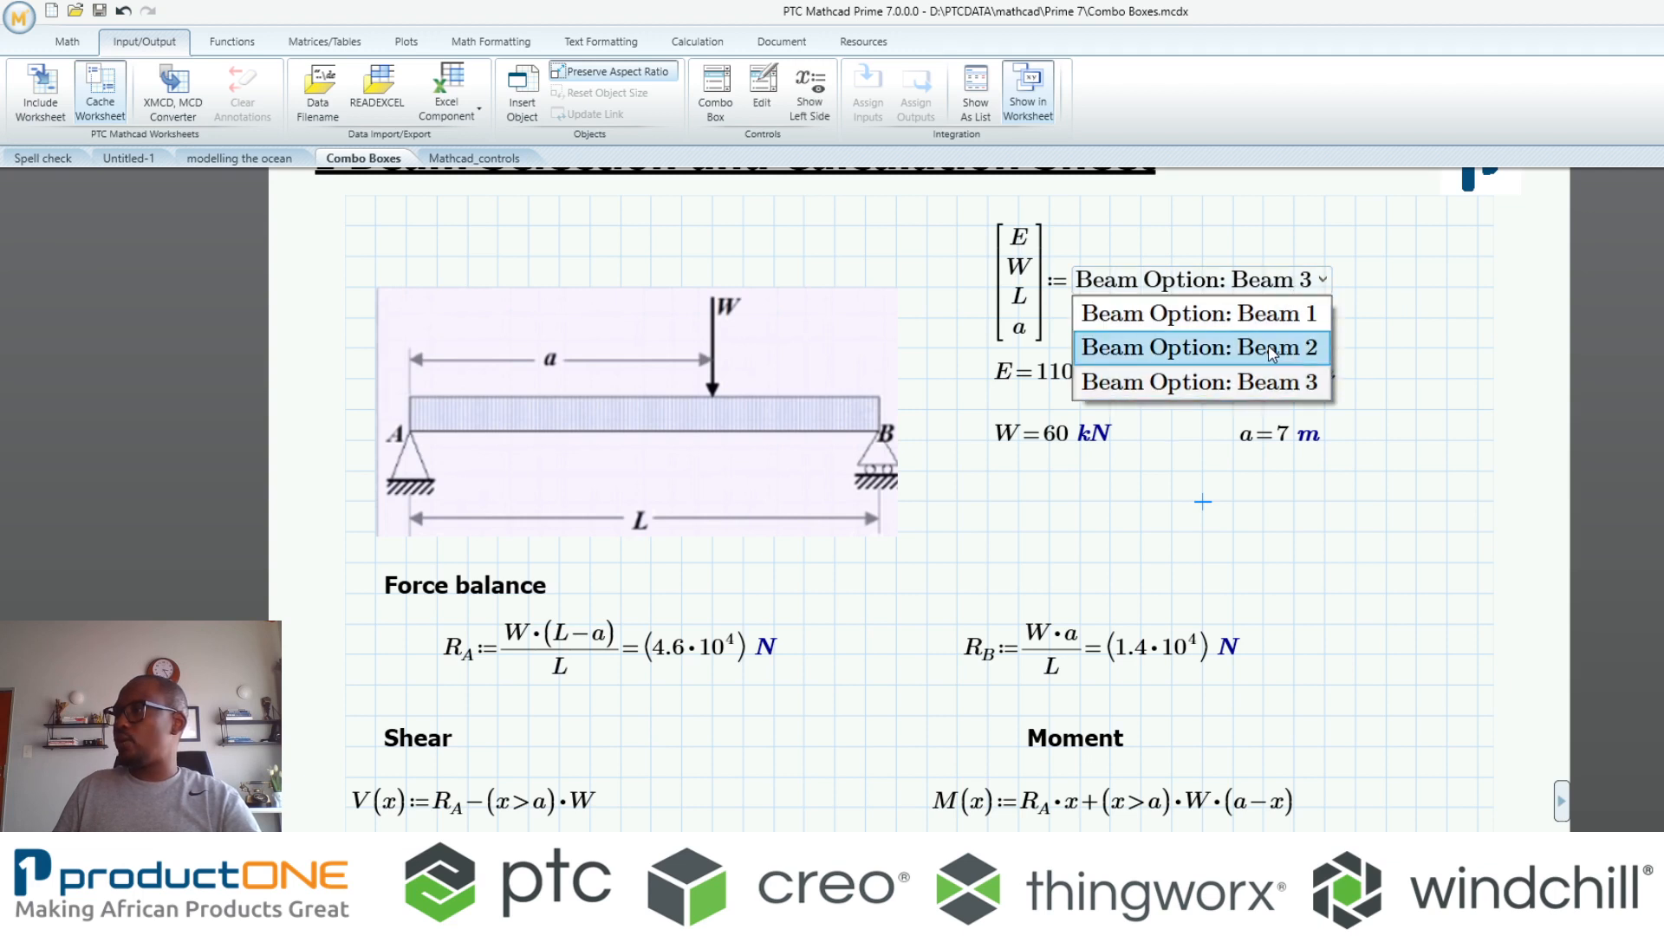
click(1202, 346)
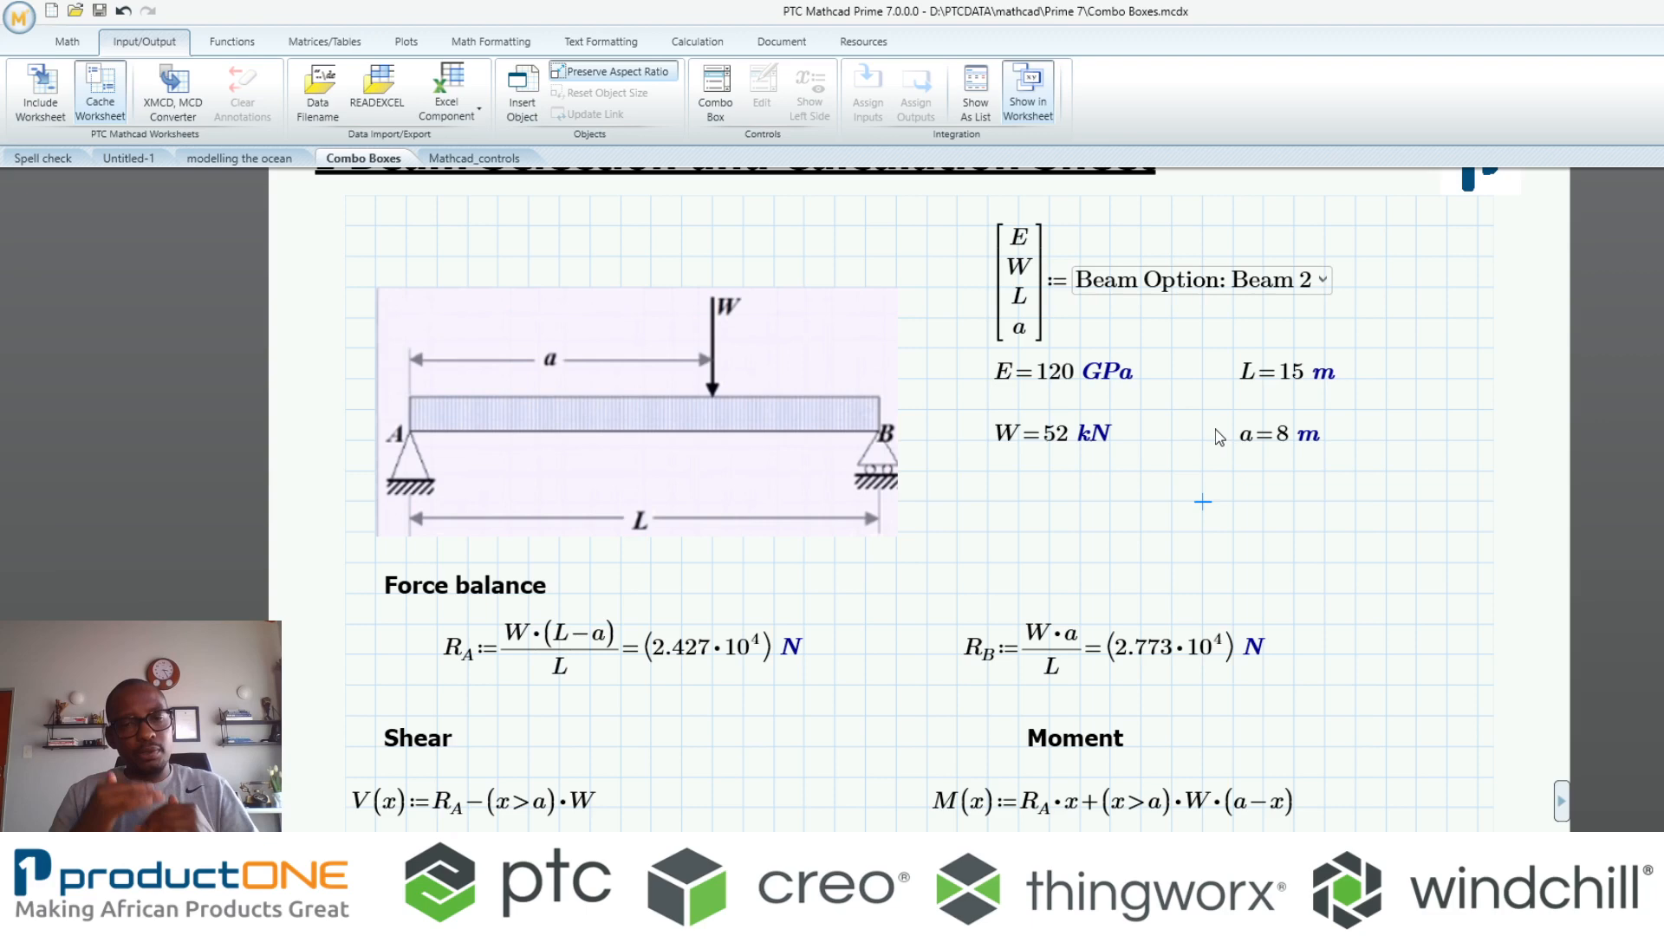
Scroll through the shear and moment plots and drop down the beam option list
scroll(down, 3)
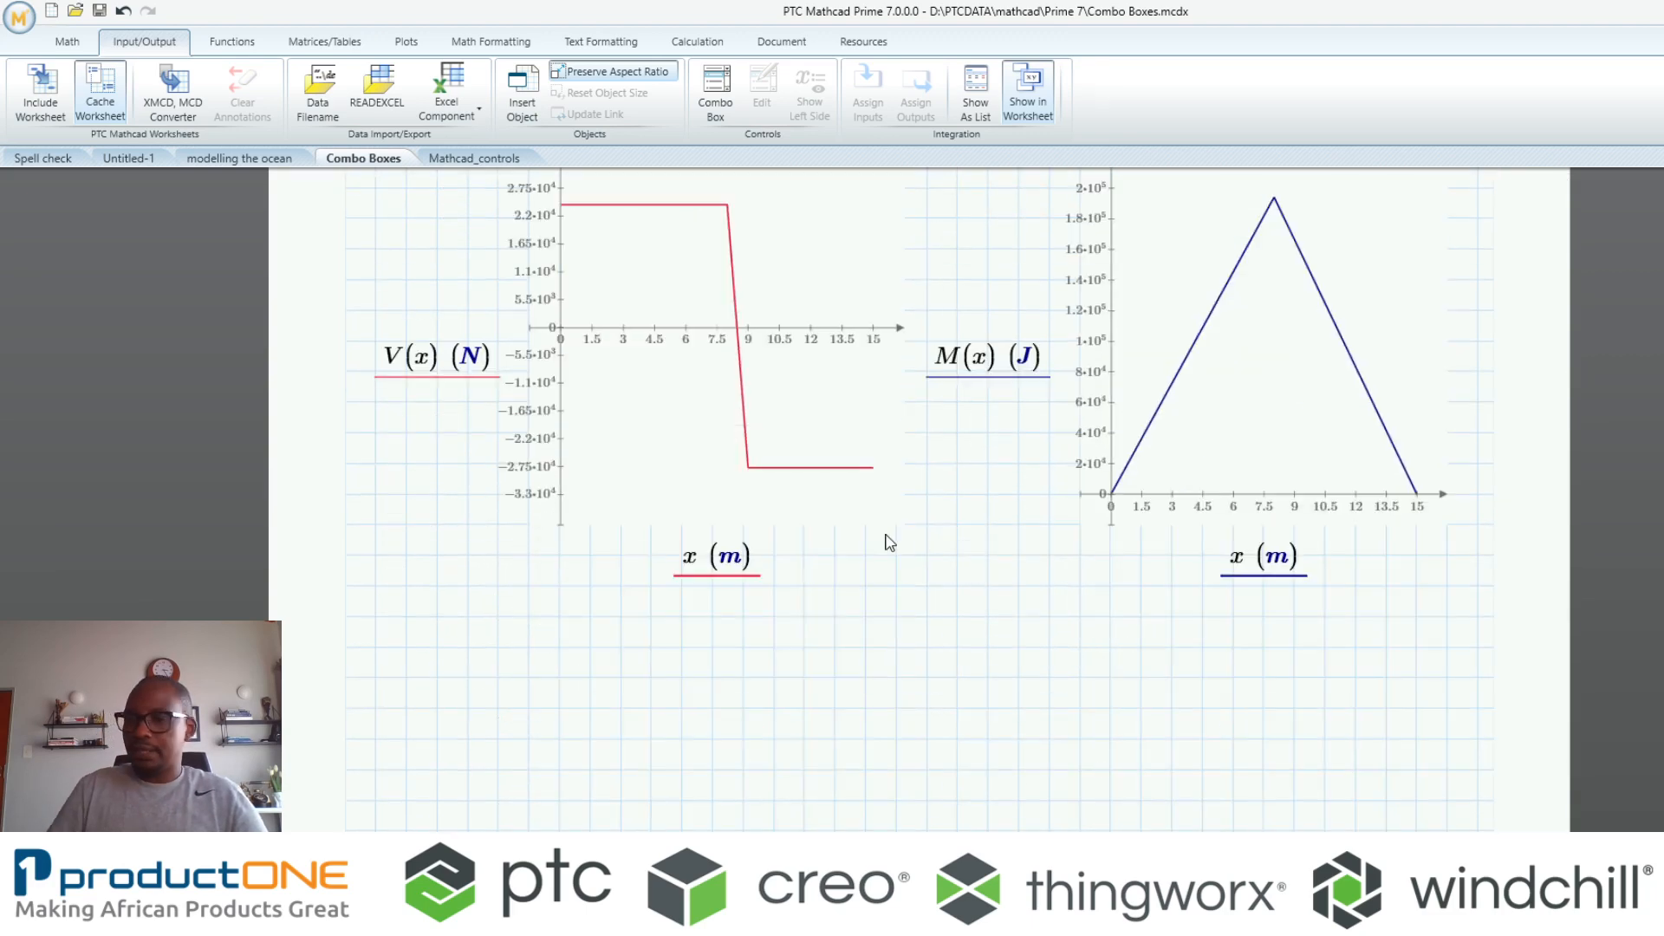
scroll(down, 3)
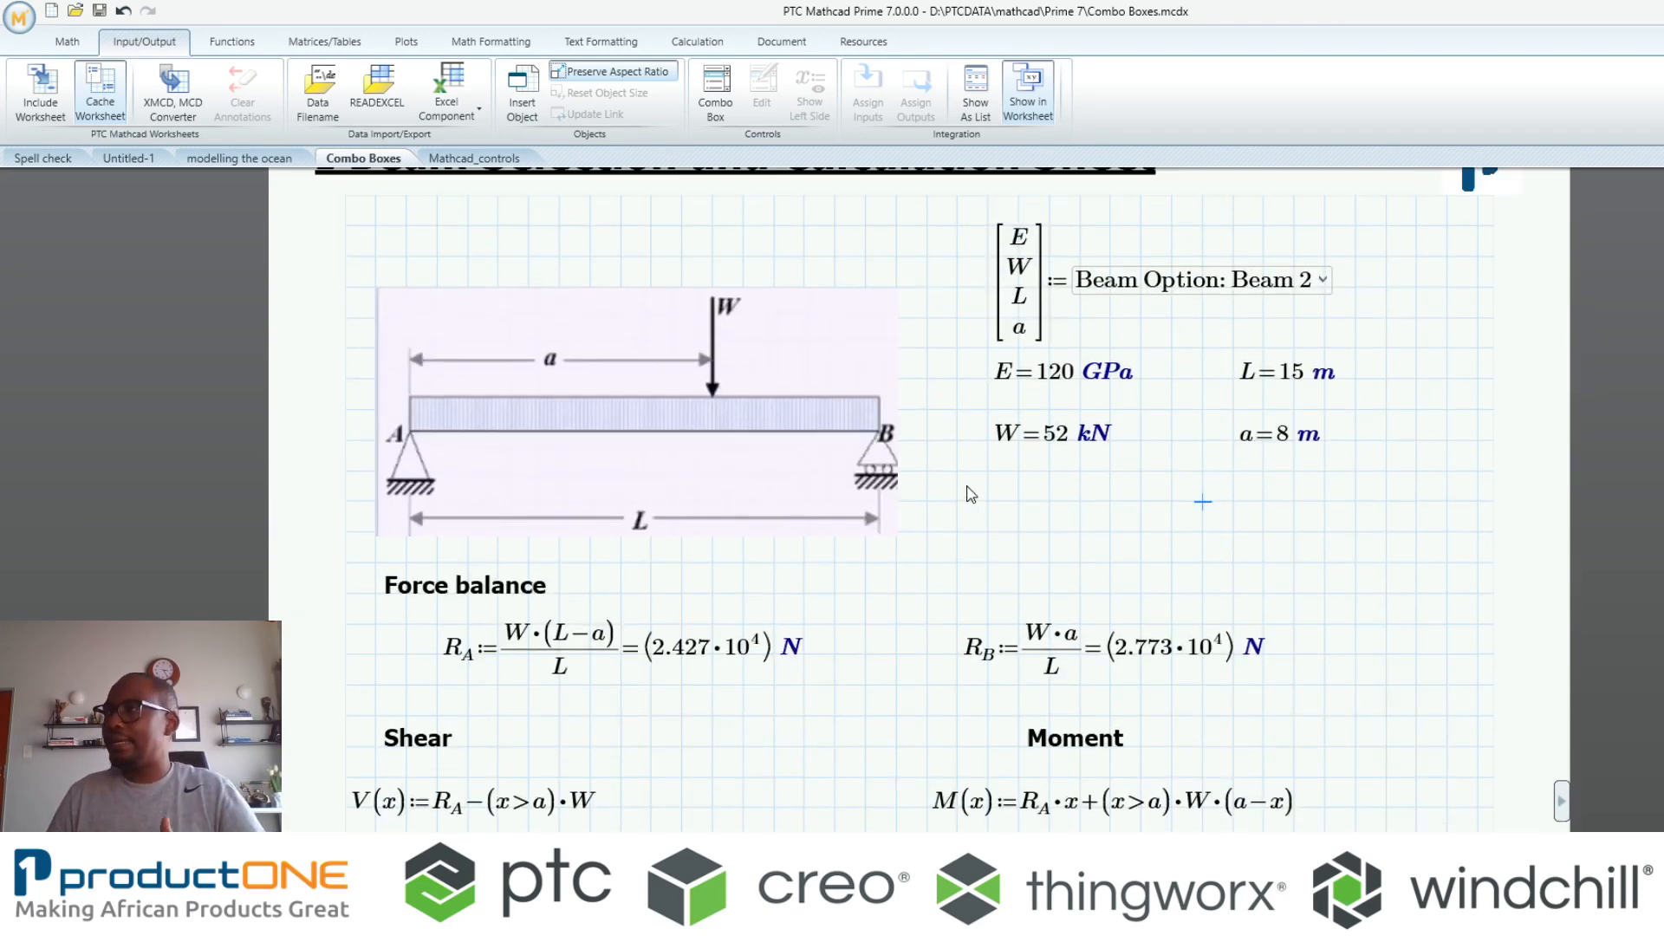
click(1196, 464)
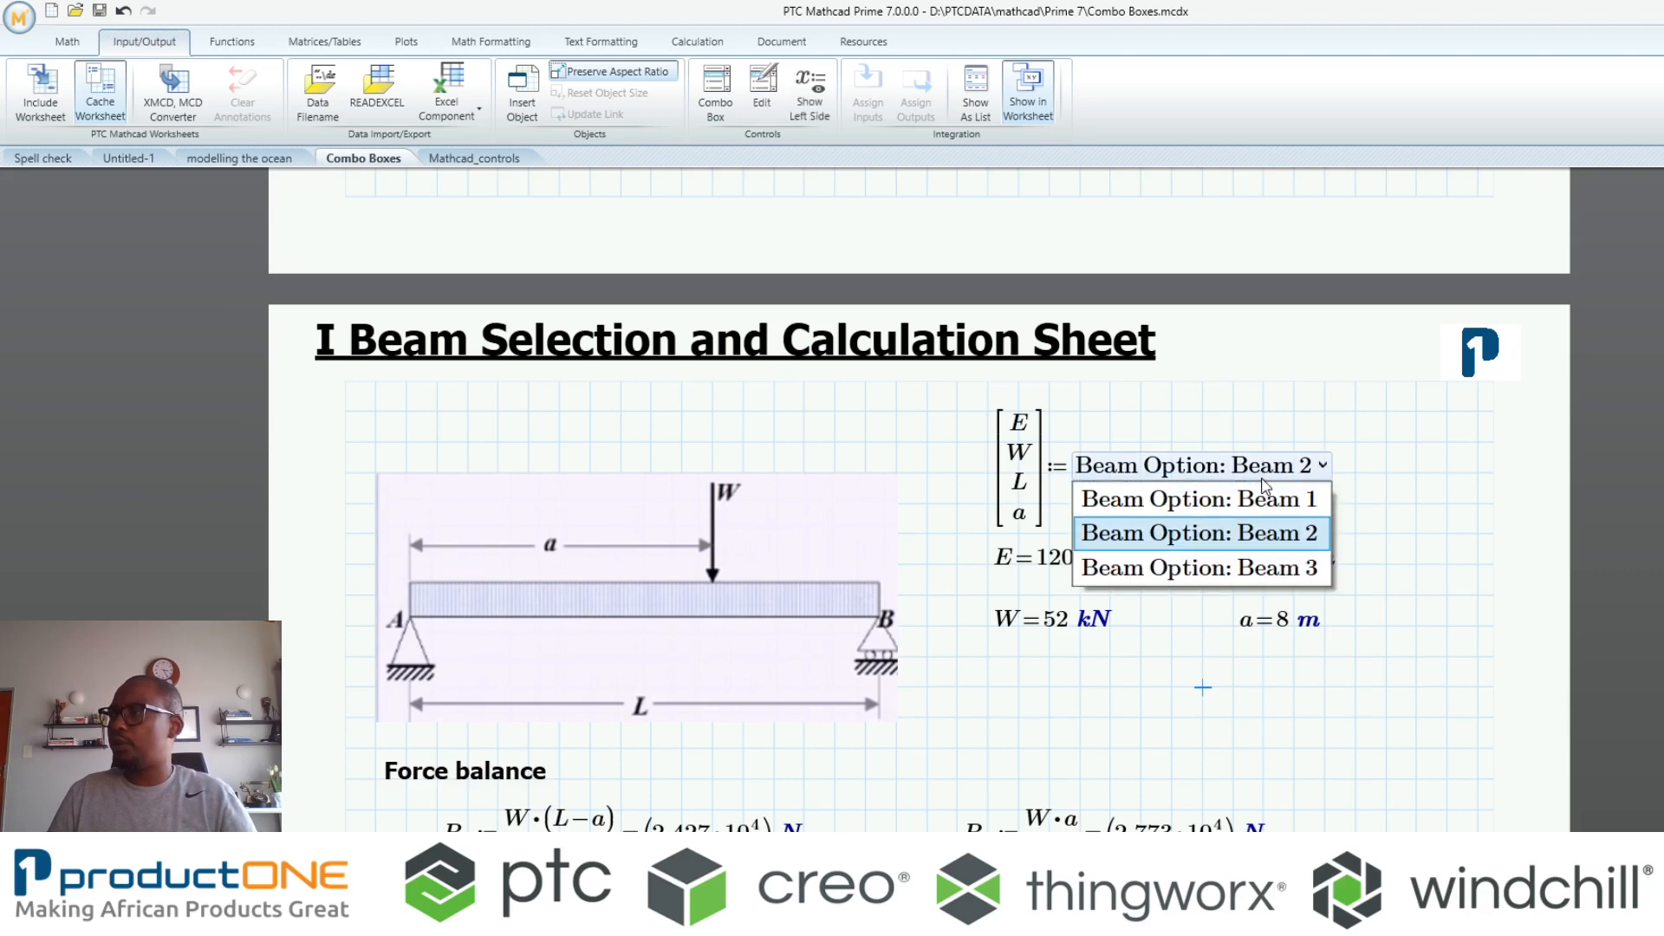
Choose Beam 1, check the results read ok, and switch to the Untitled-1 worksheet
click(1200, 499)
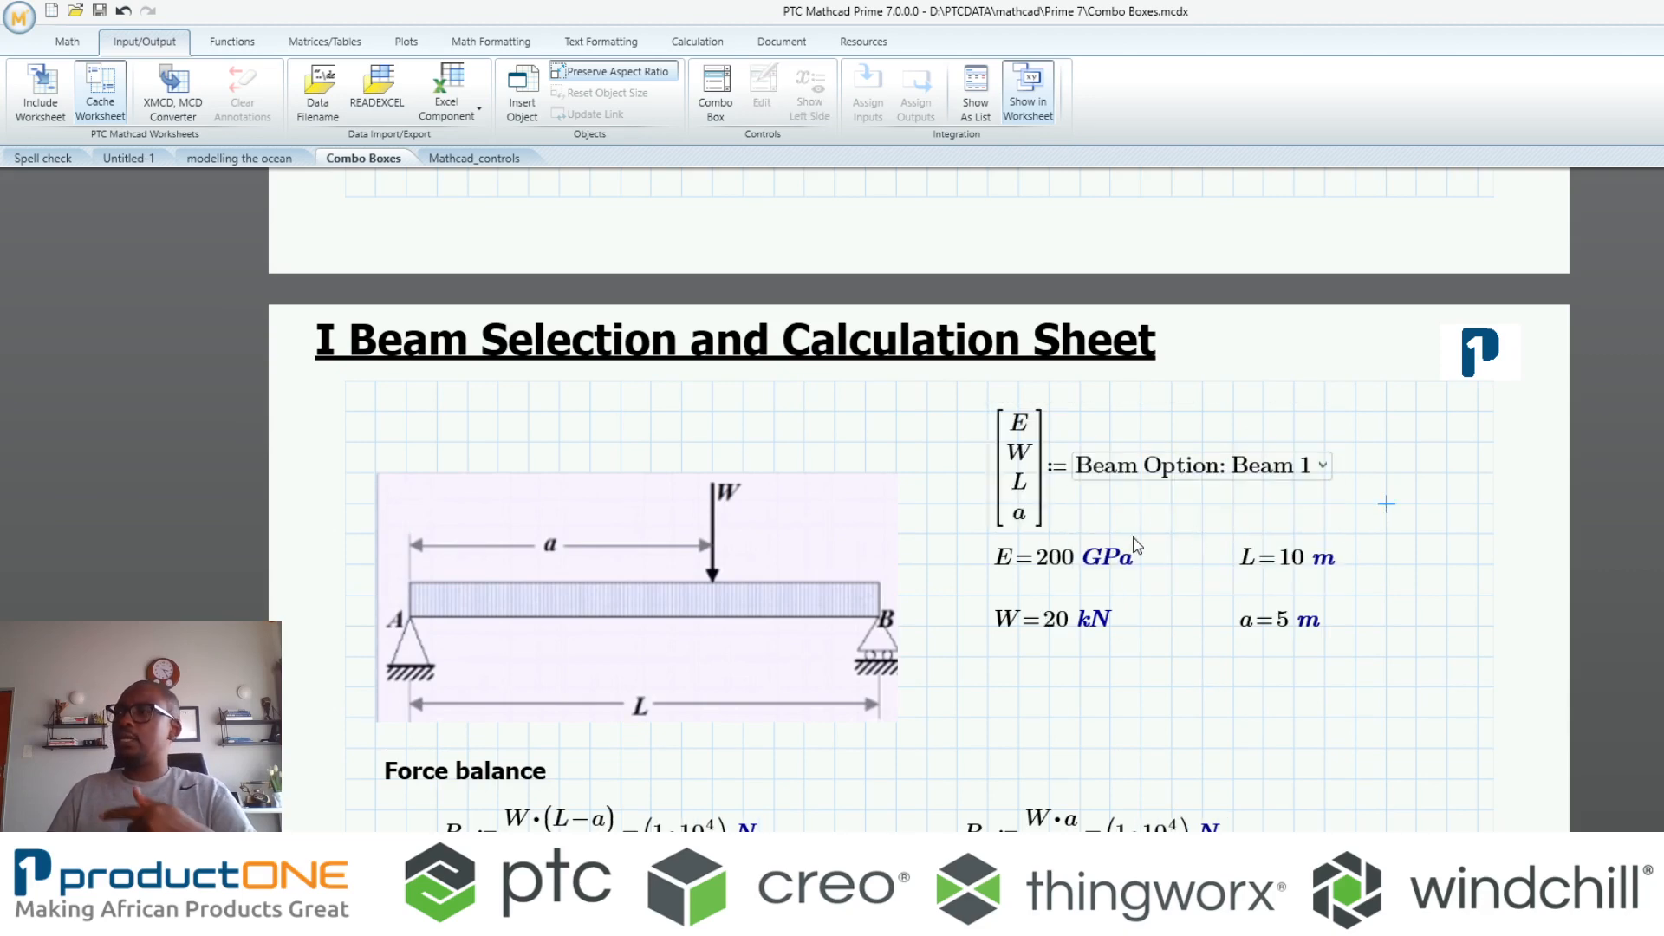
scroll(down, 3)
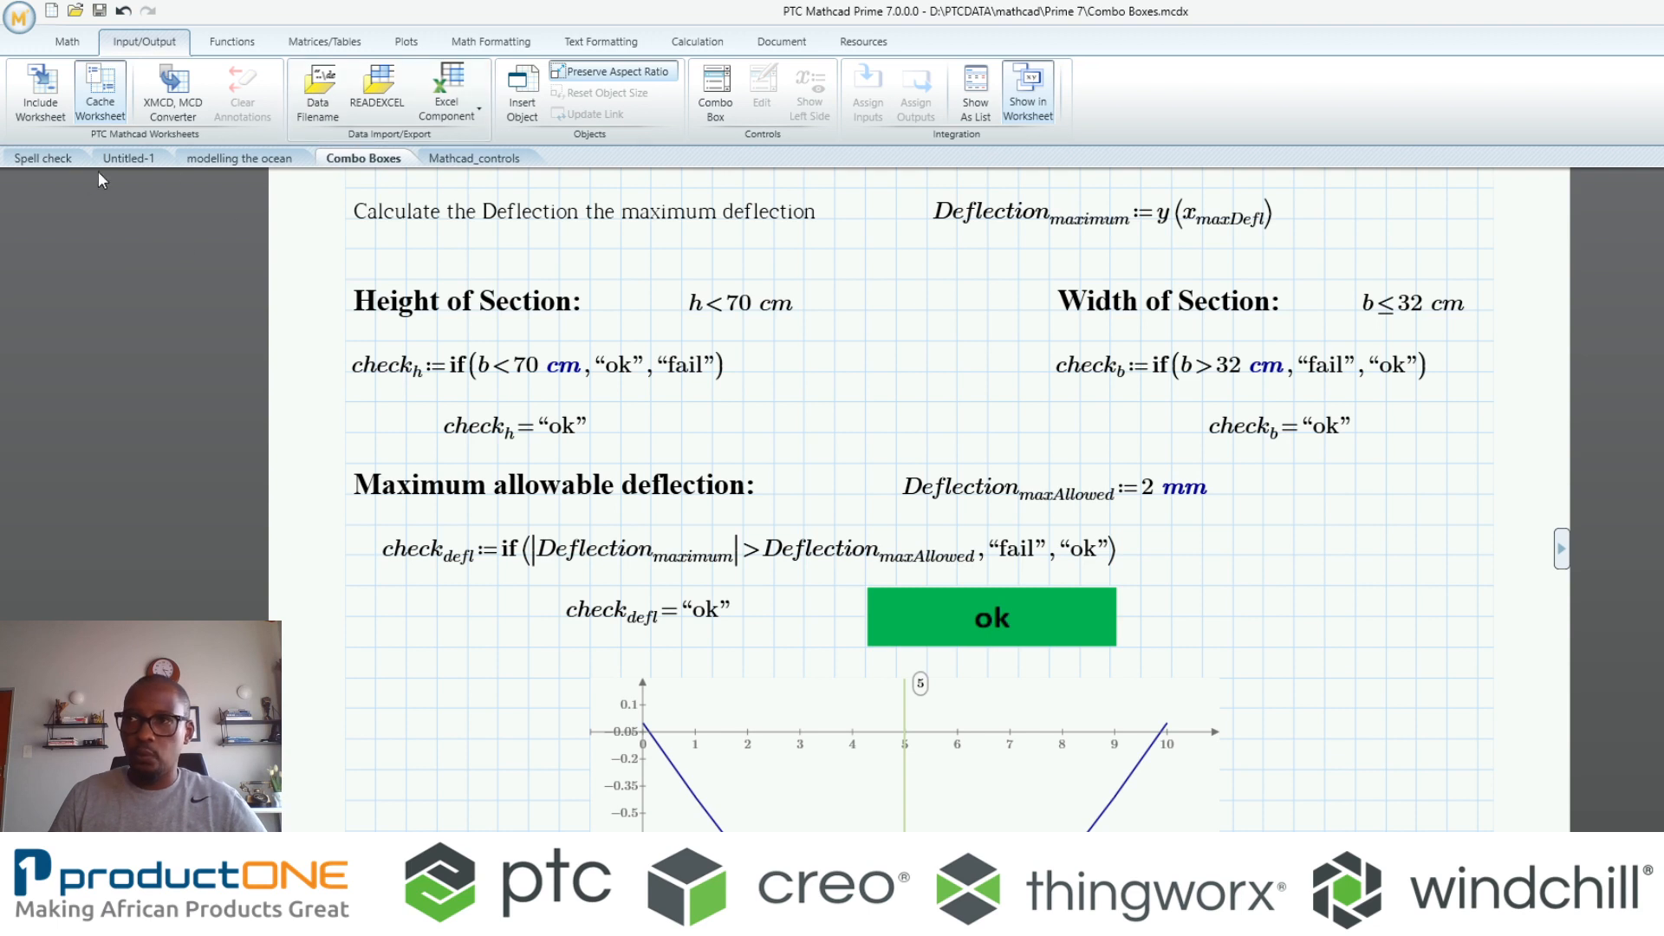
click(129, 158)
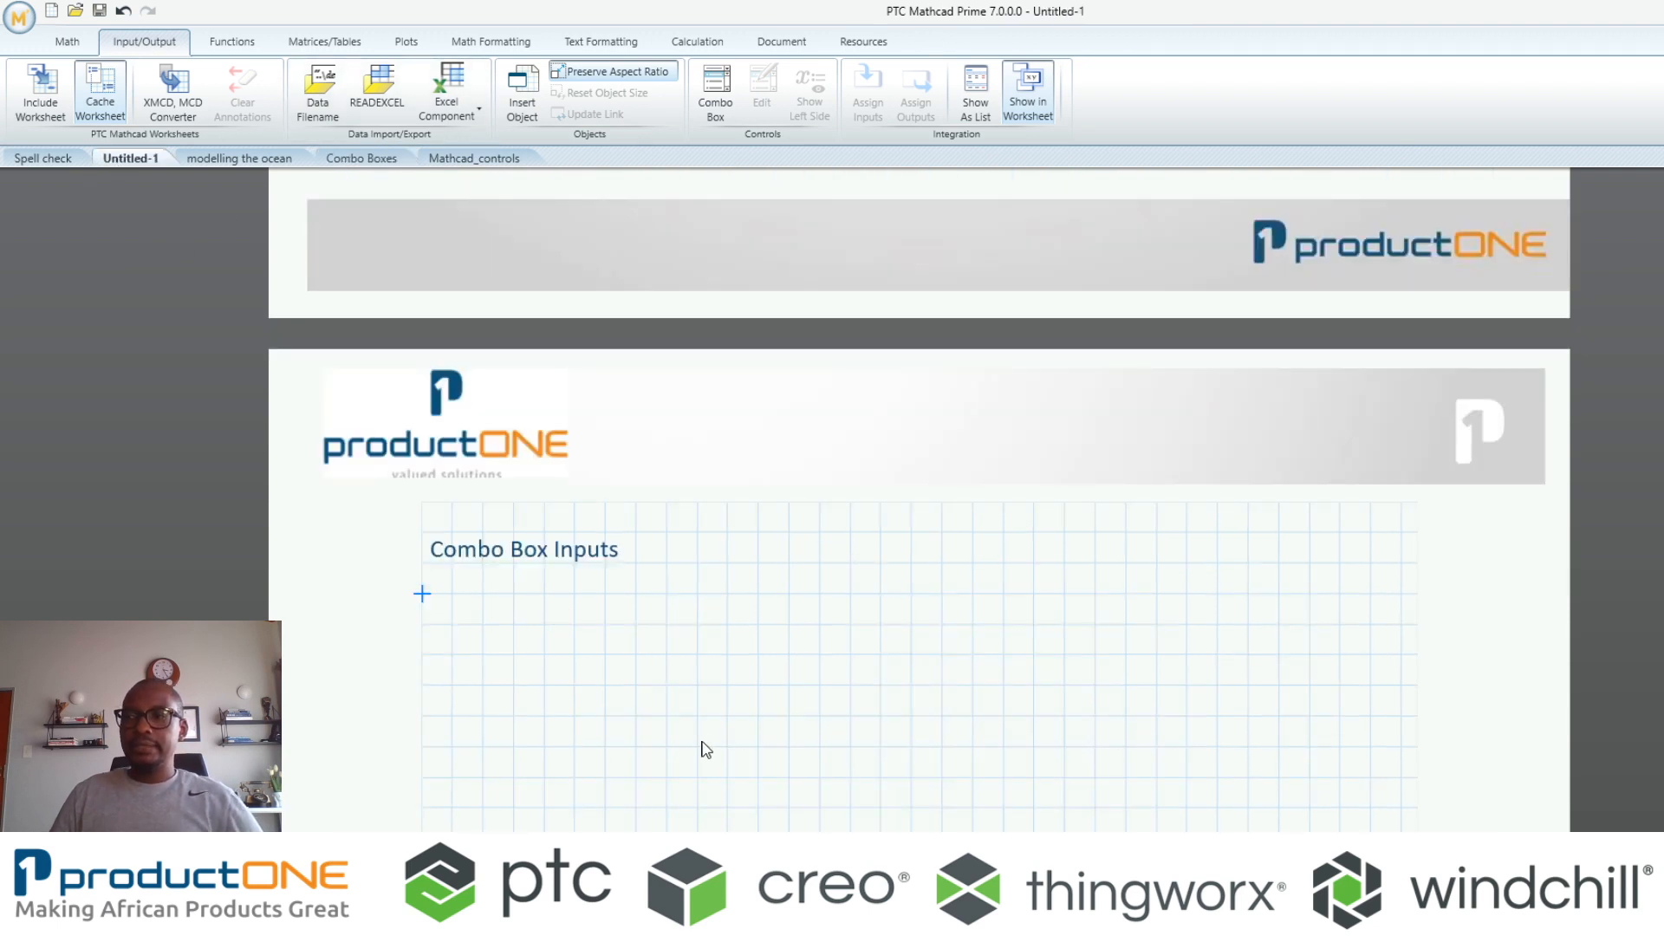
Scroll the Untitled-1 worksheet before browsing to the C++.NET API examples folder
scroll(down, 3)
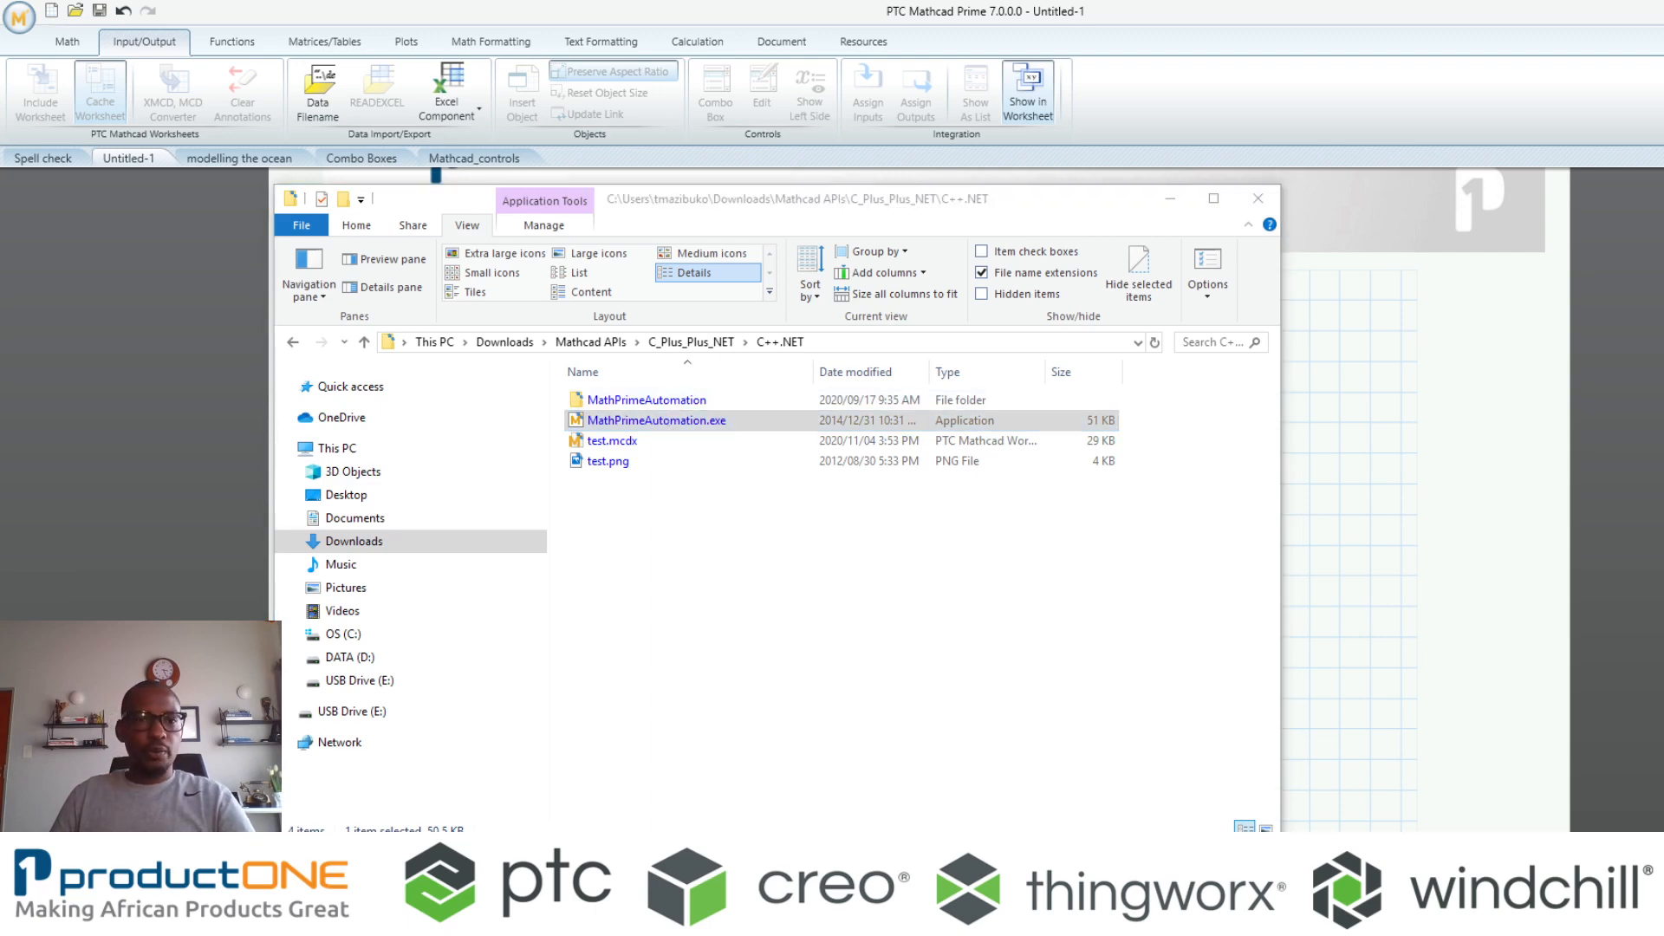
Launch MathPrimeAutomation.exe and use it to show Mathcad Prime
double_click(656, 420)
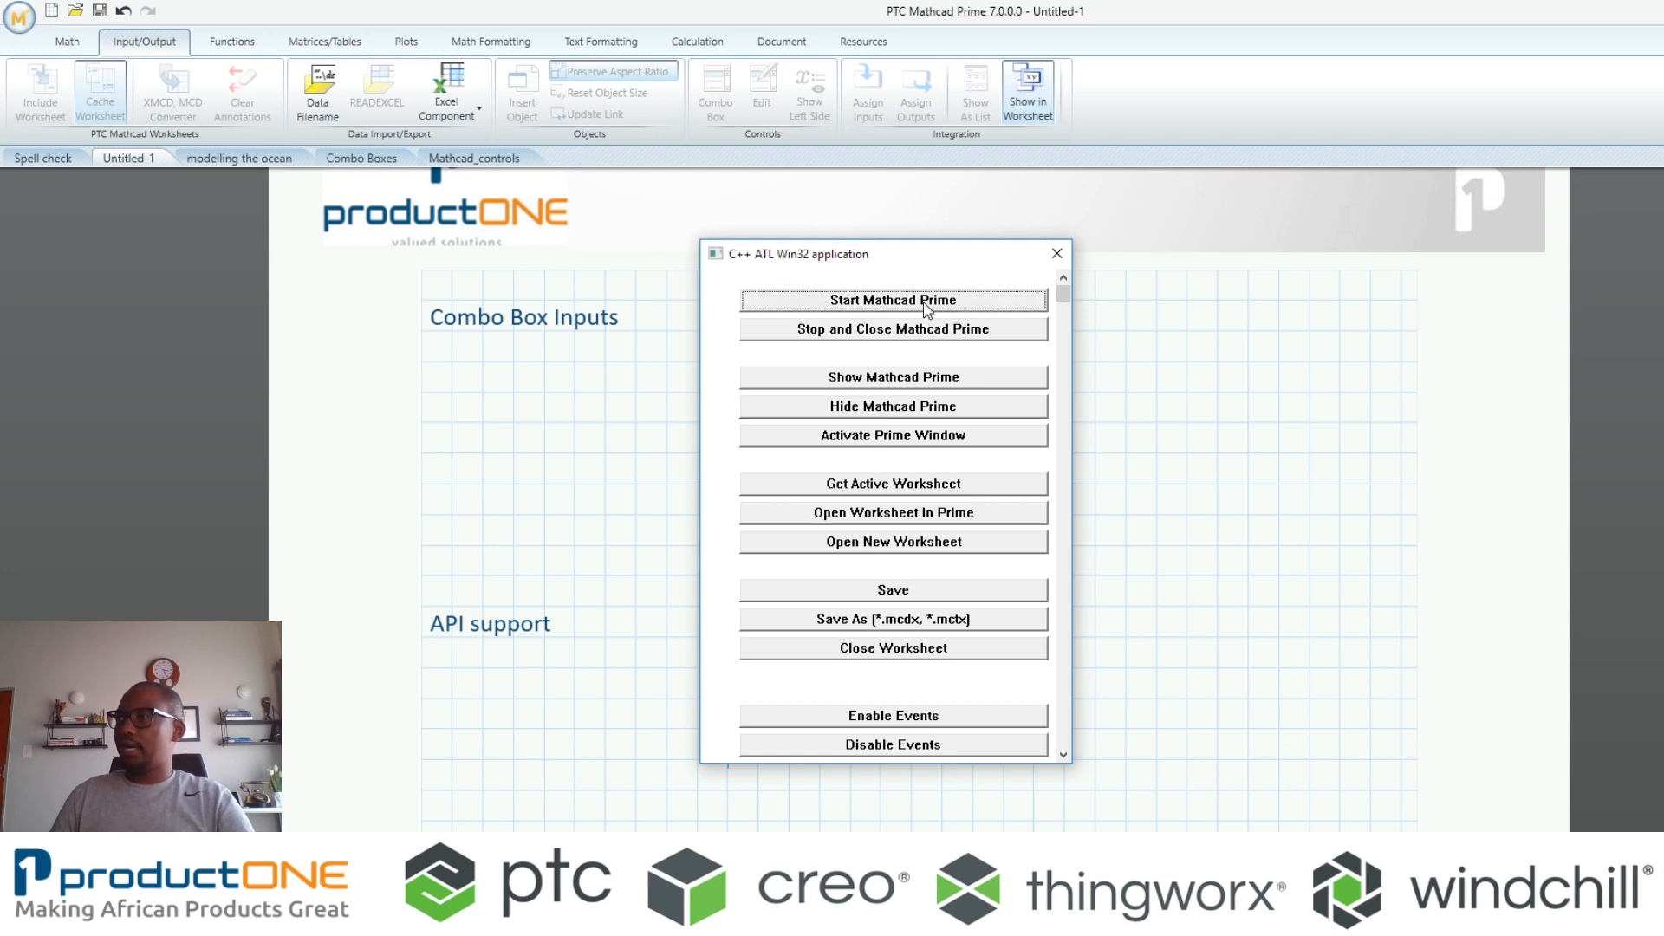
mouse_move(893, 377)
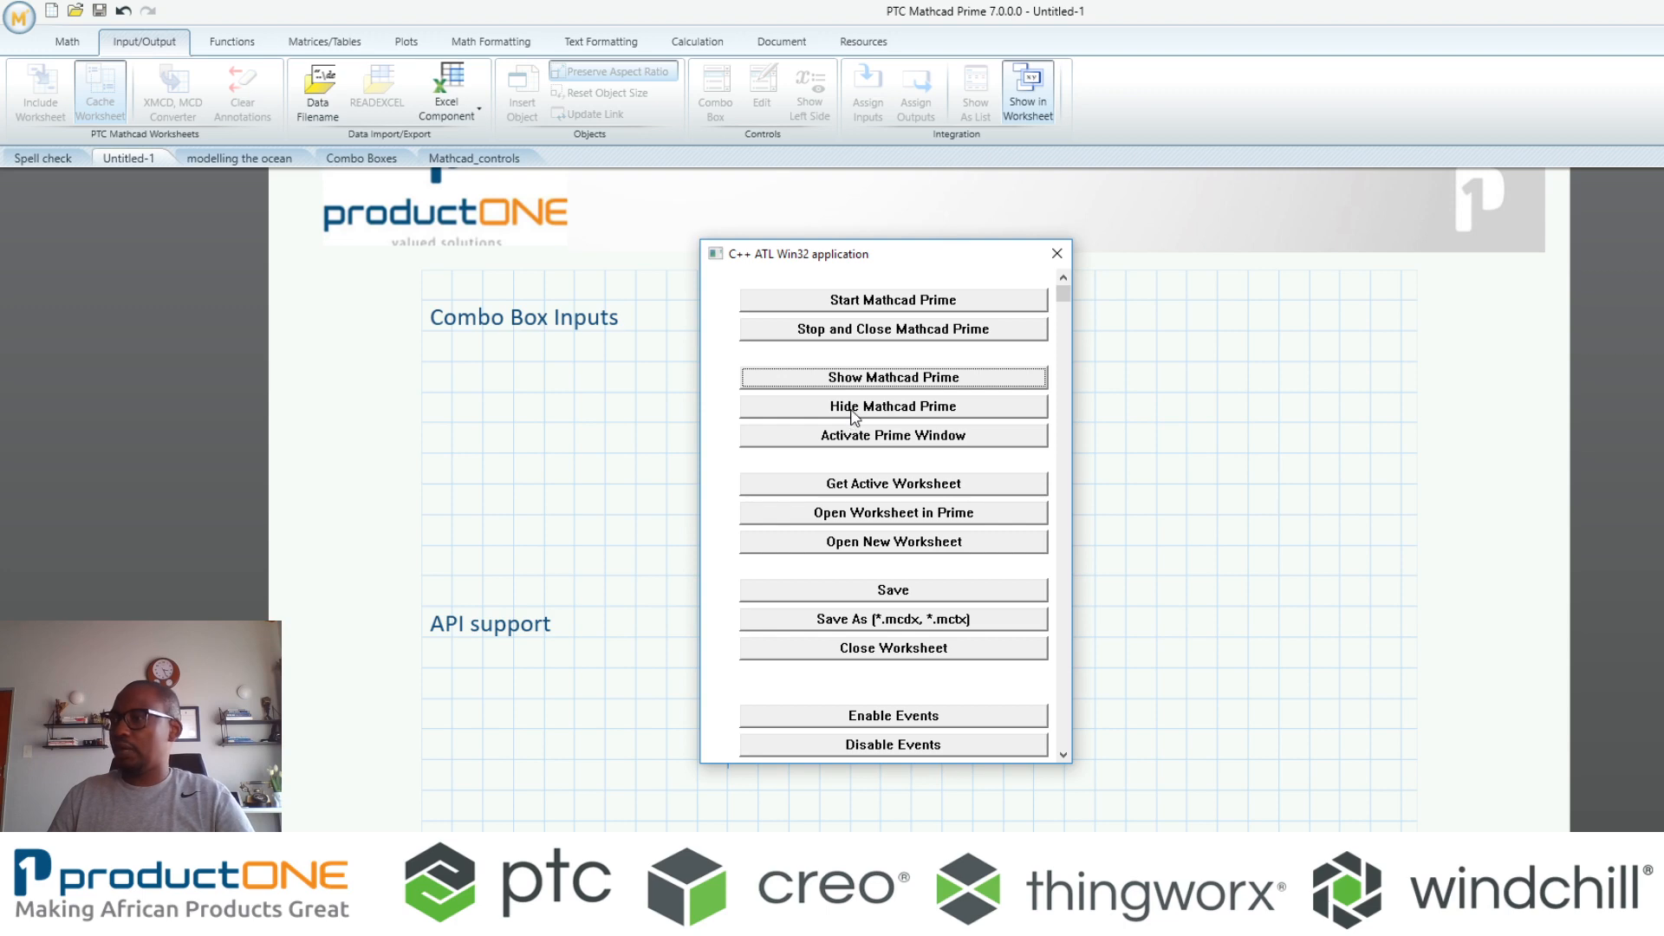
click(893, 405)
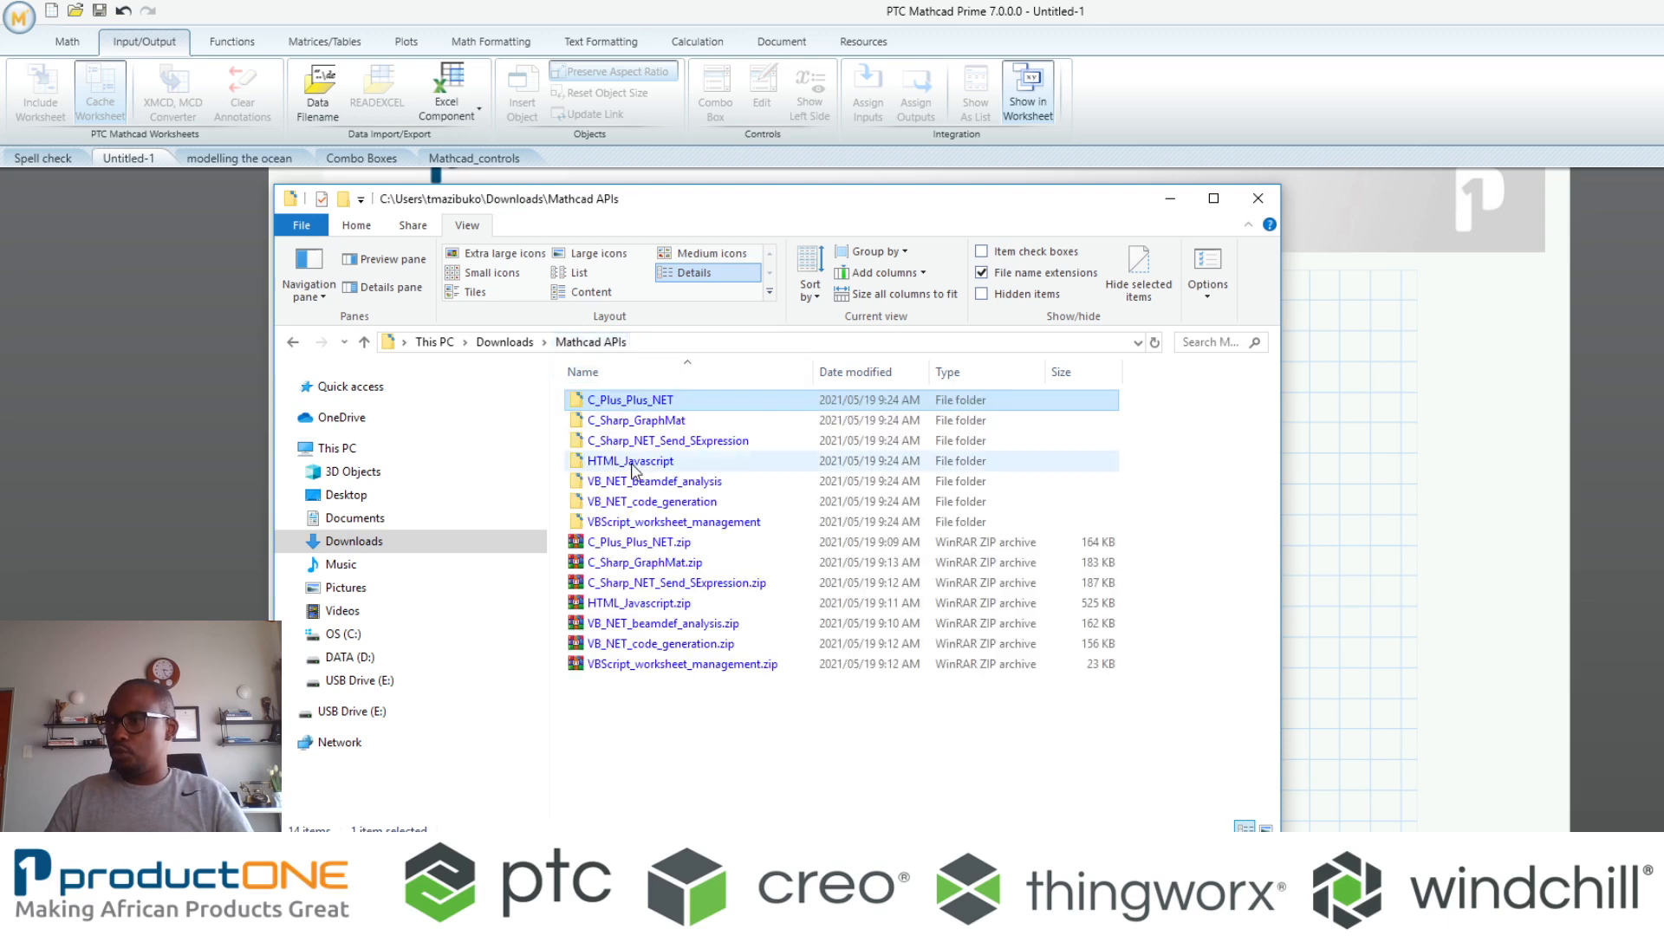
Launch BeamDef.exe from the VB_NET_beamdef_analysis folder and open beamdef.mcdx through it
double_click(653, 481)
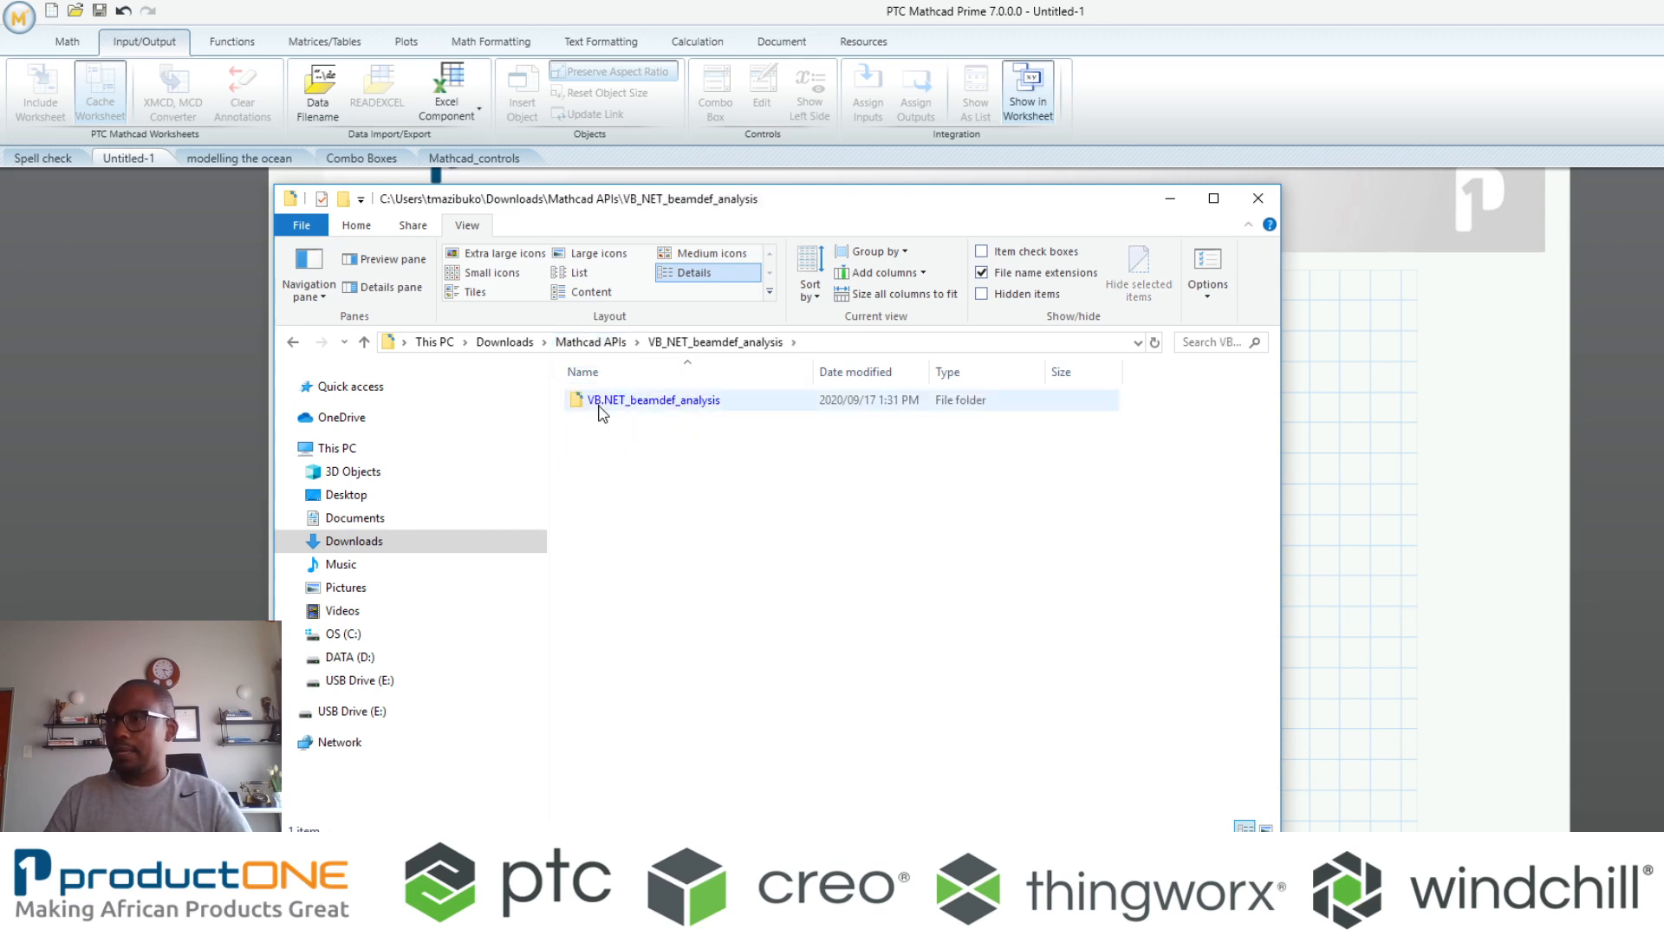
double_click(655, 401)
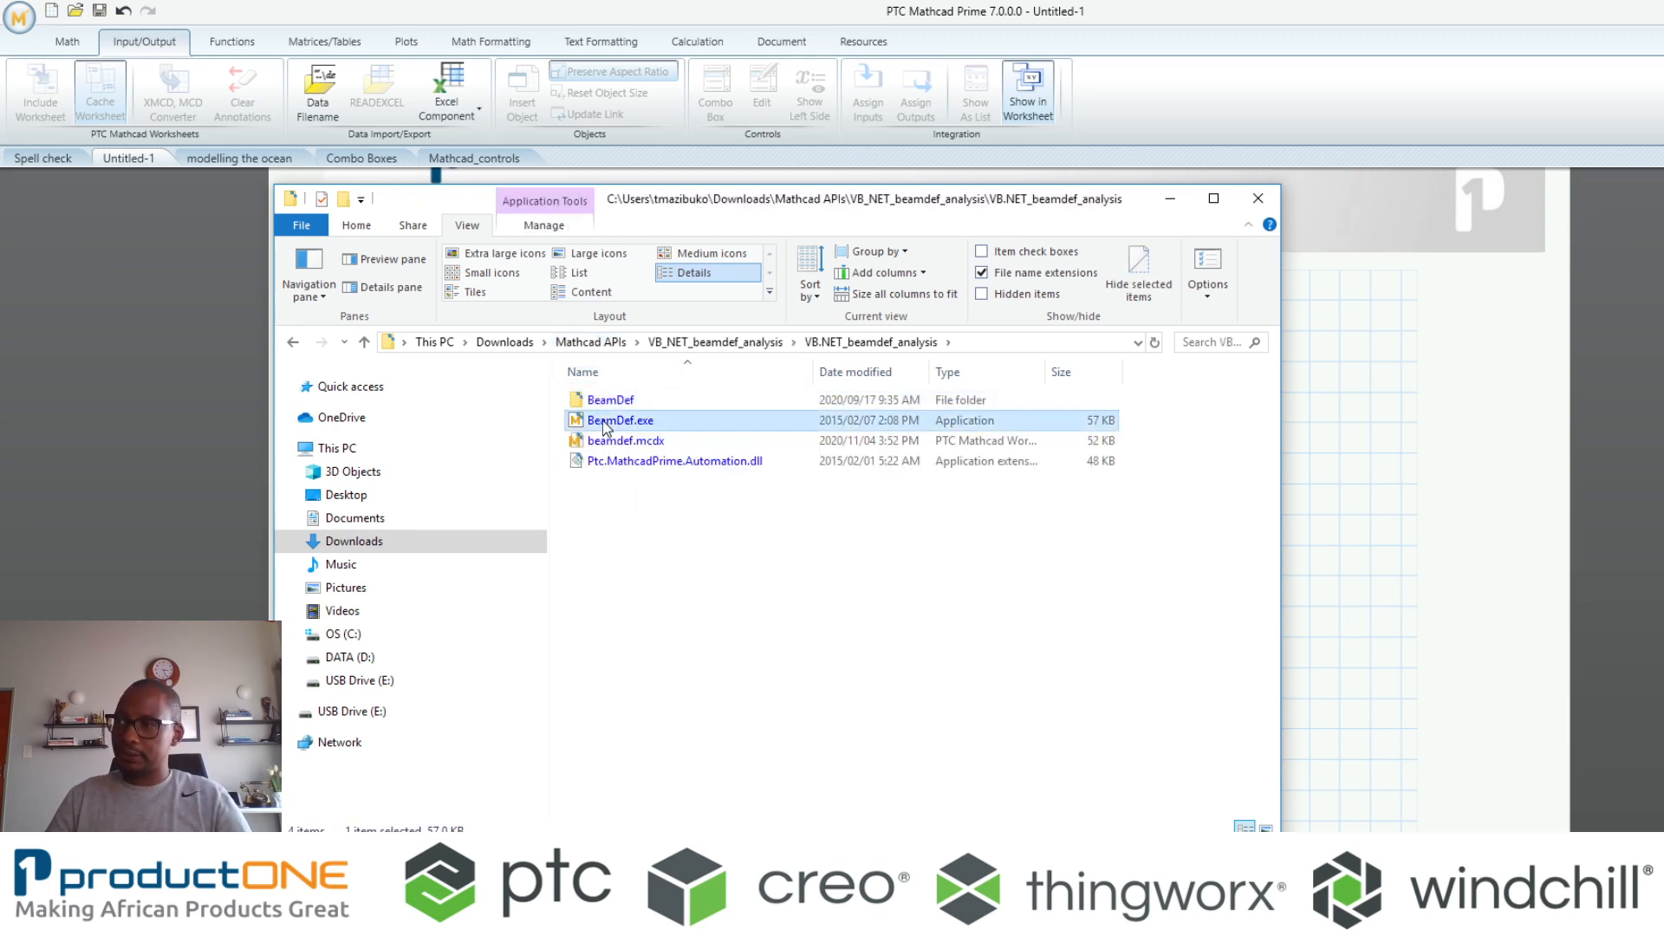
double_click(619, 420)
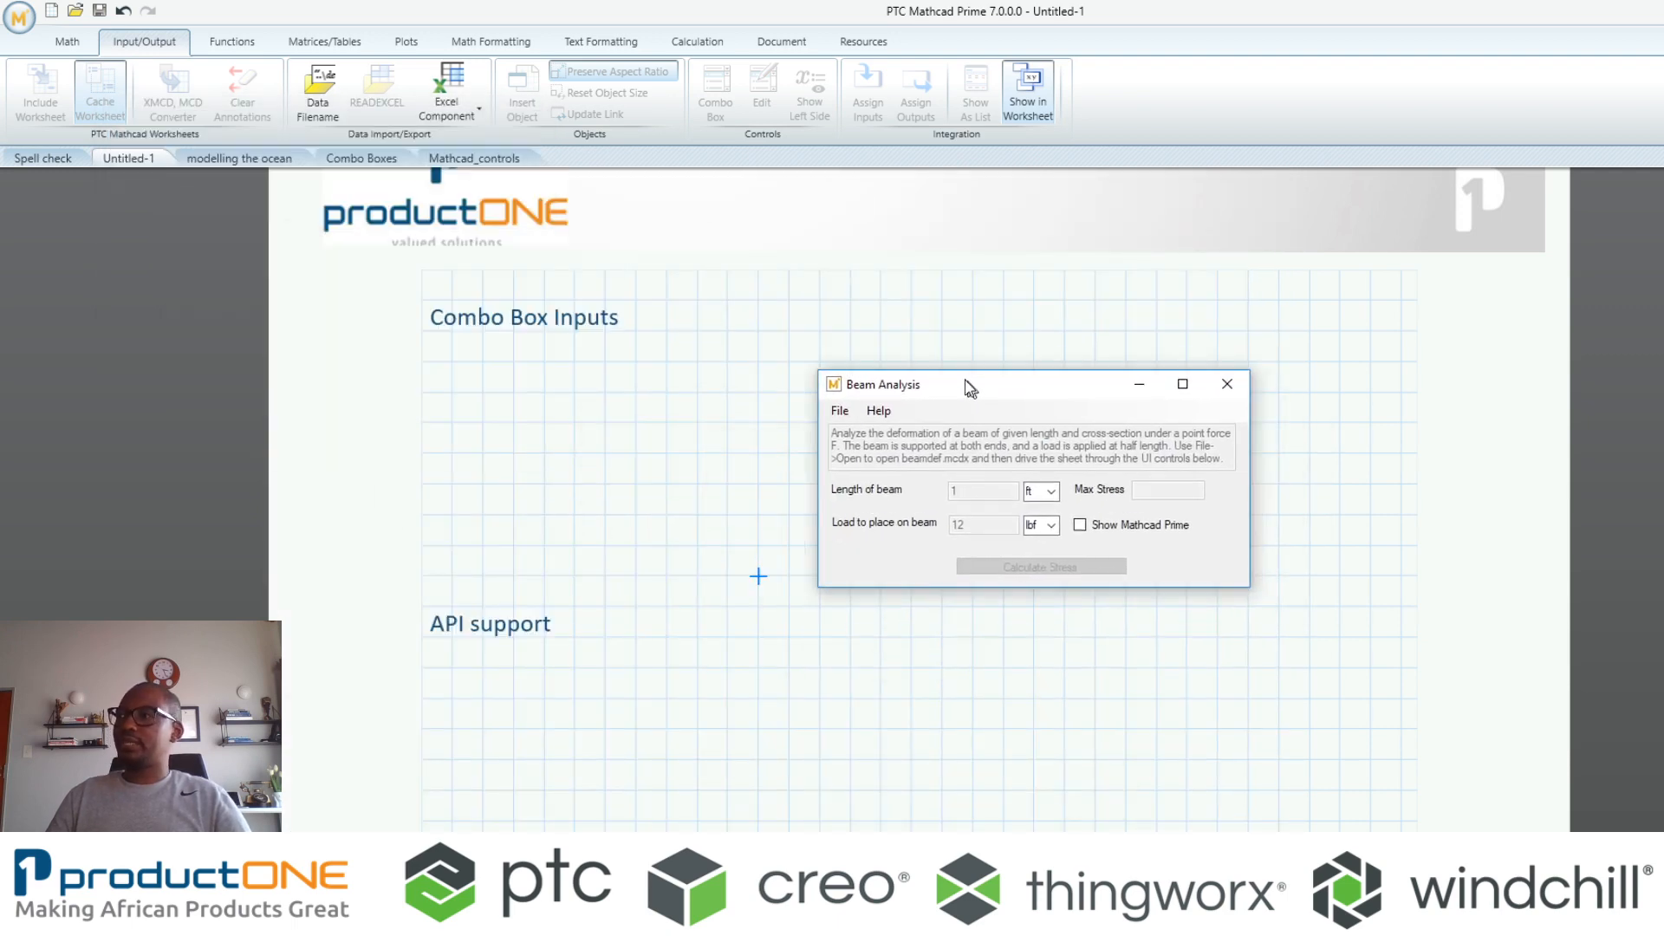
drag(965, 384, 828, 335)
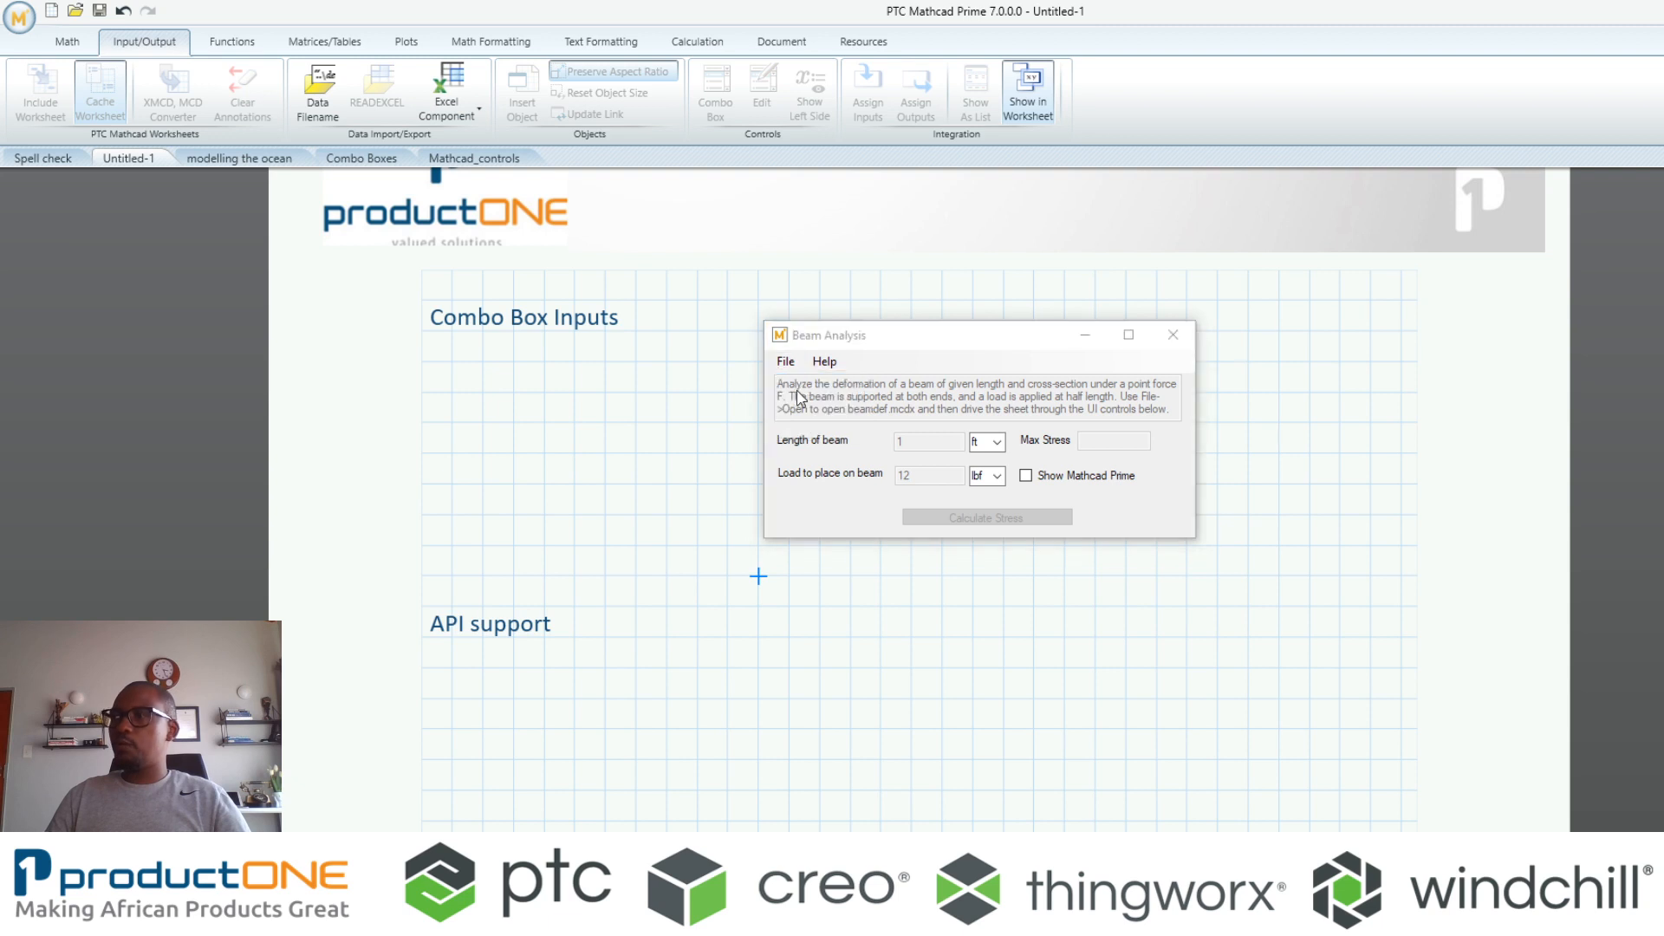
click(785, 361)
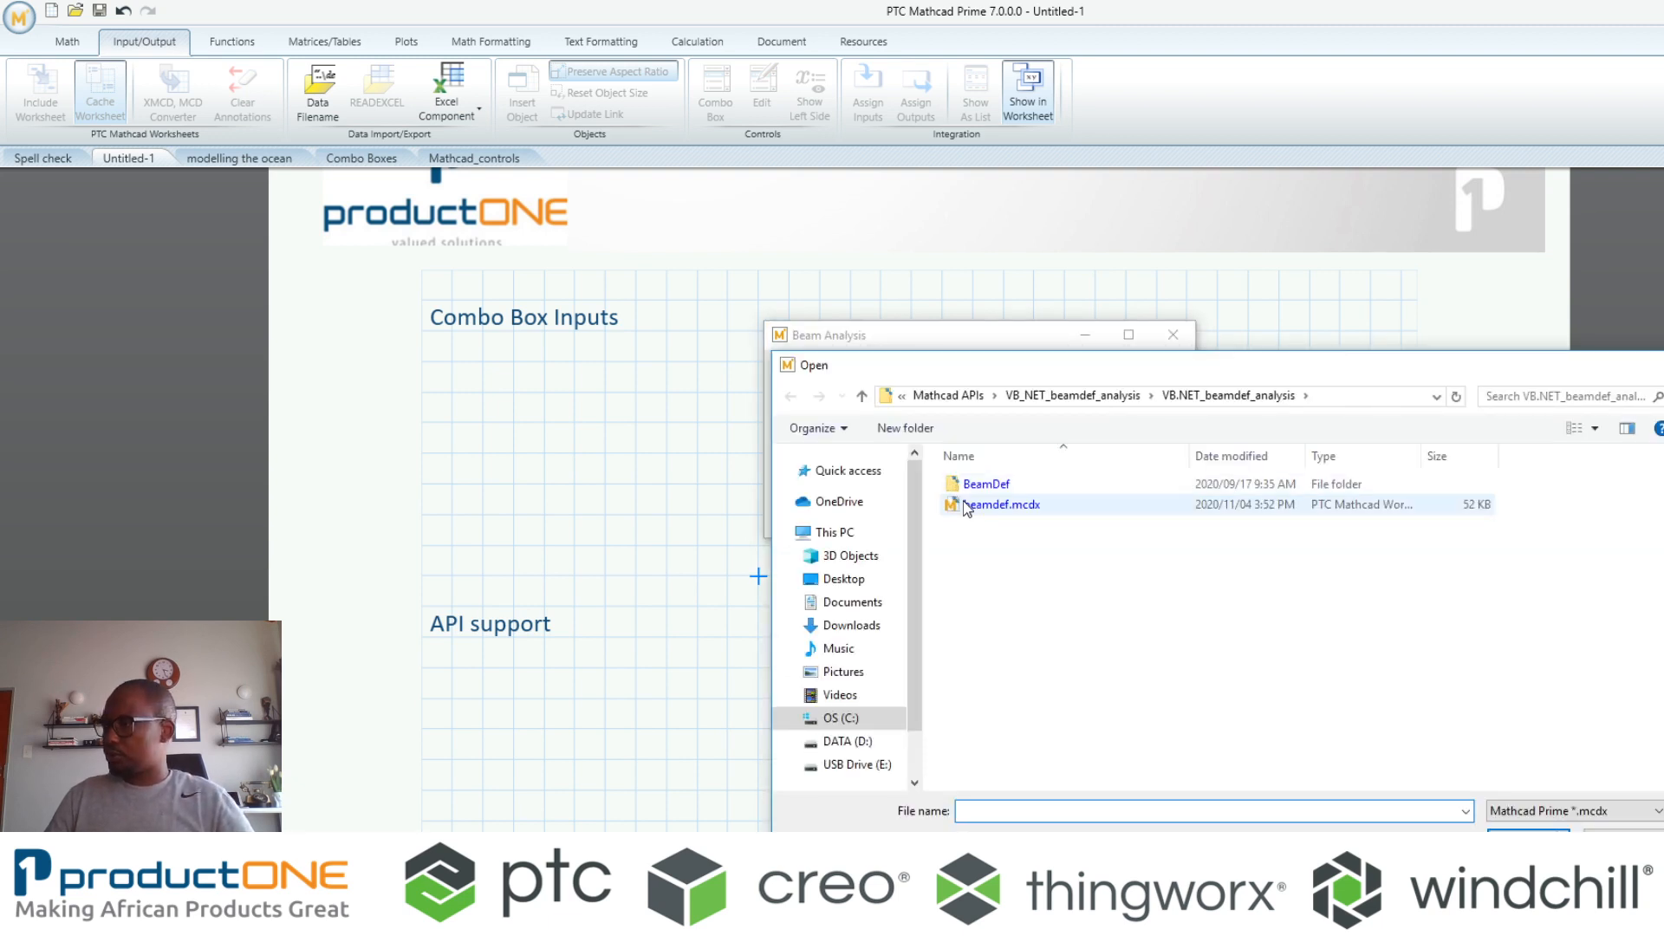
double_click(1002, 504)
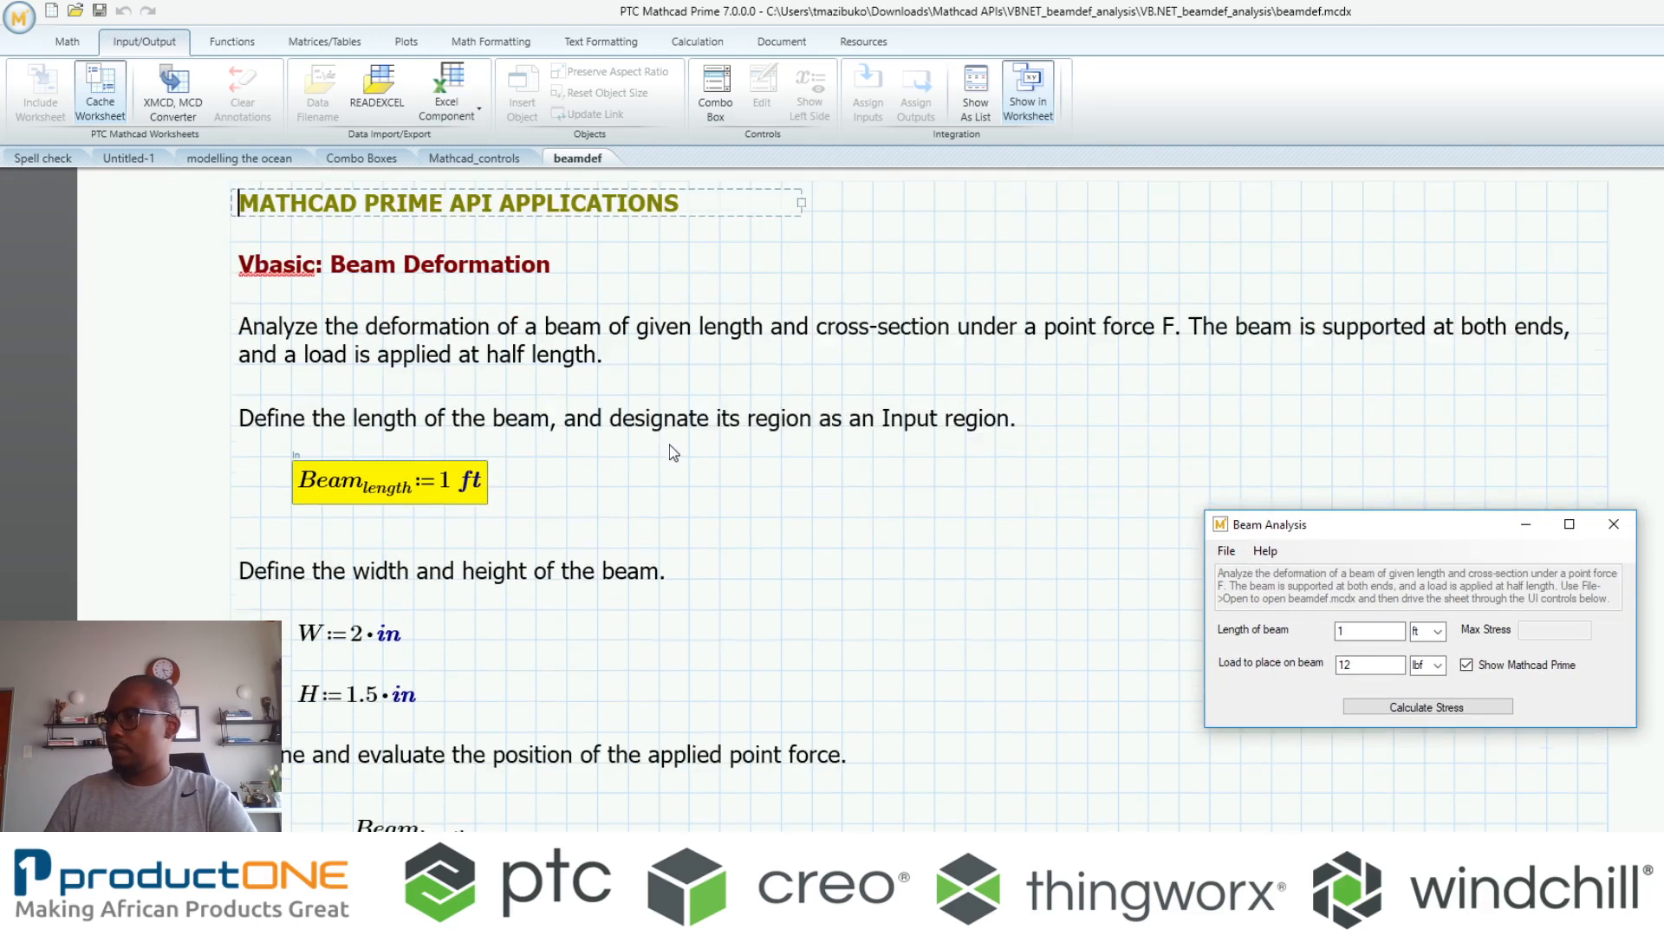
Set beam length 23 m and load 236 N, then calculate the maximum stress
scroll(down, 3)
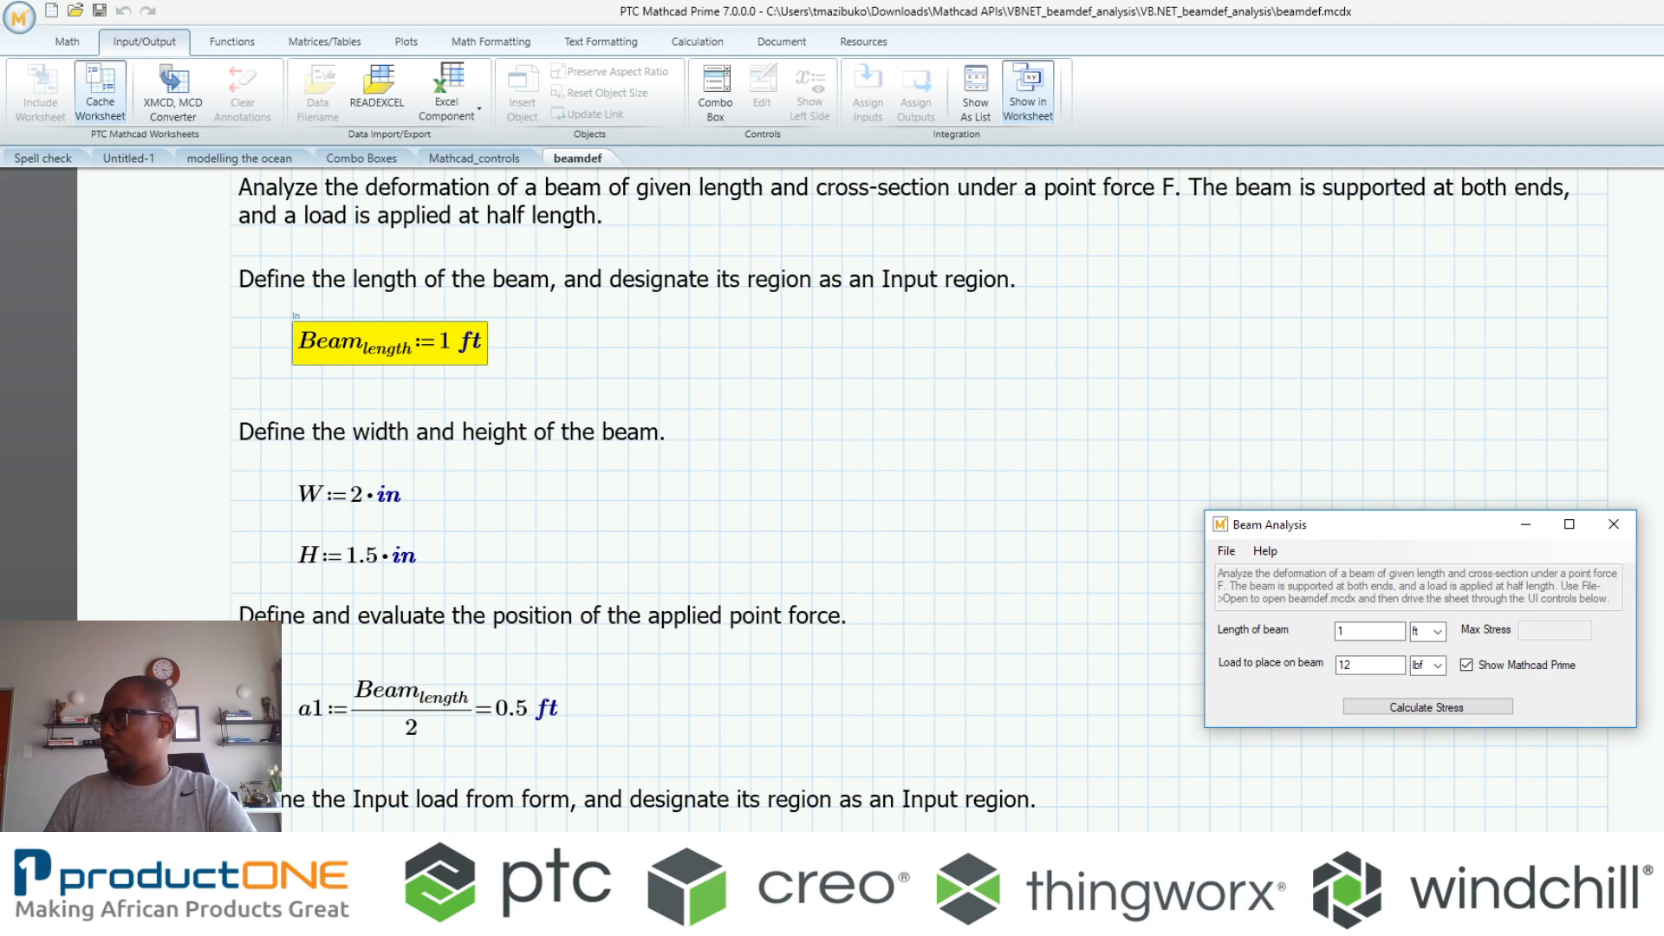
mouse_move(1460, 658)
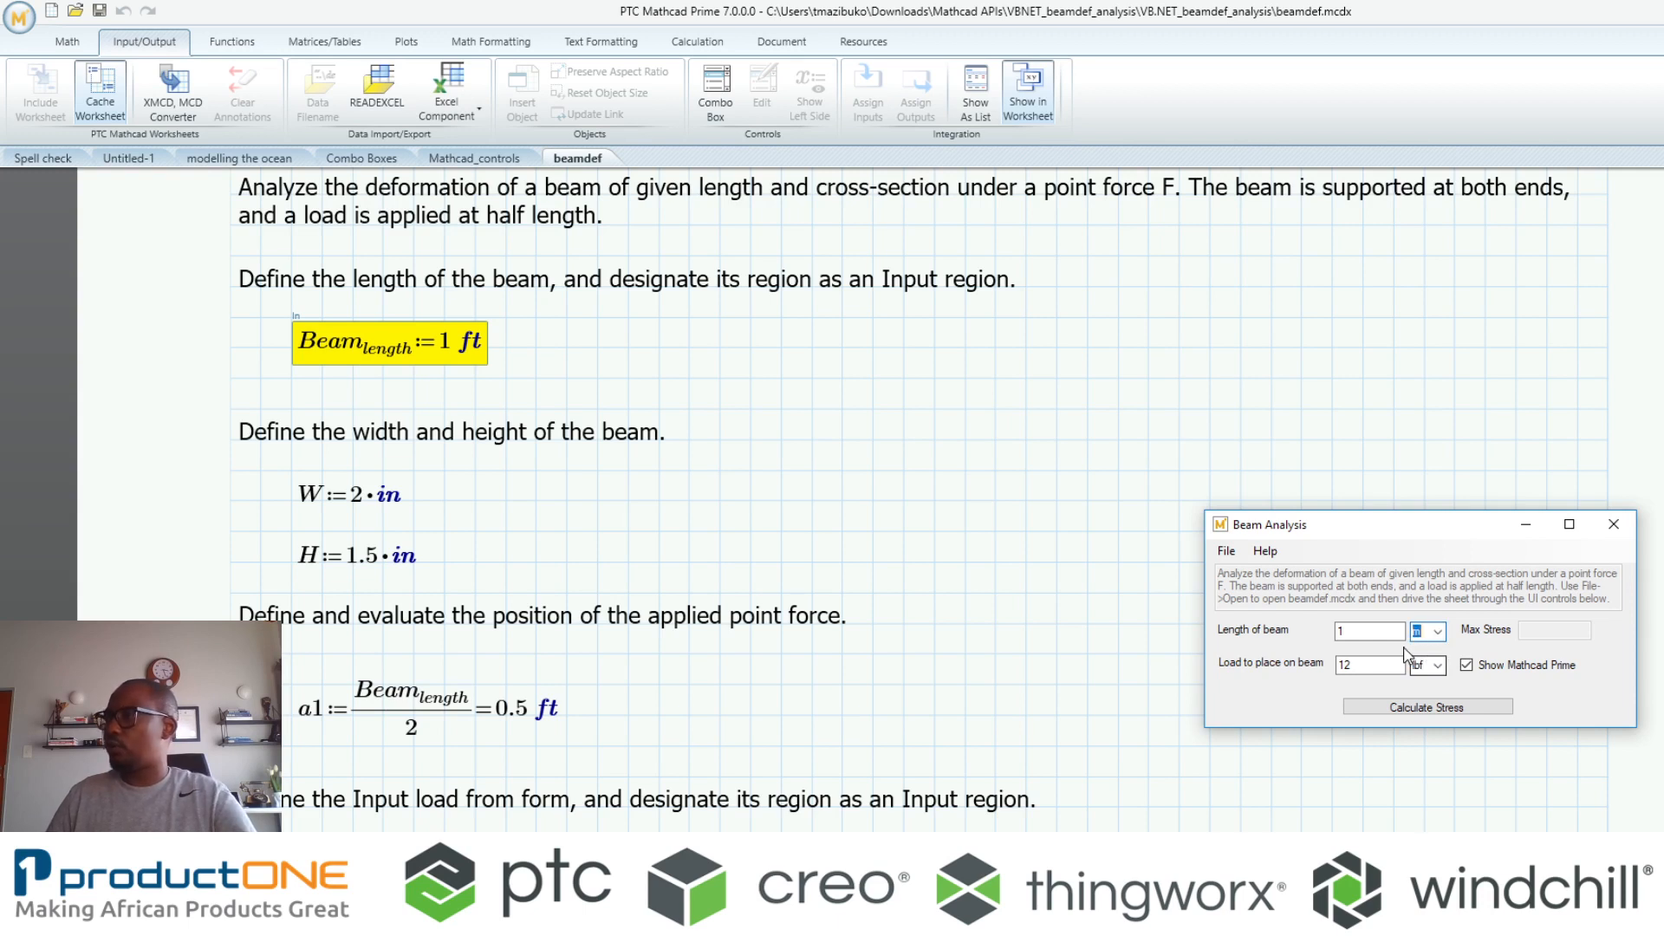
click(1441, 666)
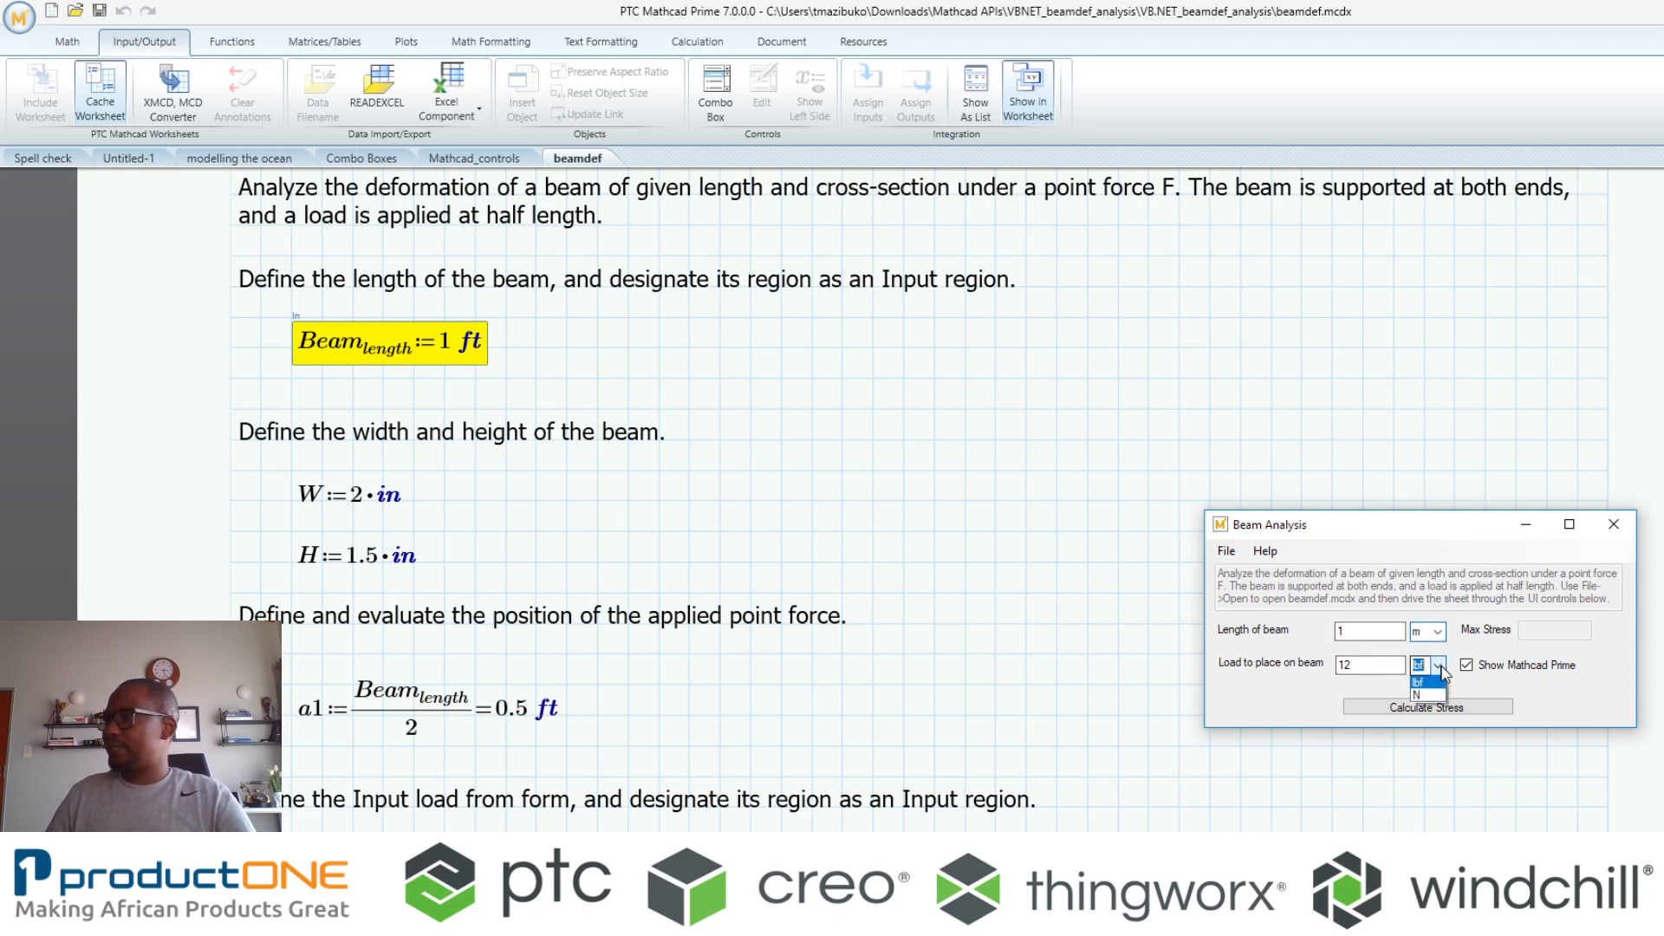
click(1428, 695)
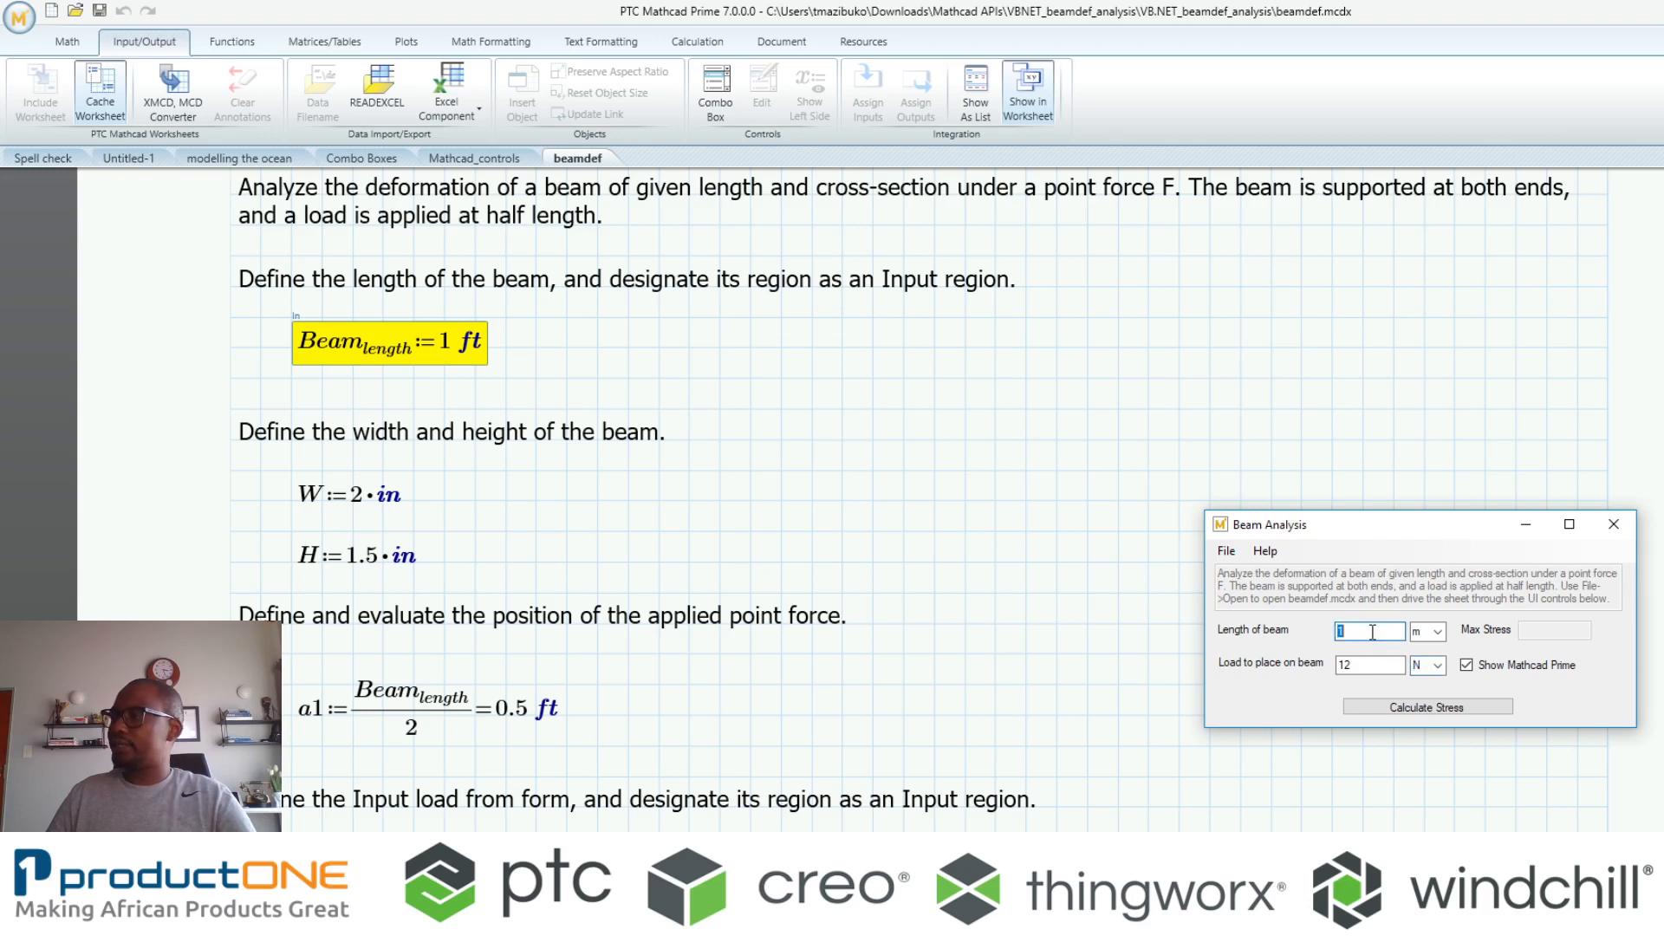
text(2)
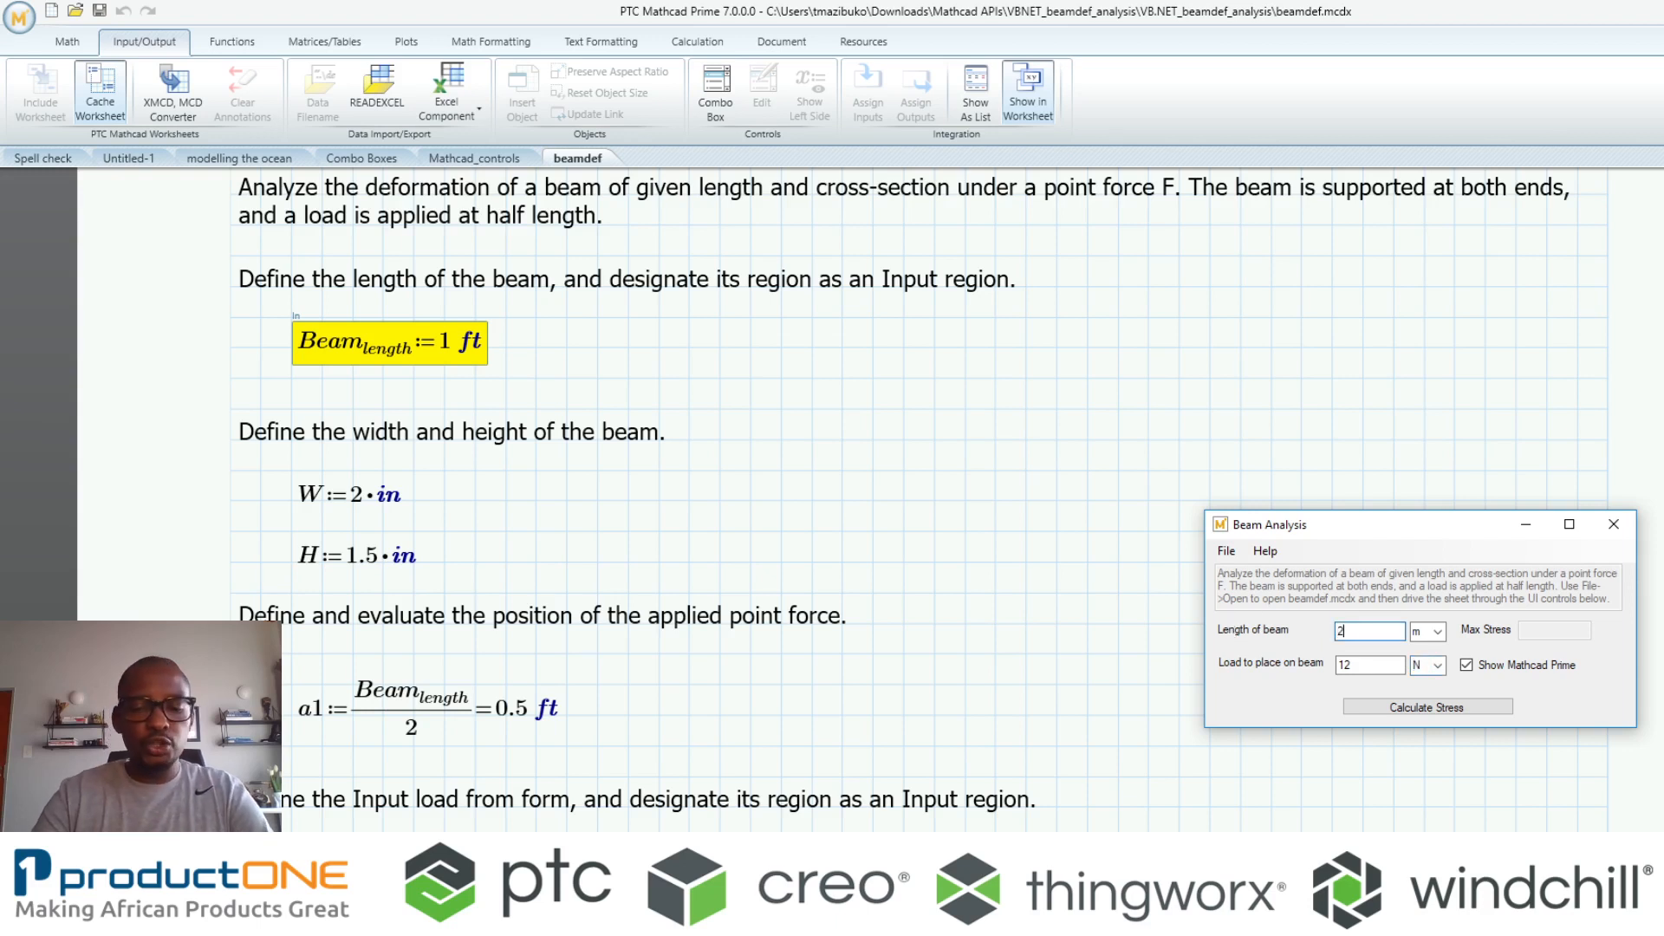
text(3)
click(1369, 663)
text(2)
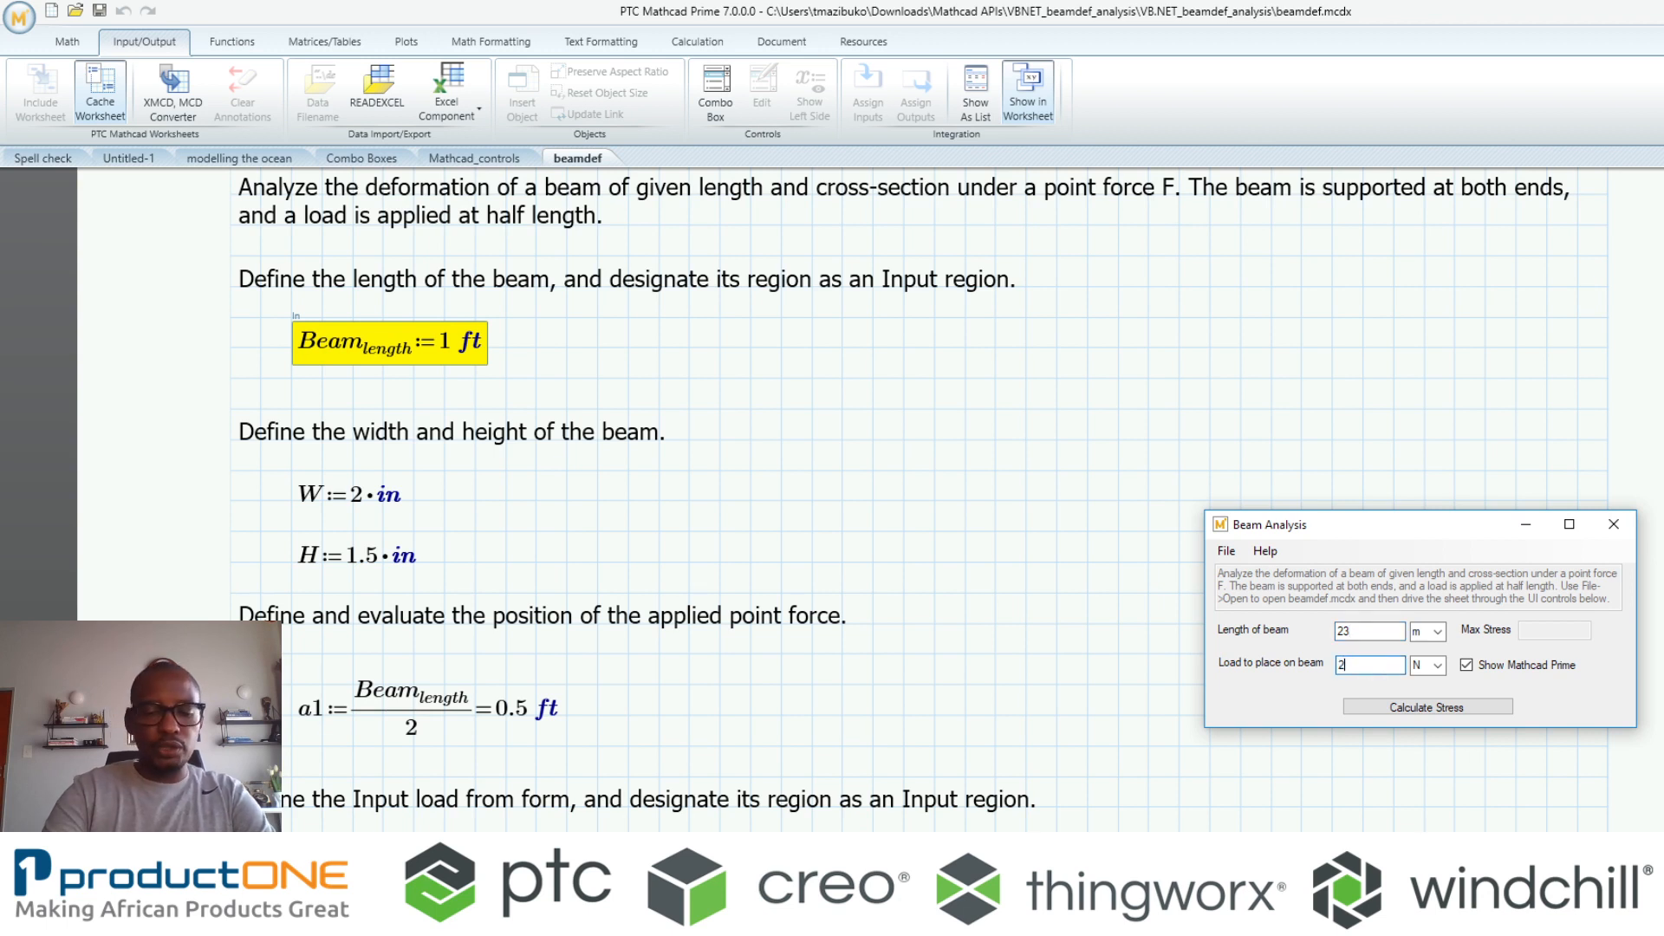
text(36)
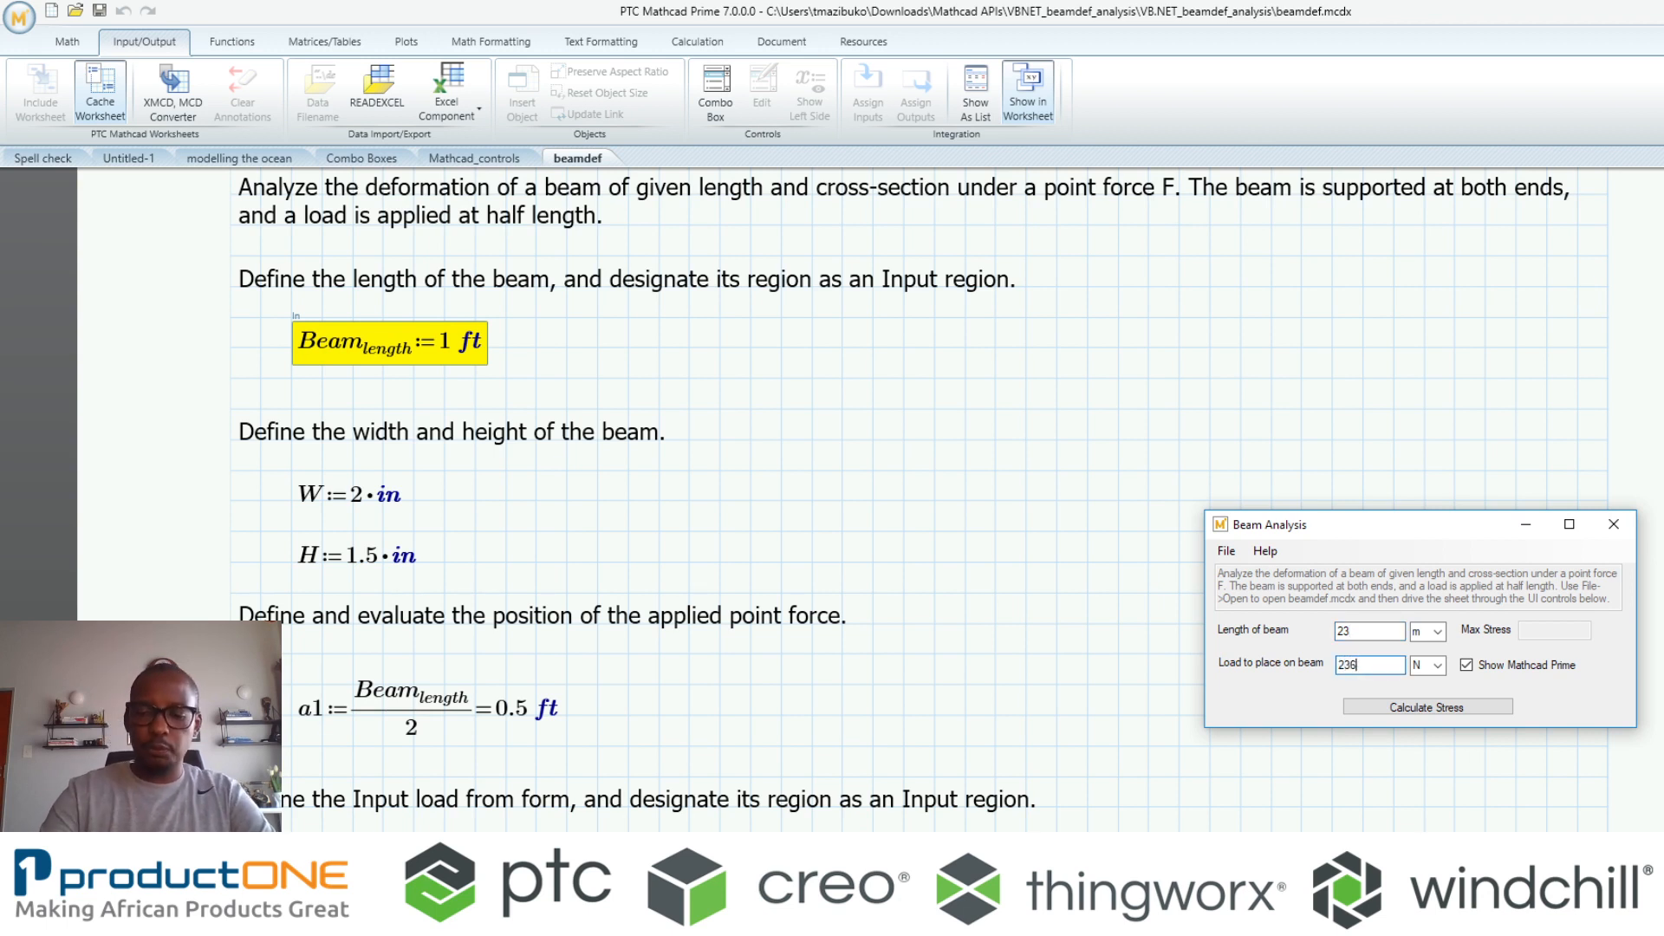
click(1427, 707)
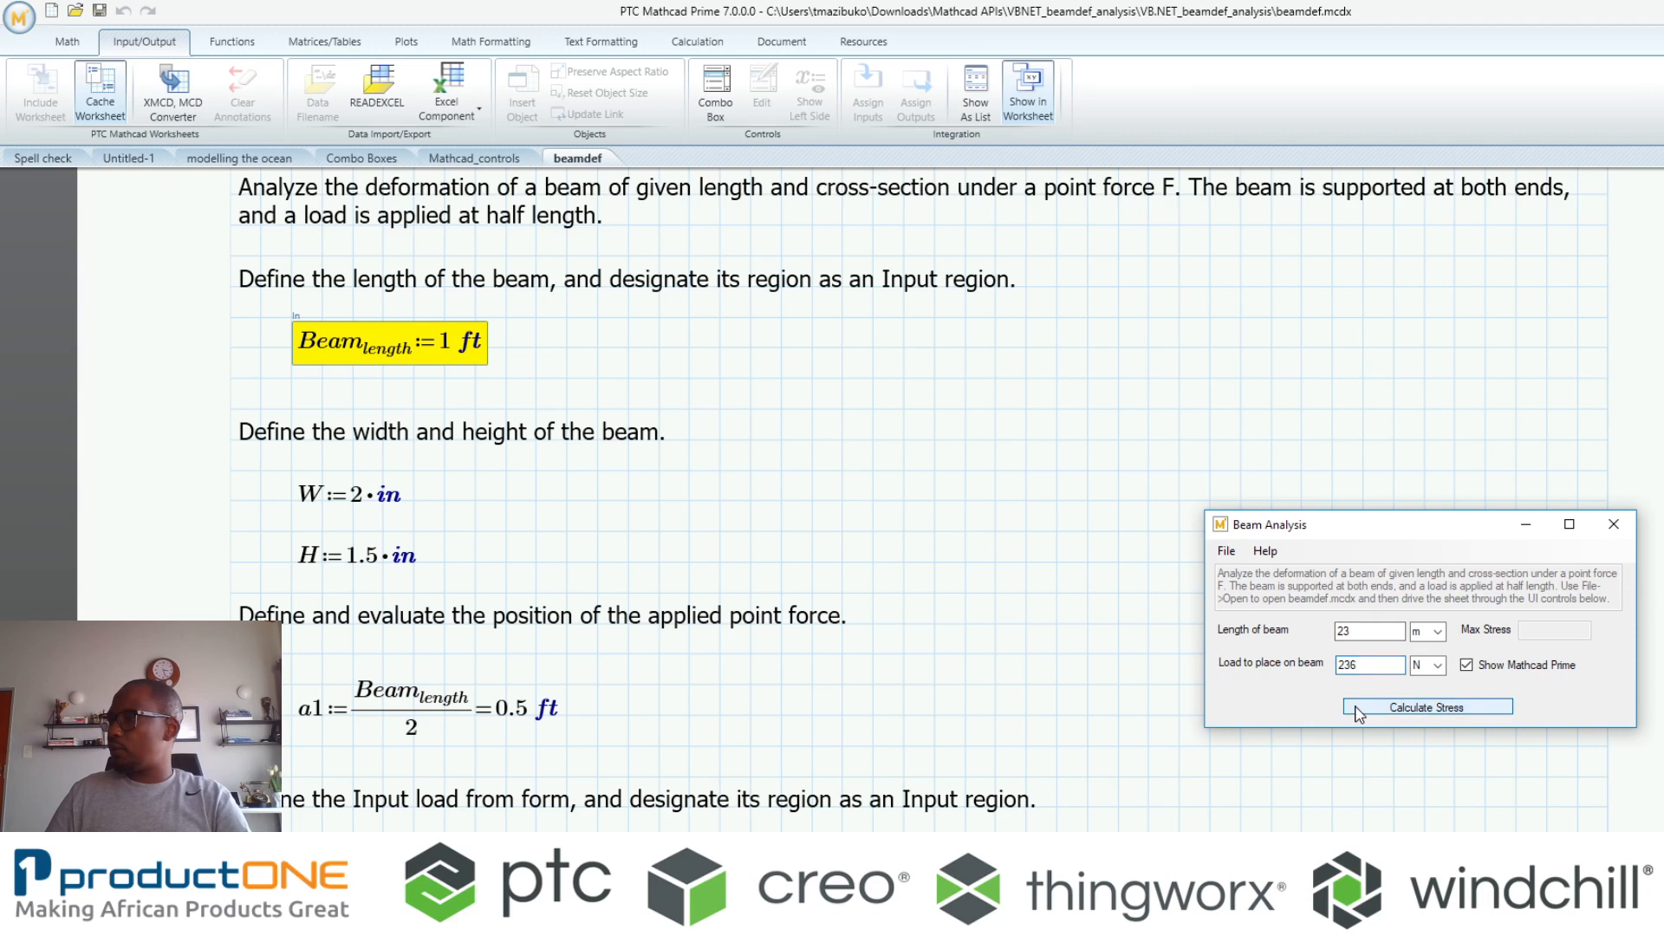
click(1427, 707)
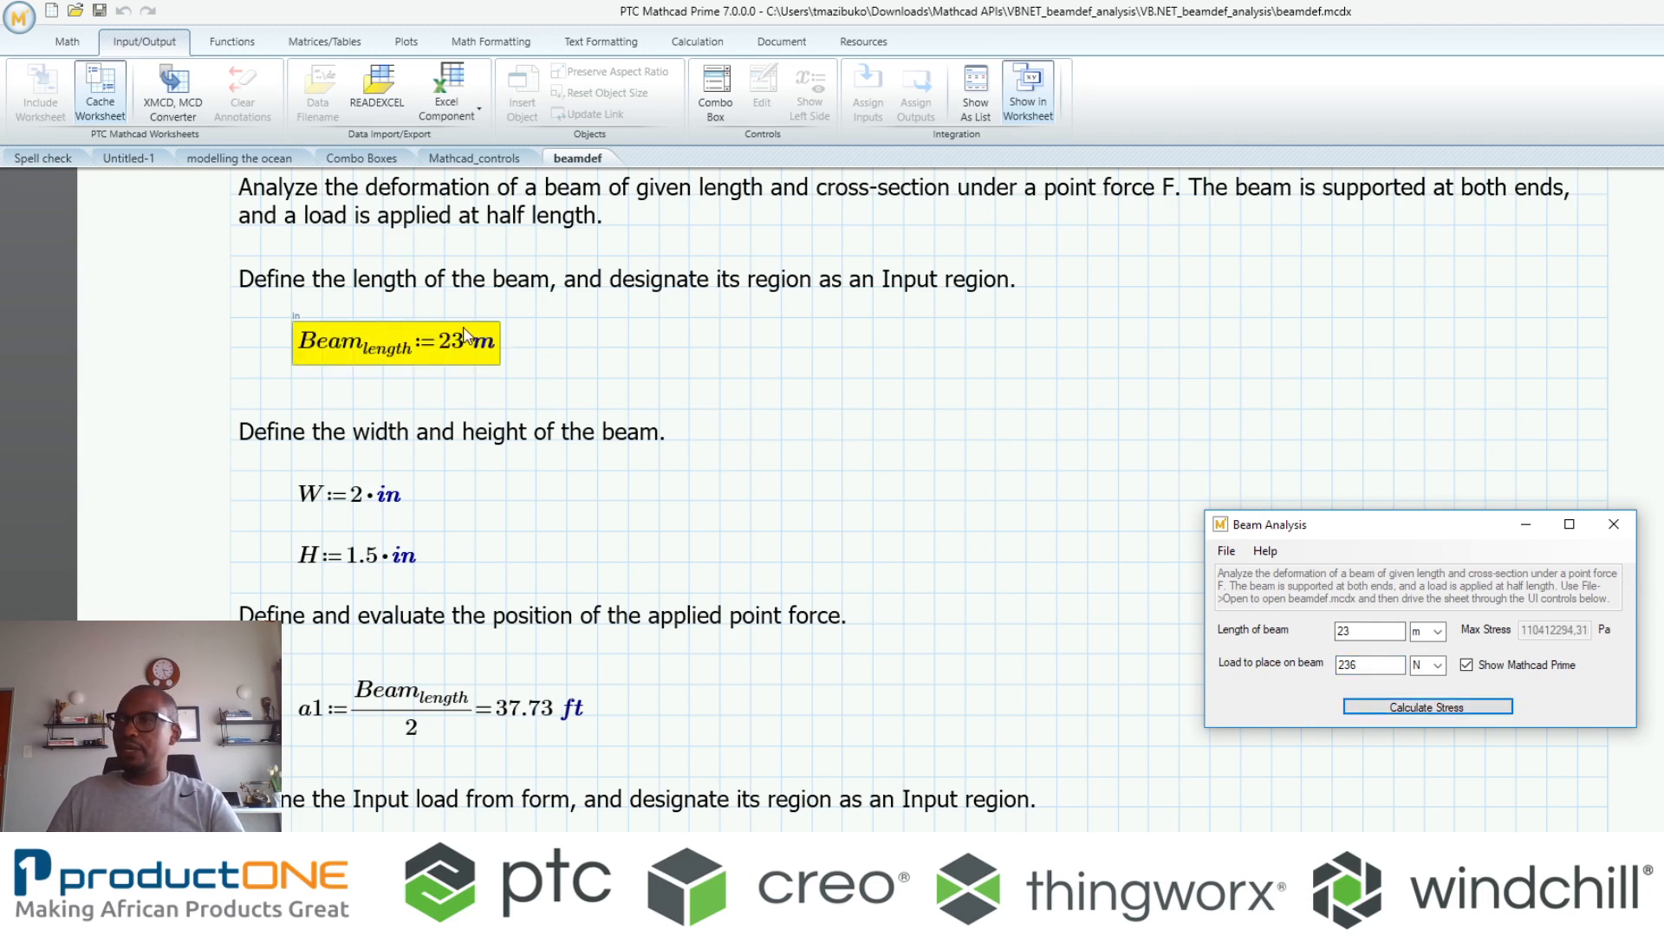